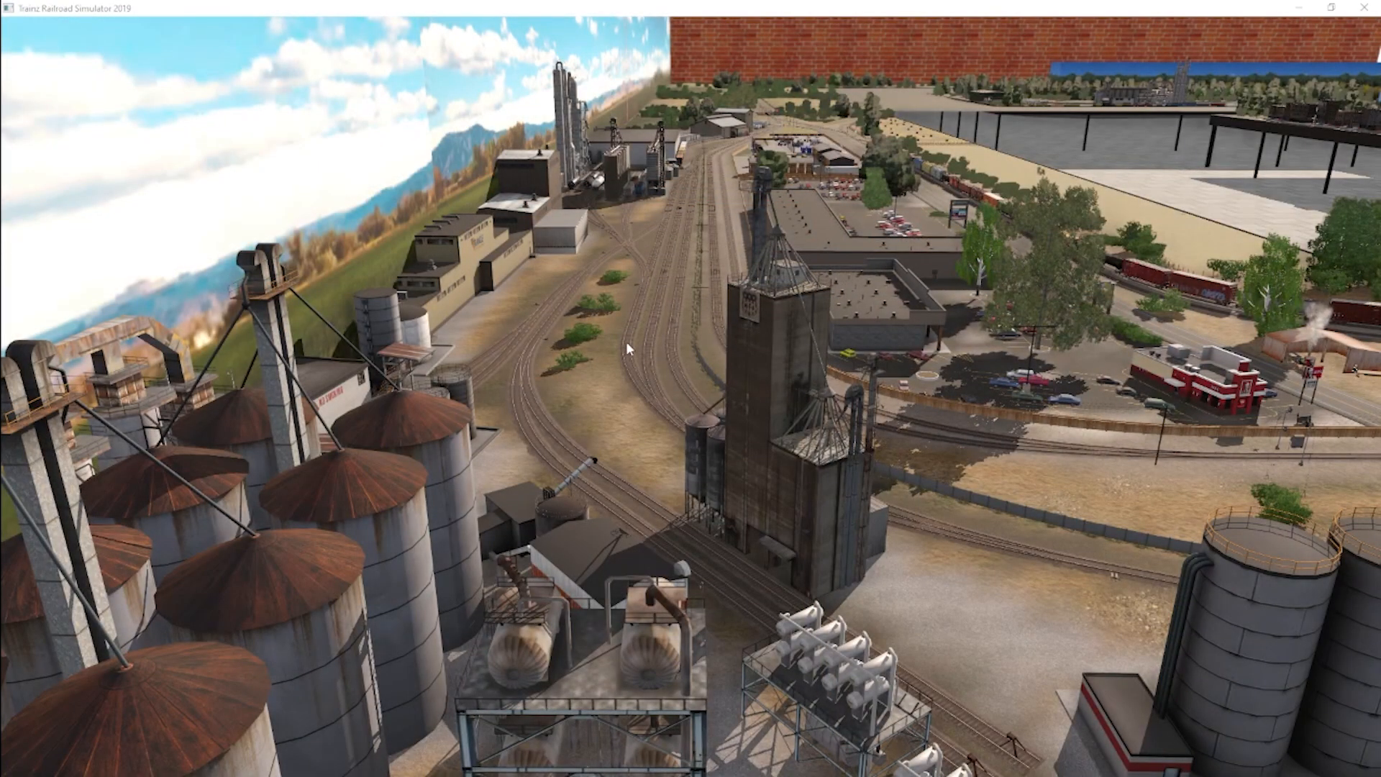
mouse_move(625, 185)
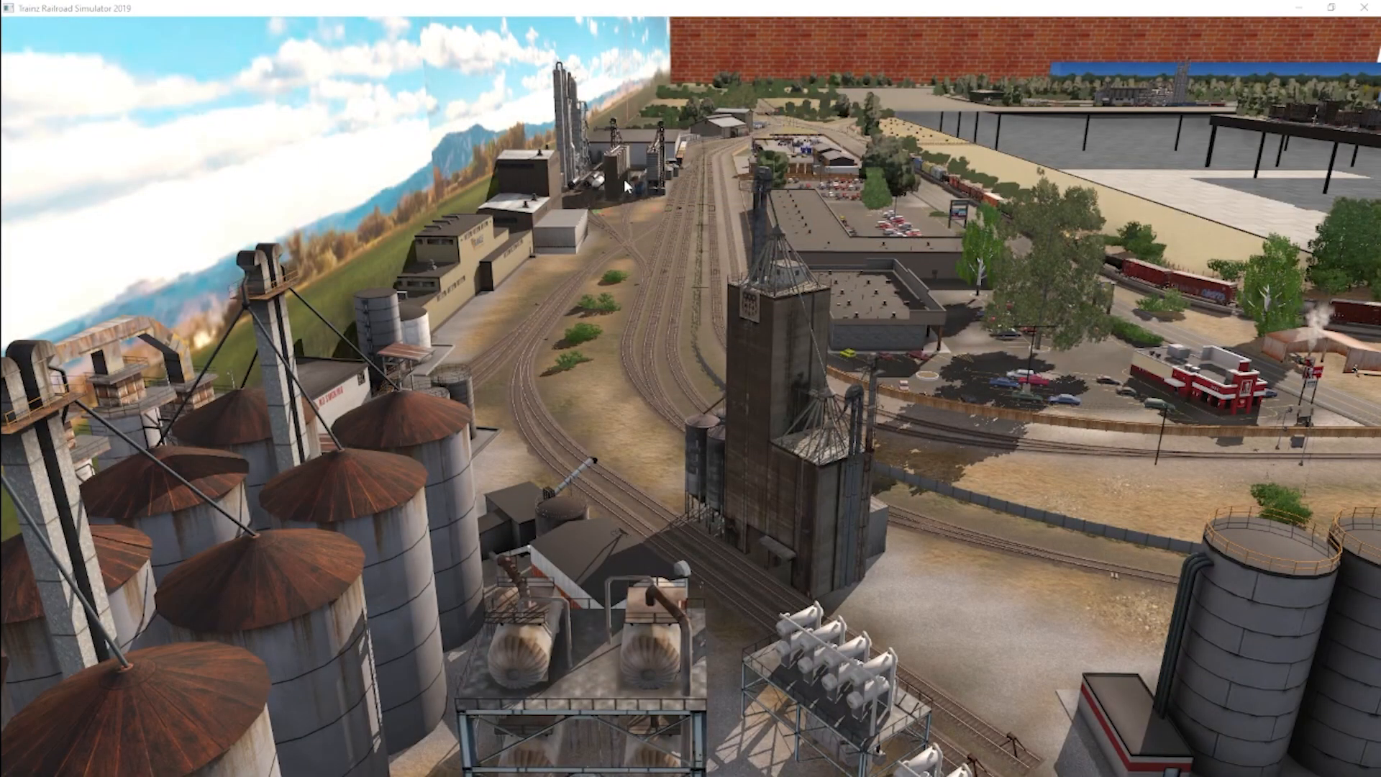
mouse_move(638, 196)
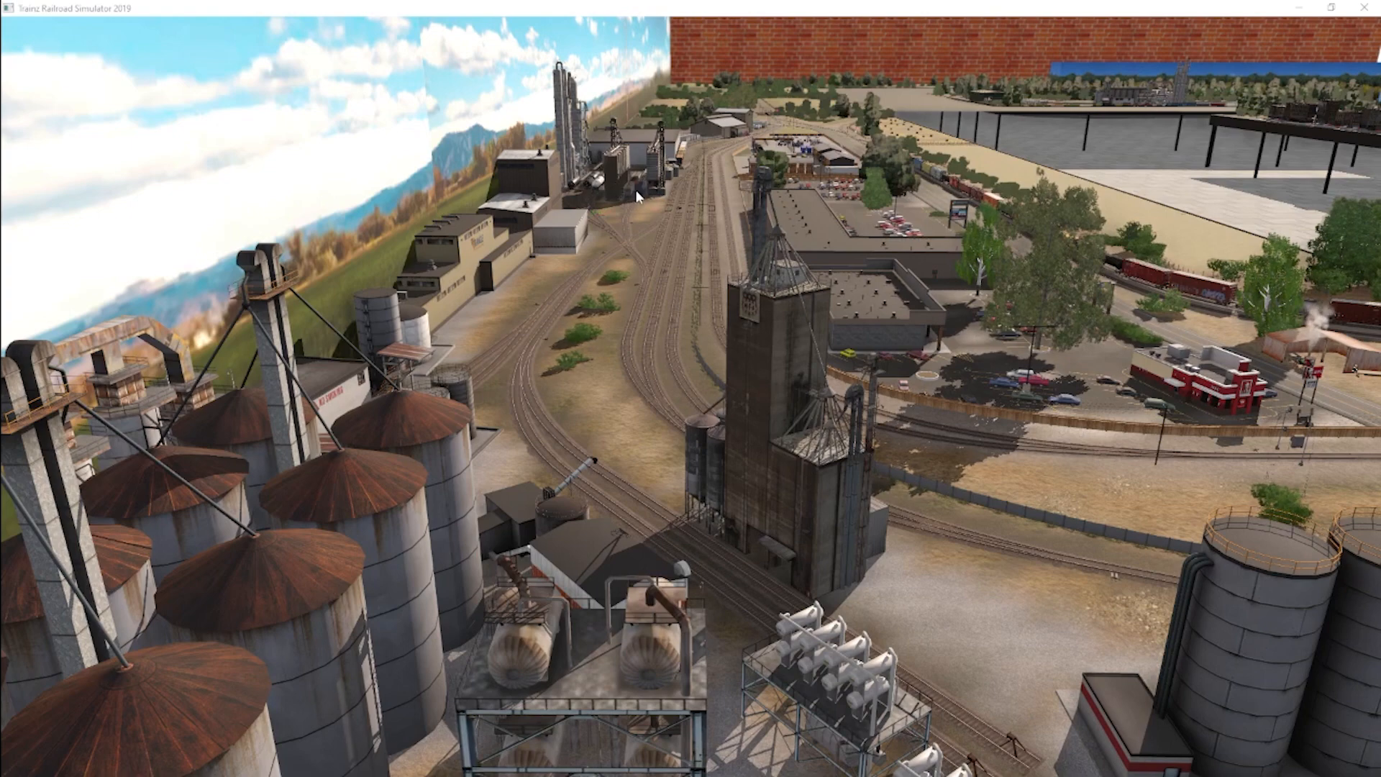
mouse_move(592, 344)
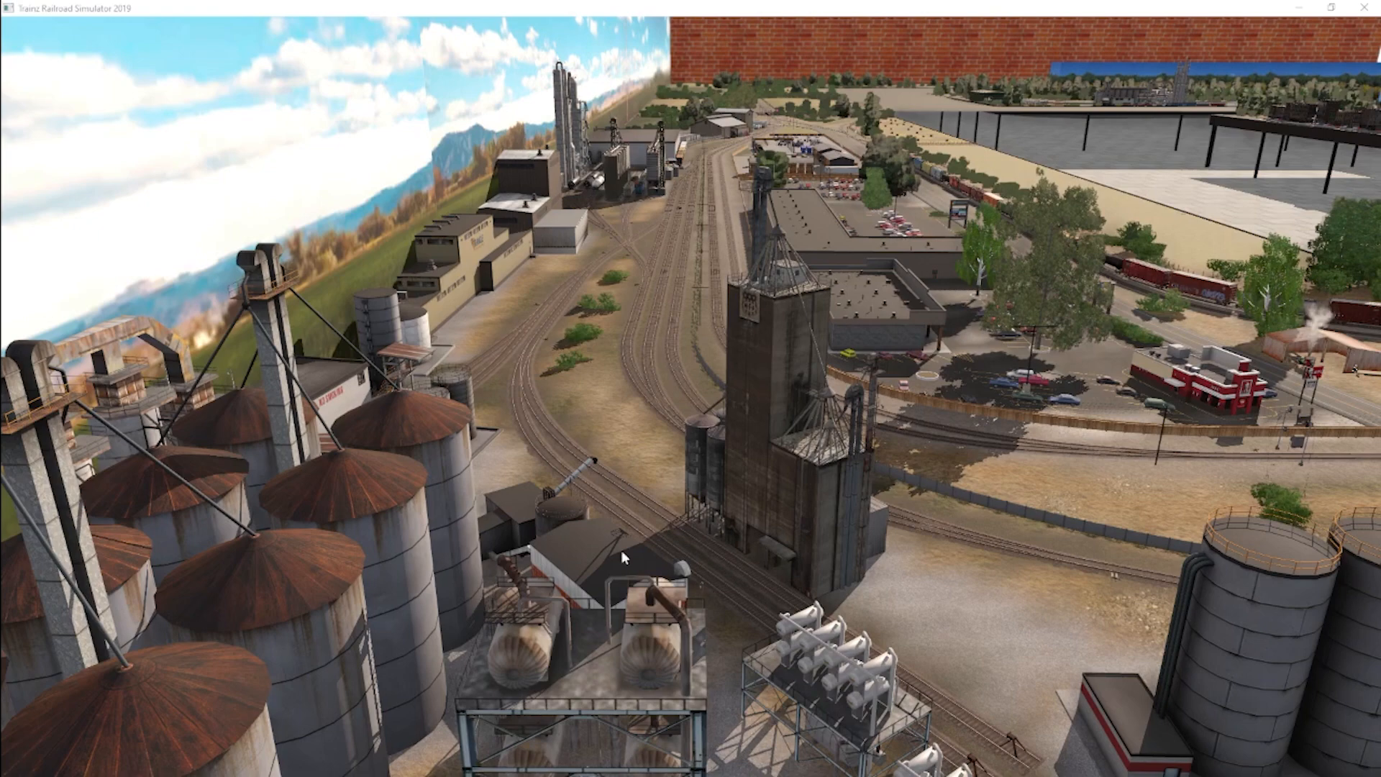
mouse_move(695, 534)
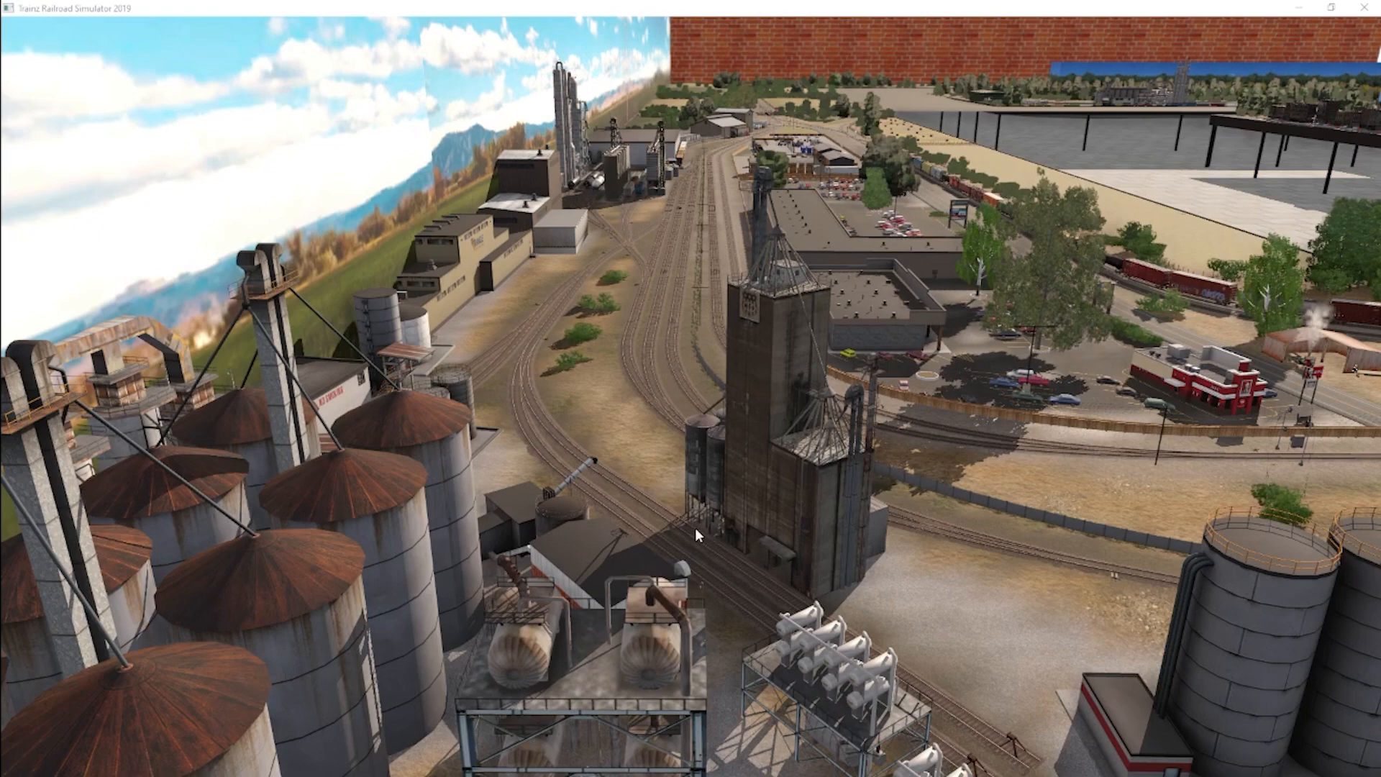
mouse_move(699, 515)
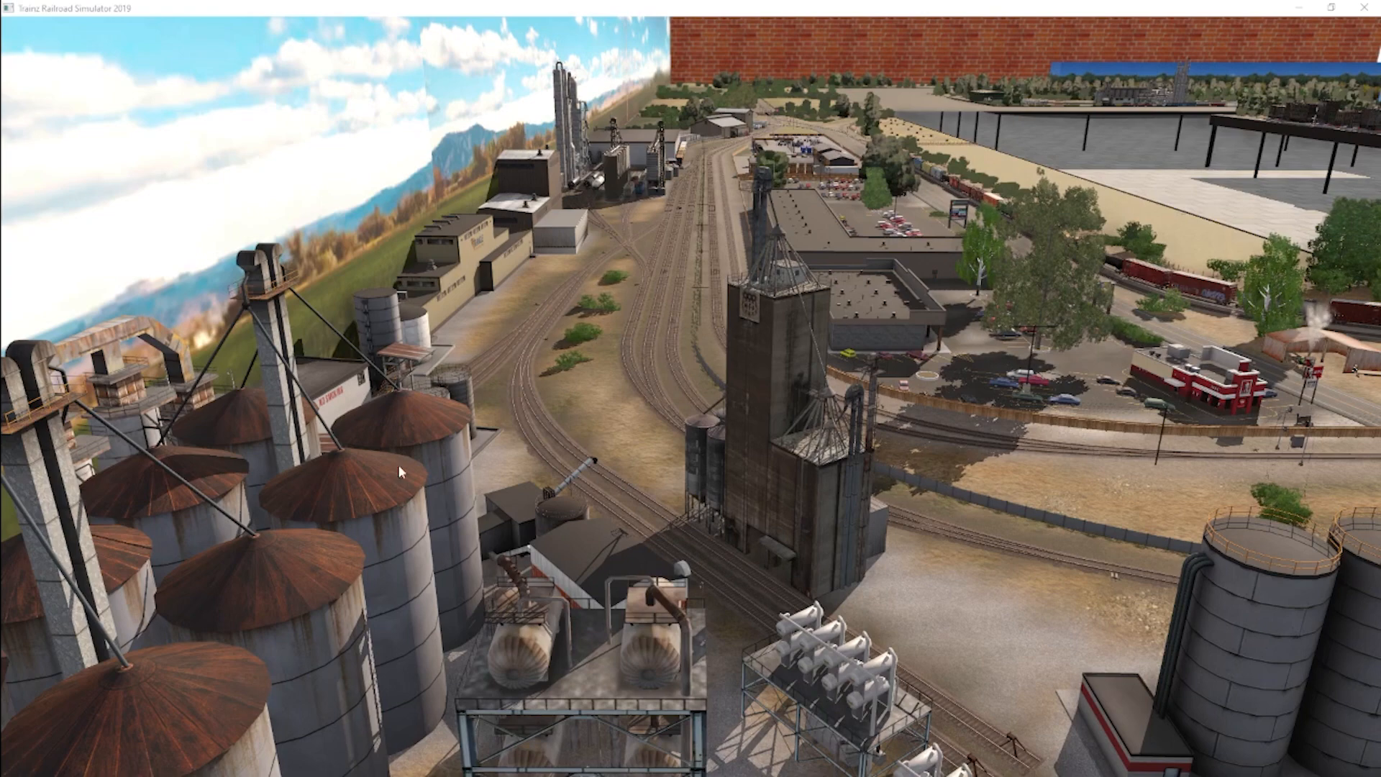
mouse_move(397, 432)
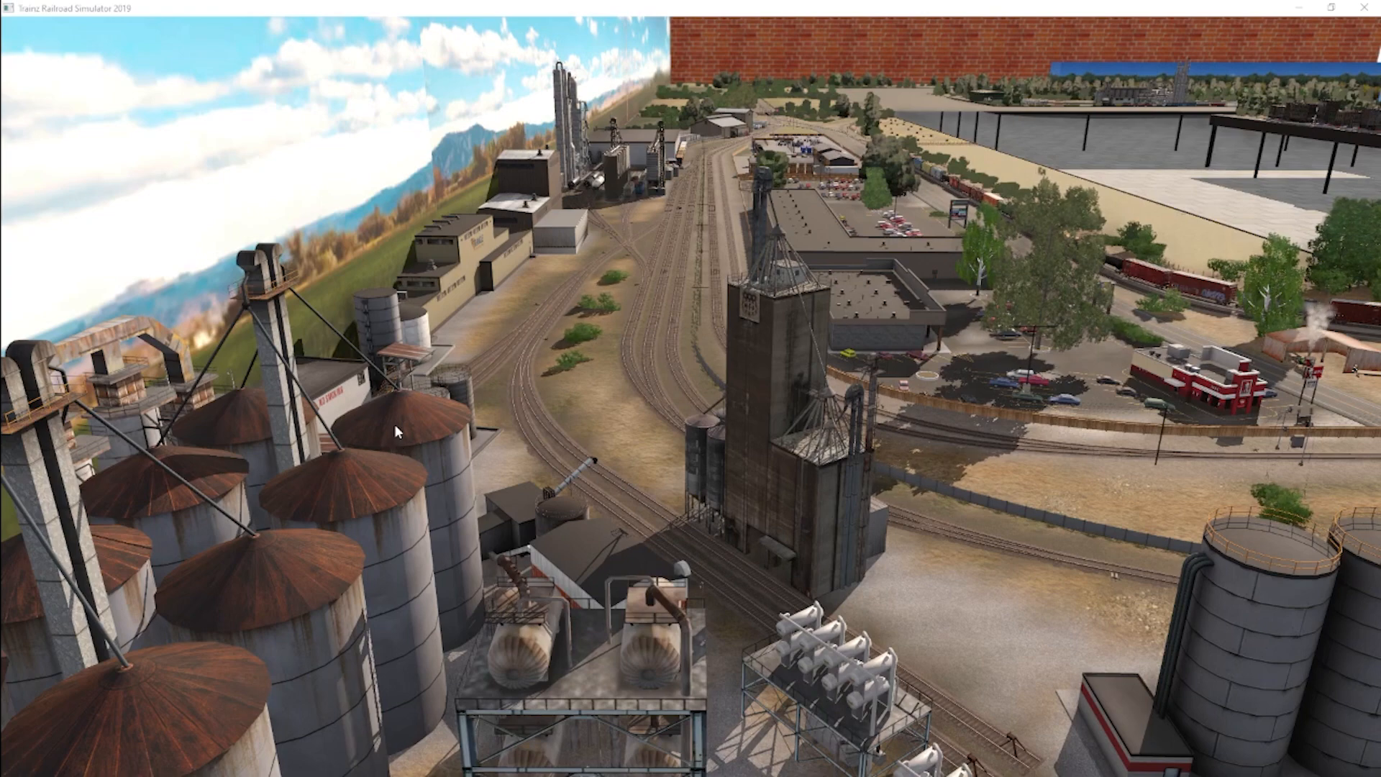
mouse_move(423, 443)
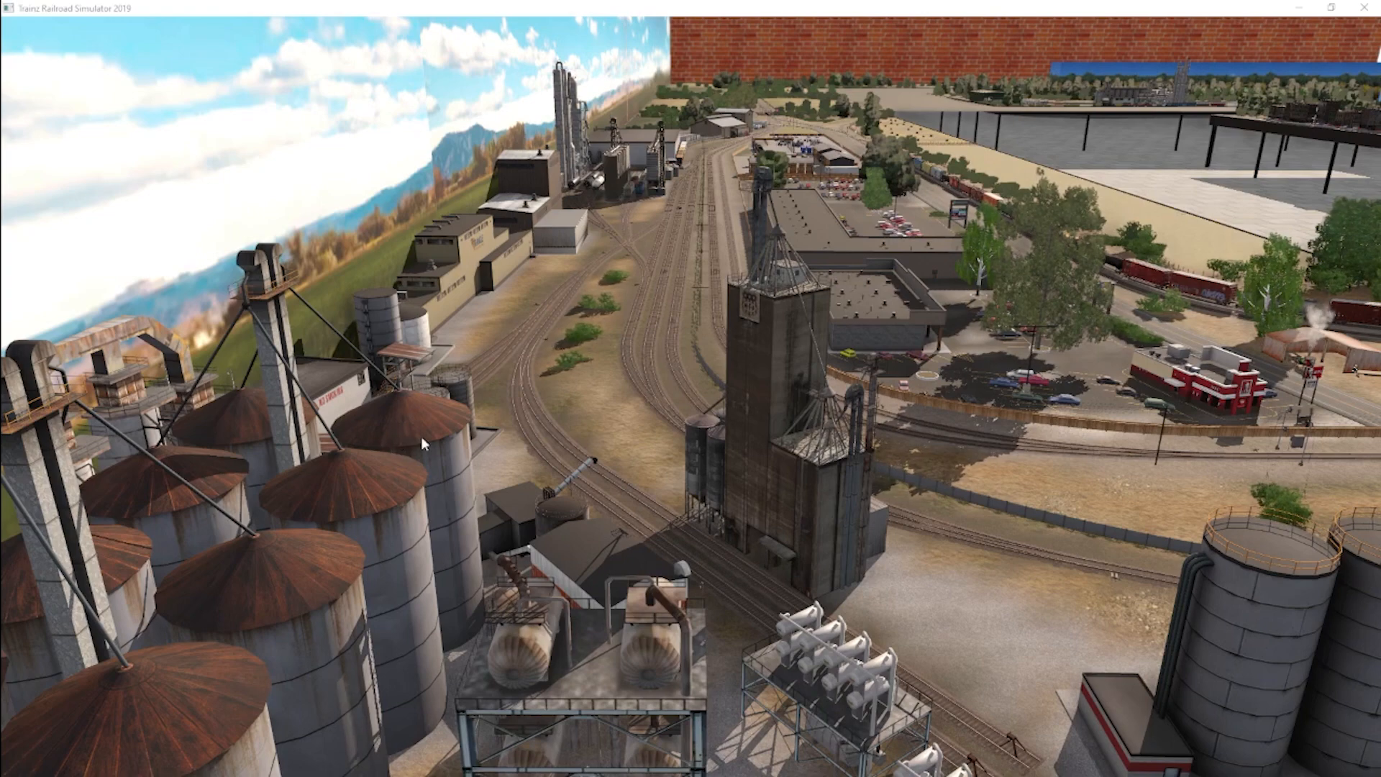
mouse_move(465, 368)
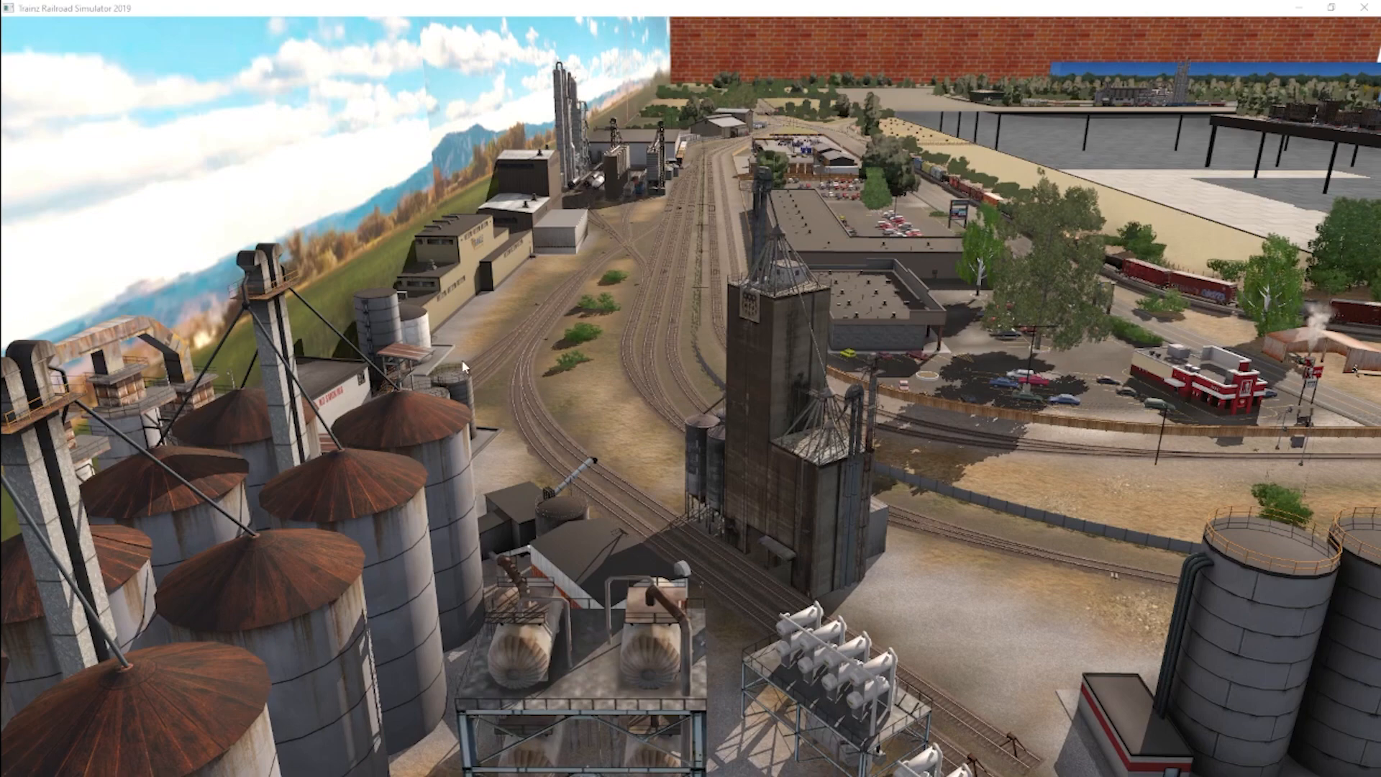
mouse_move(460, 389)
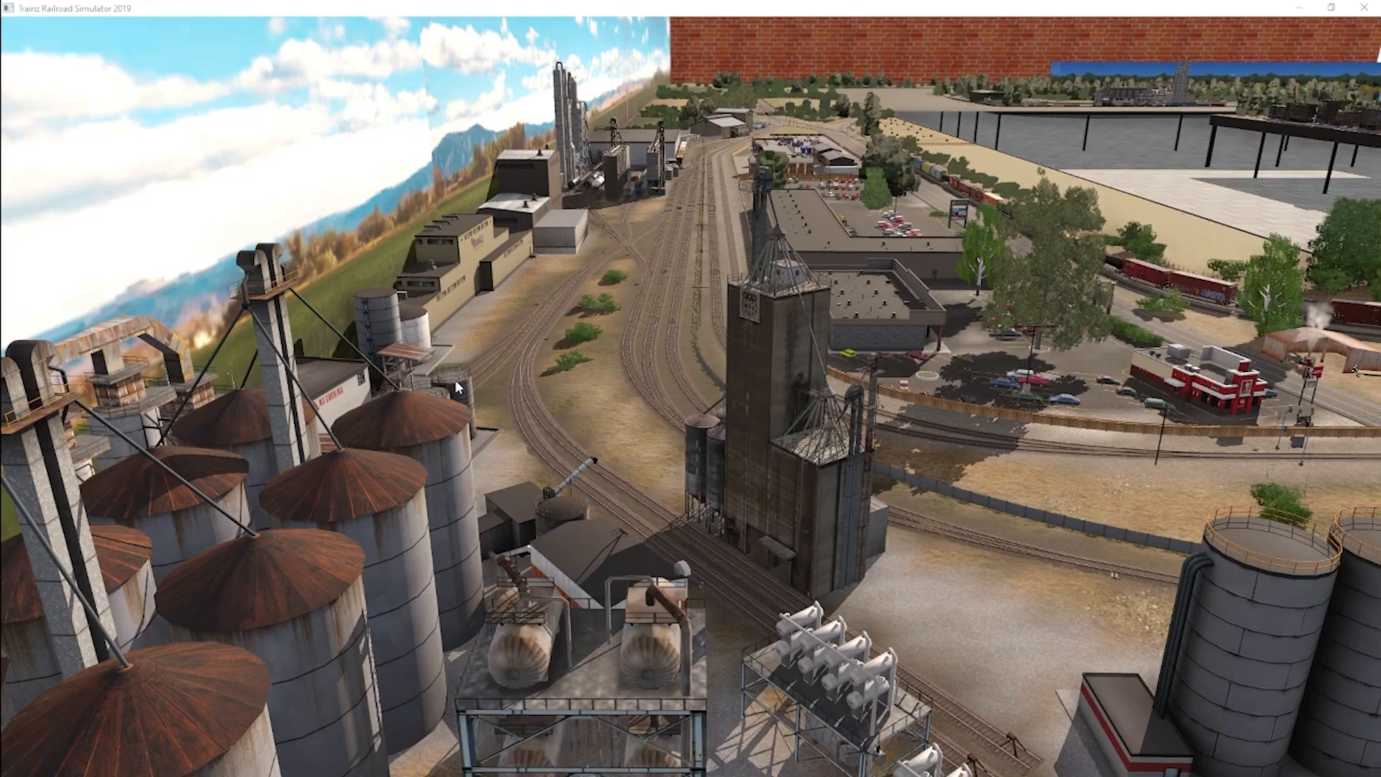
mouse_move(613, 334)
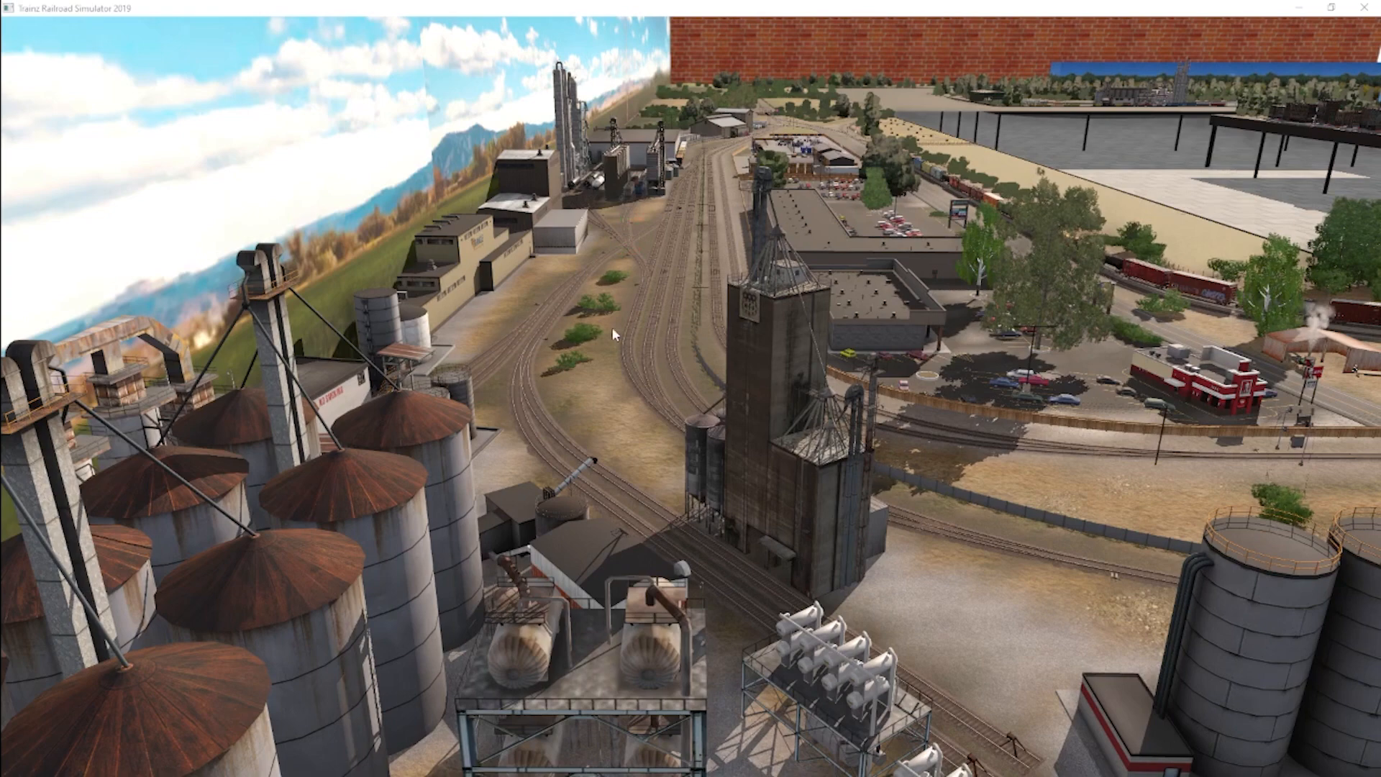
mouse_move(602, 475)
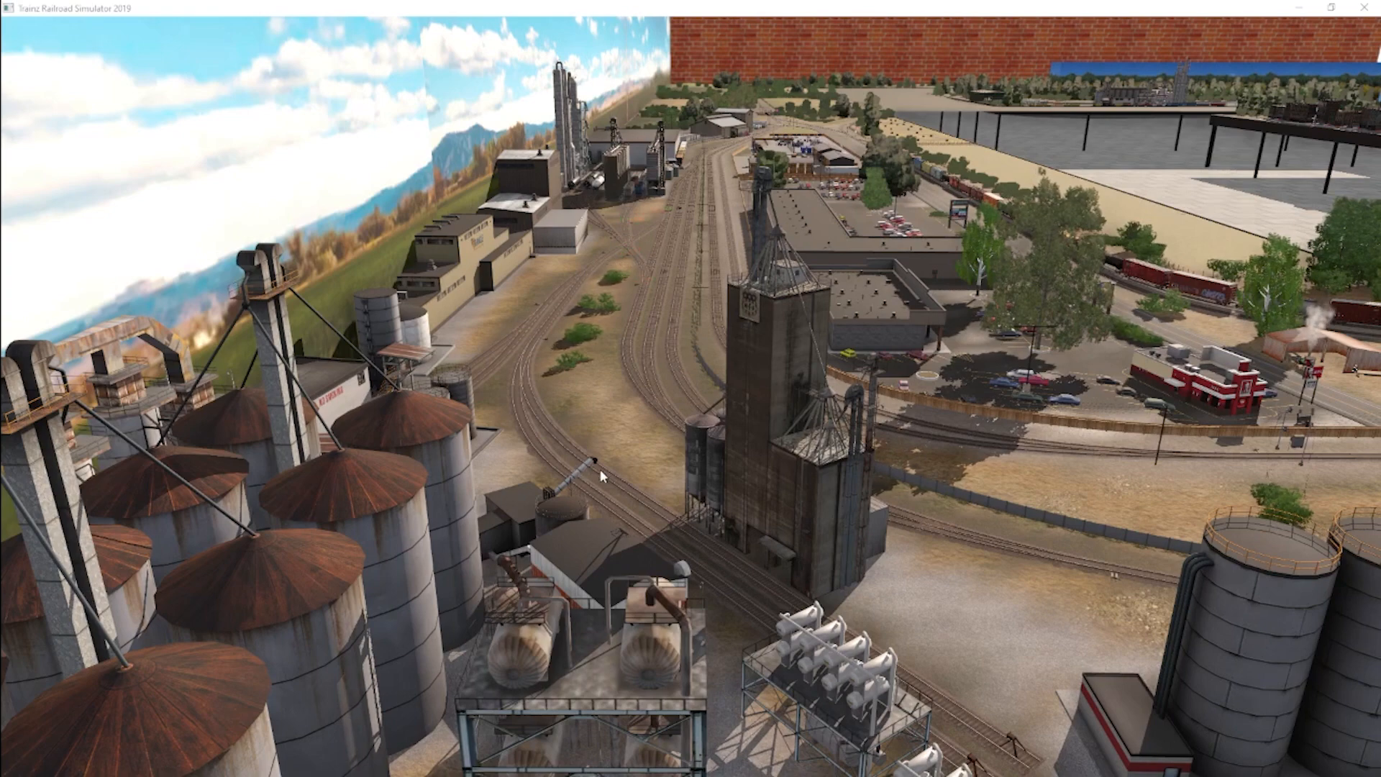
mouse_move(613, 463)
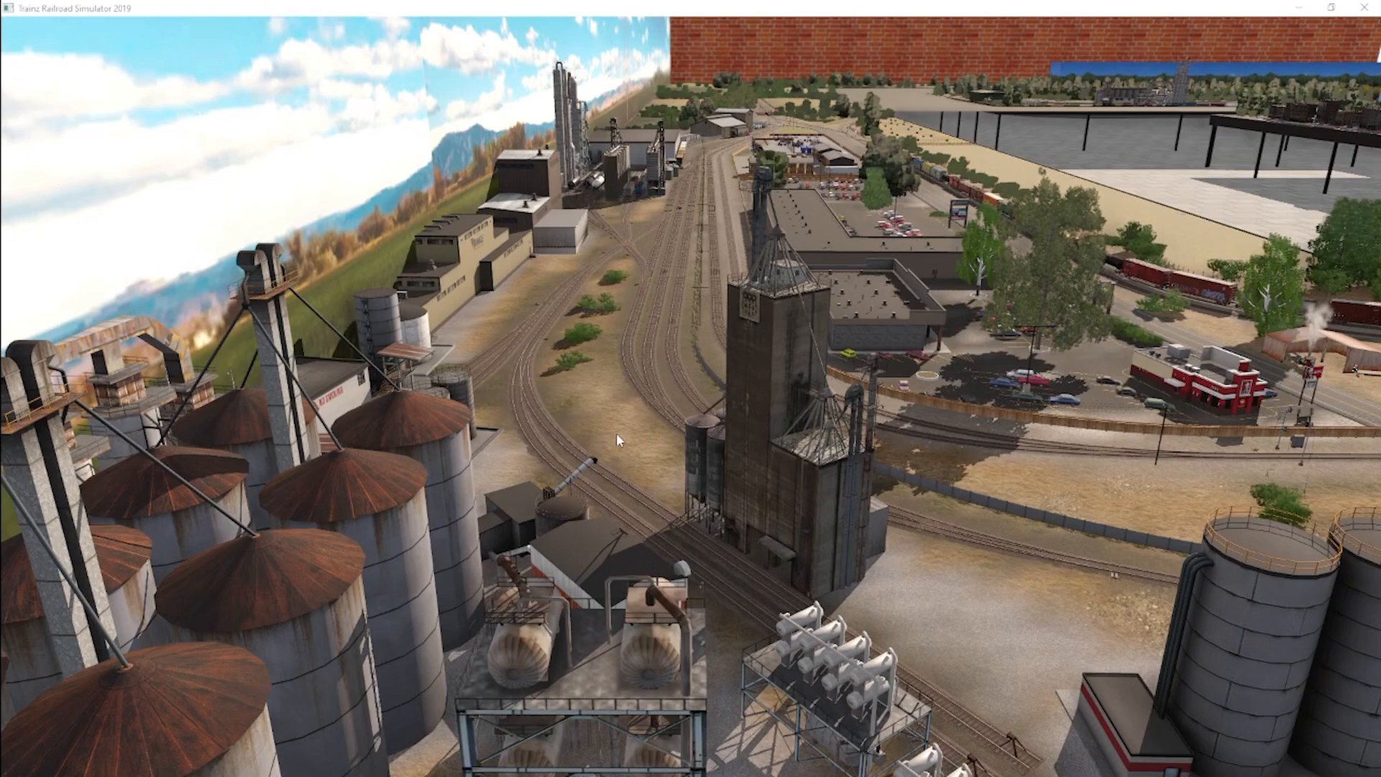
mouse_move(674, 252)
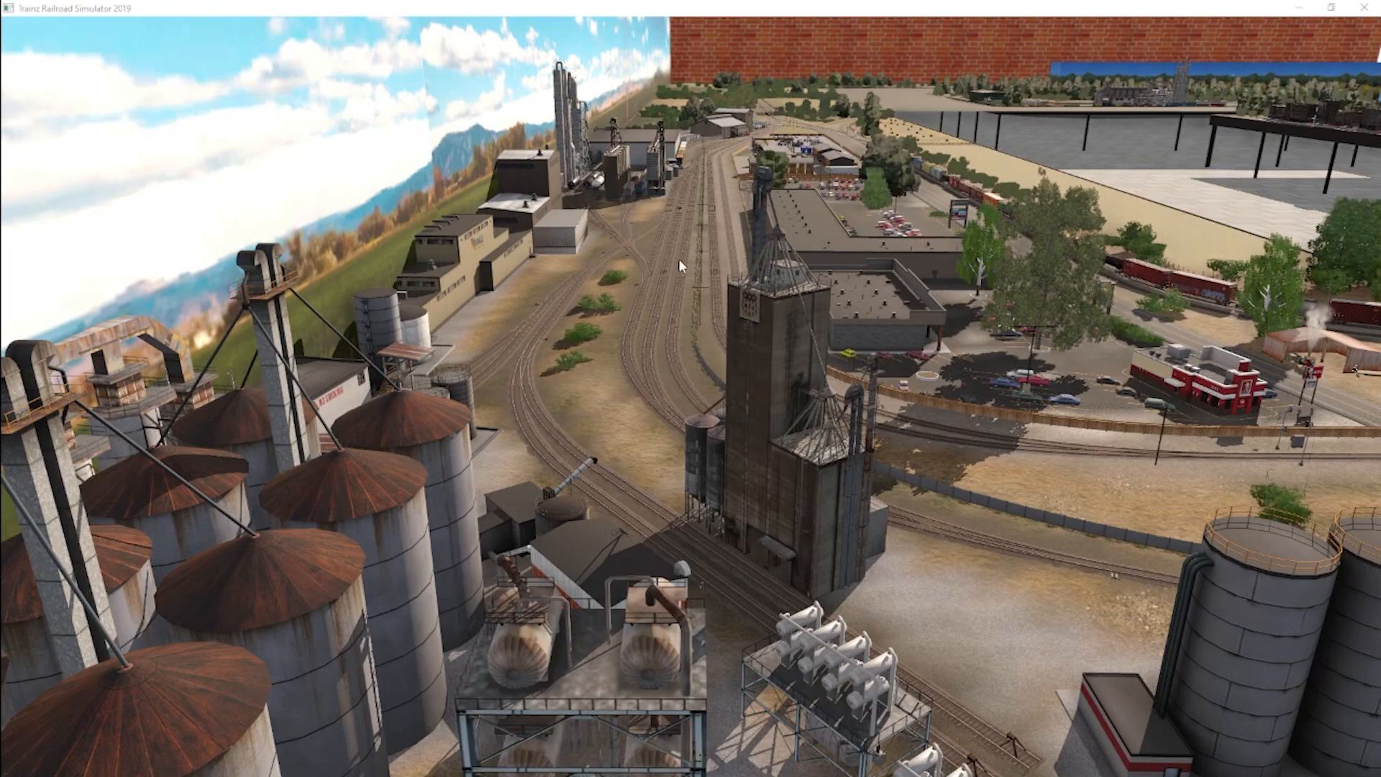
mouse_move(740, 220)
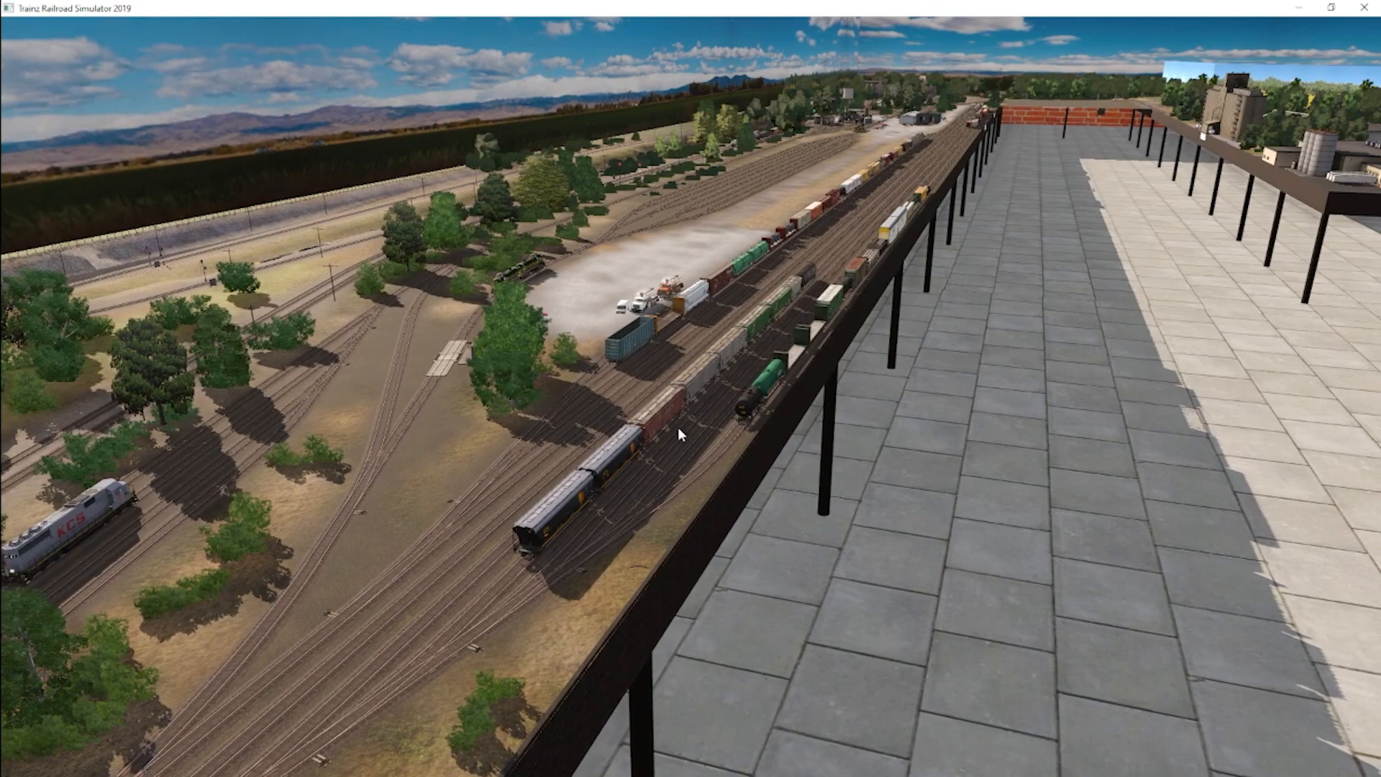
mouse_move(705, 386)
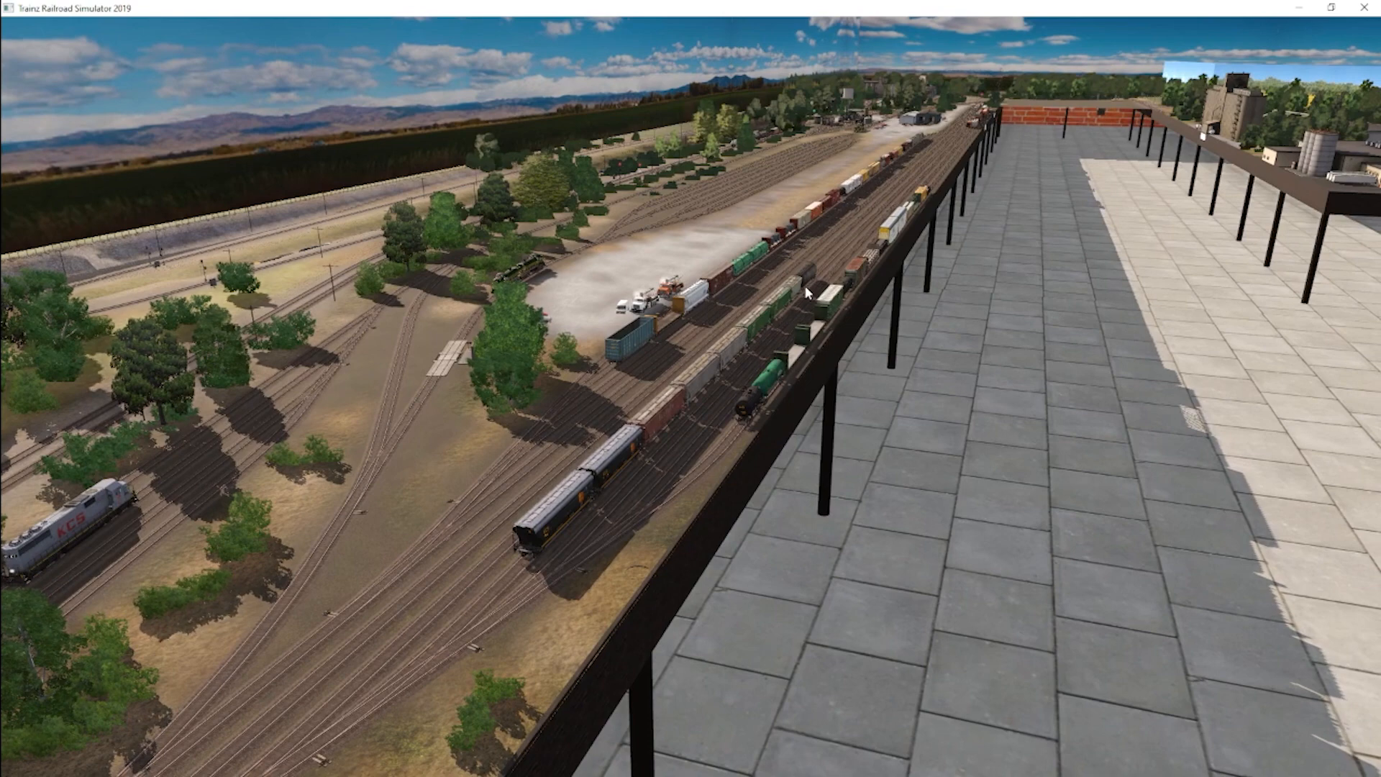
mouse_move(659, 448)
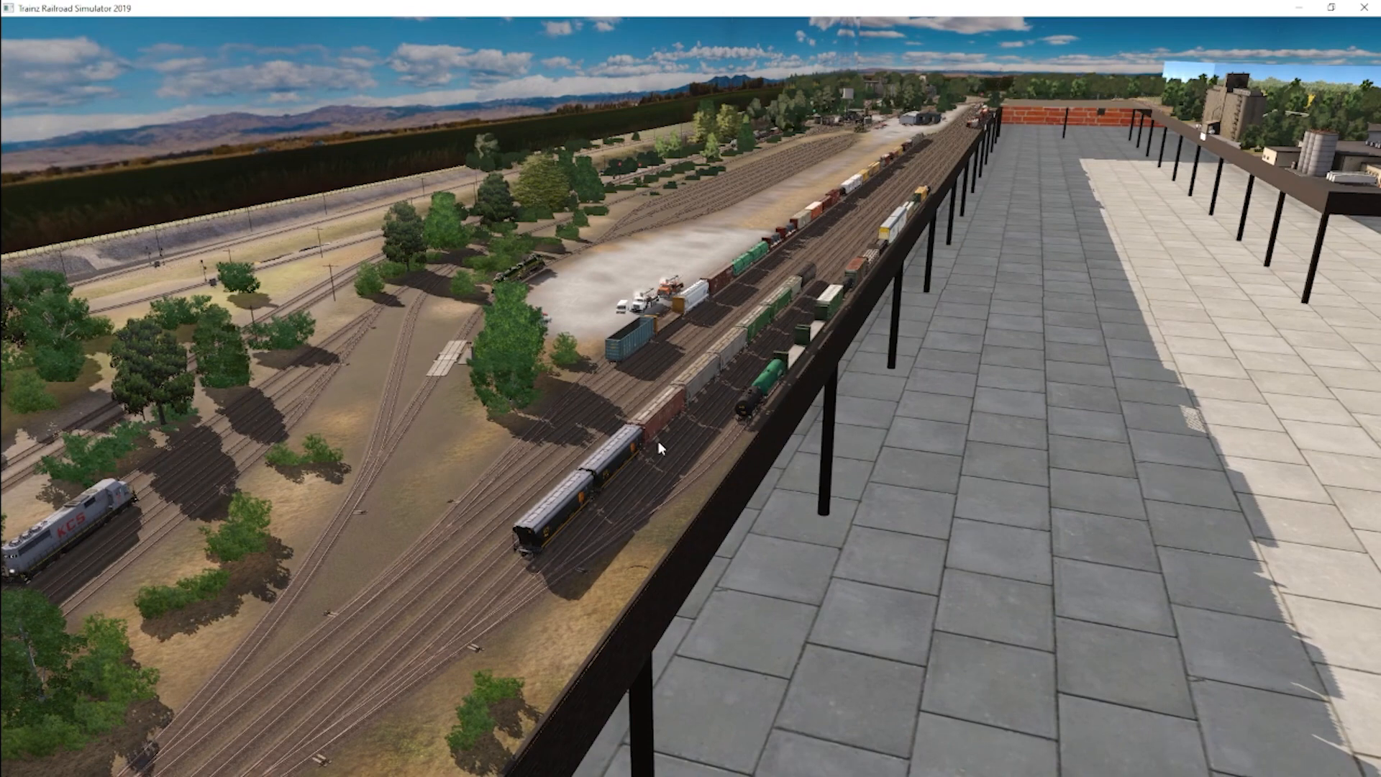
mouse_move(564, 506)
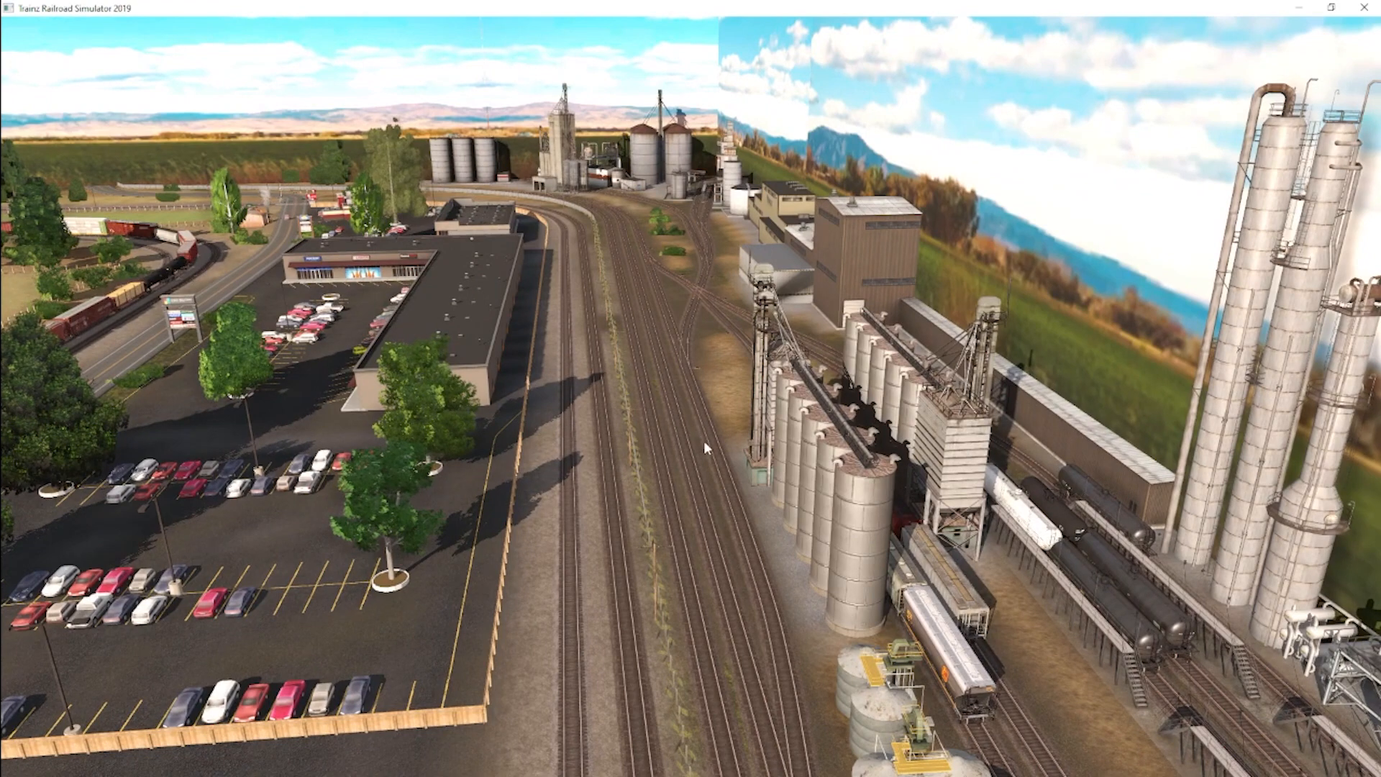
mouse_move(705, 280)
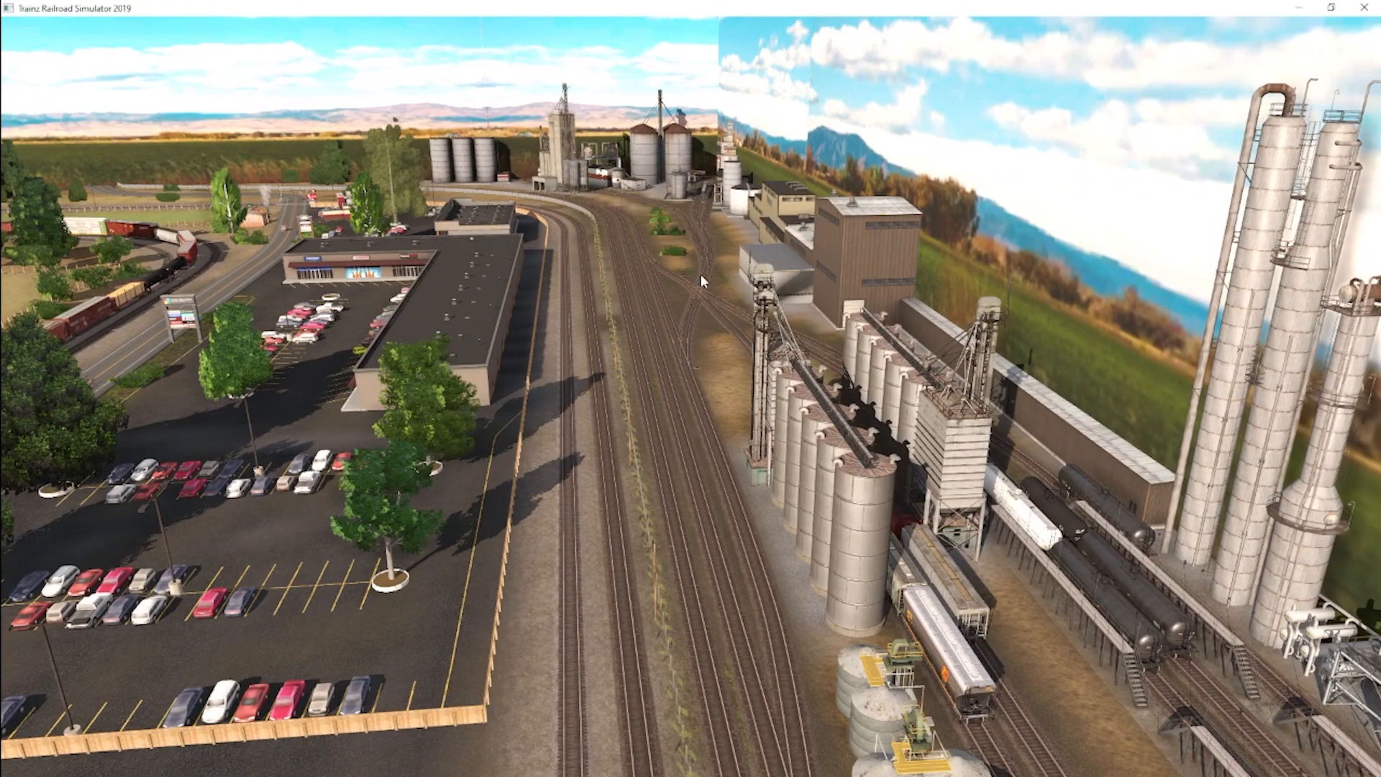
mouse_move(852, 443)
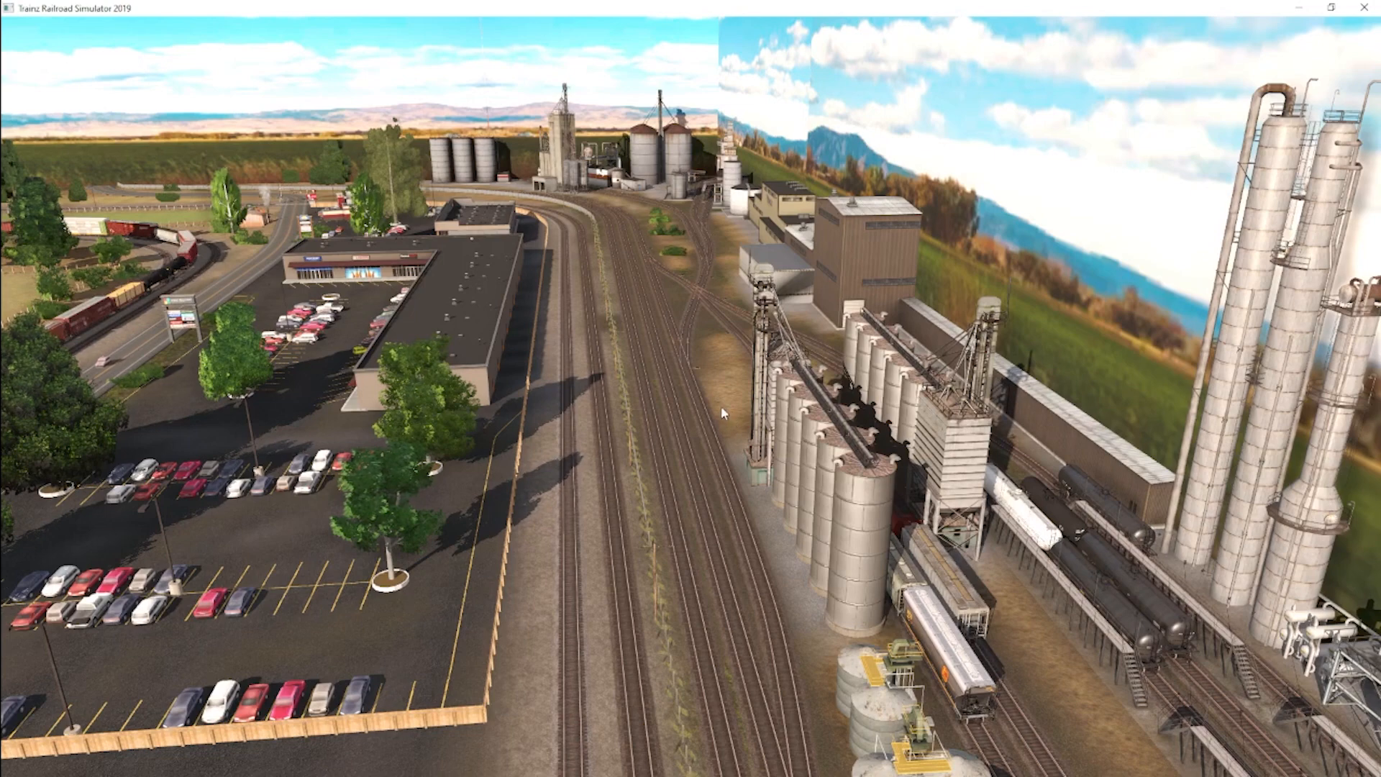
mouse_move(727, 398)
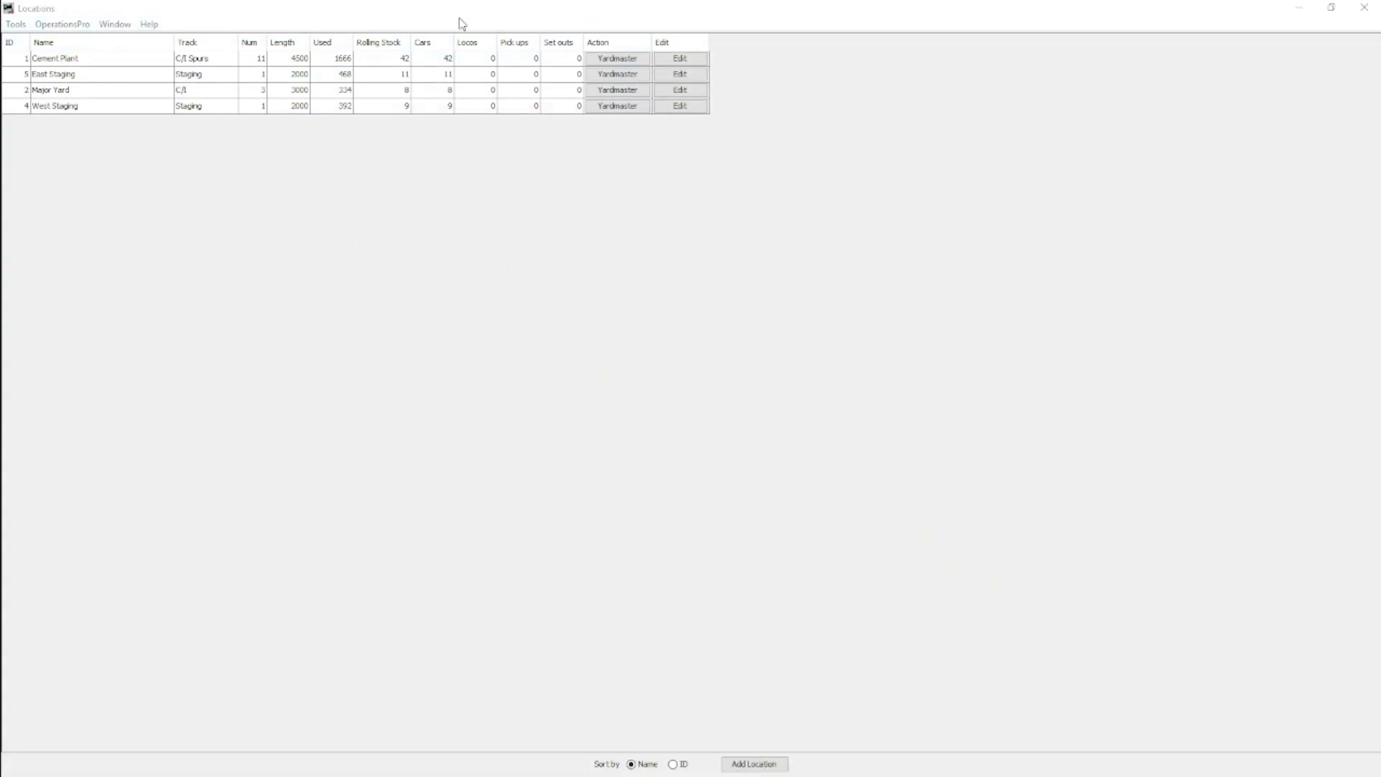
mouse_move(206, 119)
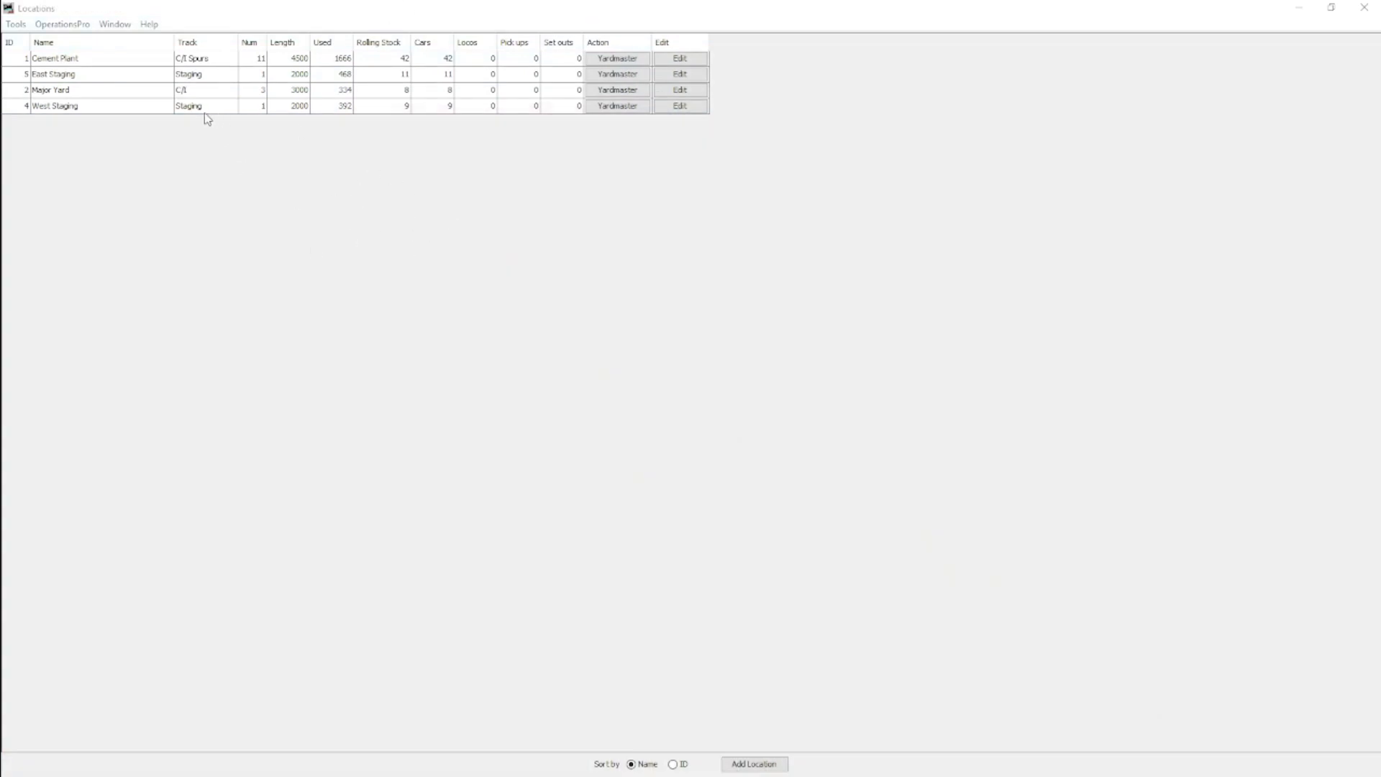
Step: Select East Staging, West Staging and Major Yard in turn, ending on Cement Plant
click(101, 75)
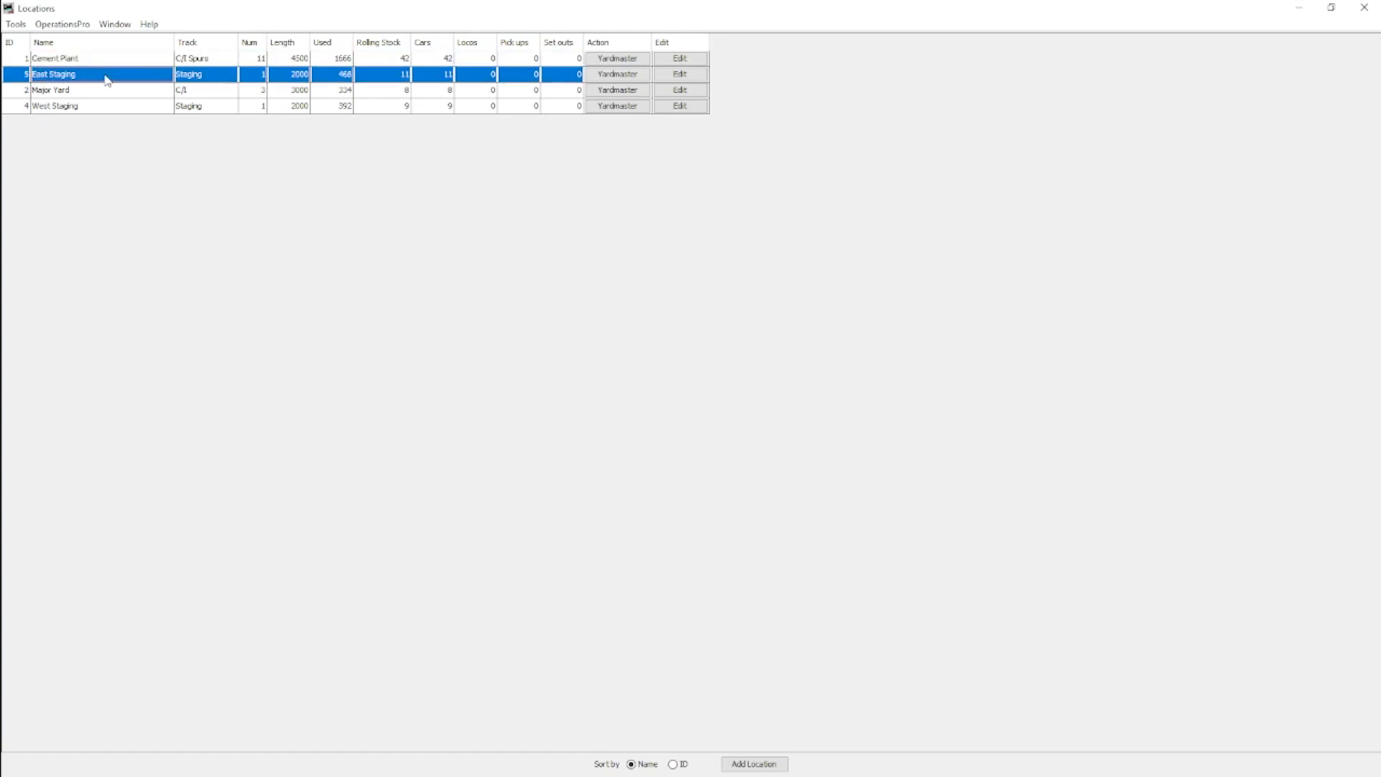
click(54, 106)
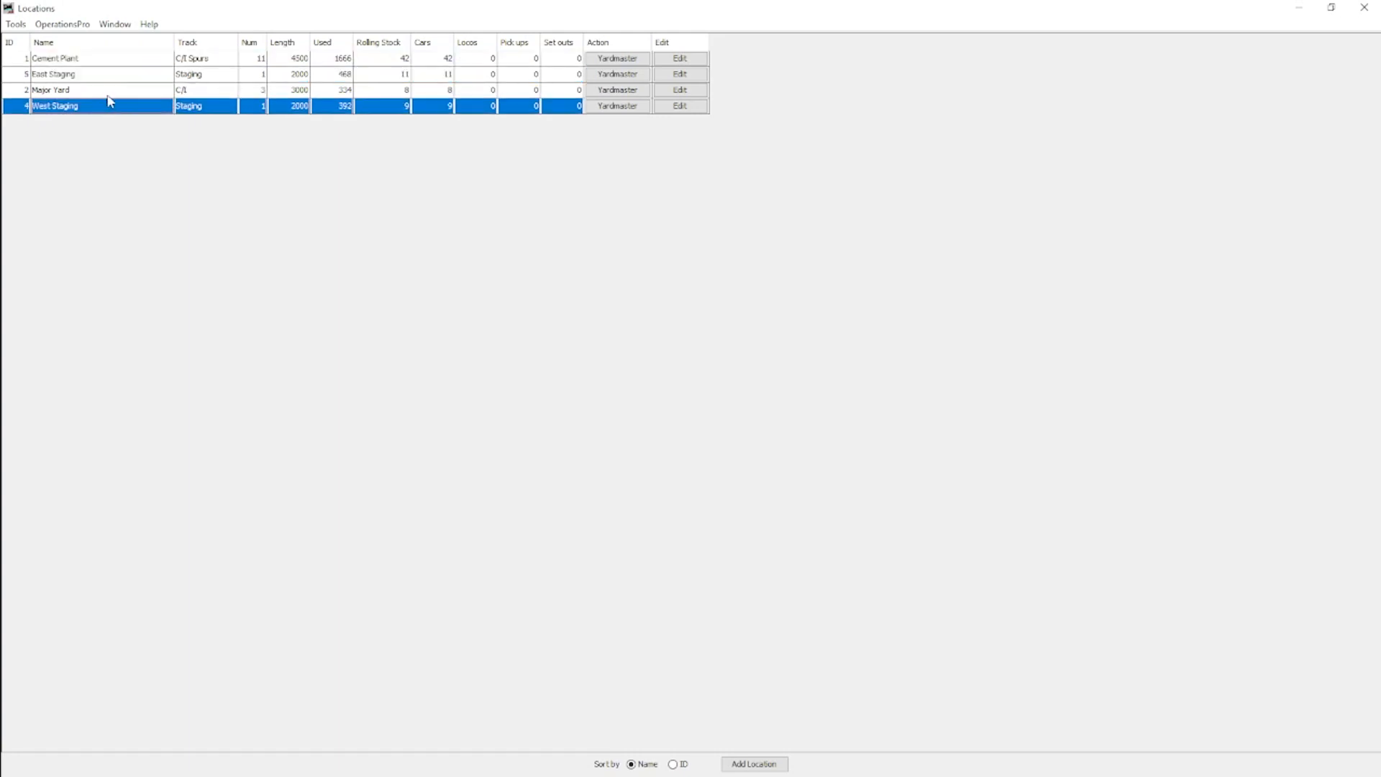
click(50, 89)
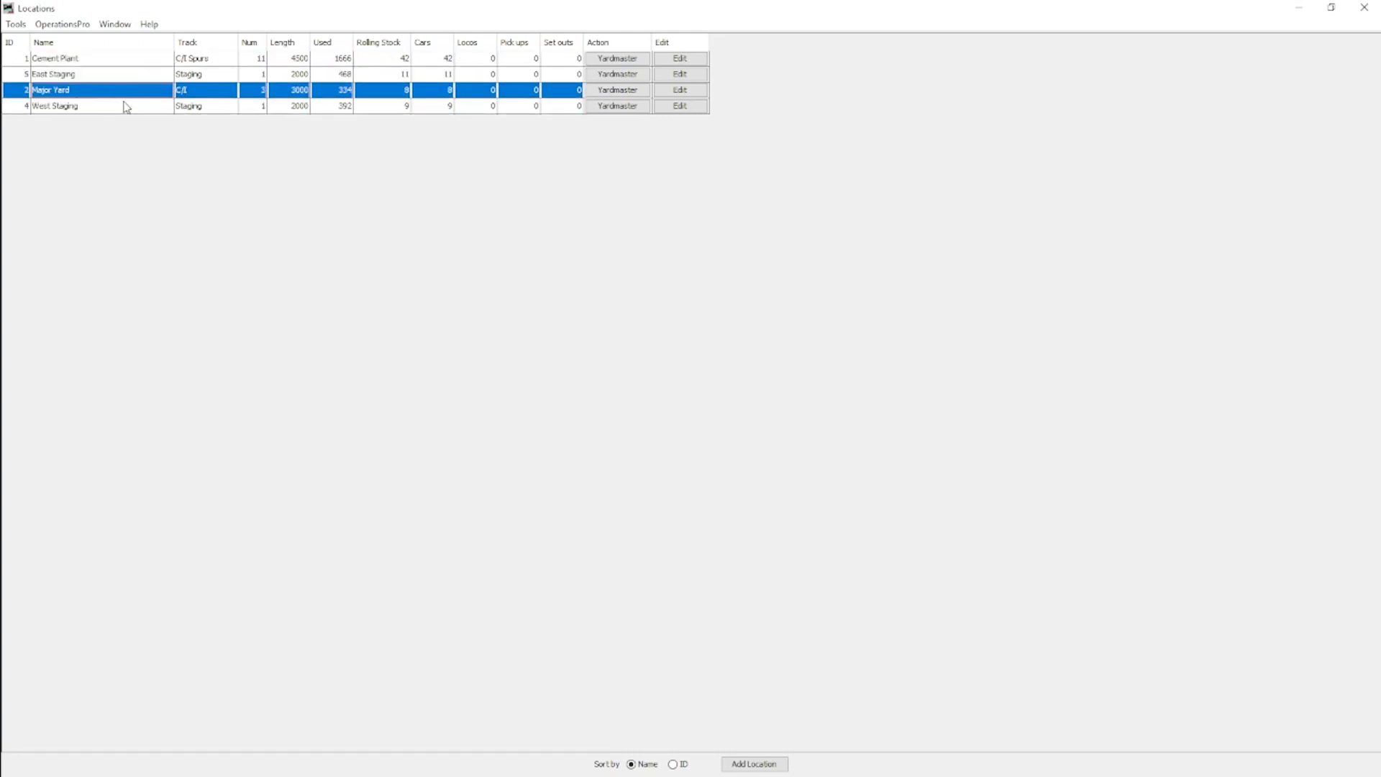
mouse_move(126, 104)
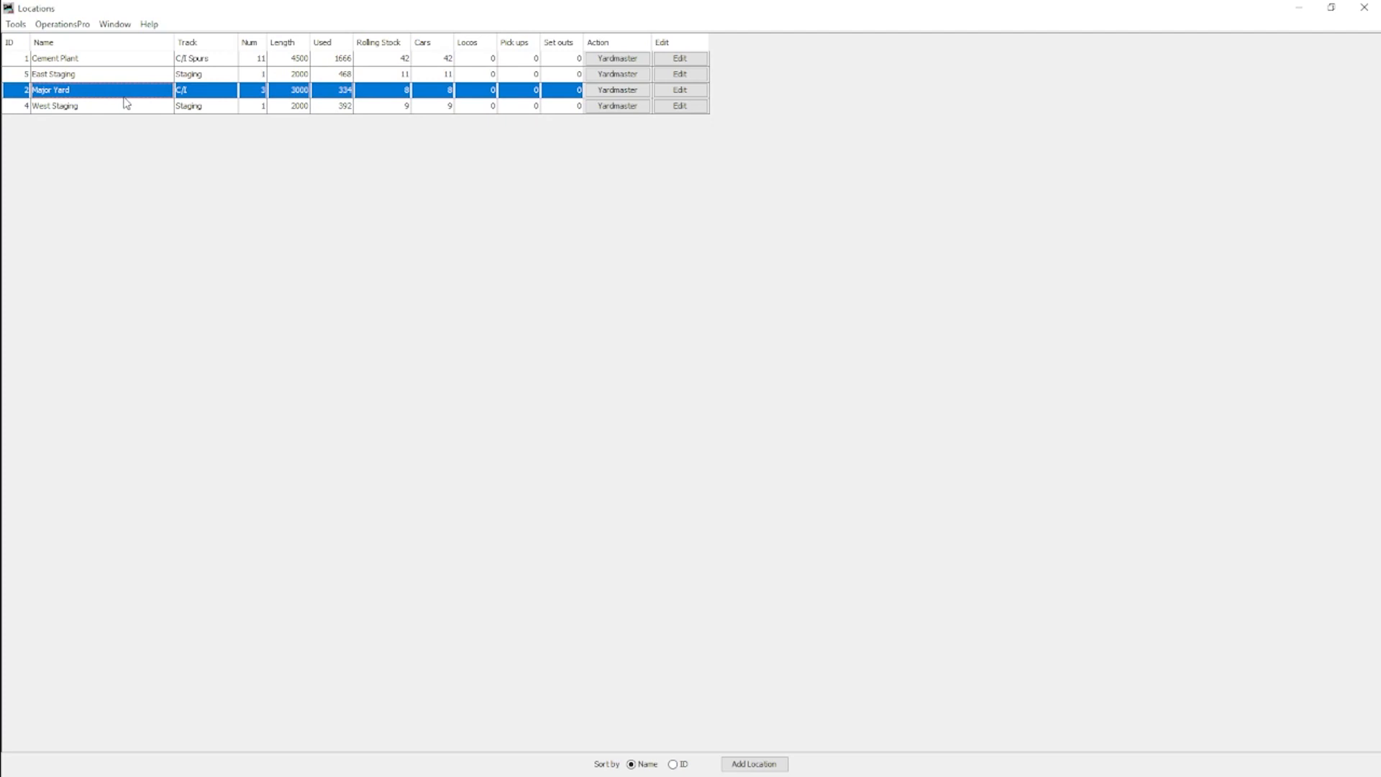
mouse_move(137, 97)
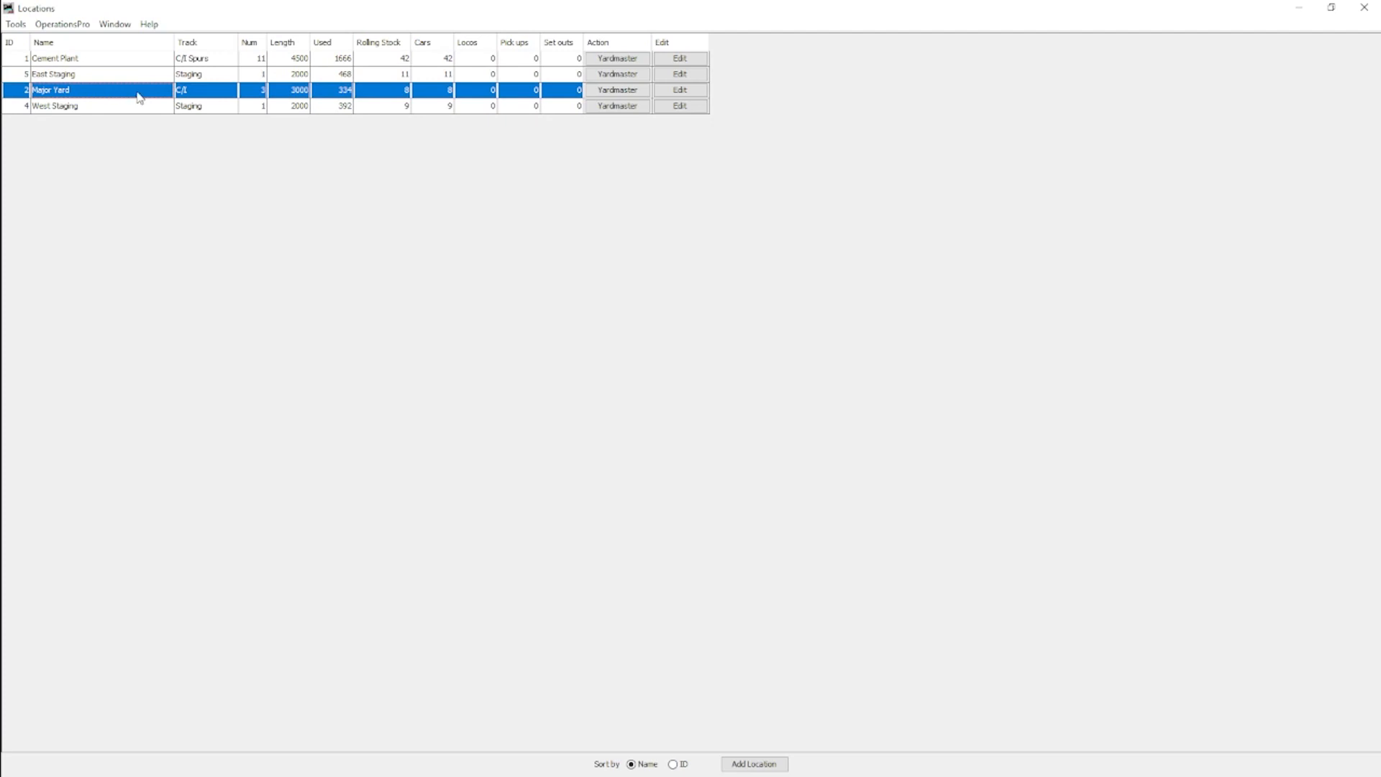
click(55, 58)
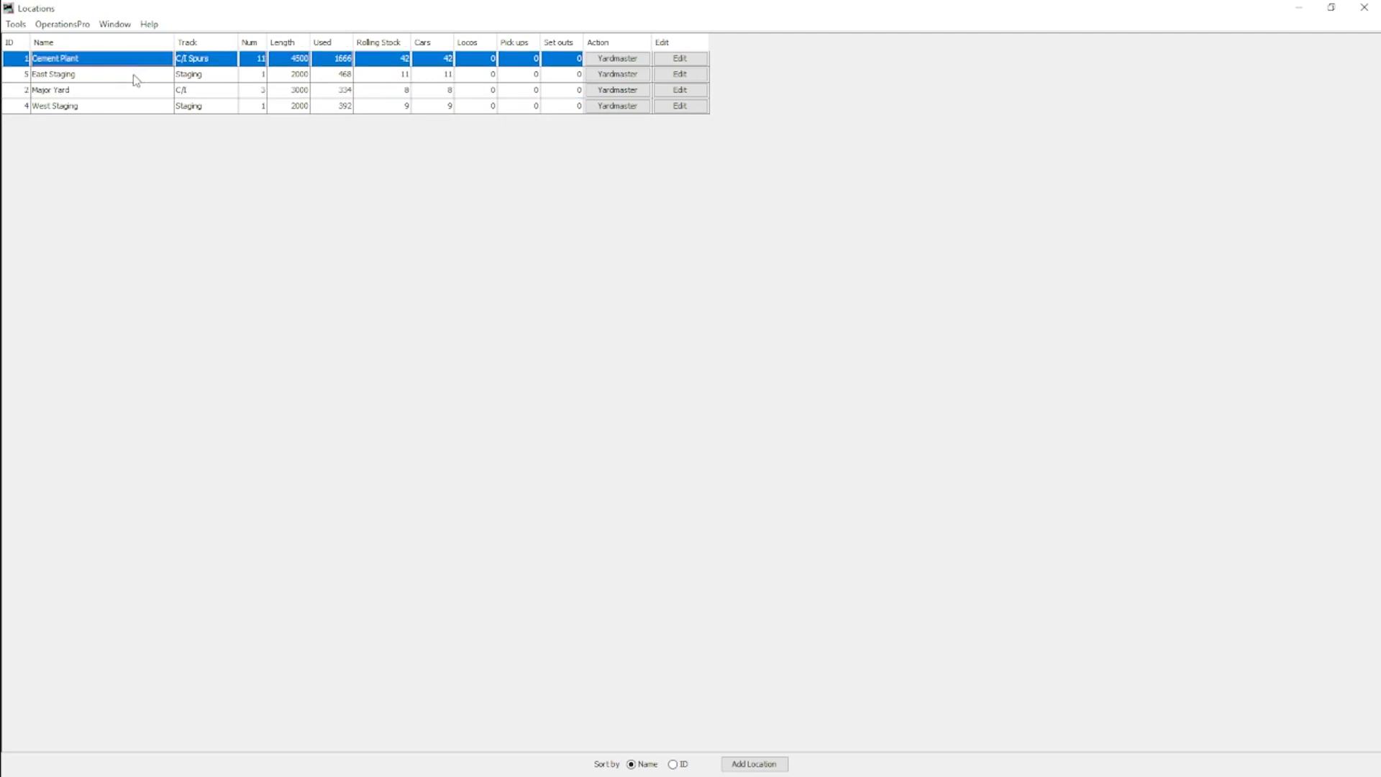
click(53, 74)
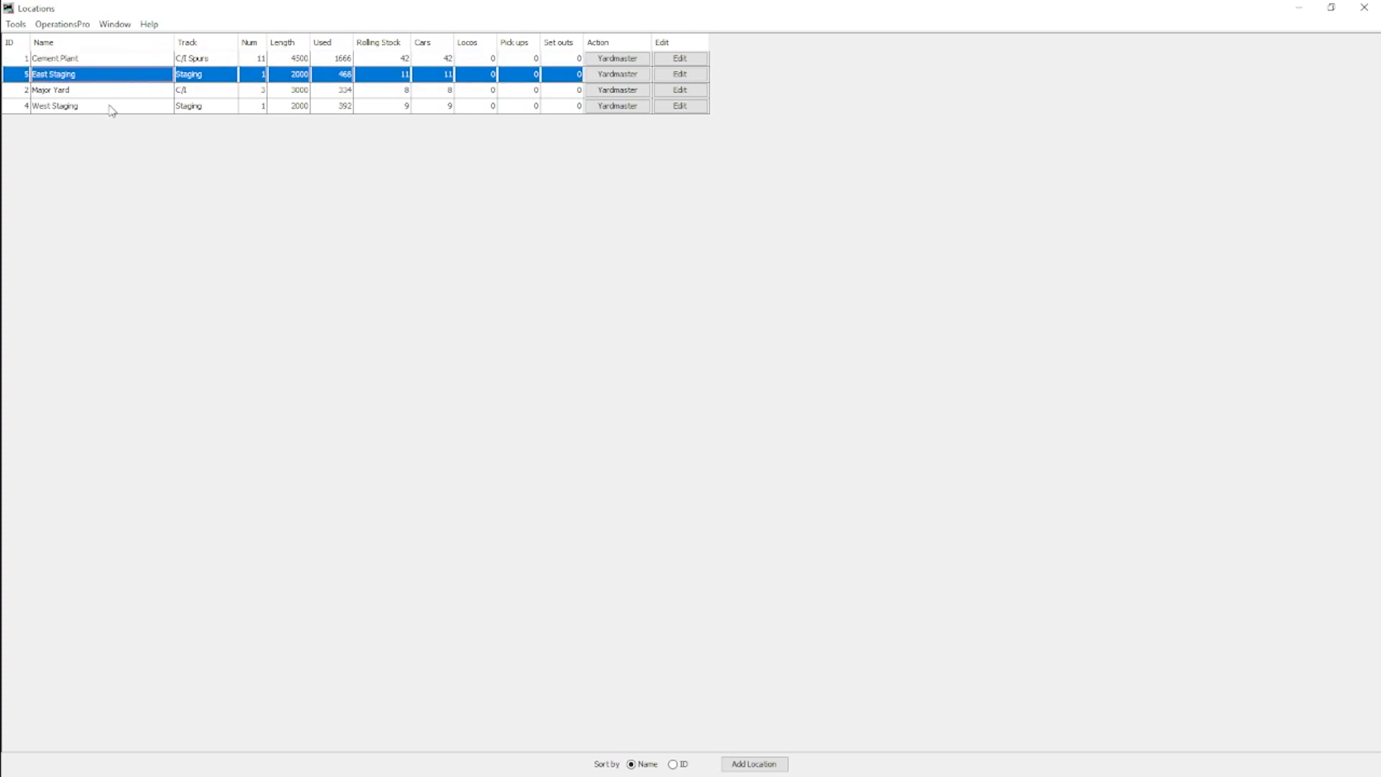
click(55, 106)
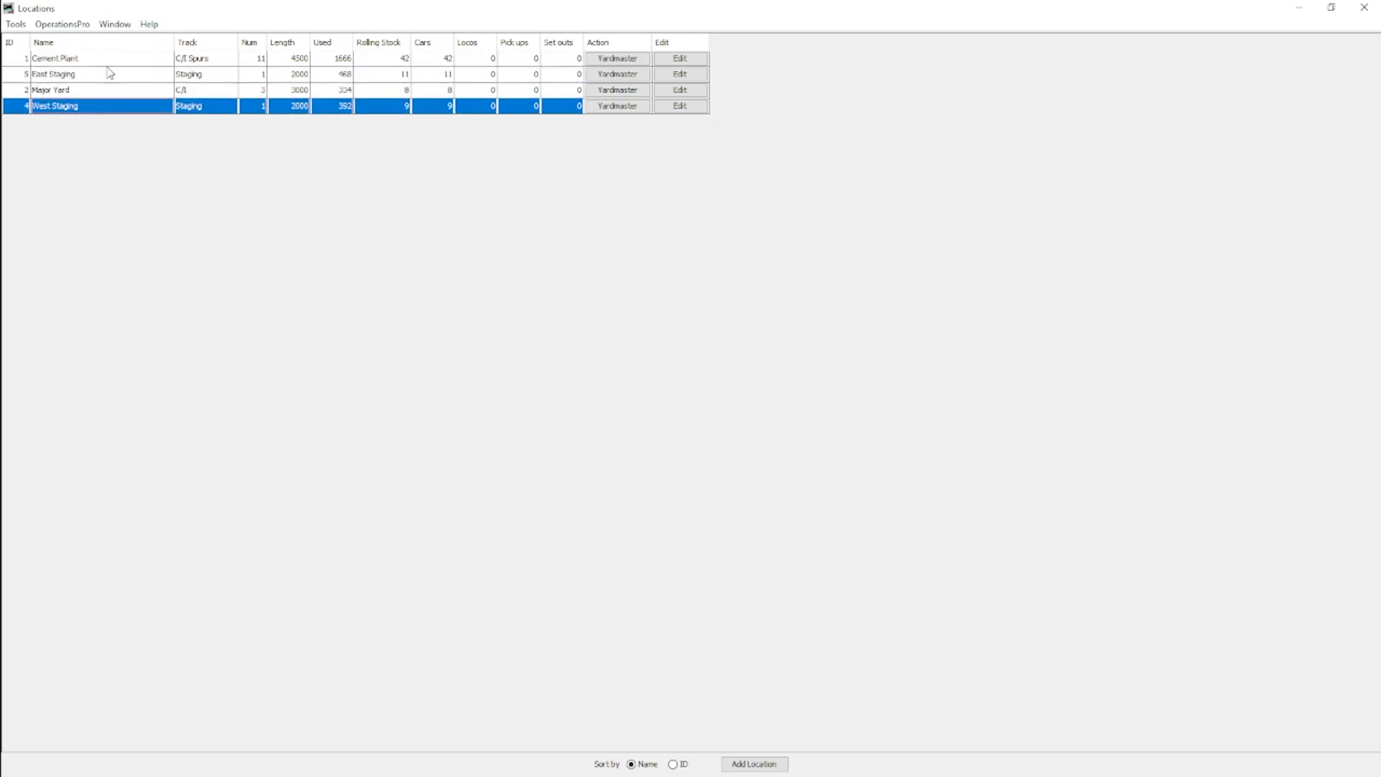
click(55, 59)
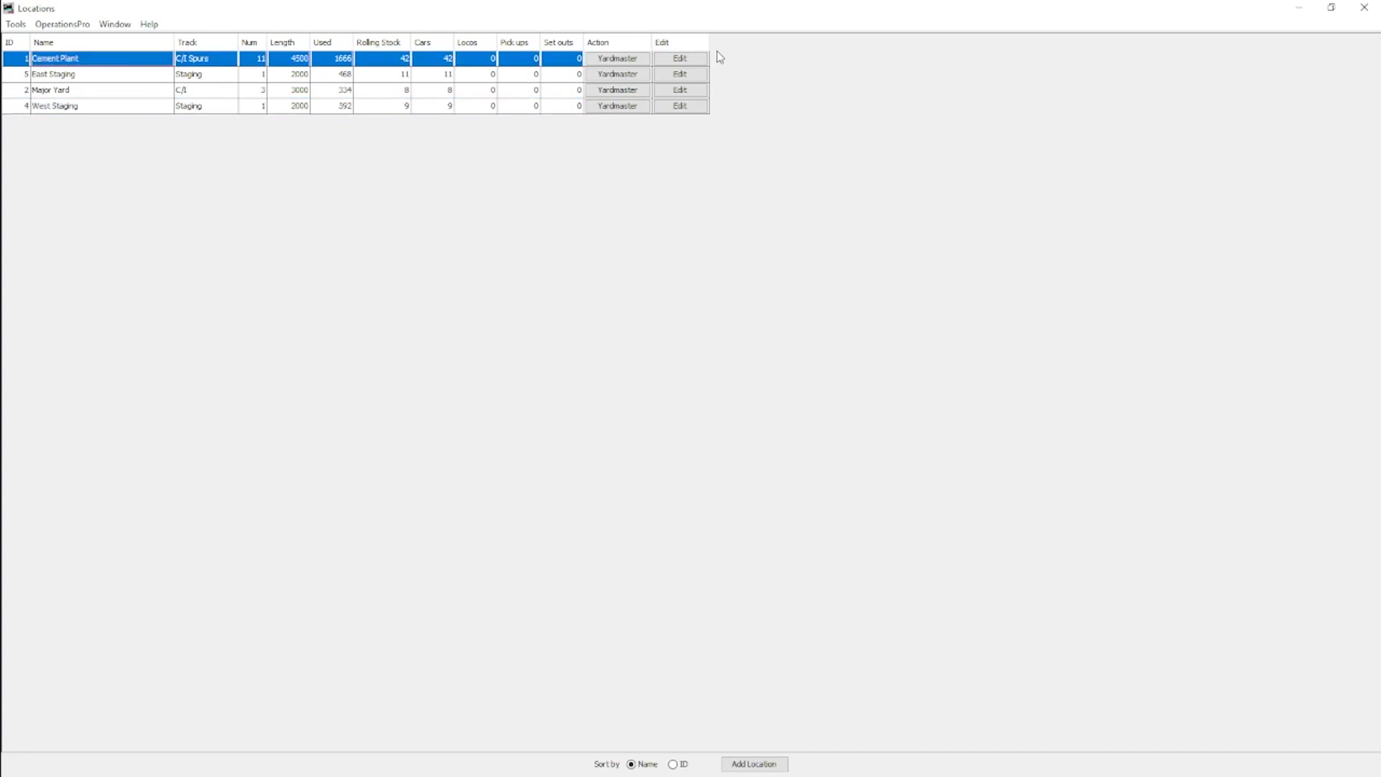
Step: Edit Cement Plant and auto-select its serviced car types down to HopCmnt and HopCoal
click(678, 58)
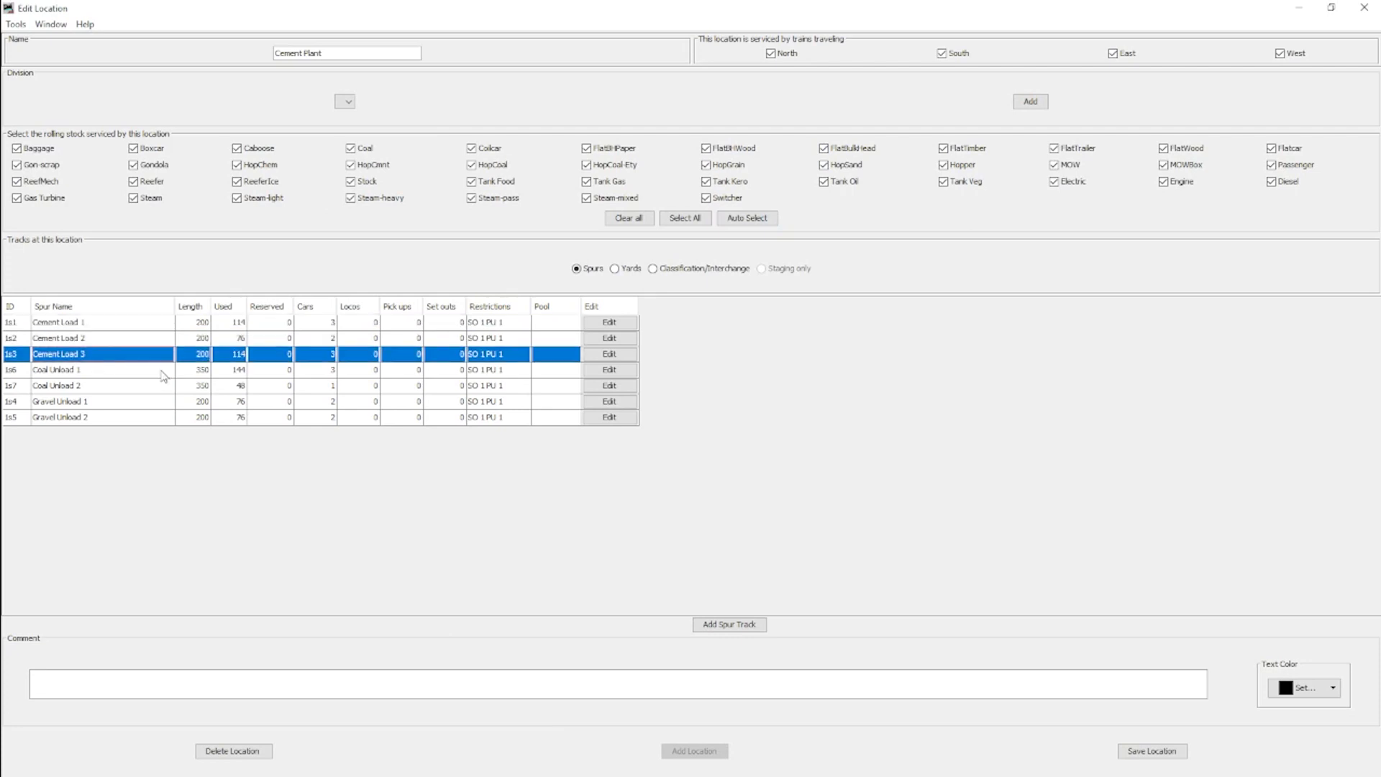
click(62, 416)
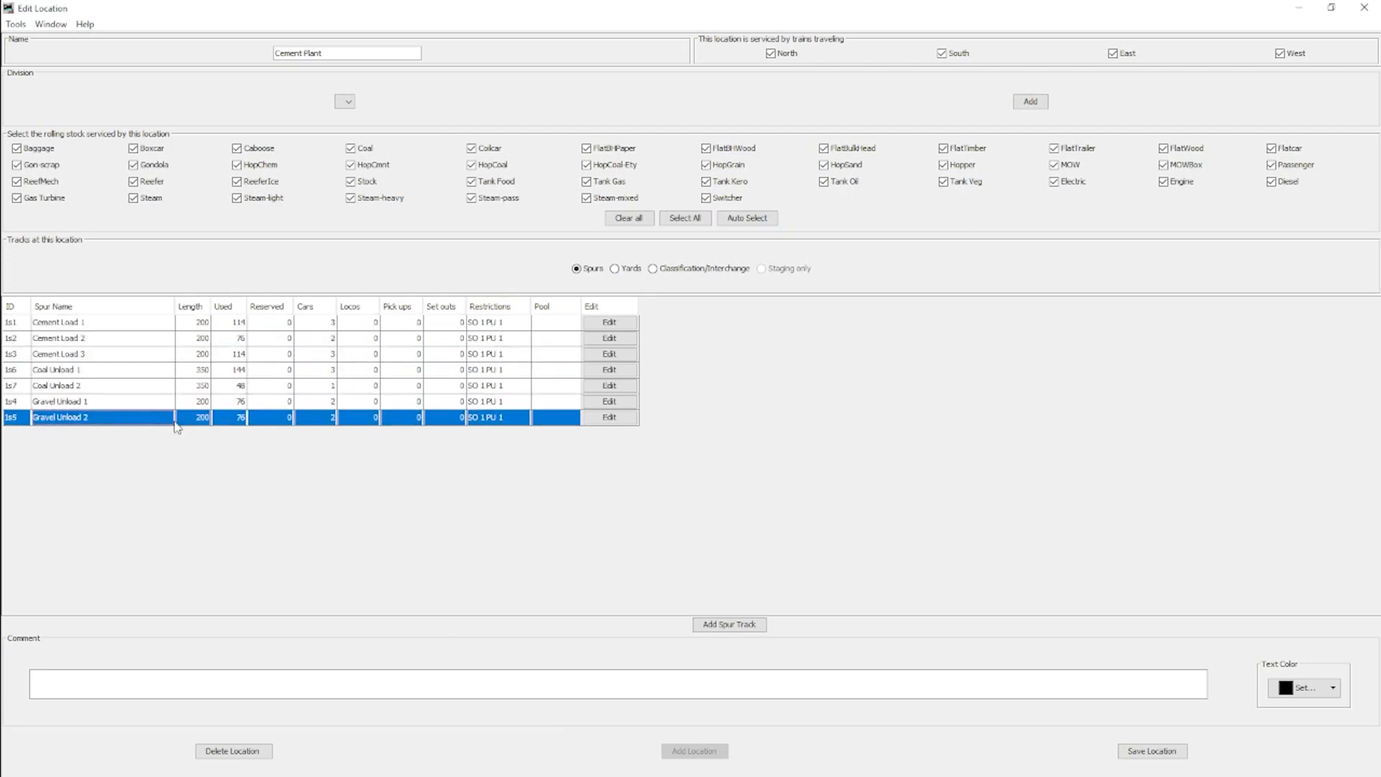
mouse_move(346, 379)
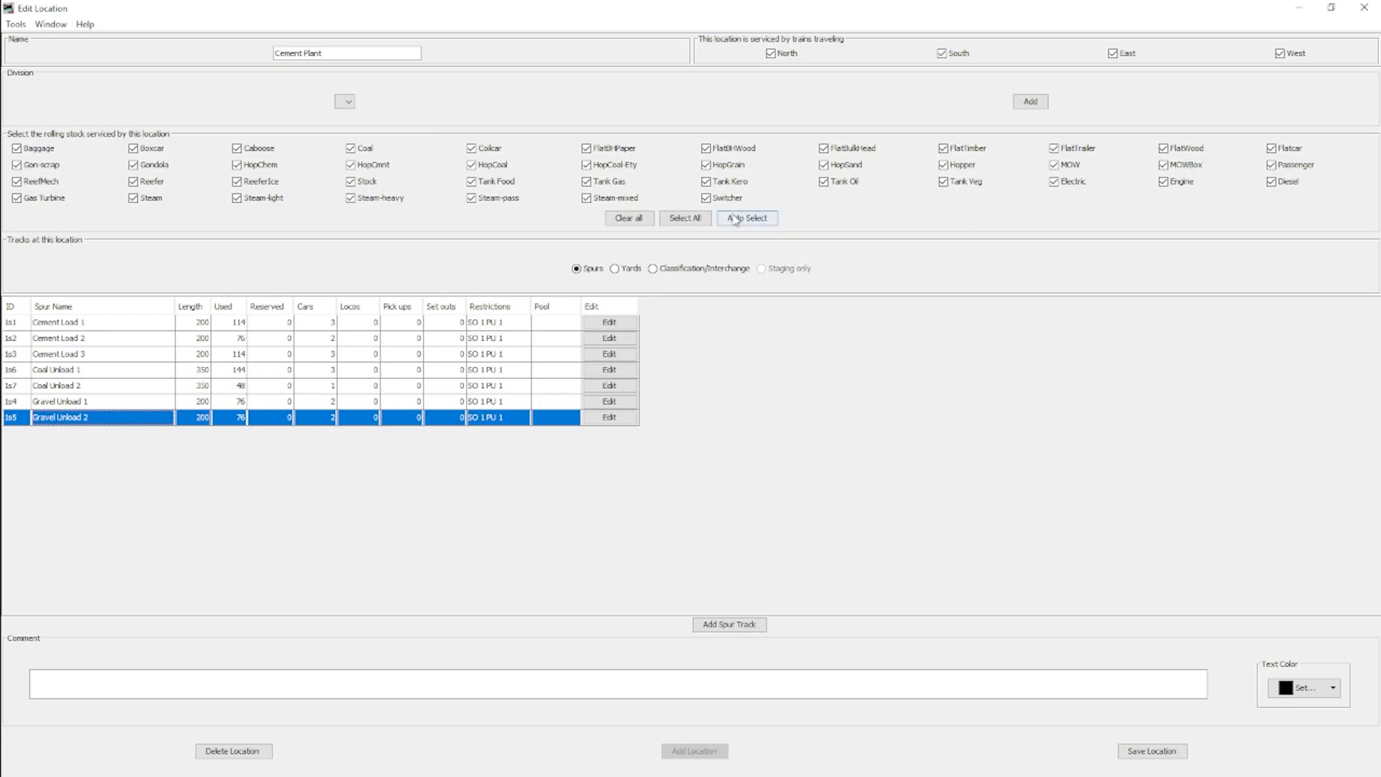
click(747, 217)
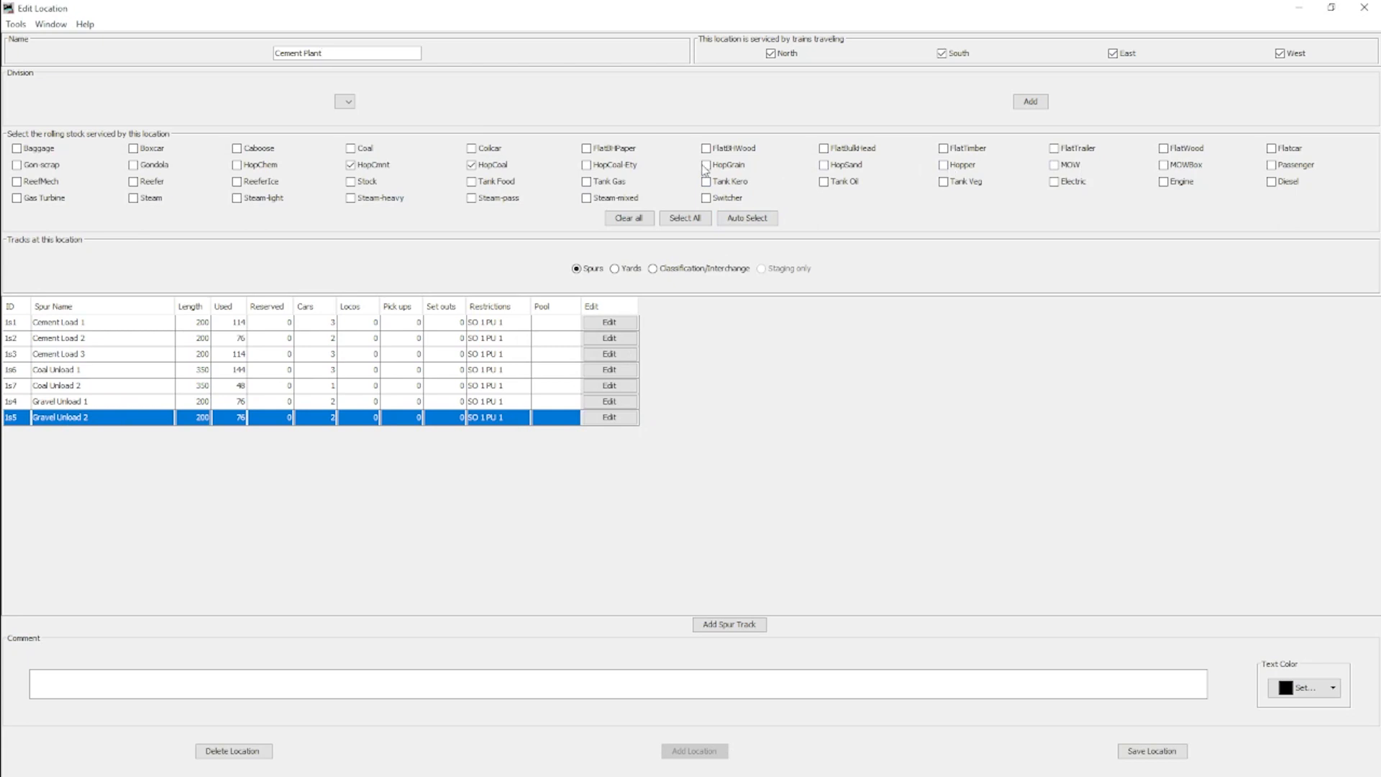
mouse_move(770, 410)
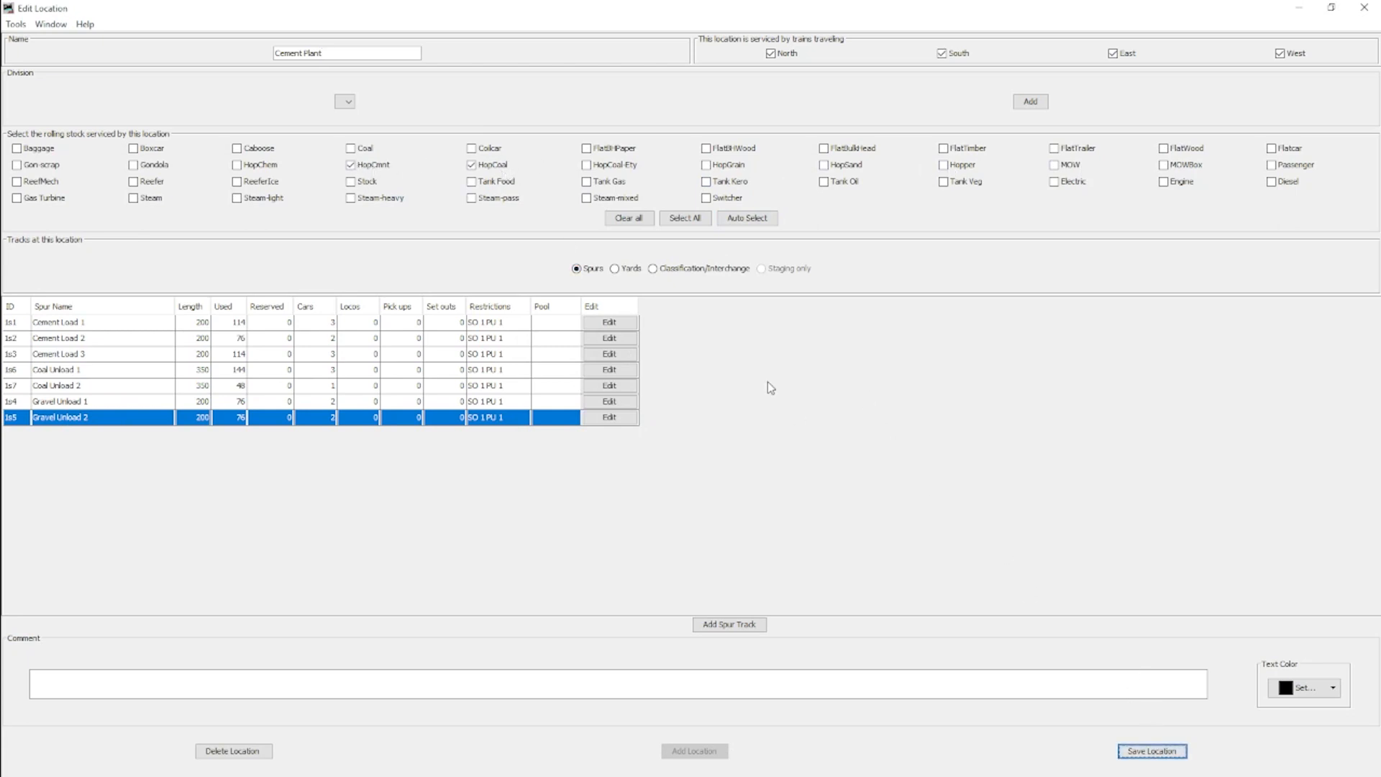
mouse_move(484, 370)
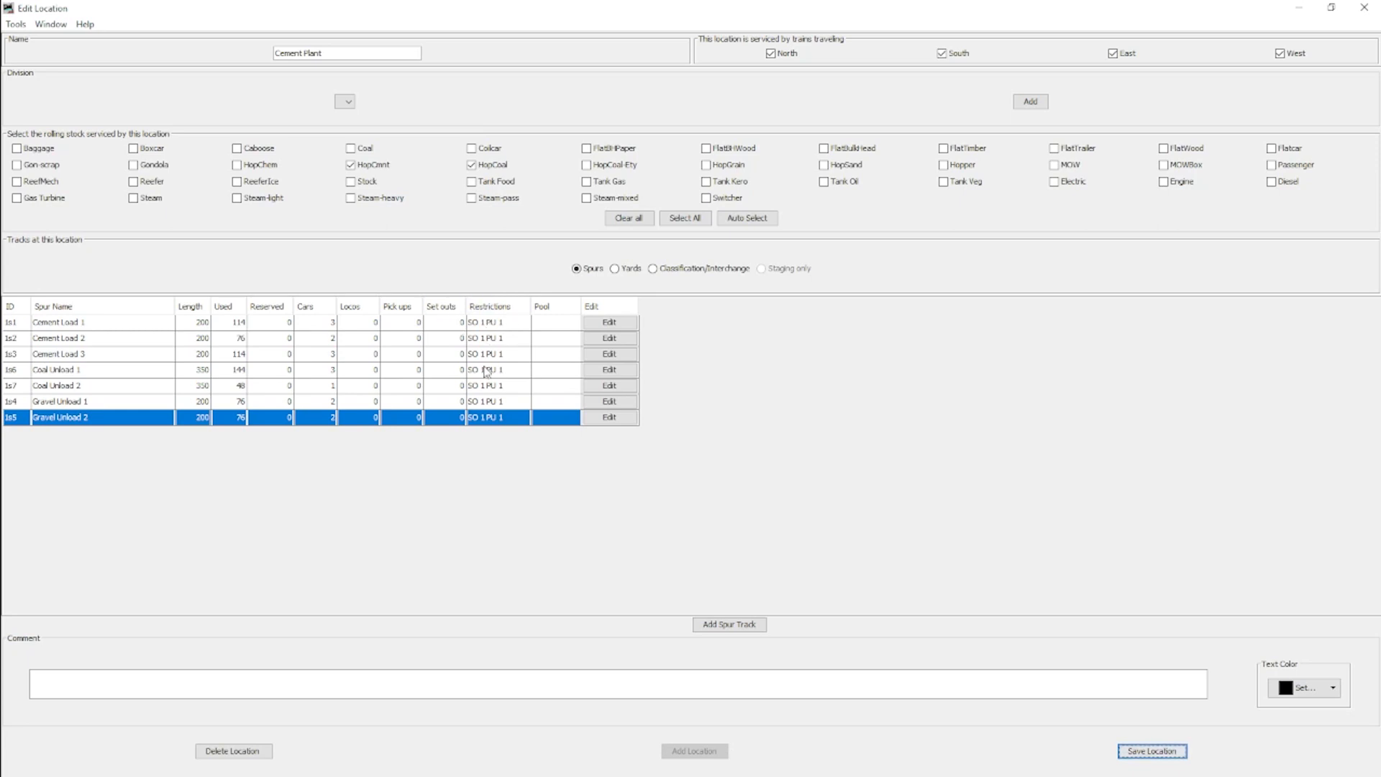
mouse_move(485, 336)
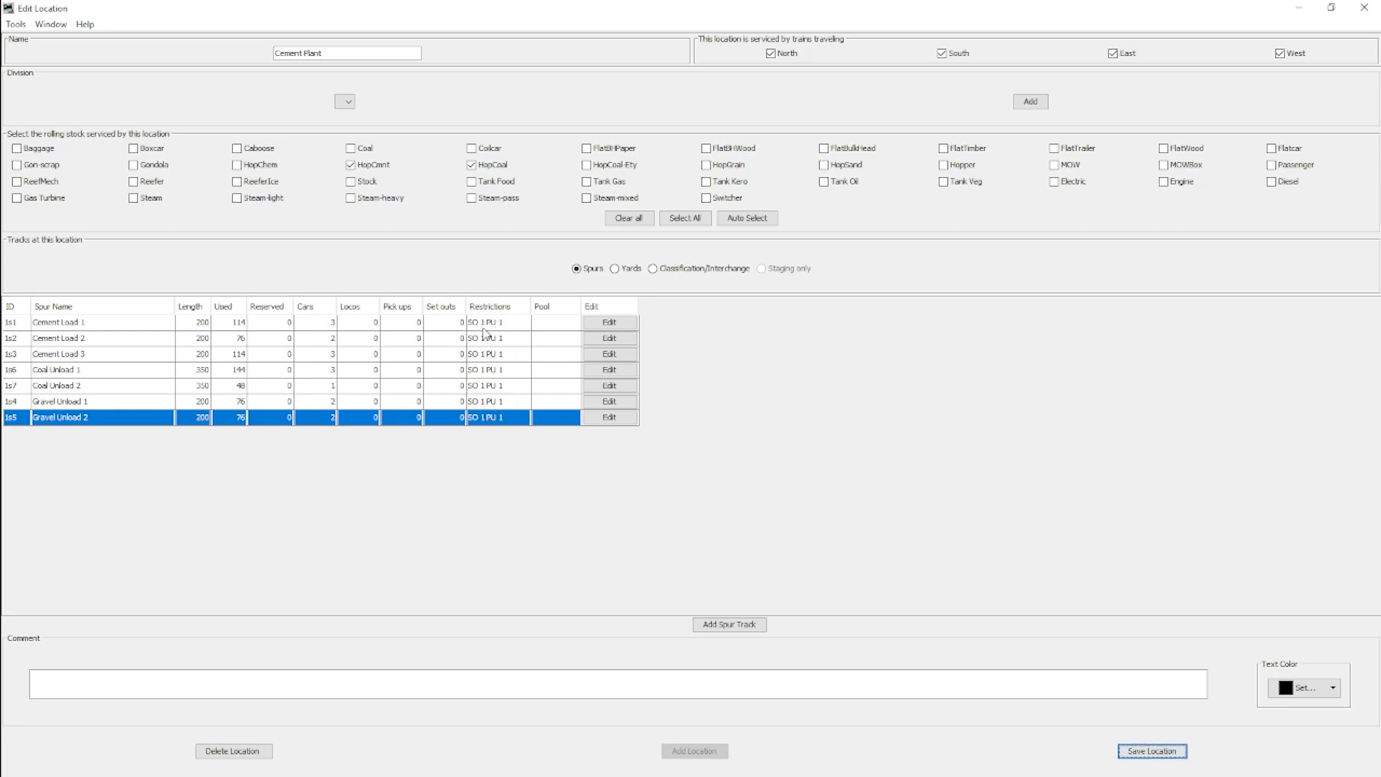
click(59, 322)
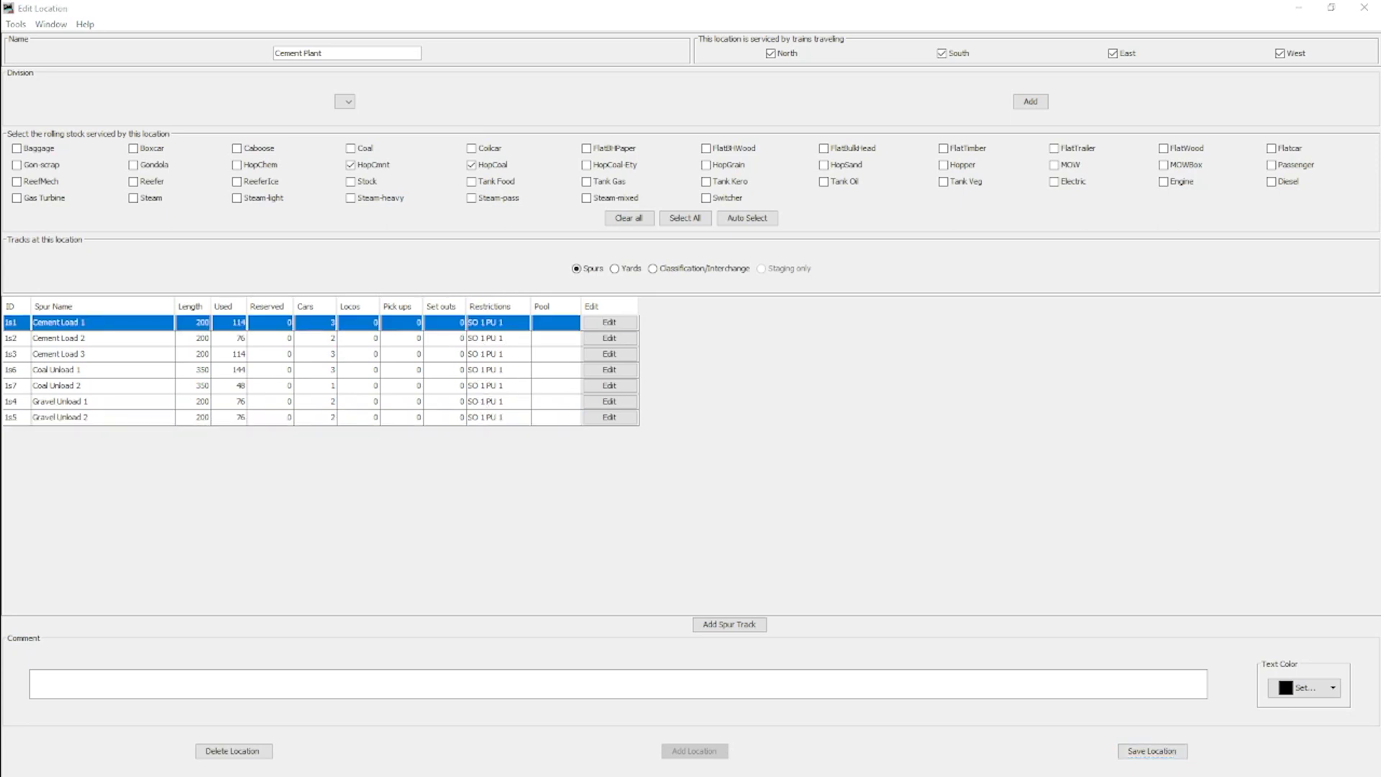
Step: Open Cement Load 1's spur settings to check its Cement Switcher routes, then close them
click(609, 321)
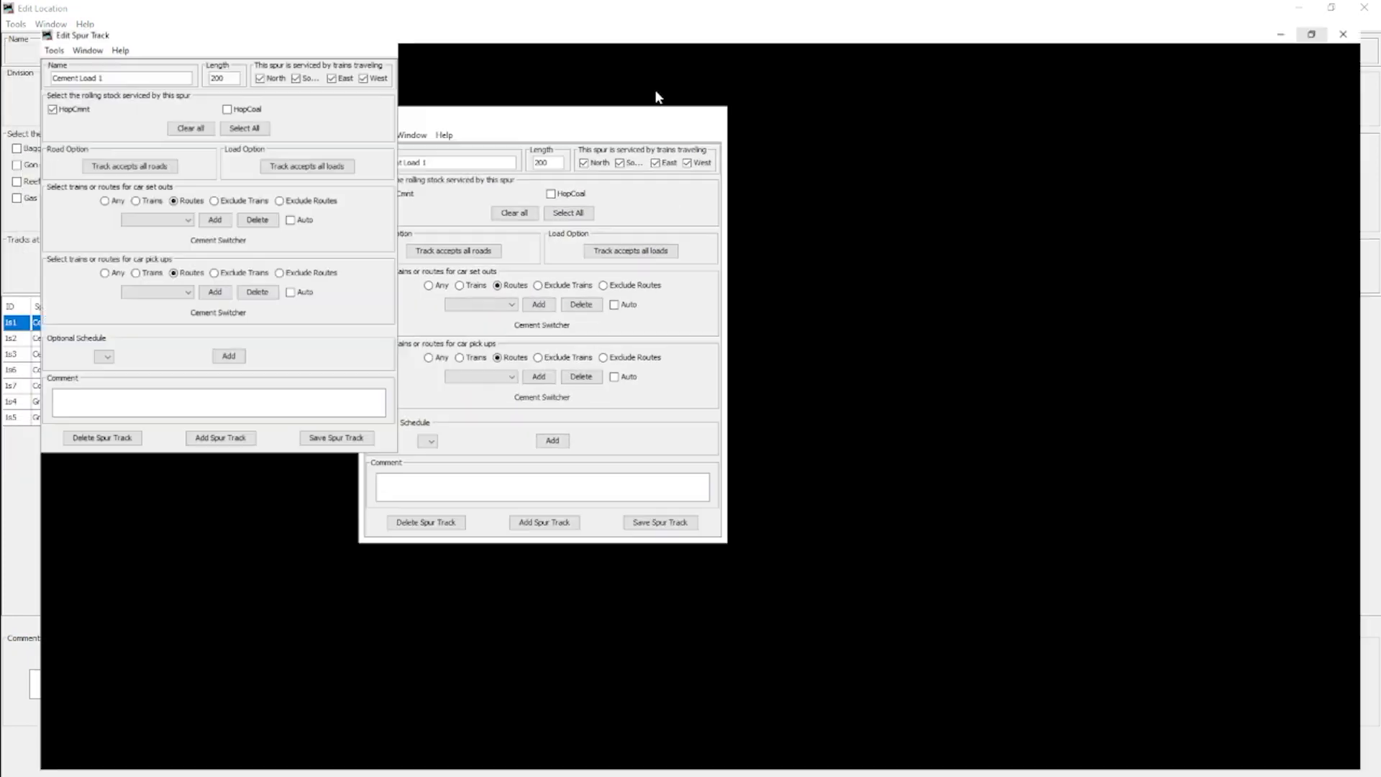
click(1311, 34)
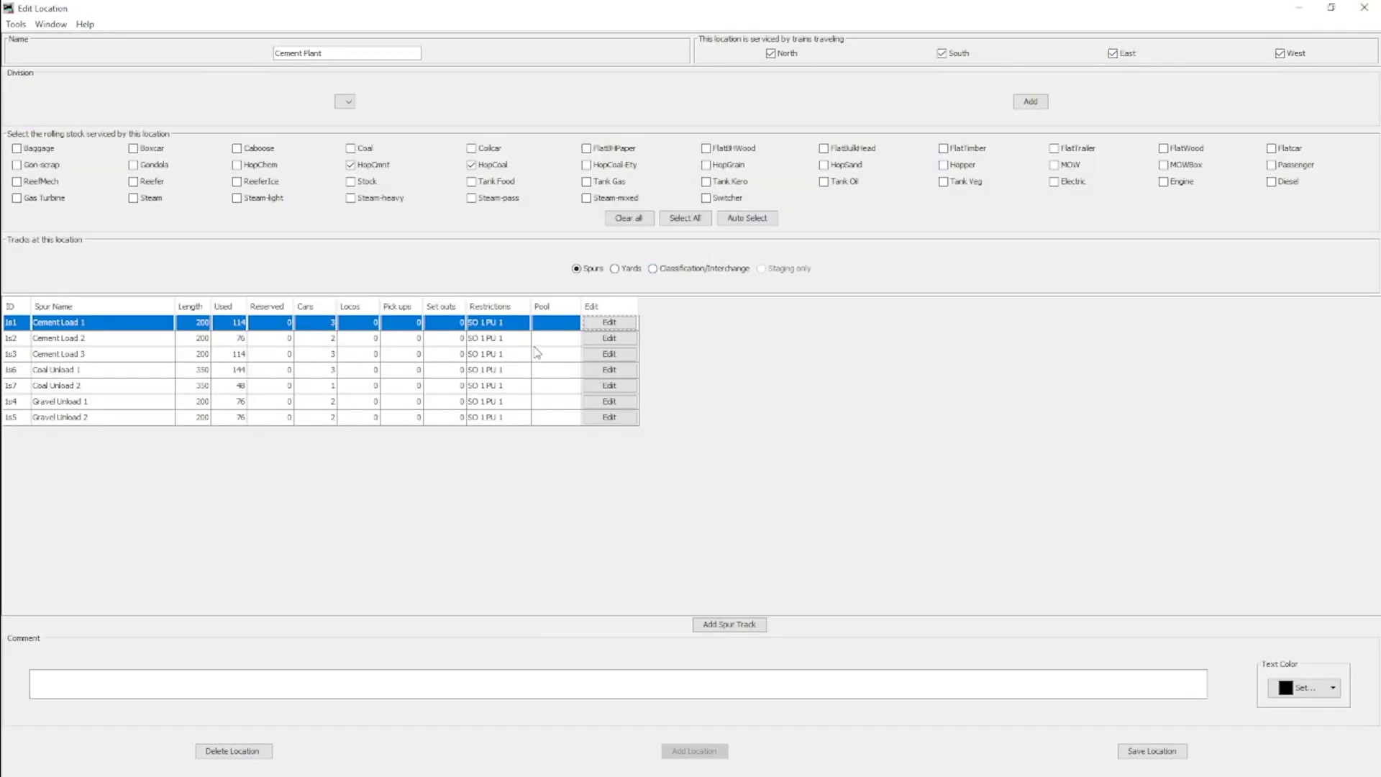
mouse_move(495, 454)
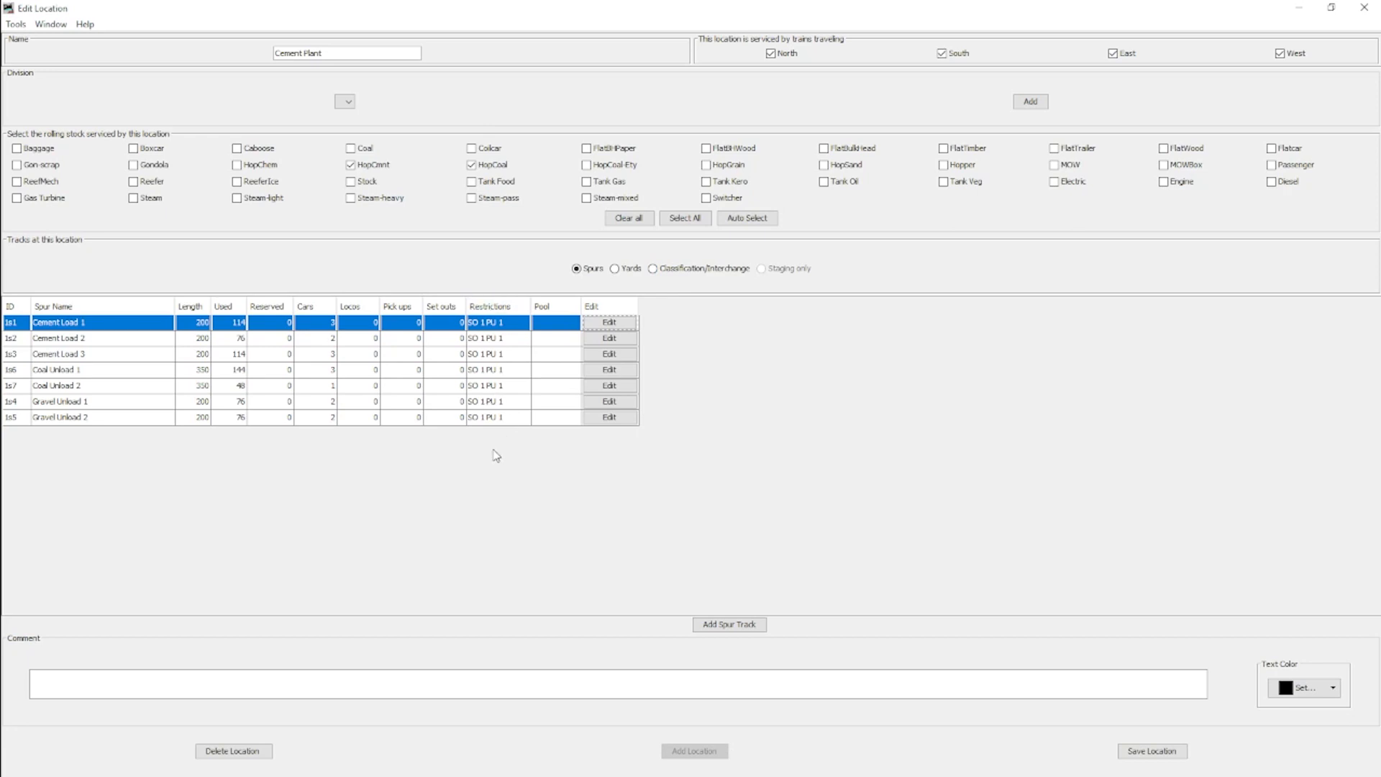
mouse_move(1325, 24)
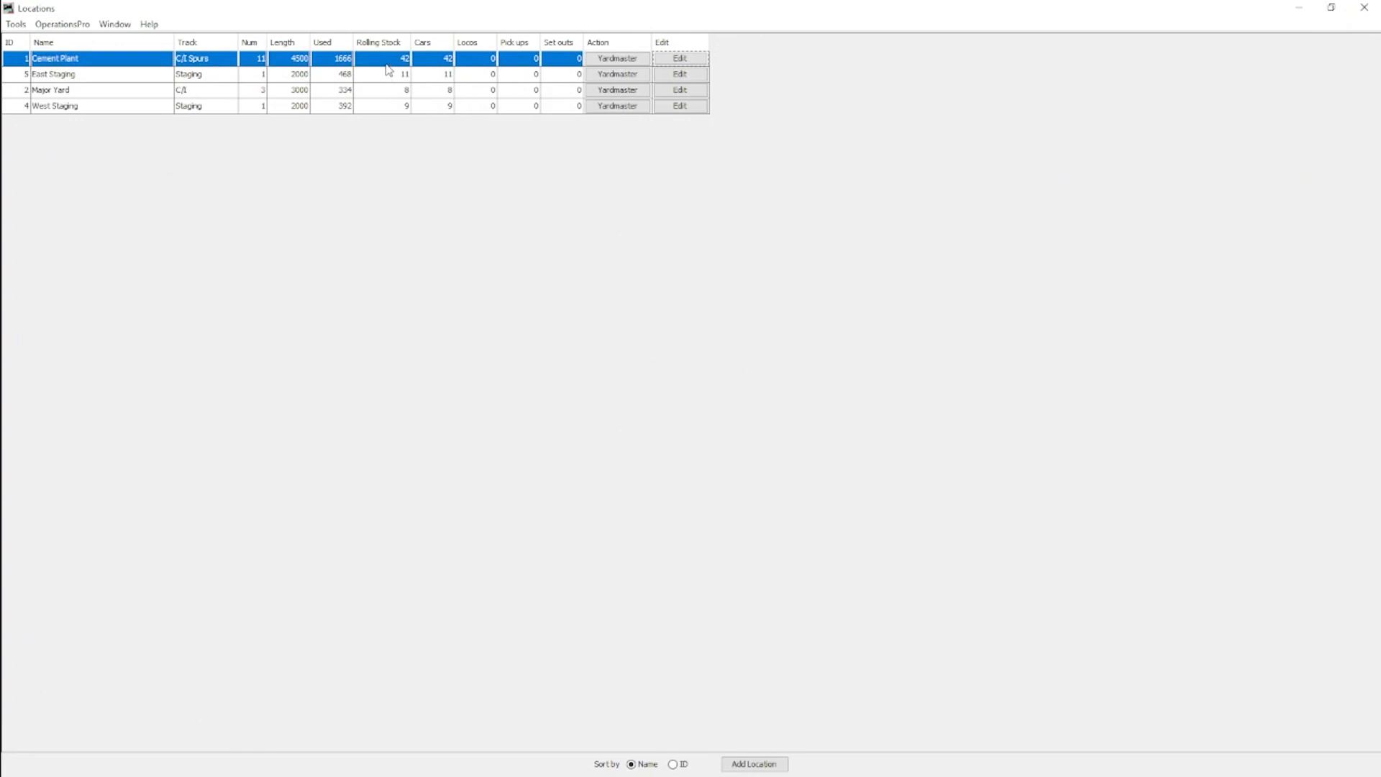
mouse_move(387, 59)
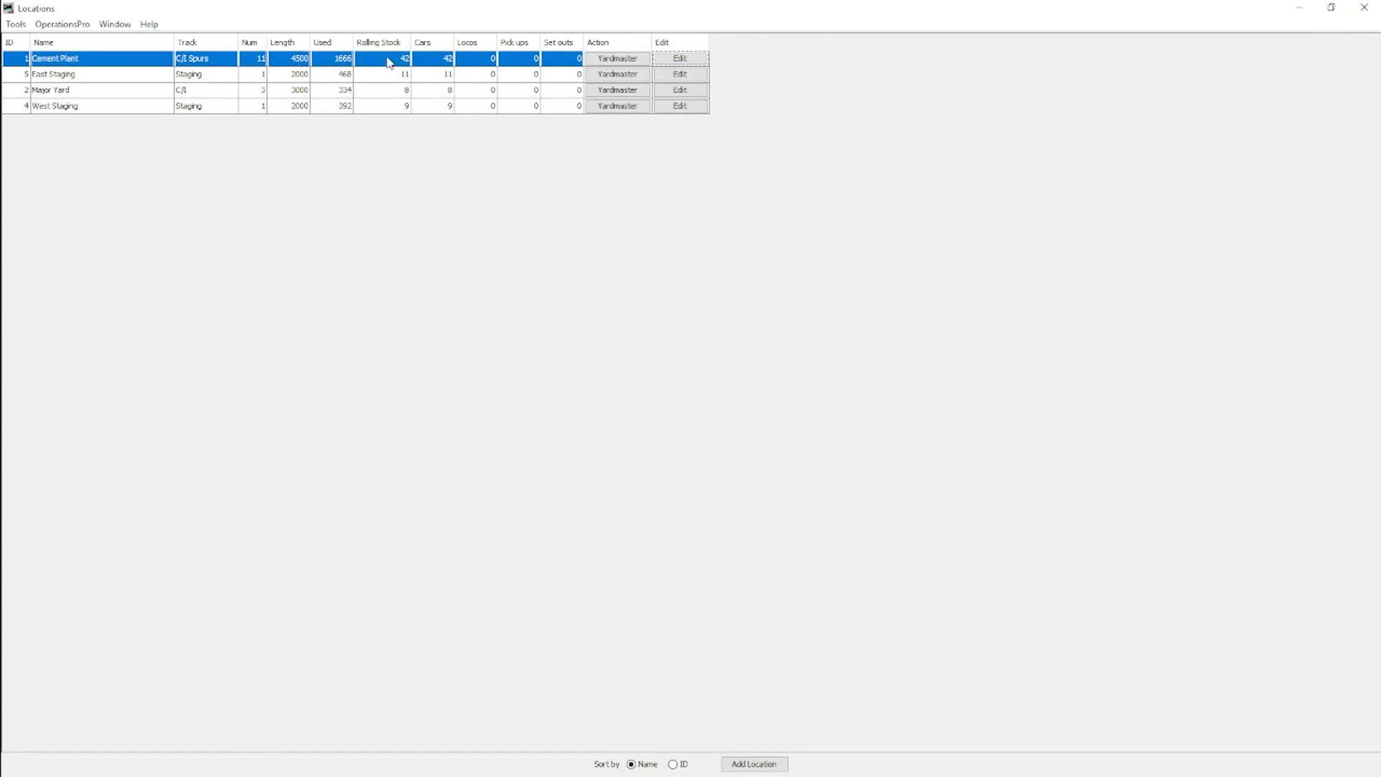
mouse_move(75, 69)
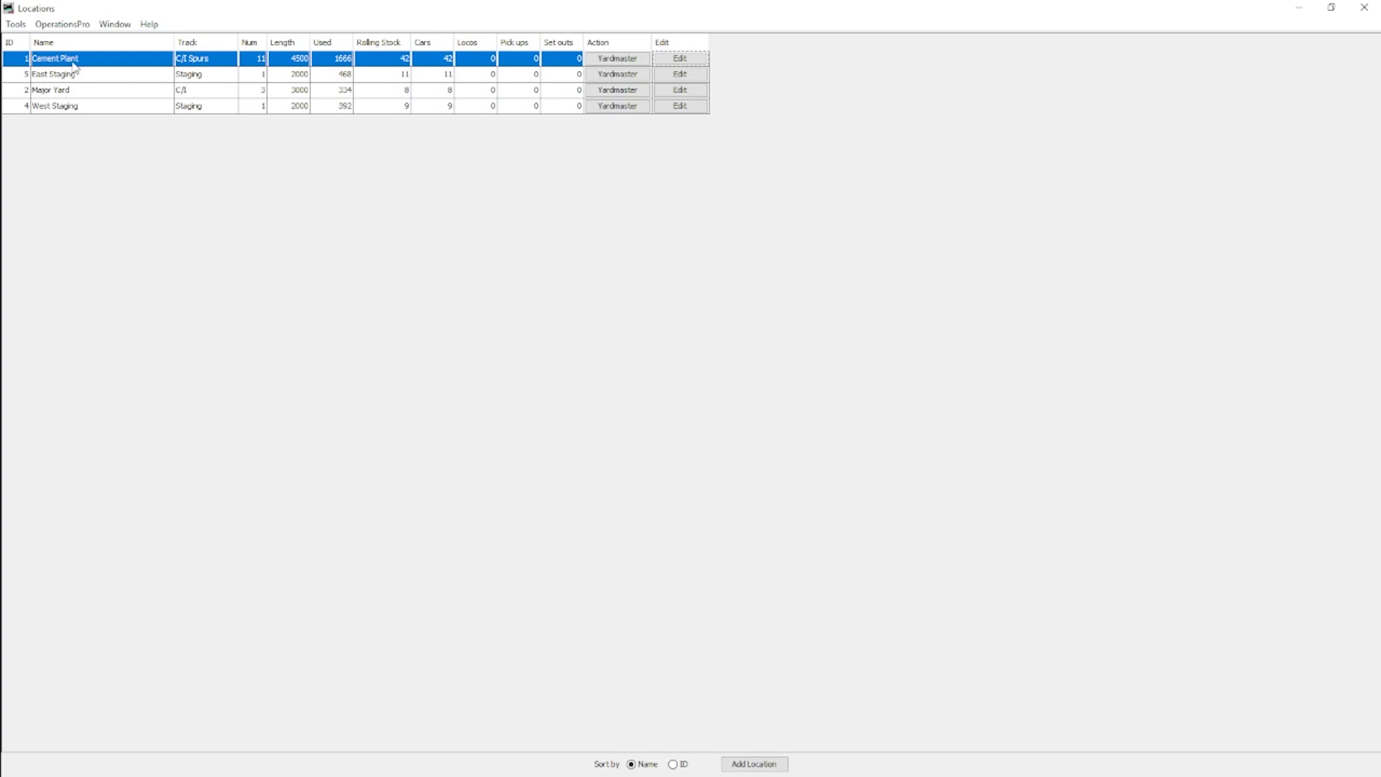
mouse_move(510, 64)
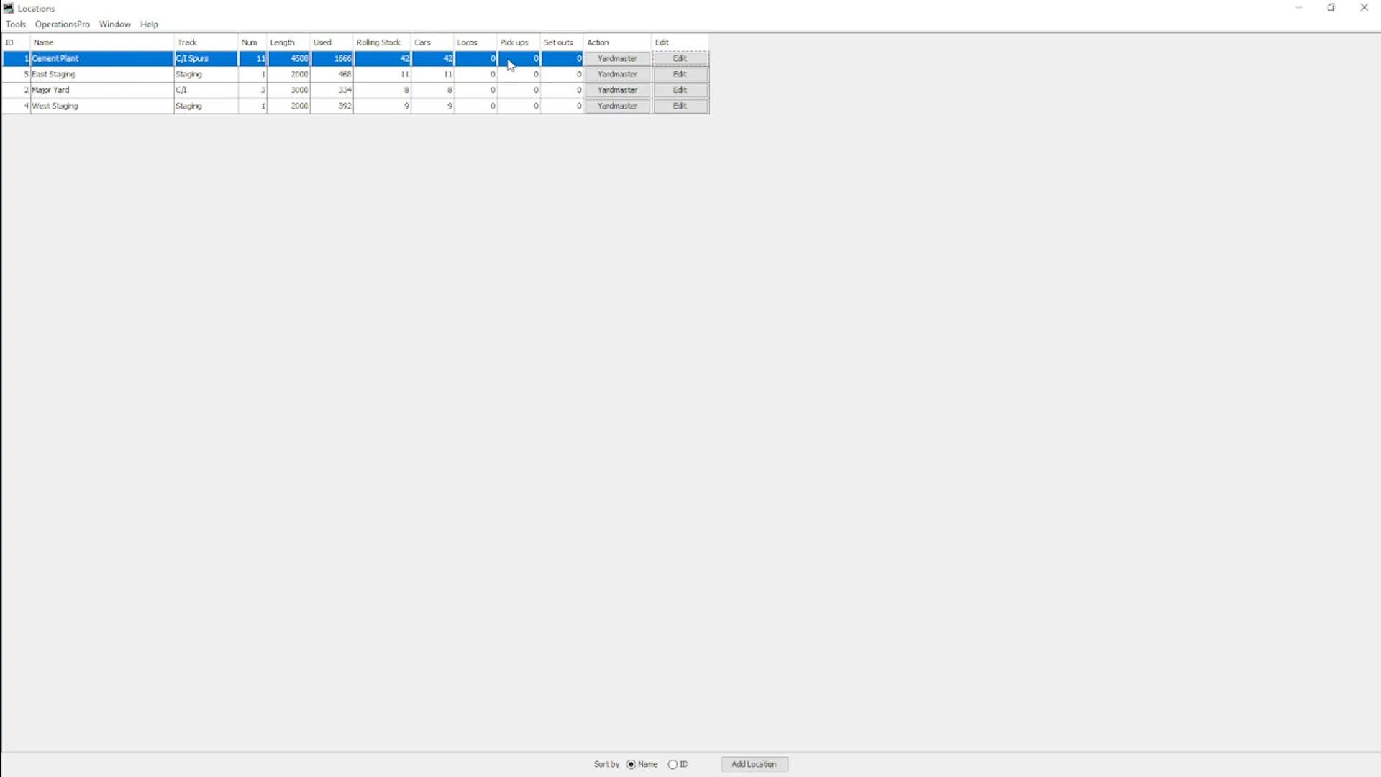
Step: Reopen Cement Plant, list its interchange tracks, inspect Storage Tracks 1 and 2, and confirm no yard tracks
click(679, 58)
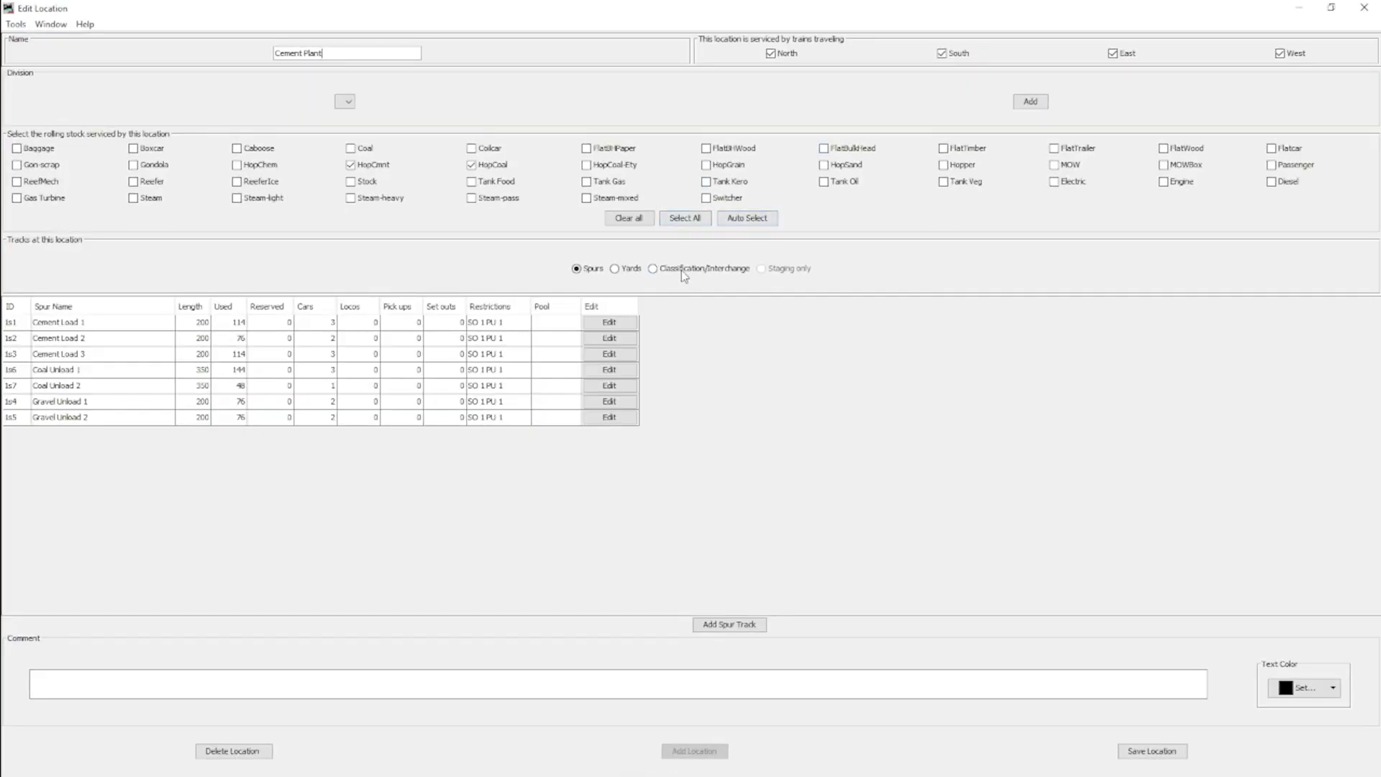
click(652, 269)
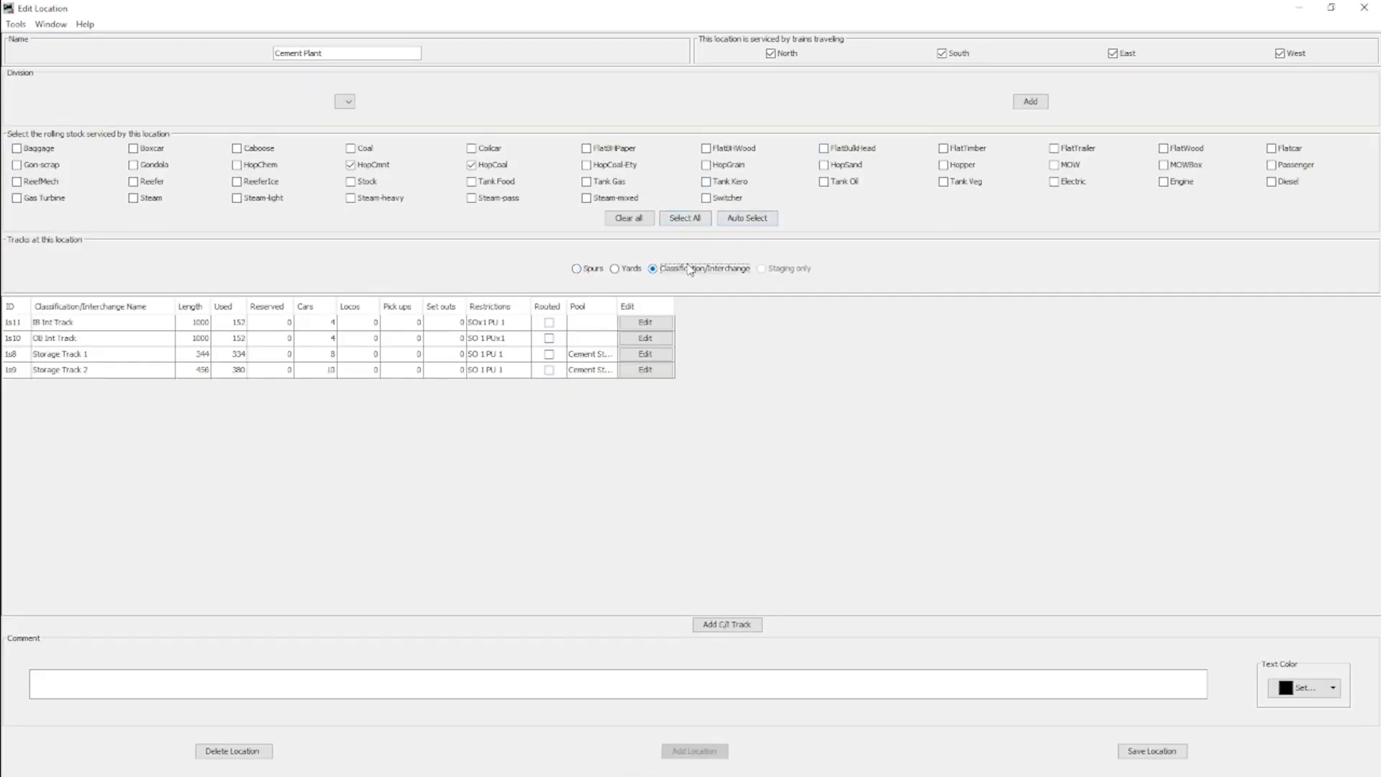
mouse_move(497, 293)
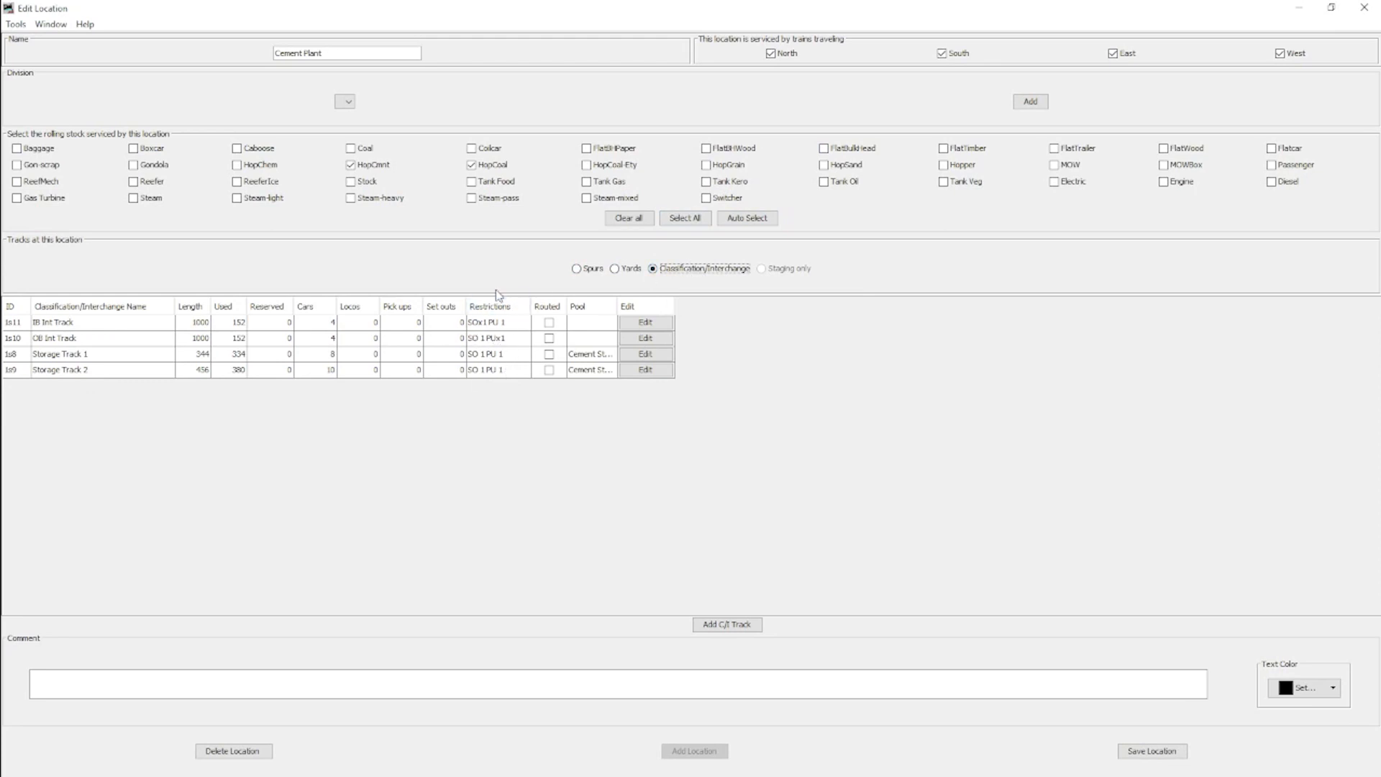
click(60, 353)
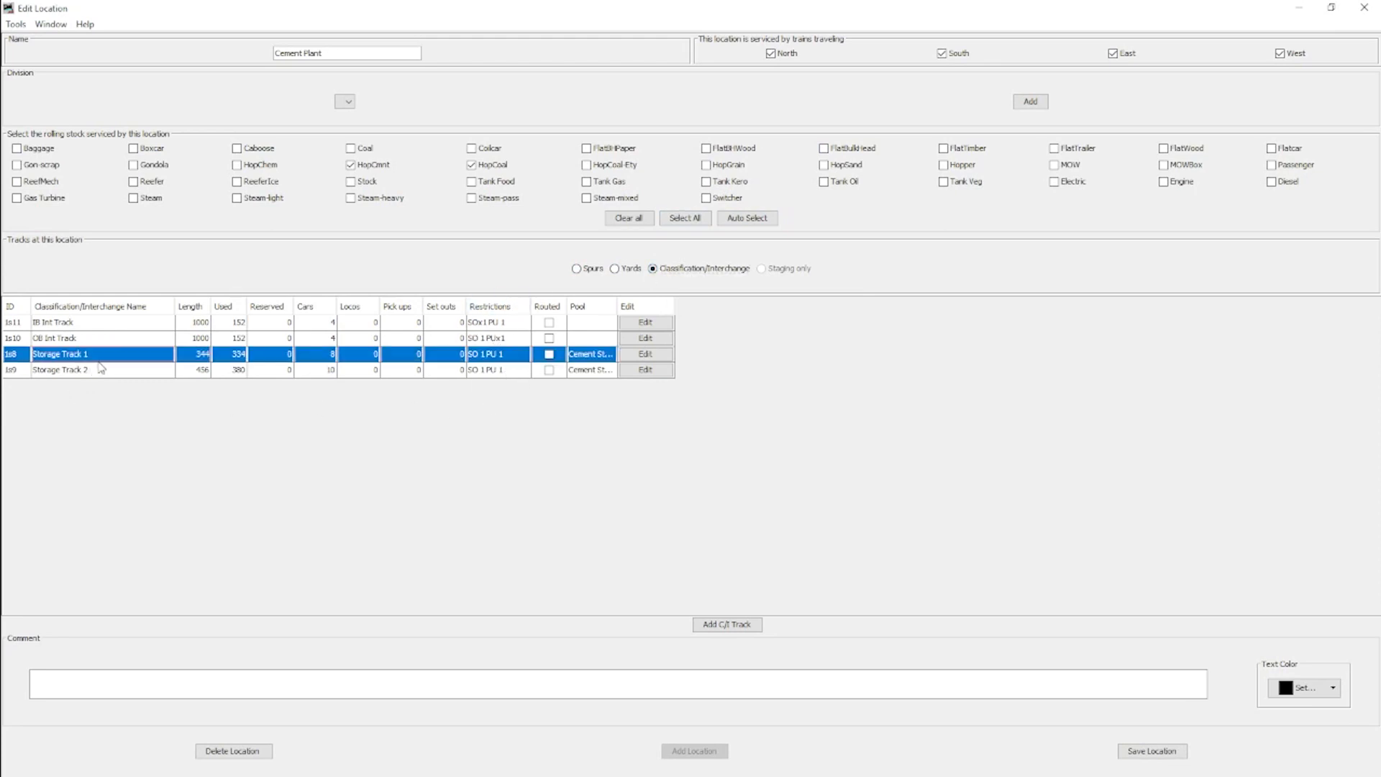
click(59, 369)
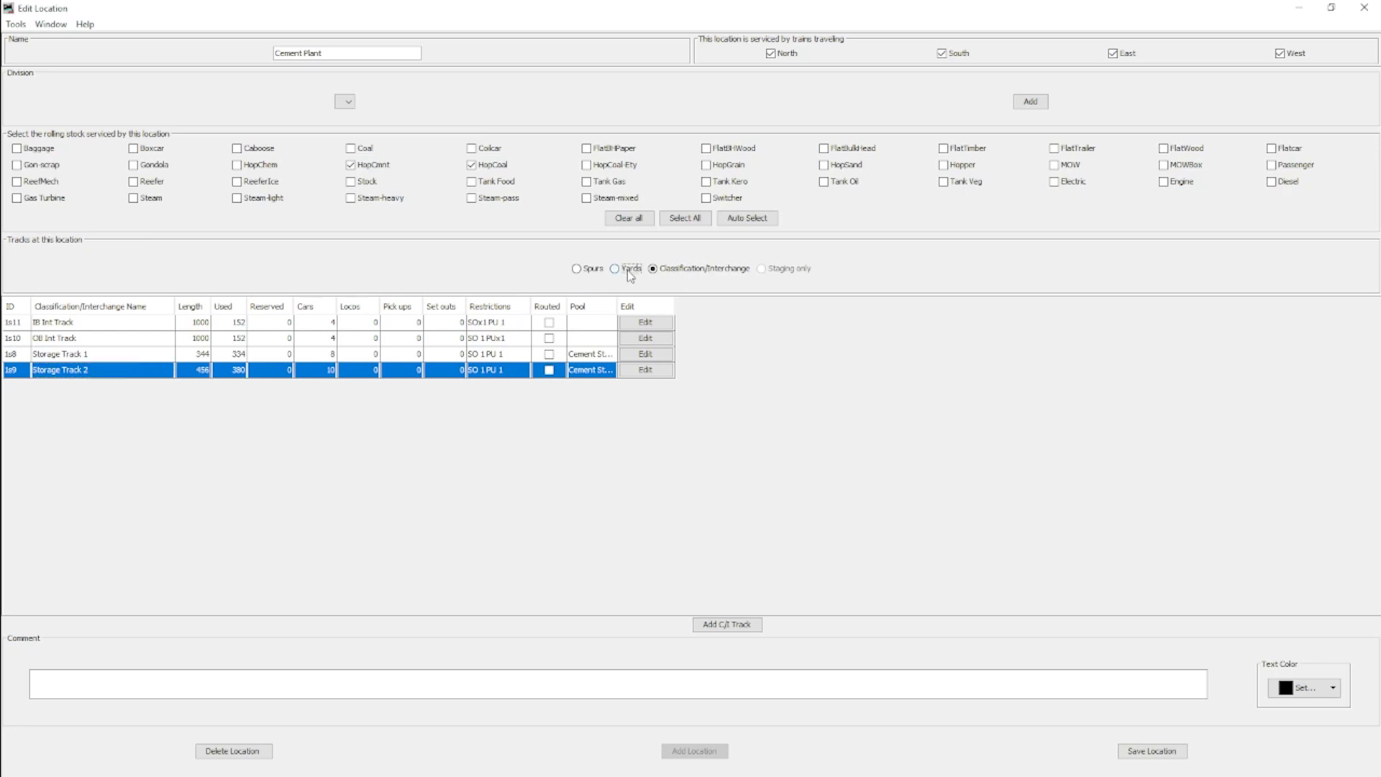
click(616, 267)
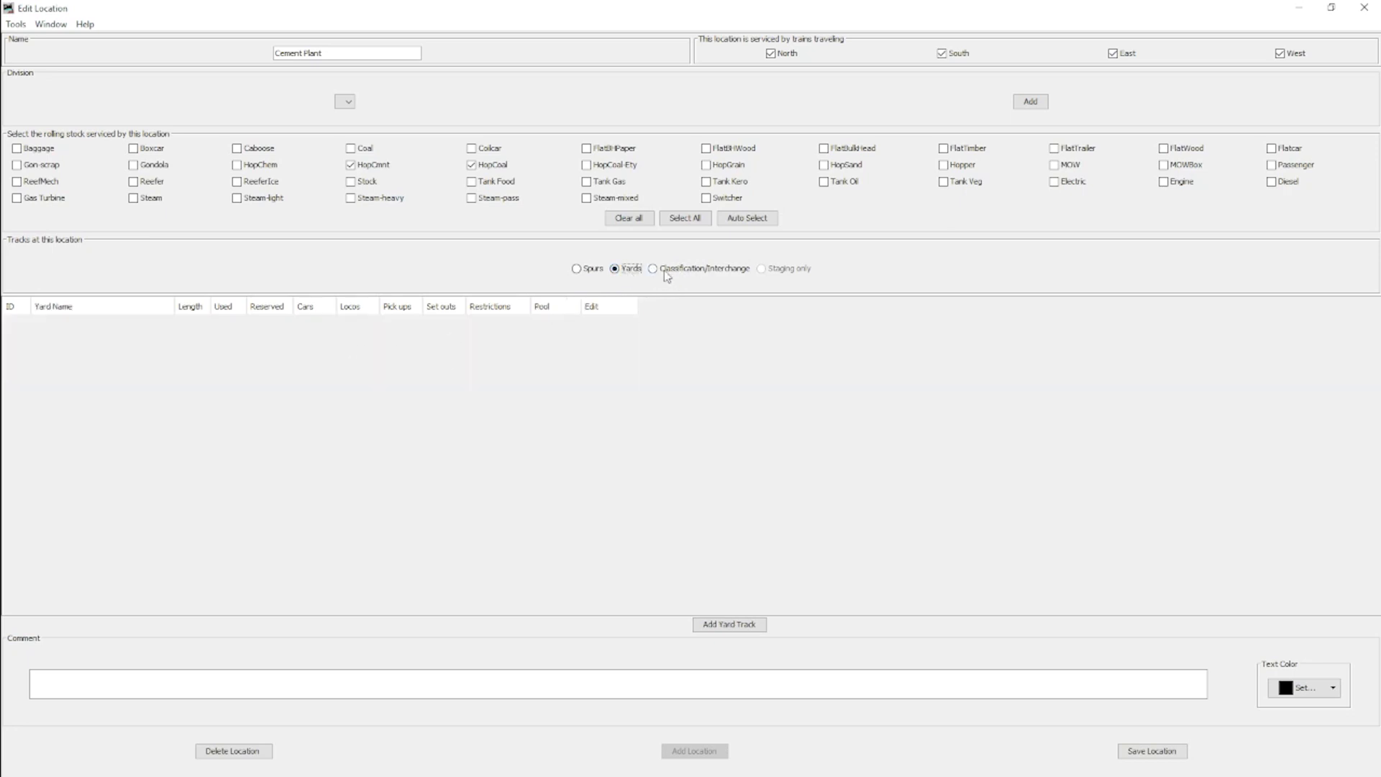
mouse_move(688, 276)
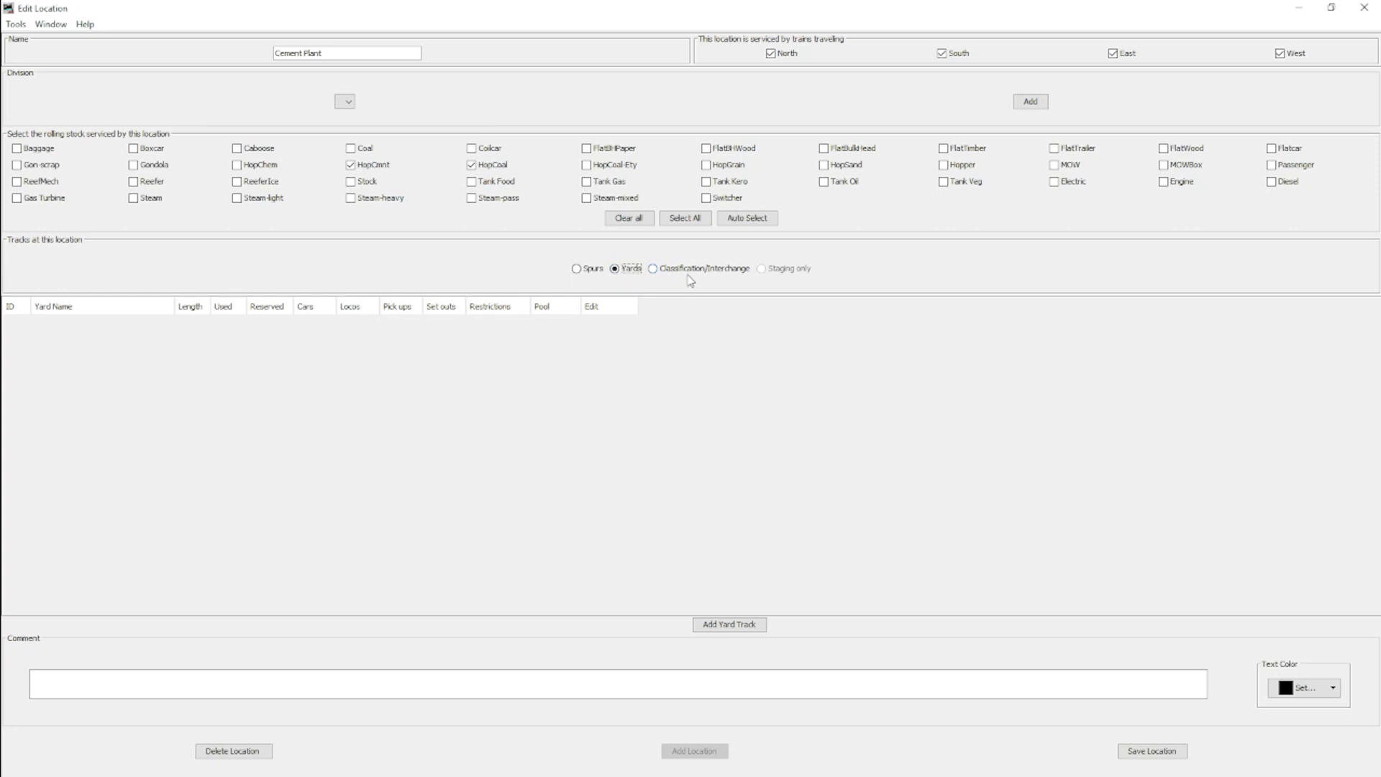
mouse_move(709, 278)
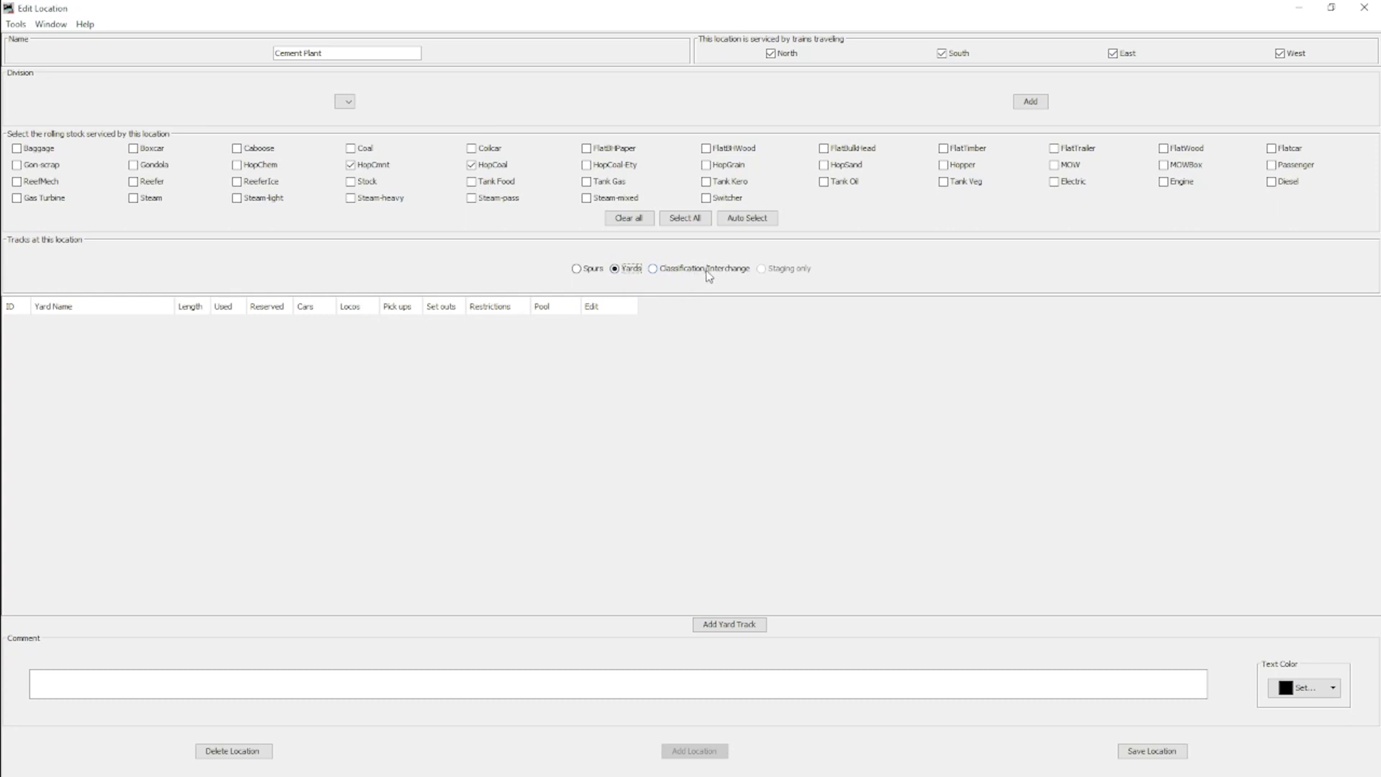
click(652, 269)
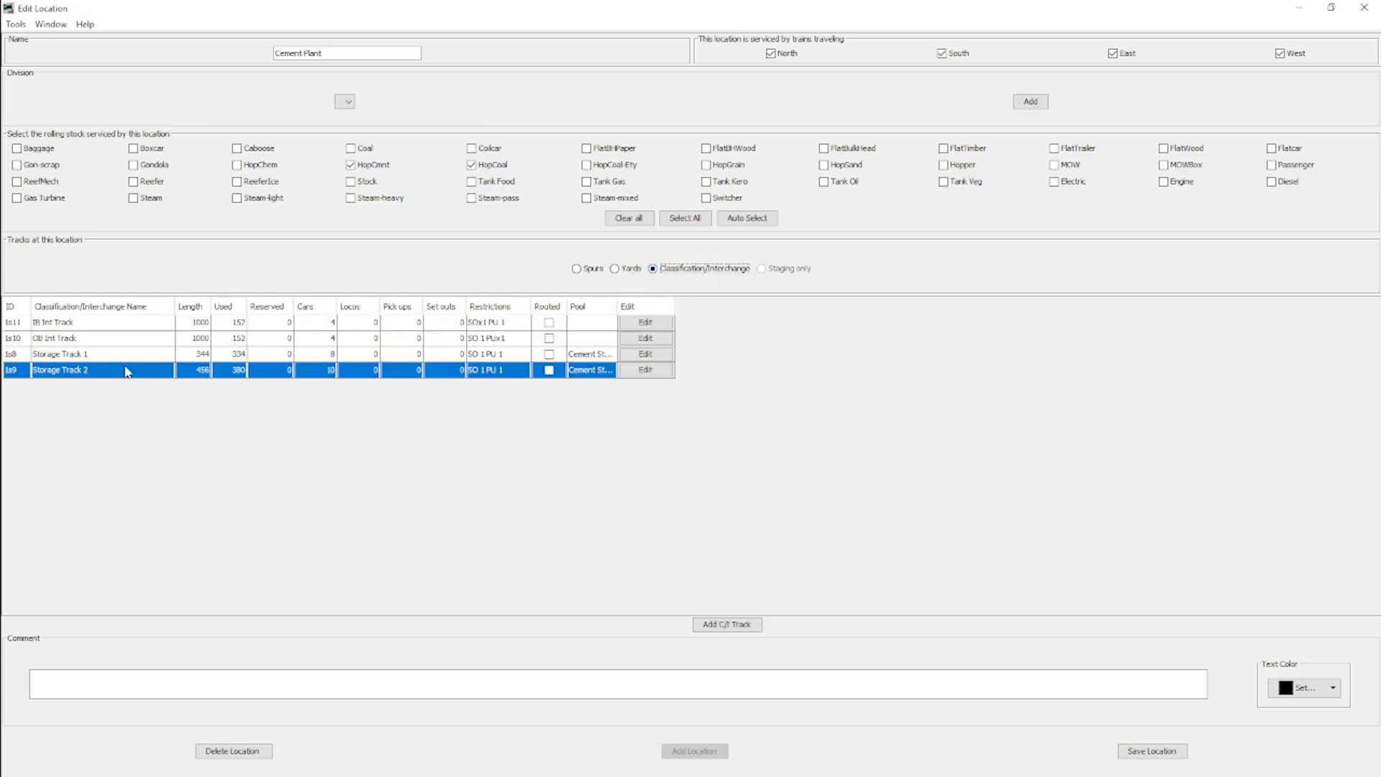
mouse_move(153, 366)
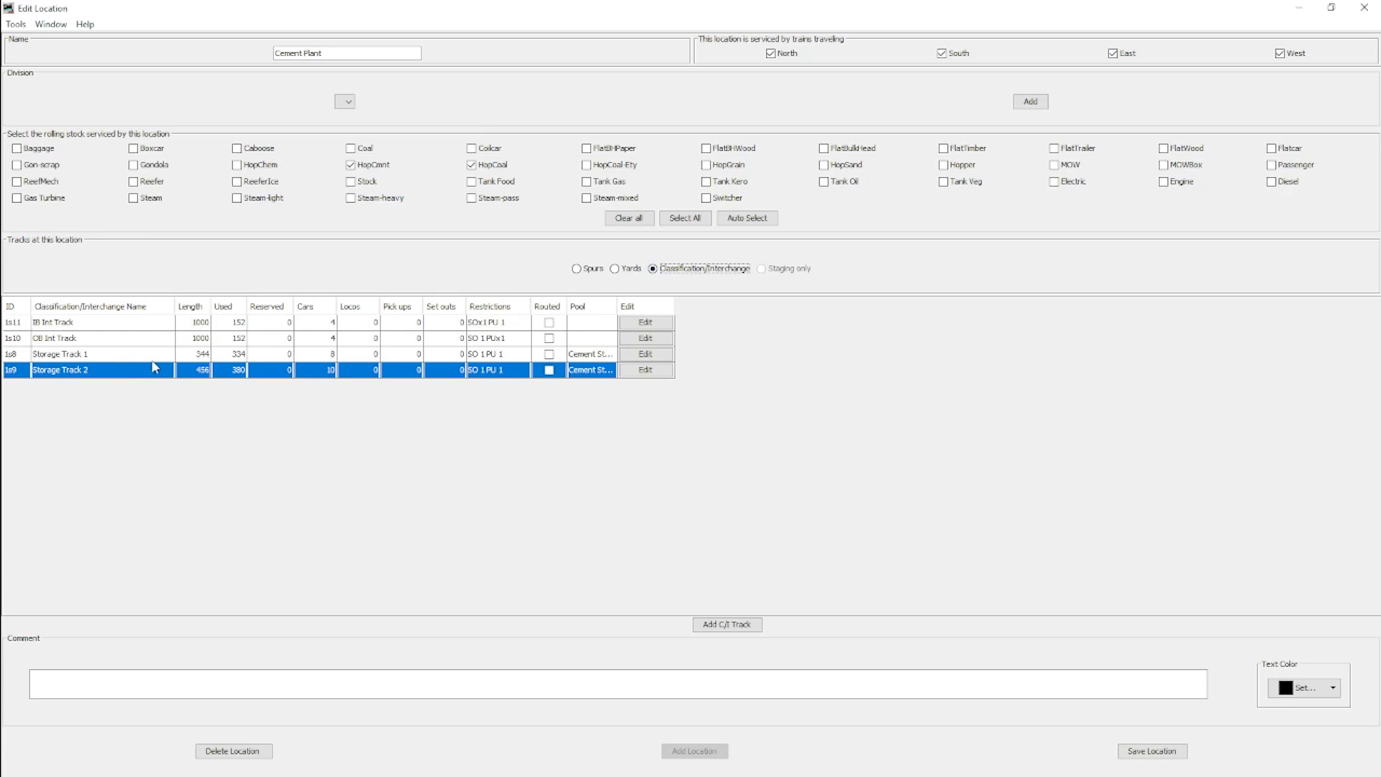
mouse_move(705, 271)
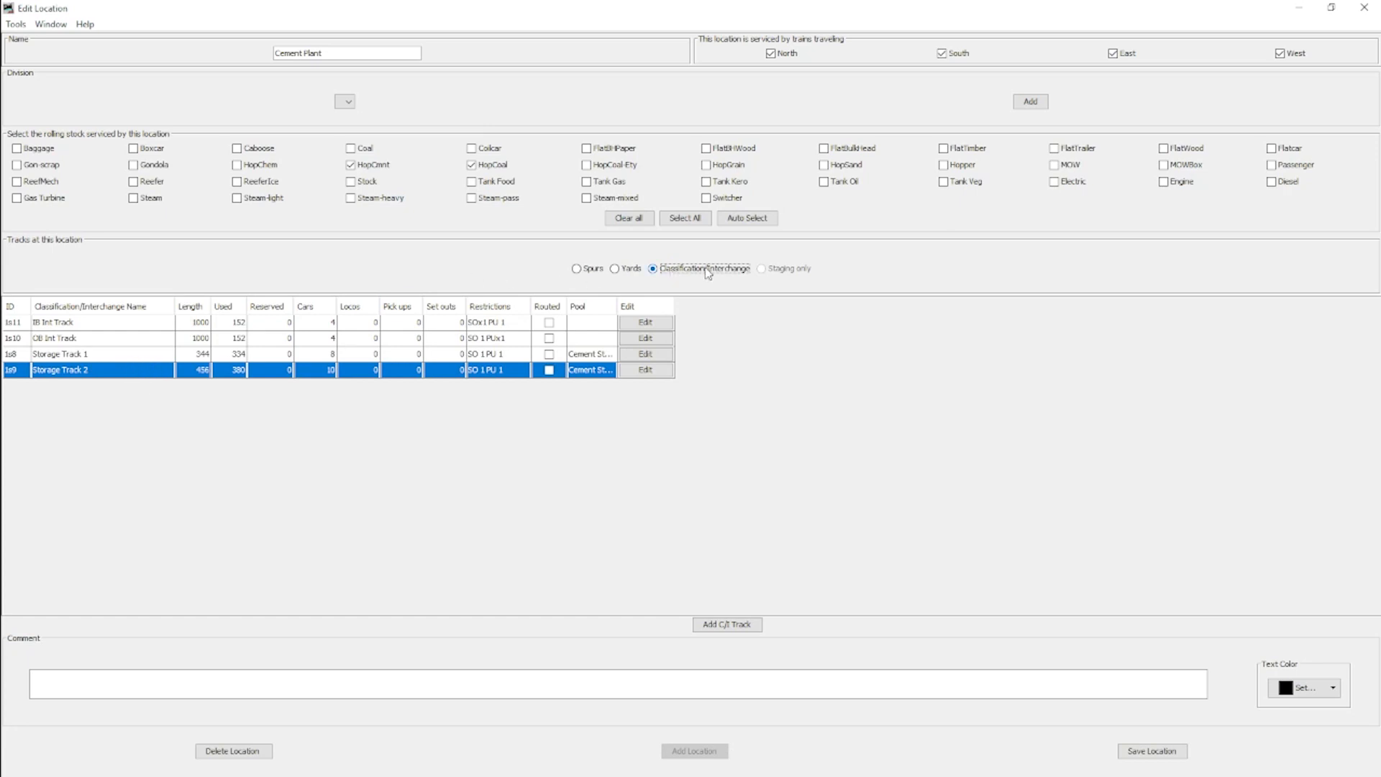
mouse_move(587, 387)
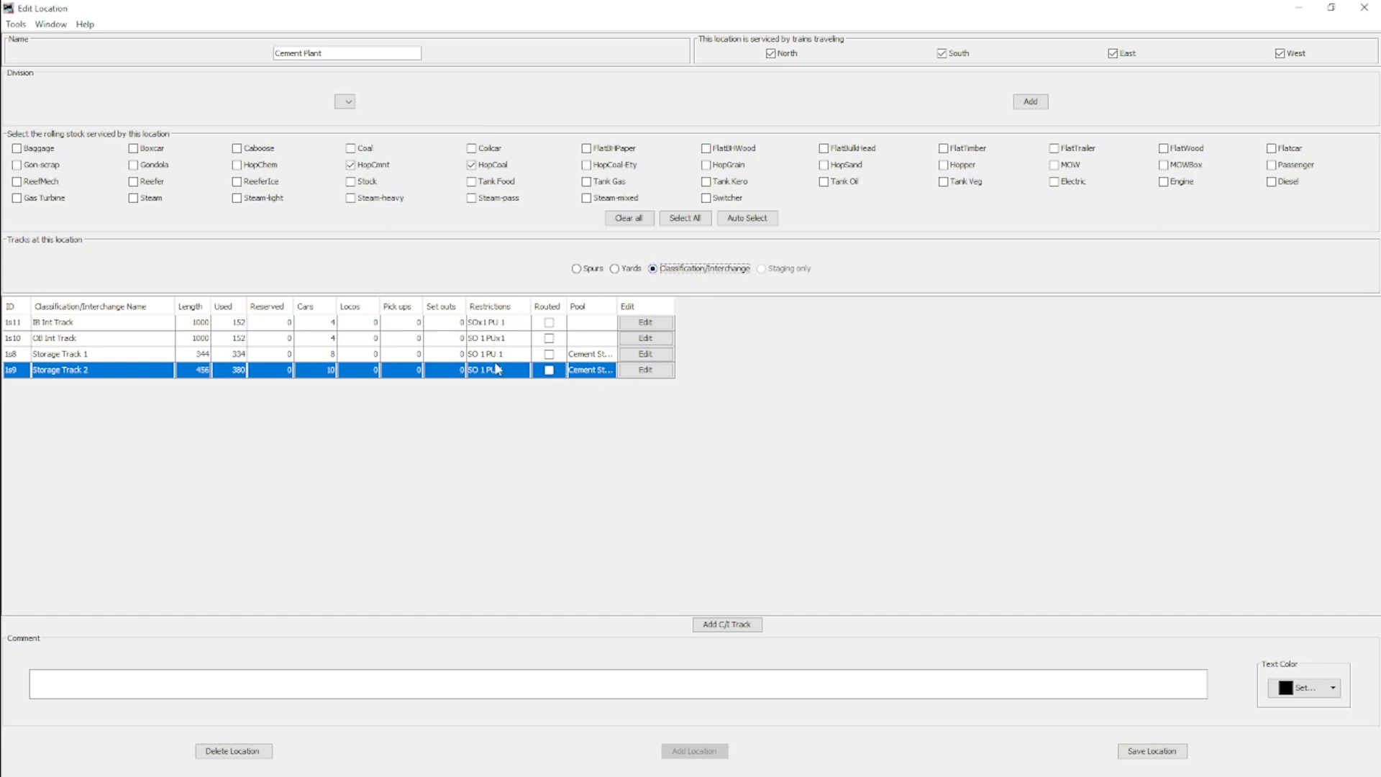
click(577, 268)
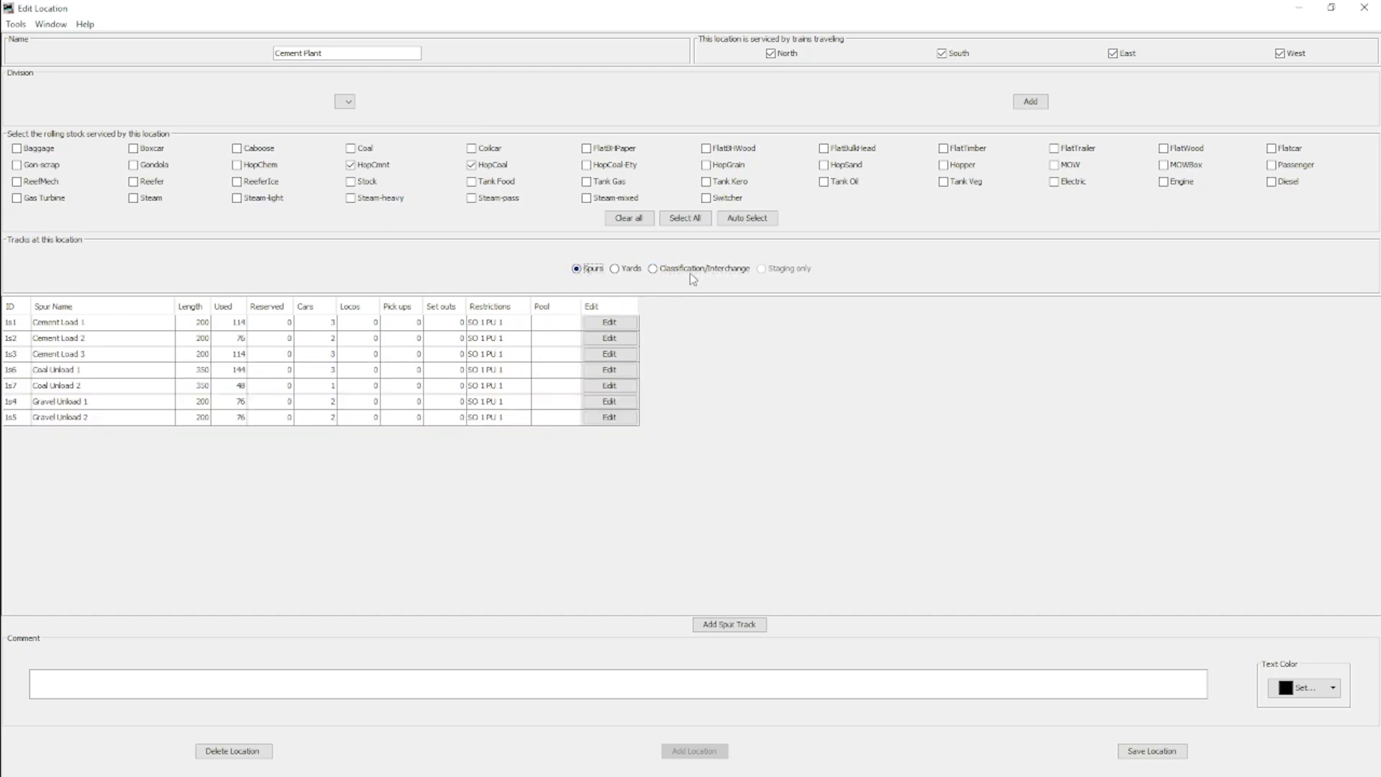
click(652, 268)
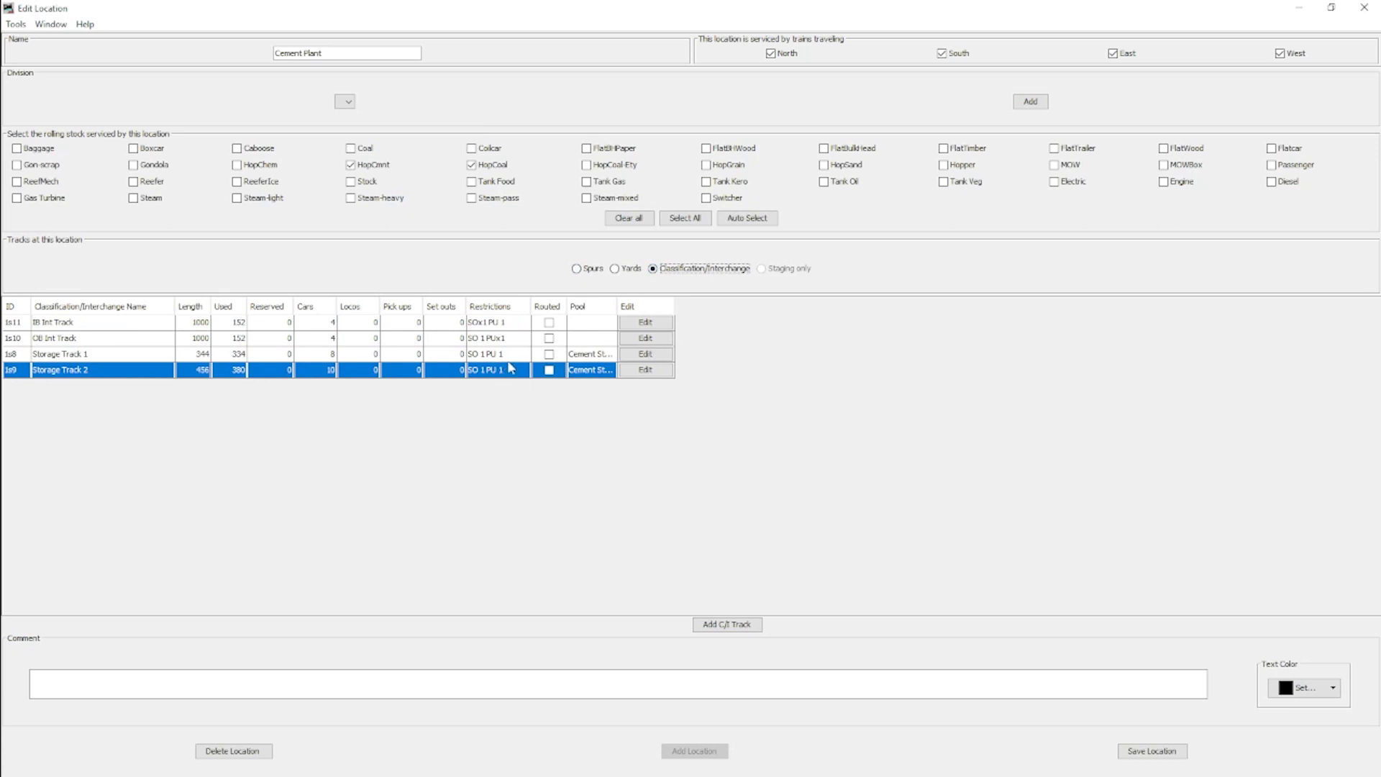
mouse_move(609, 362)
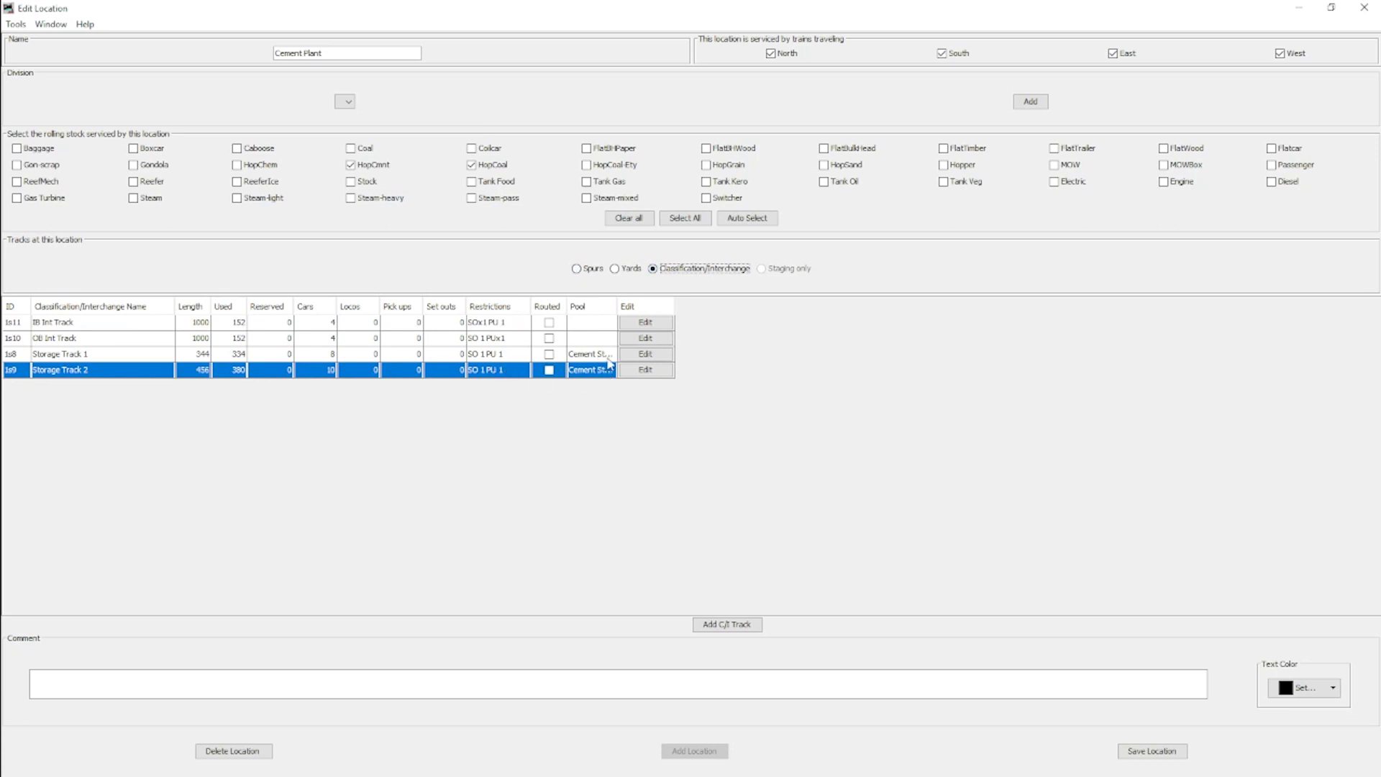
mouse_move(443, 382)
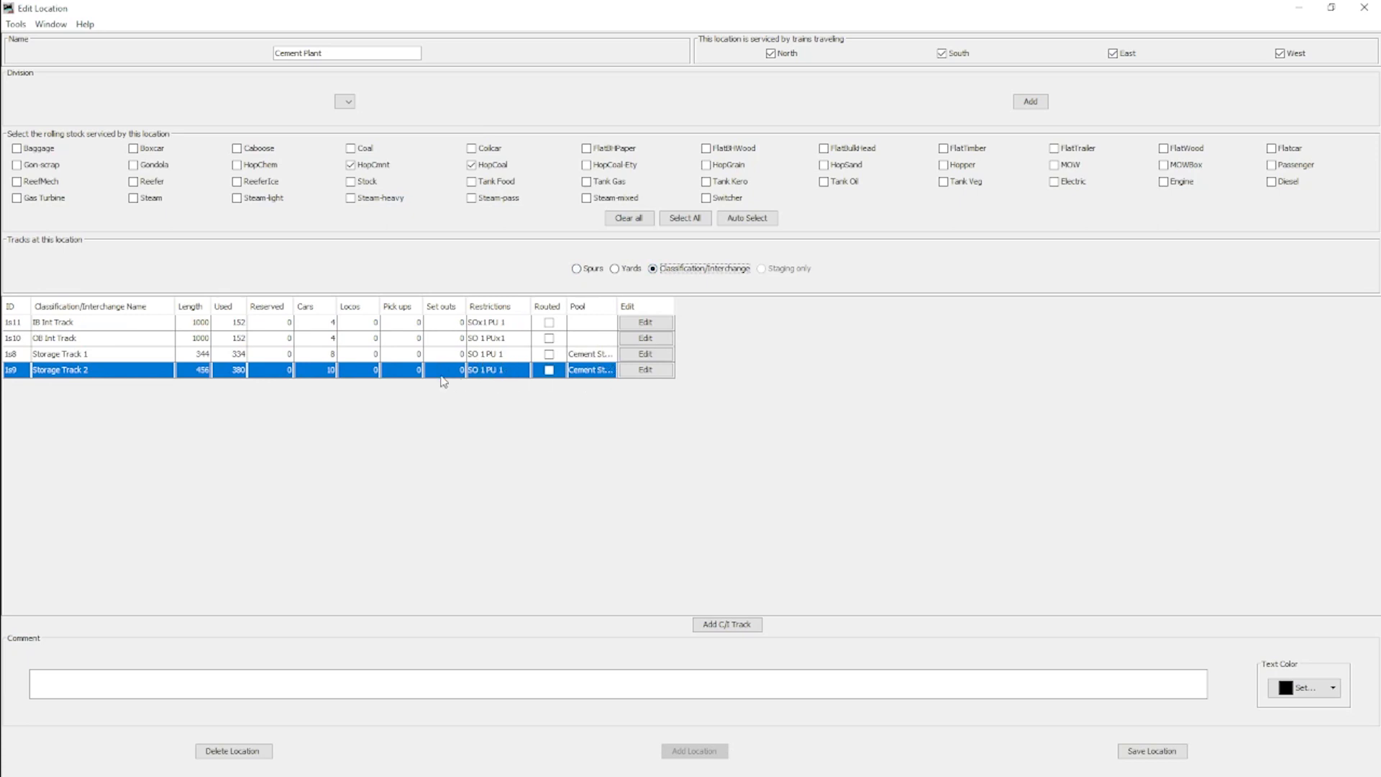
mouse_move(199, 388)
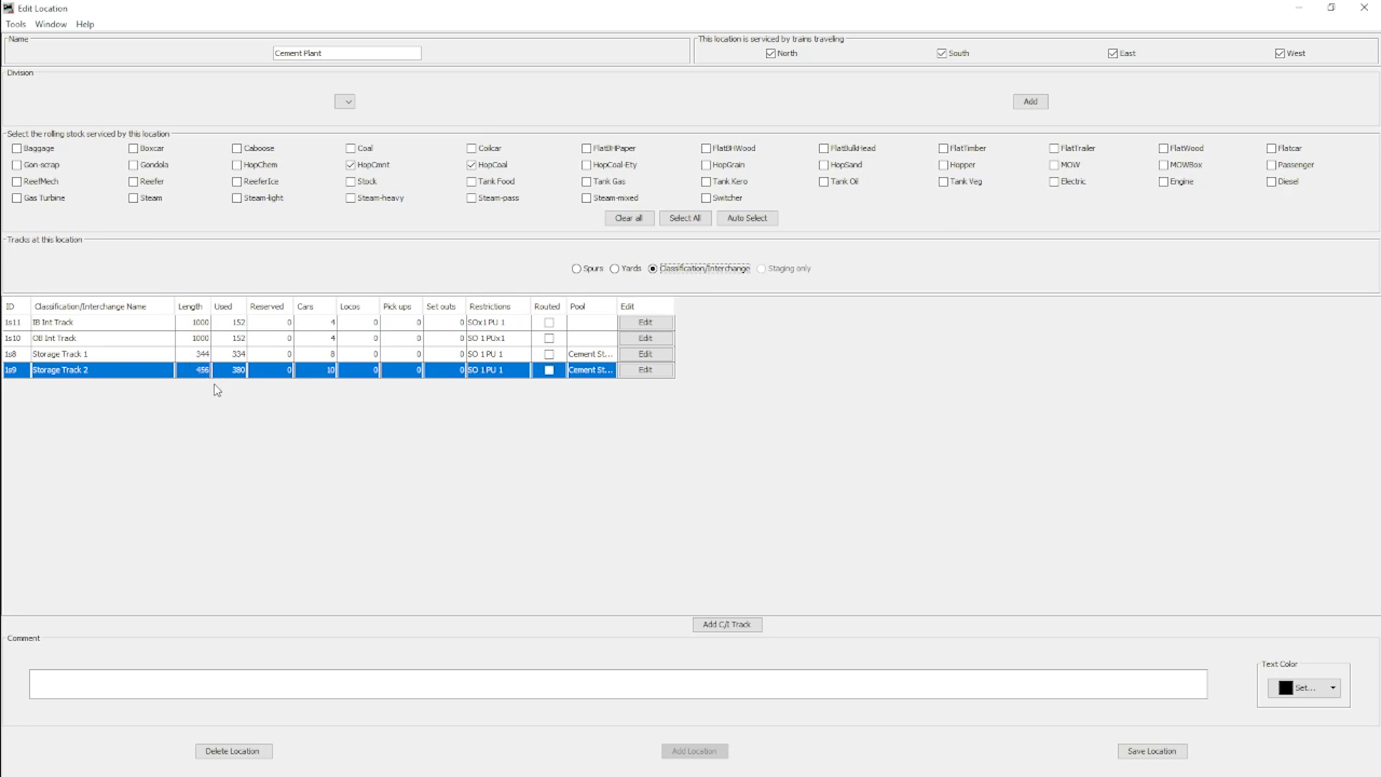
mouse_move(482, 408)
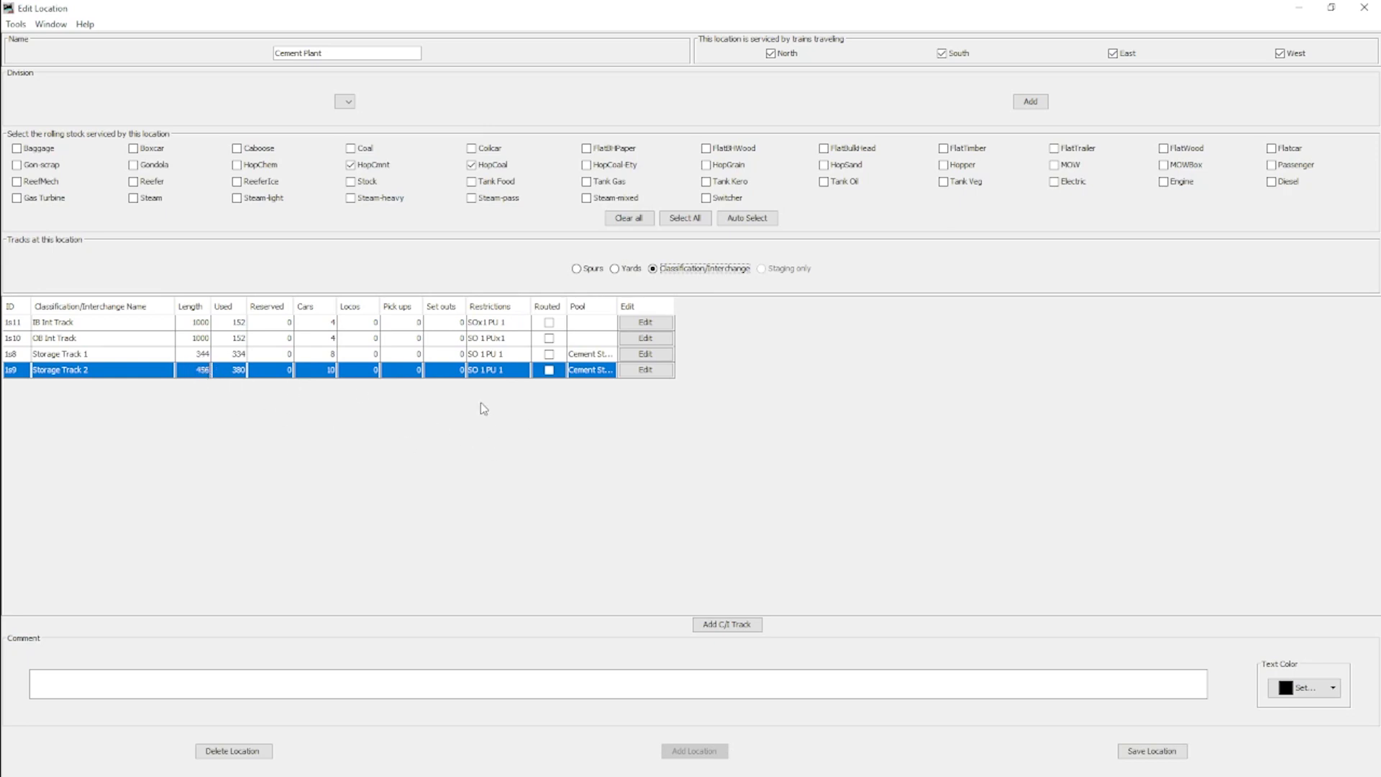
mouse_move(667, 345)
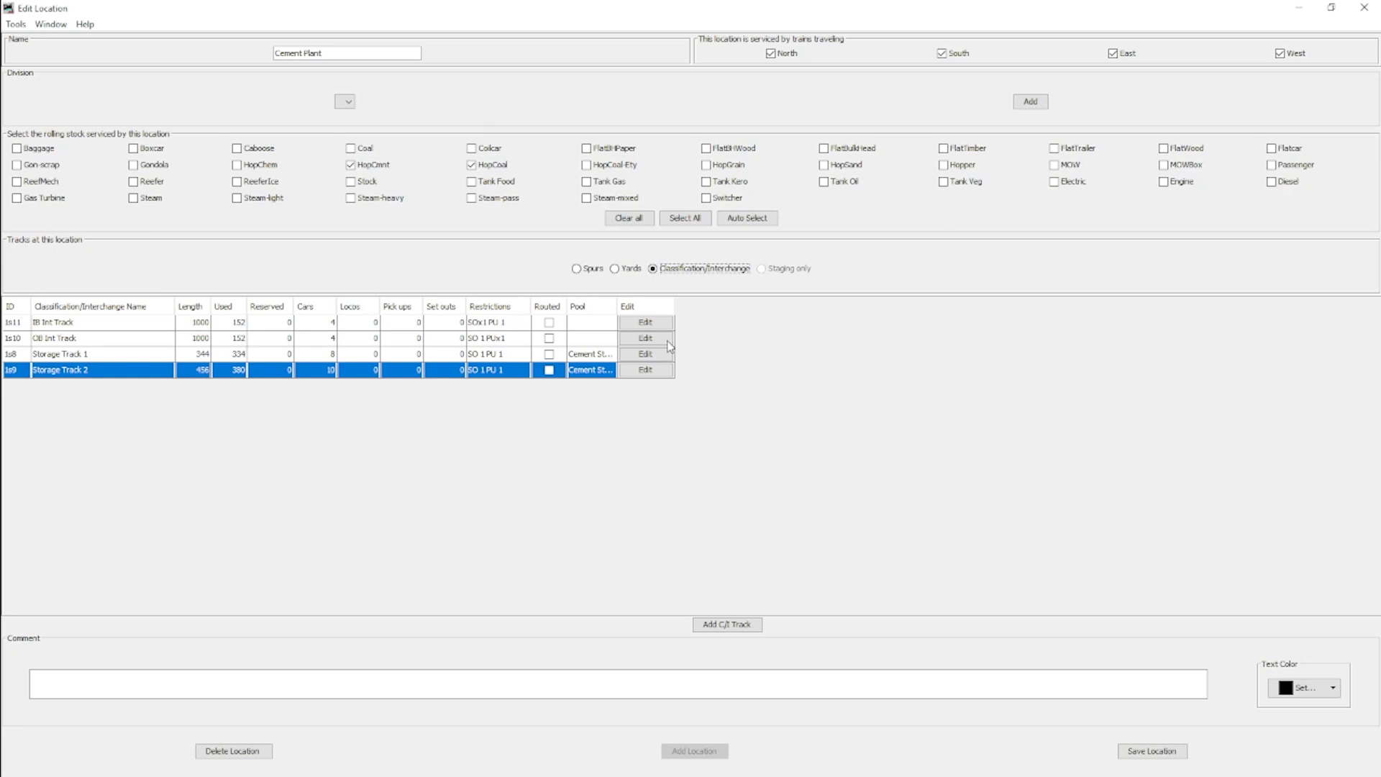
click(102, 321)
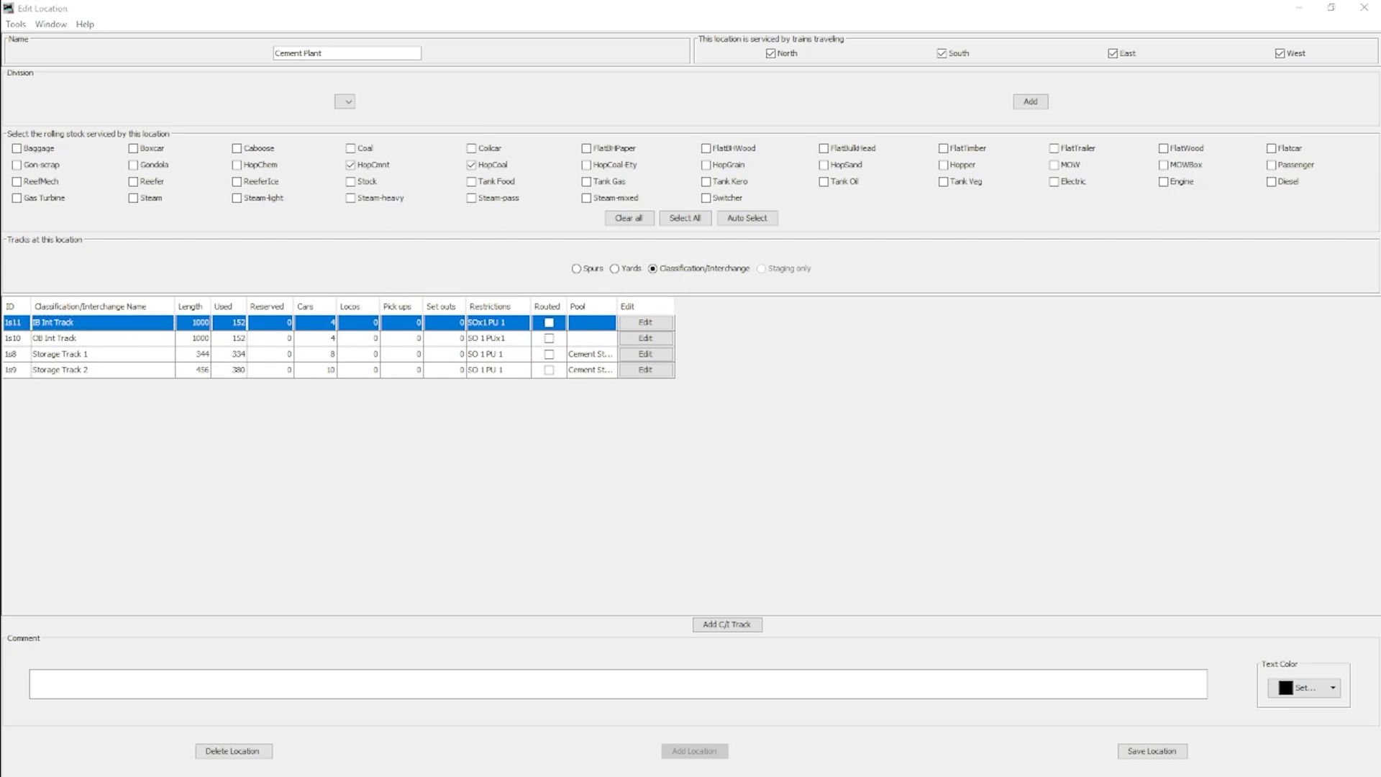
Step: Open EB Int Track's settings and maximize the track editor
click(644, 321)
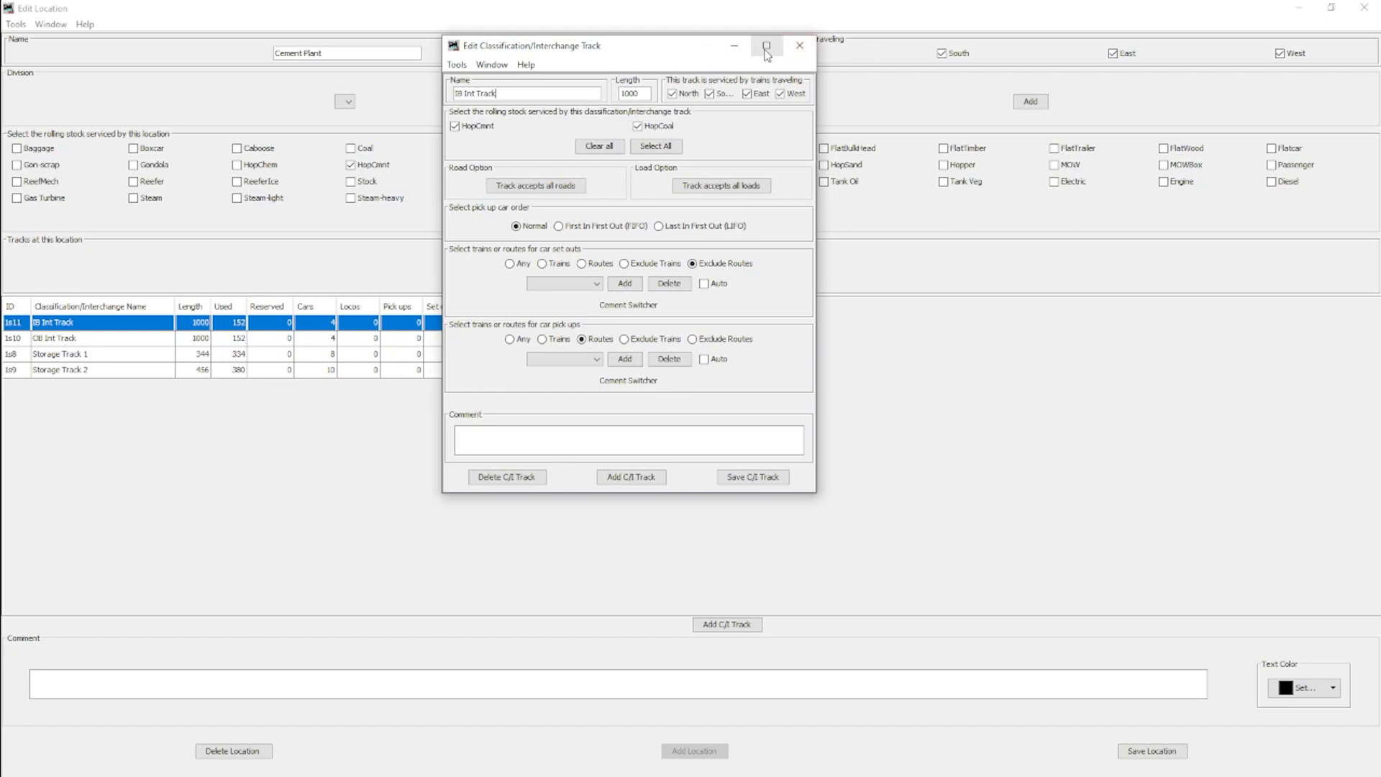
click(765, 46)
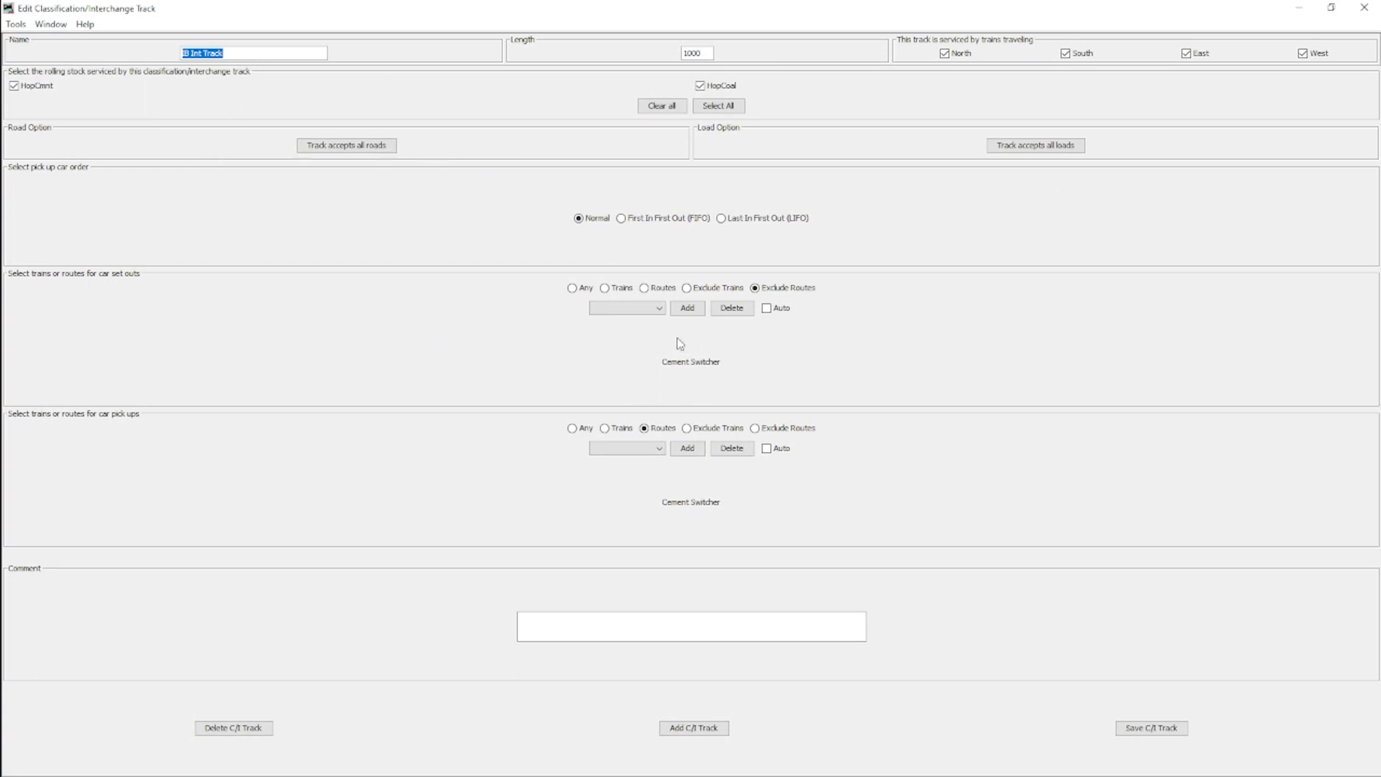
mouse_move(114, 278)
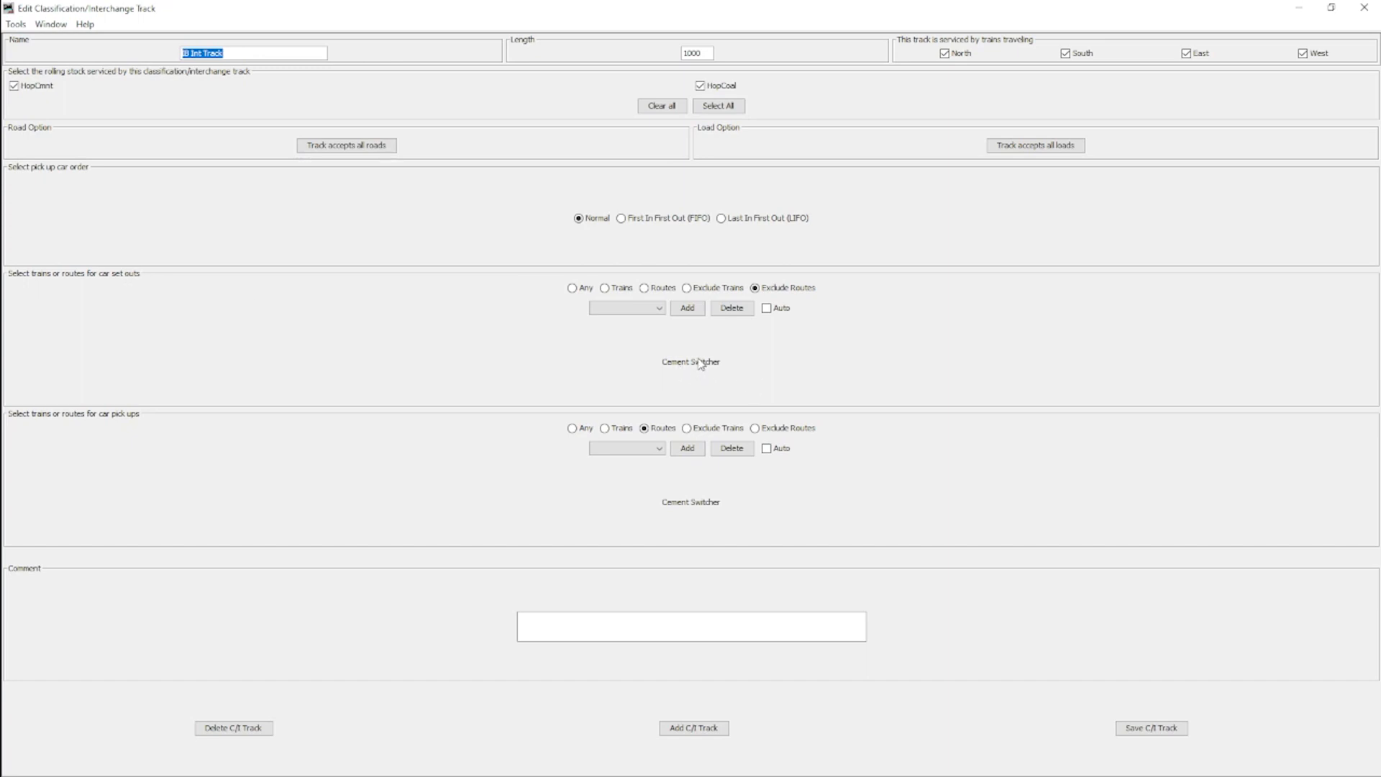
mouse_move(154, 424)
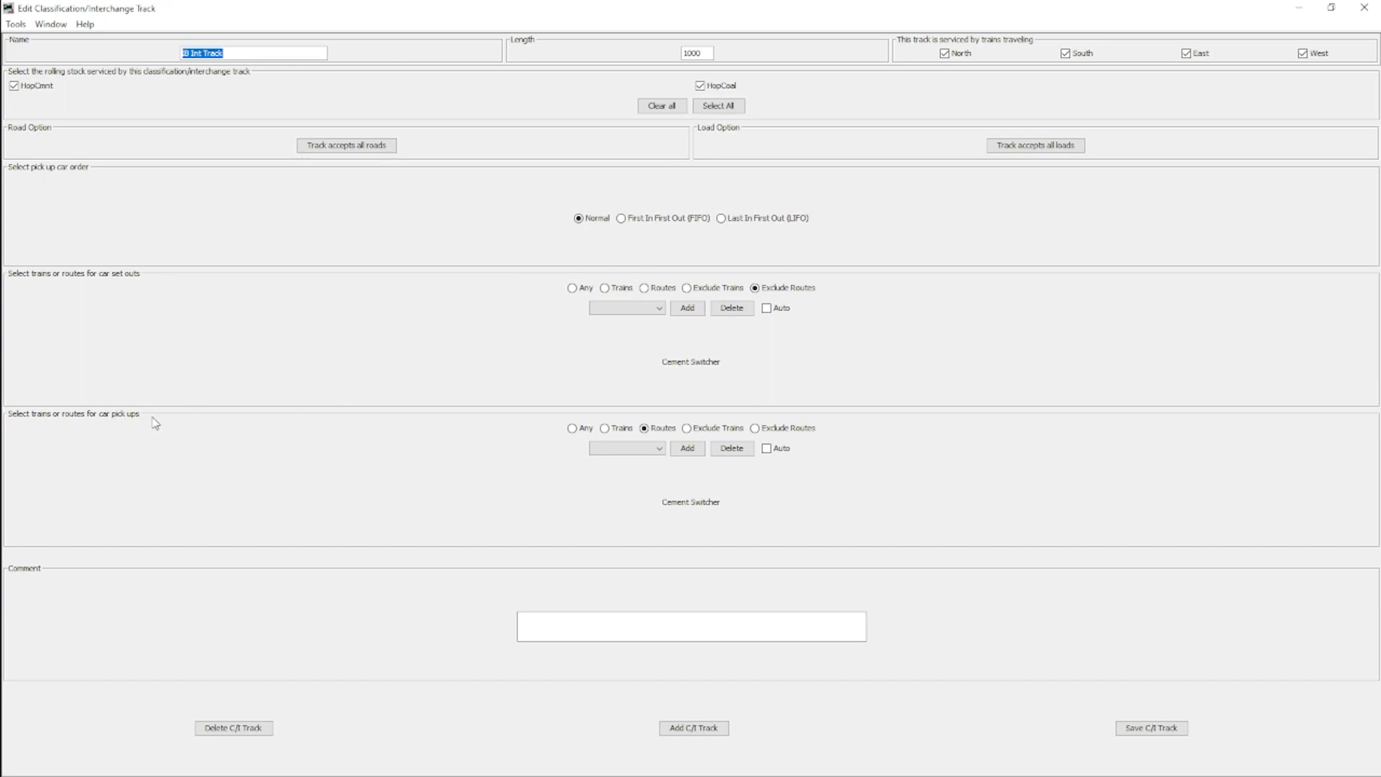
mouse_move(695, 367)
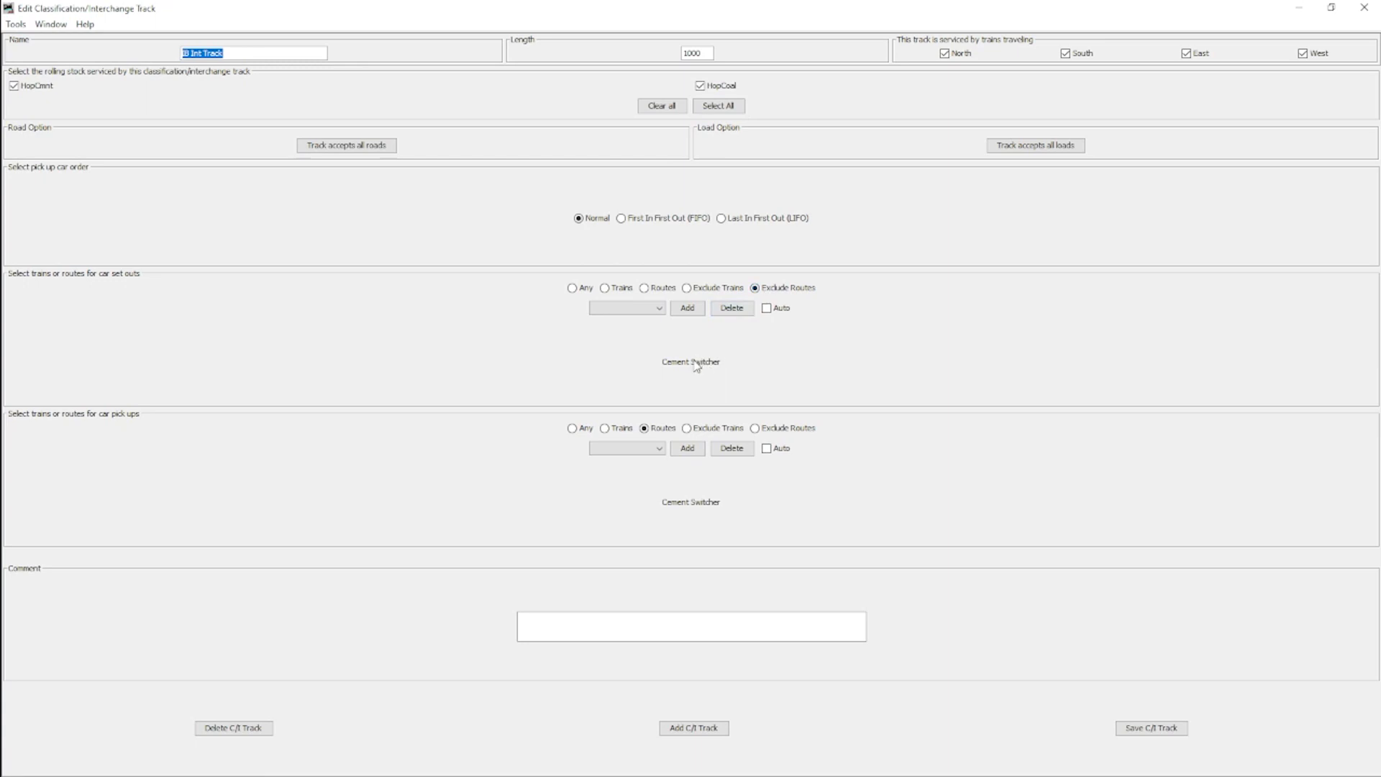
Step: Show trains serving EB Int Track, confirming Cement Switcher only picks up, then close the report
click(15, 24)
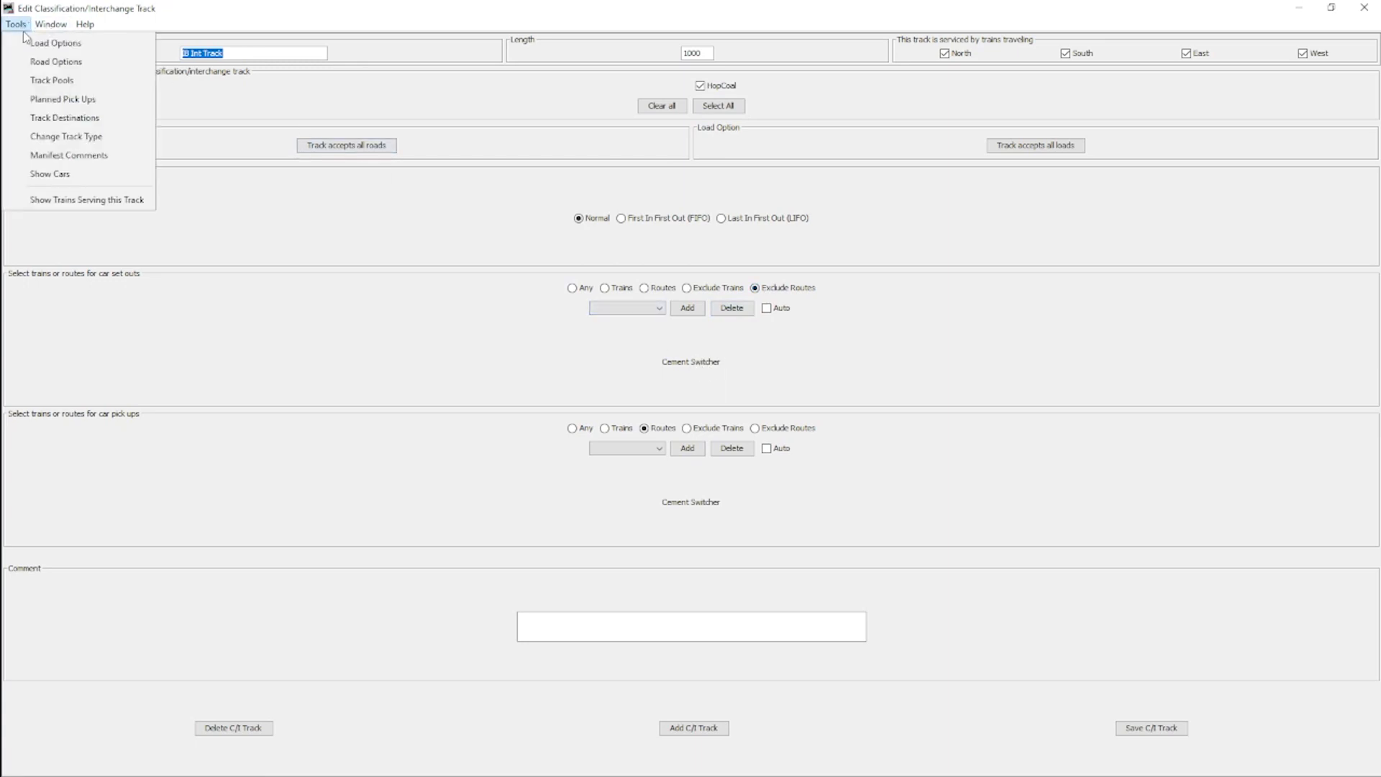
mouse_move(66, 136)
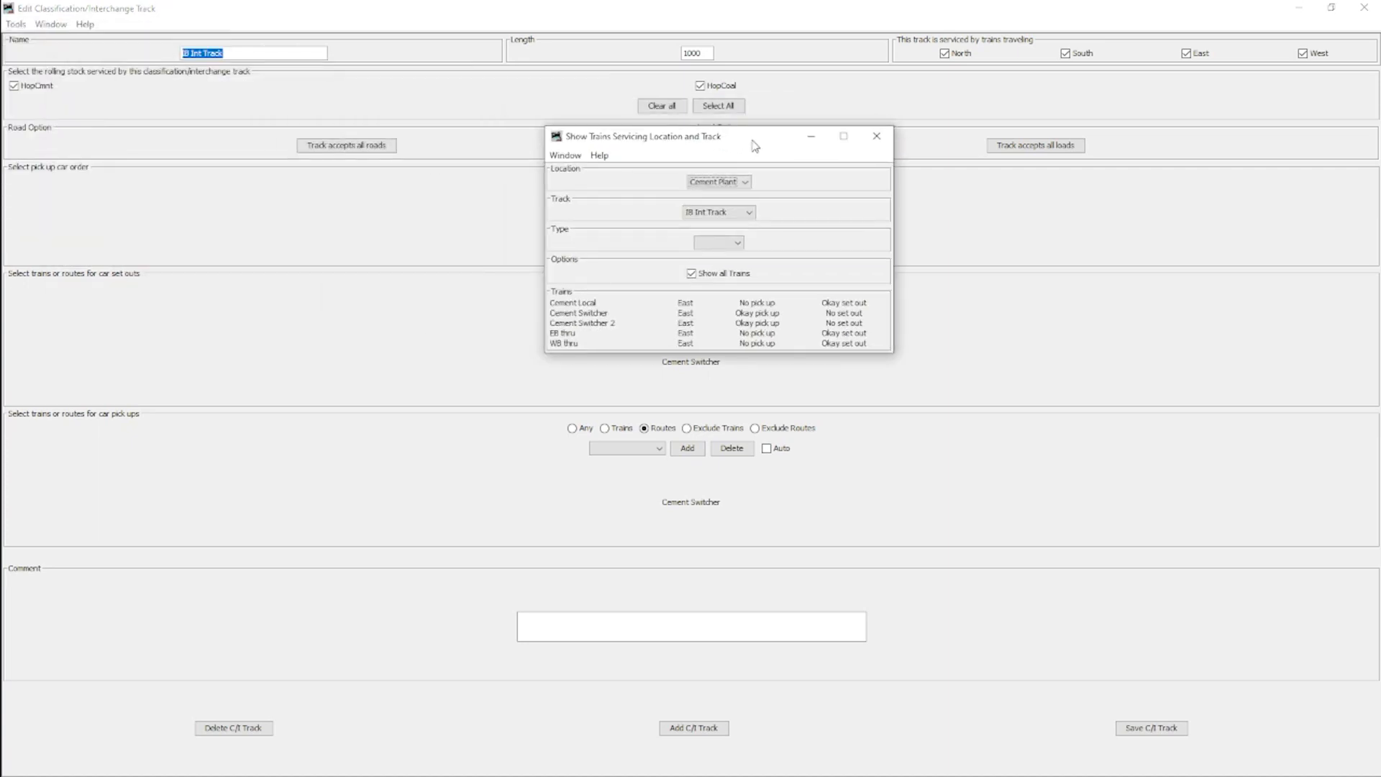
mouse_move(605, 323)
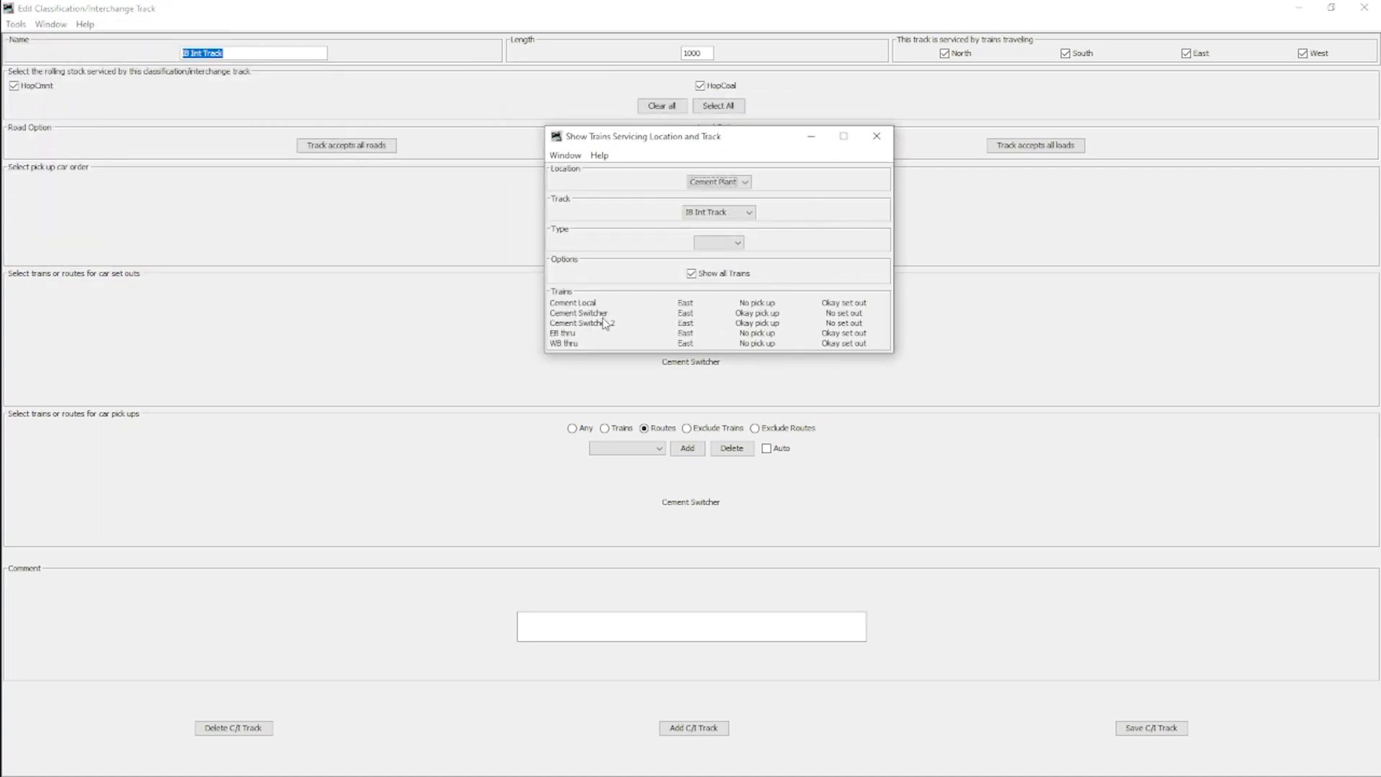
mouse_move(622, 320)
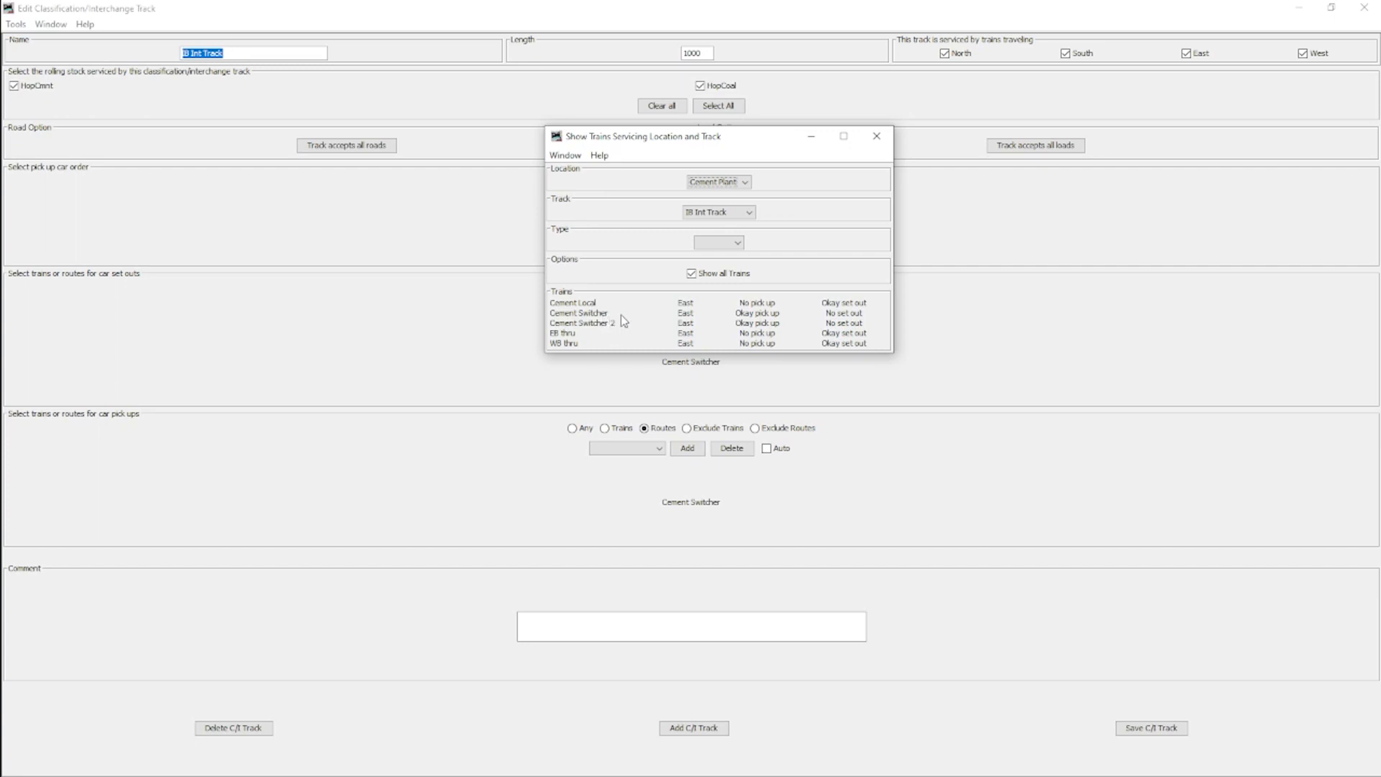
mouse_move(768, 349)
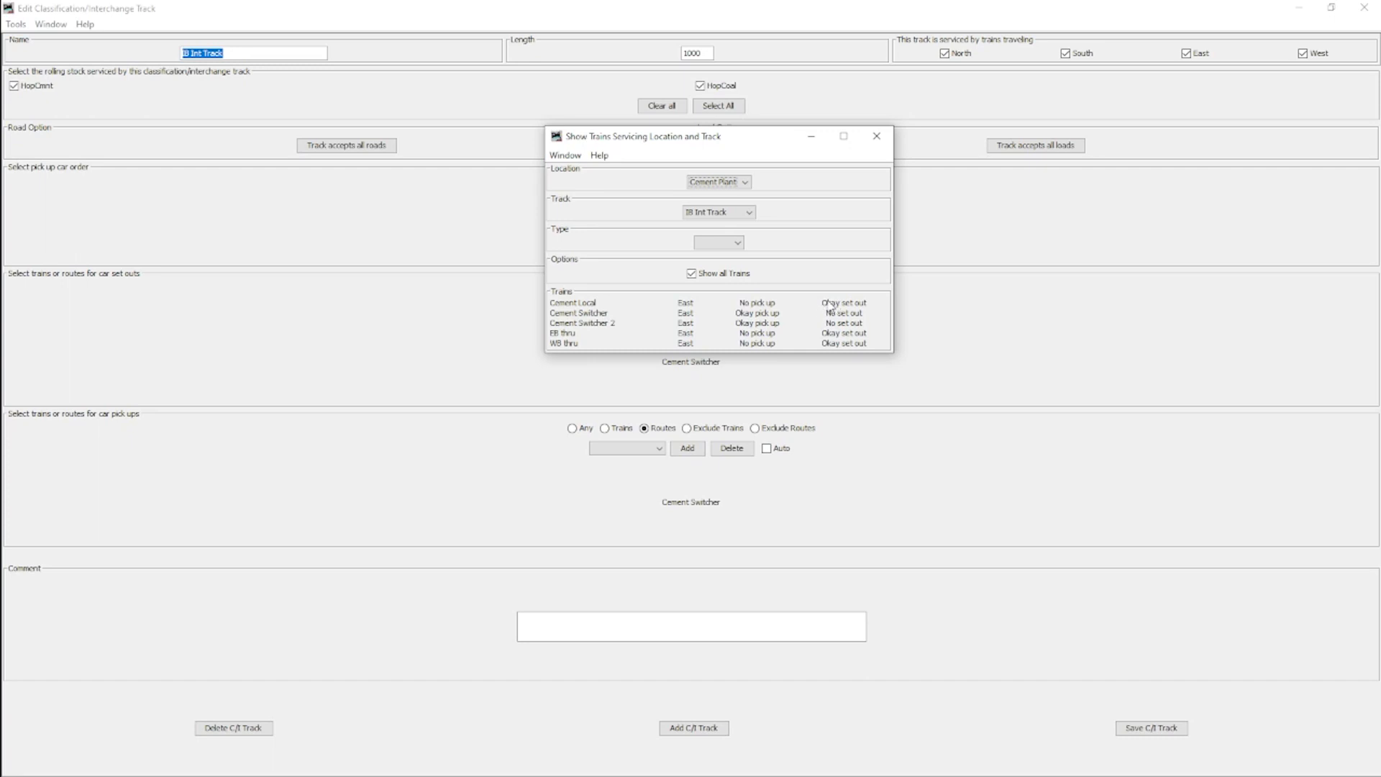
mouse_move(641, 322)
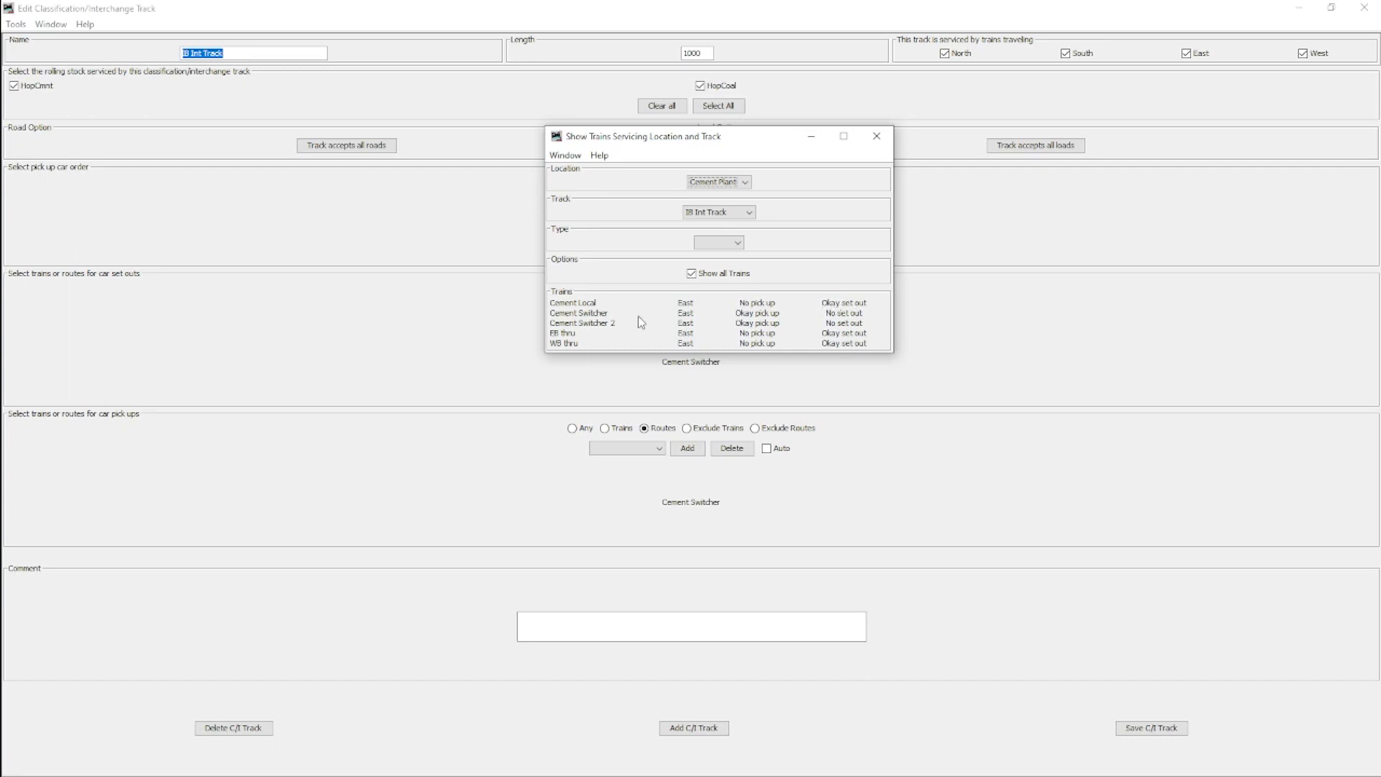
click(876, 136)
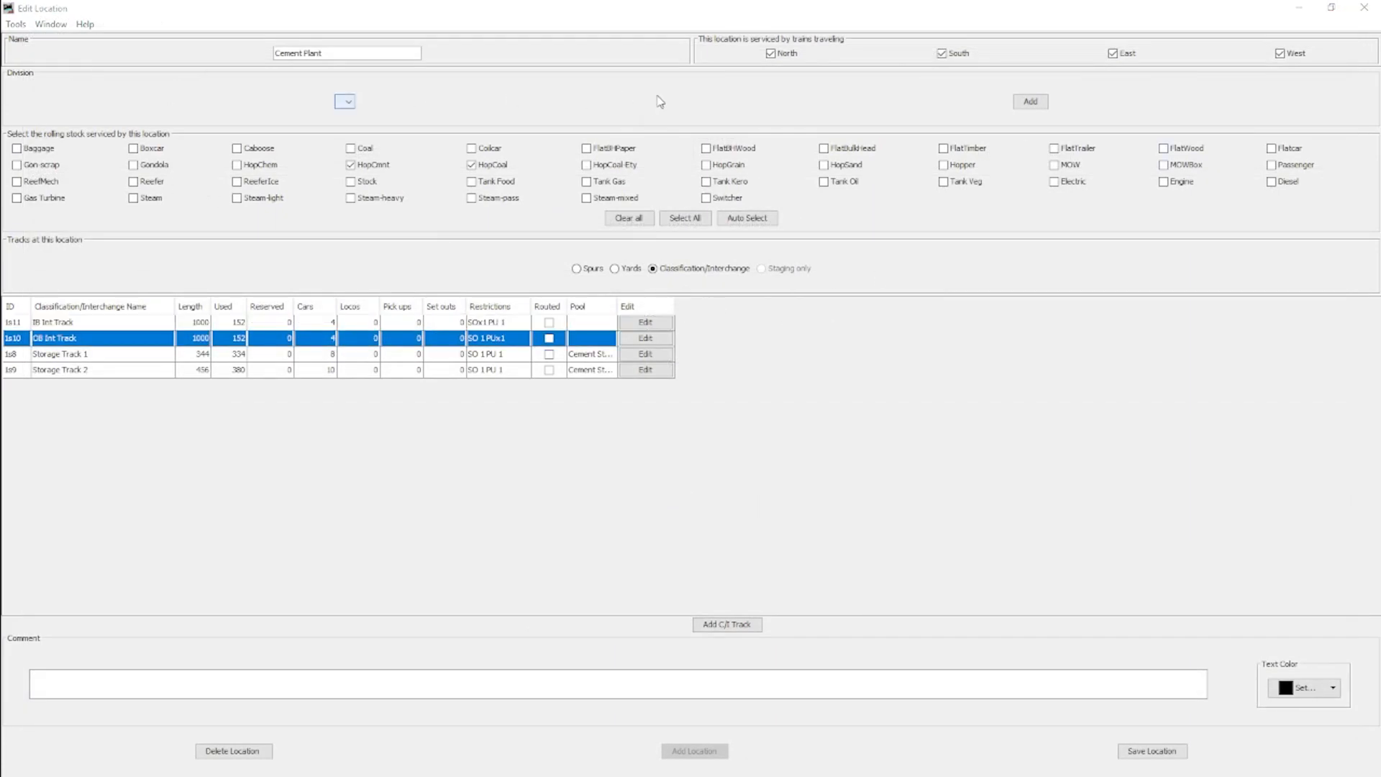
Step: Open WB Int Track's settings maximized, showing Cement Switcher handling set outs only
click(644, 338)
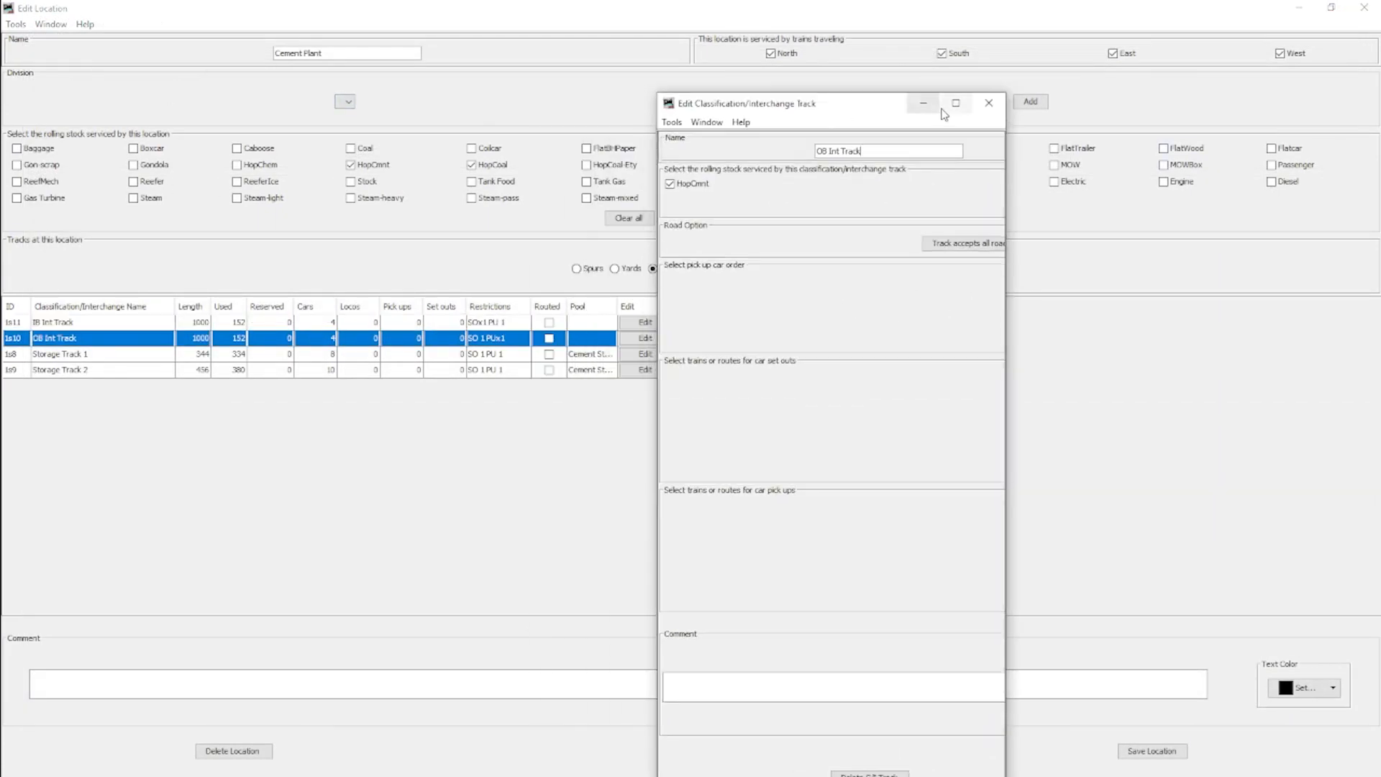
click(955, 102)
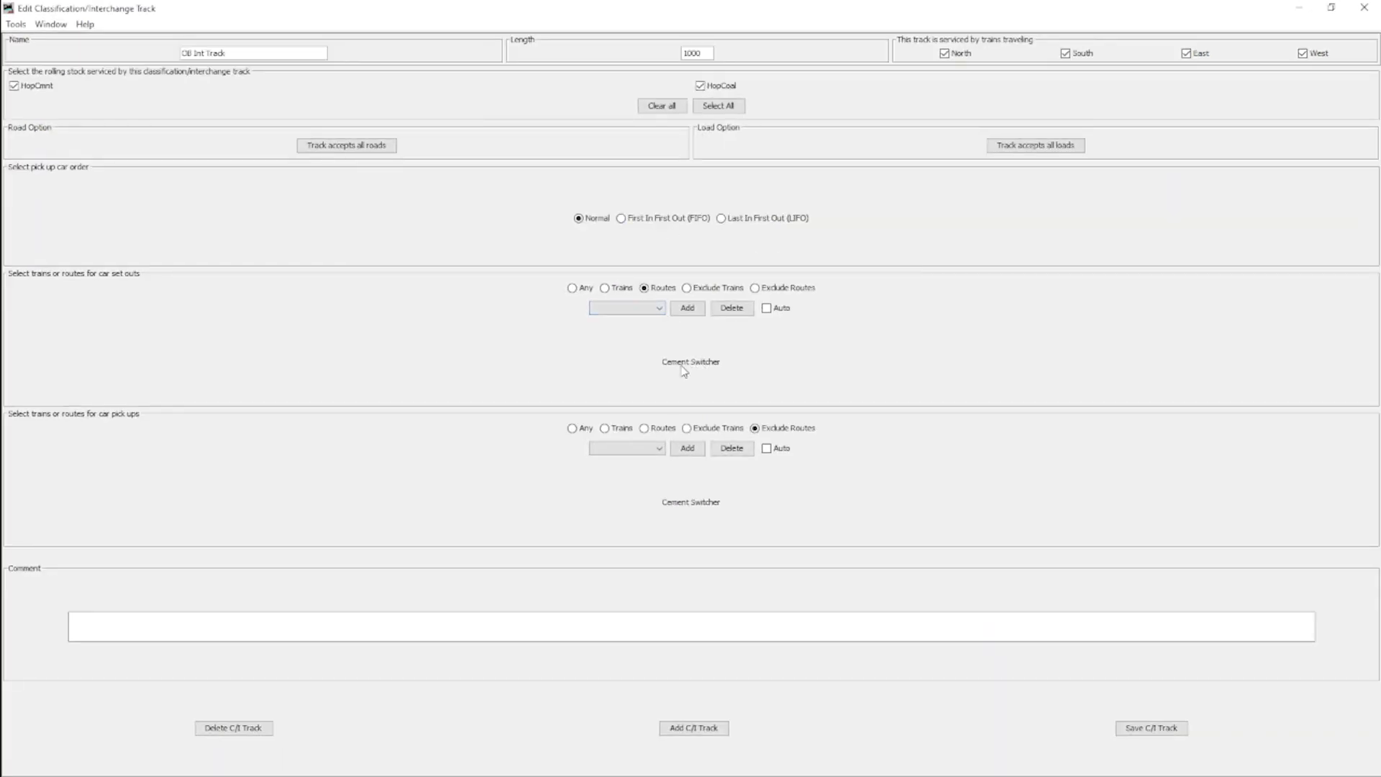
mouse_move(614, 483)
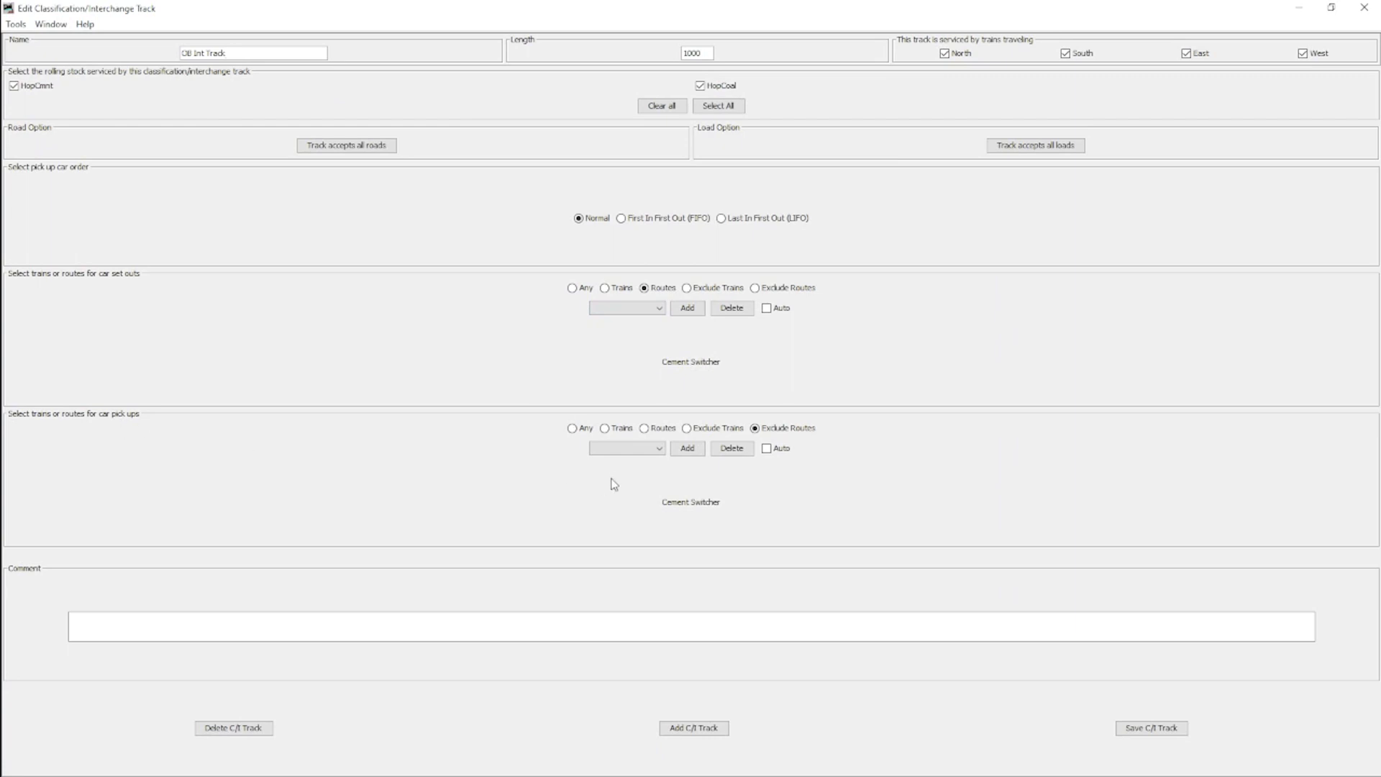
click(15, 24)
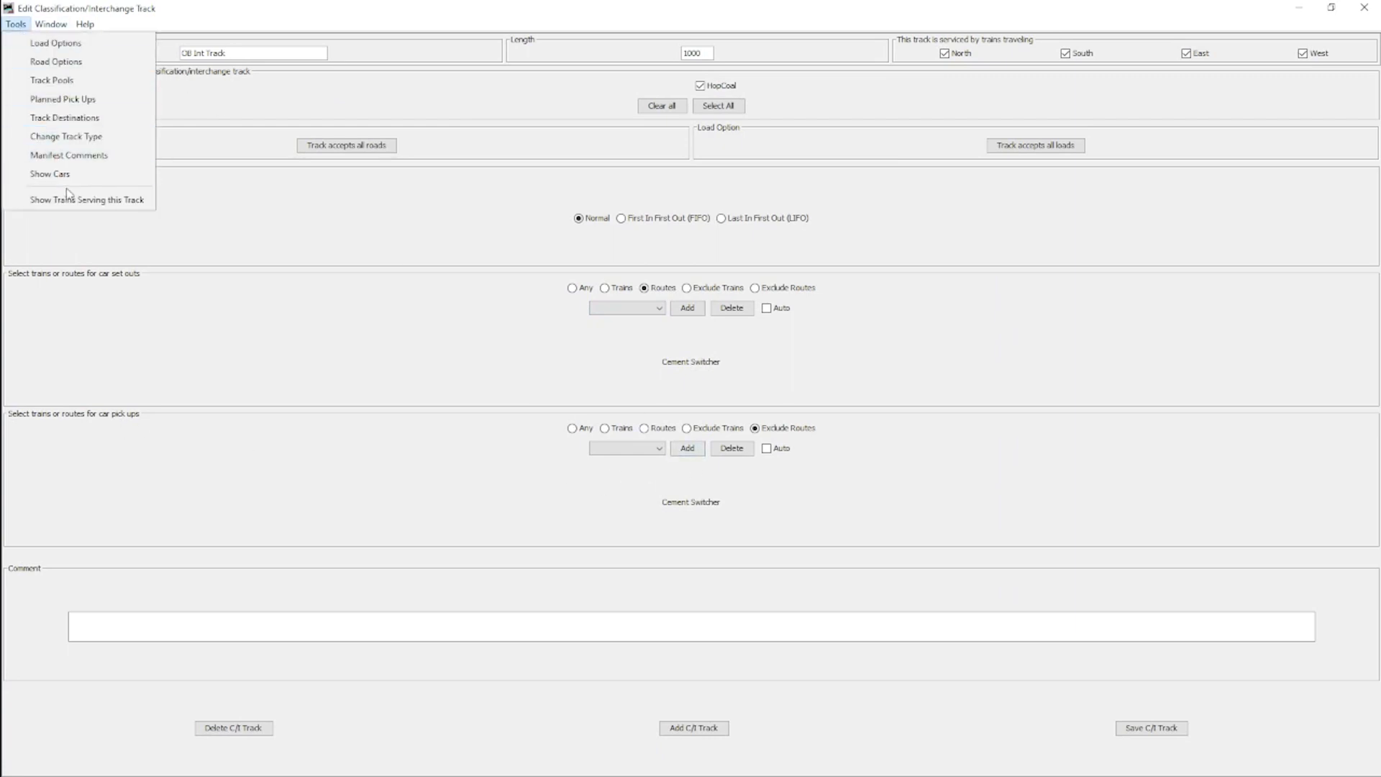
Step: Show the trains serving WB Int Track, where Cement Switcher only sets out
click(87, 199)
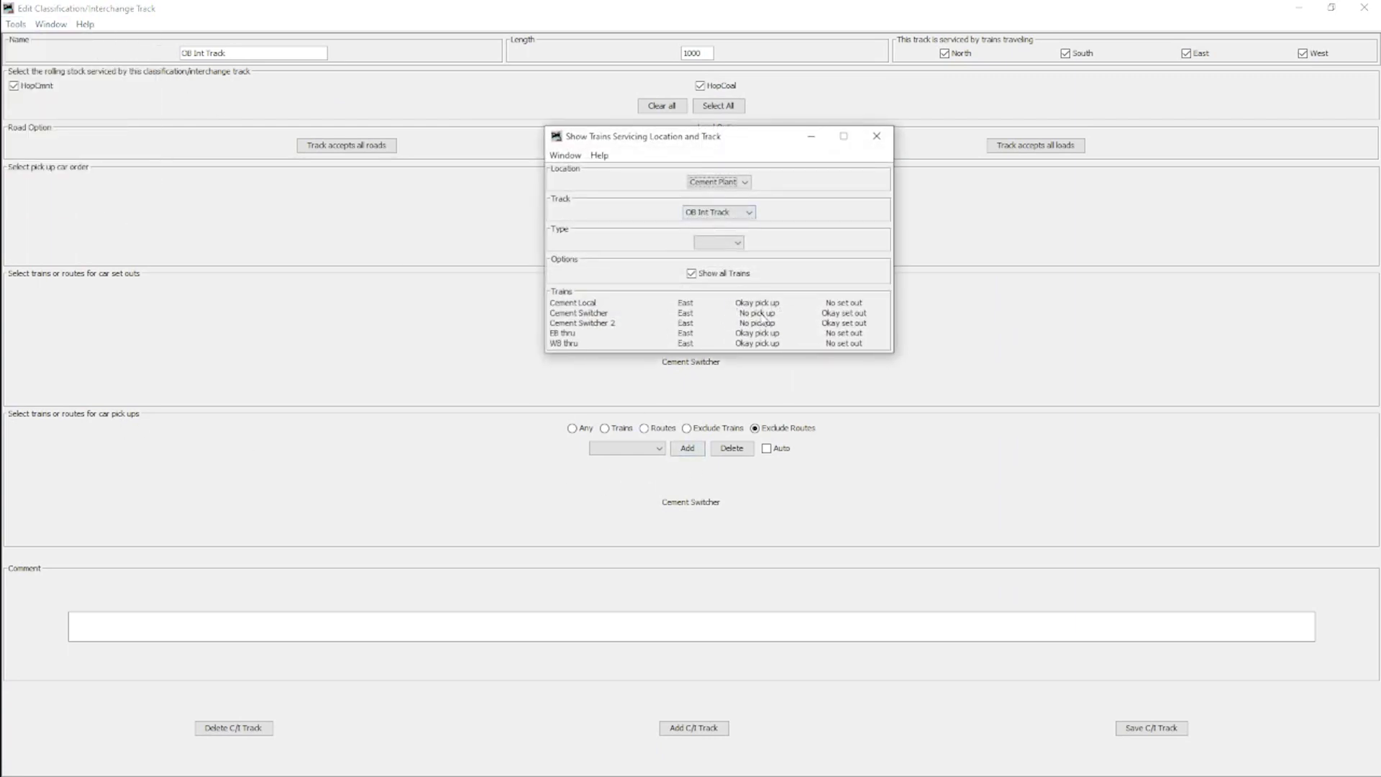
mouse_move(762, 323)
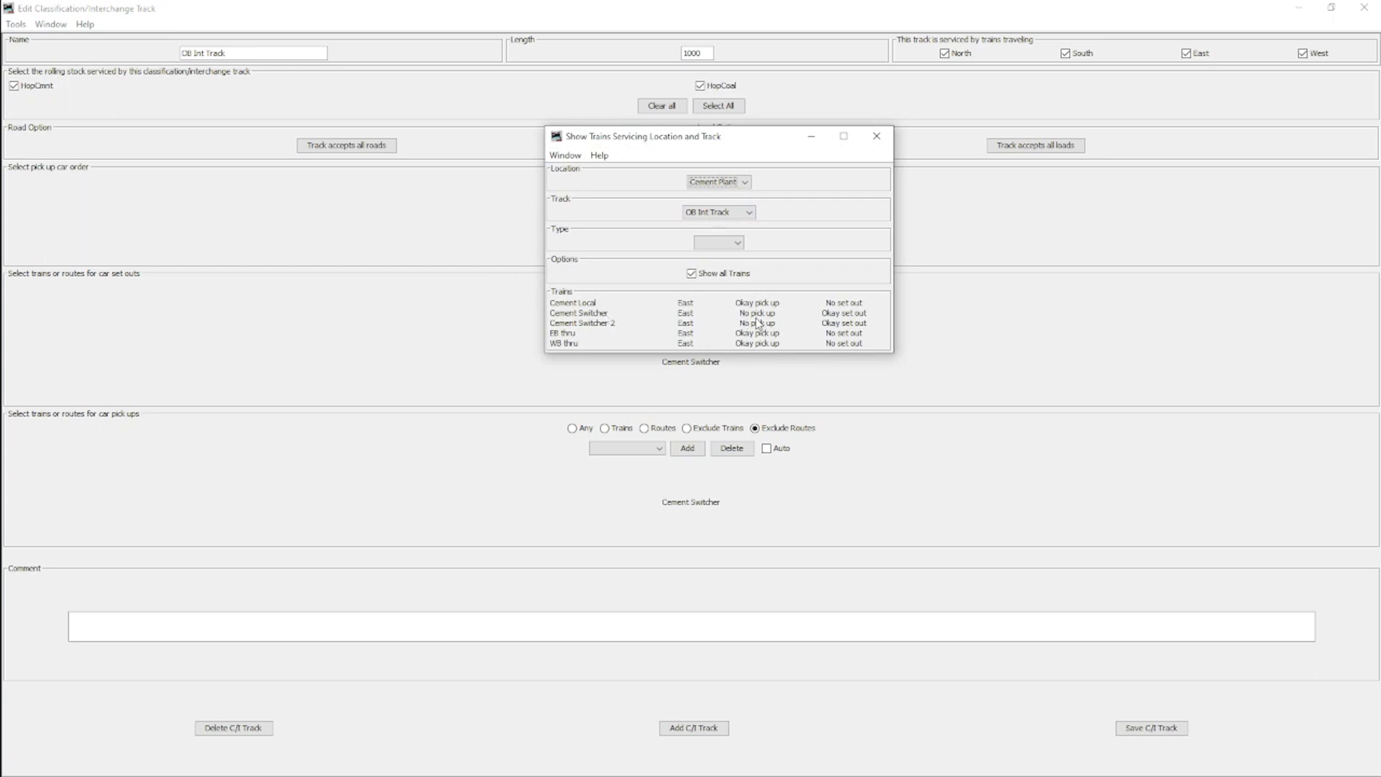
mouse_move(838, 322)
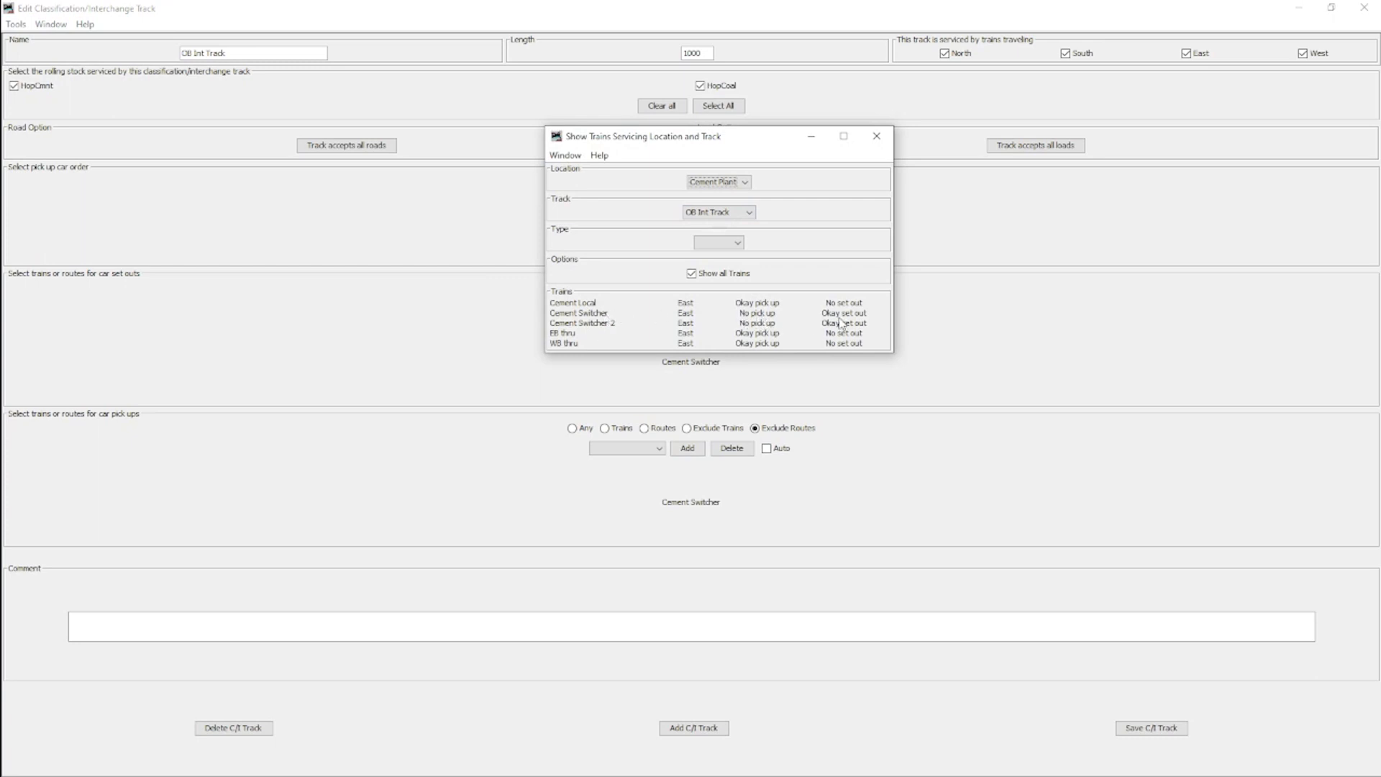
mouse_move(875, 137)
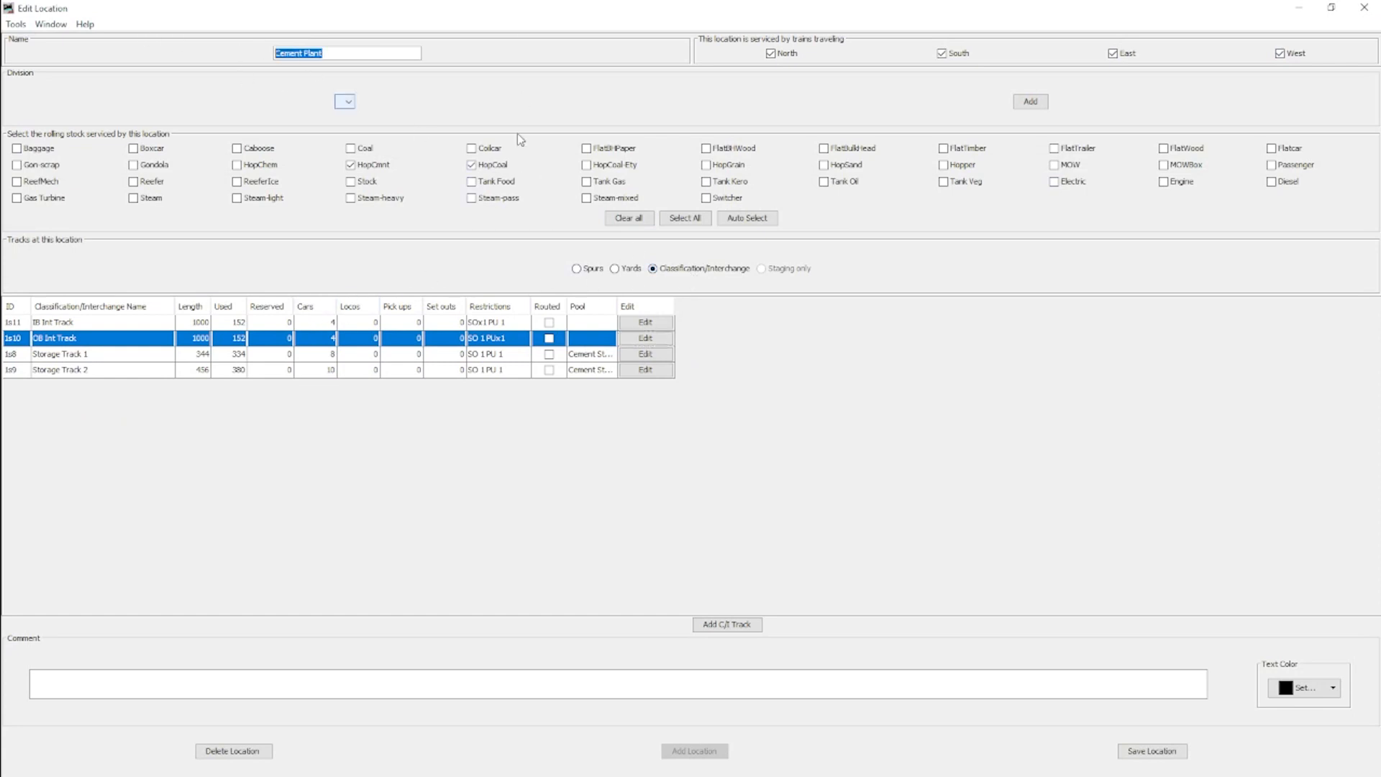
click(577, 269)
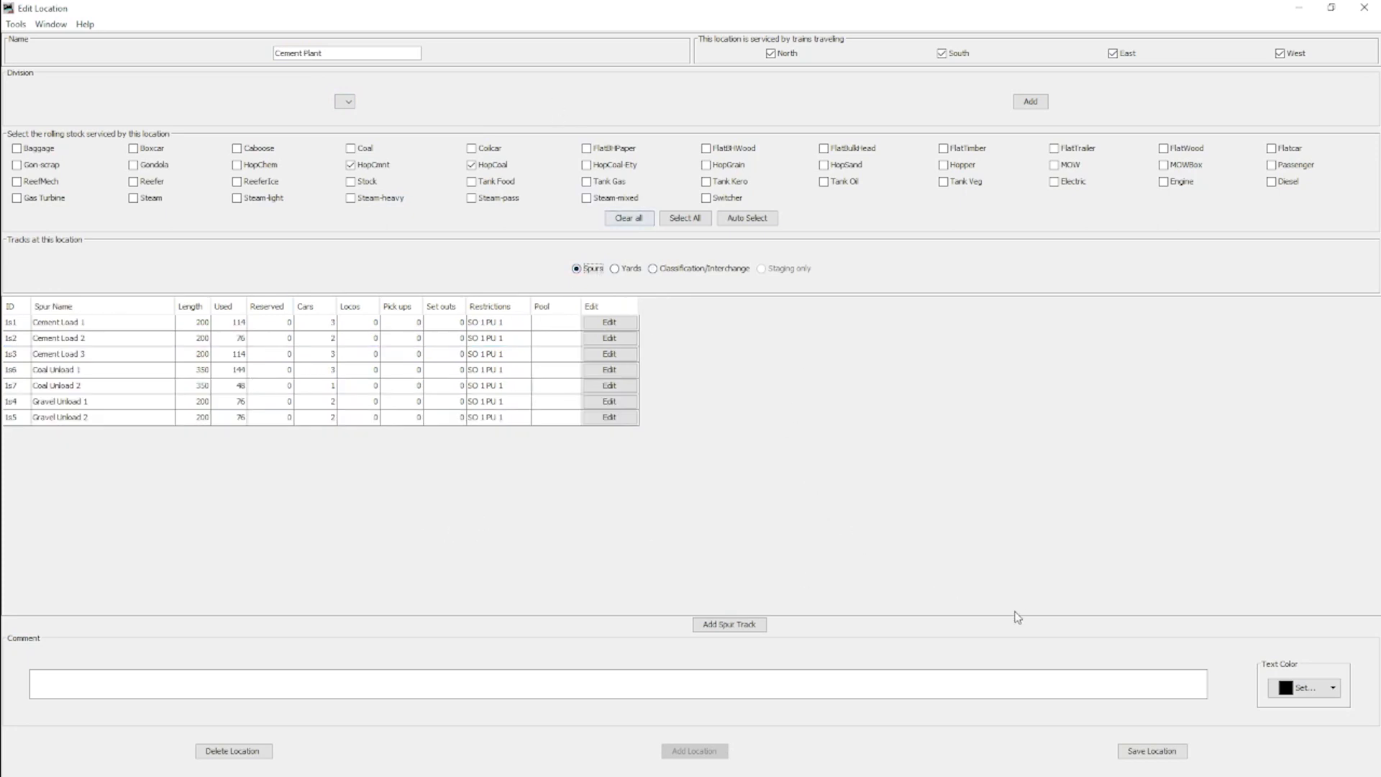
mouse_move(737, 413)
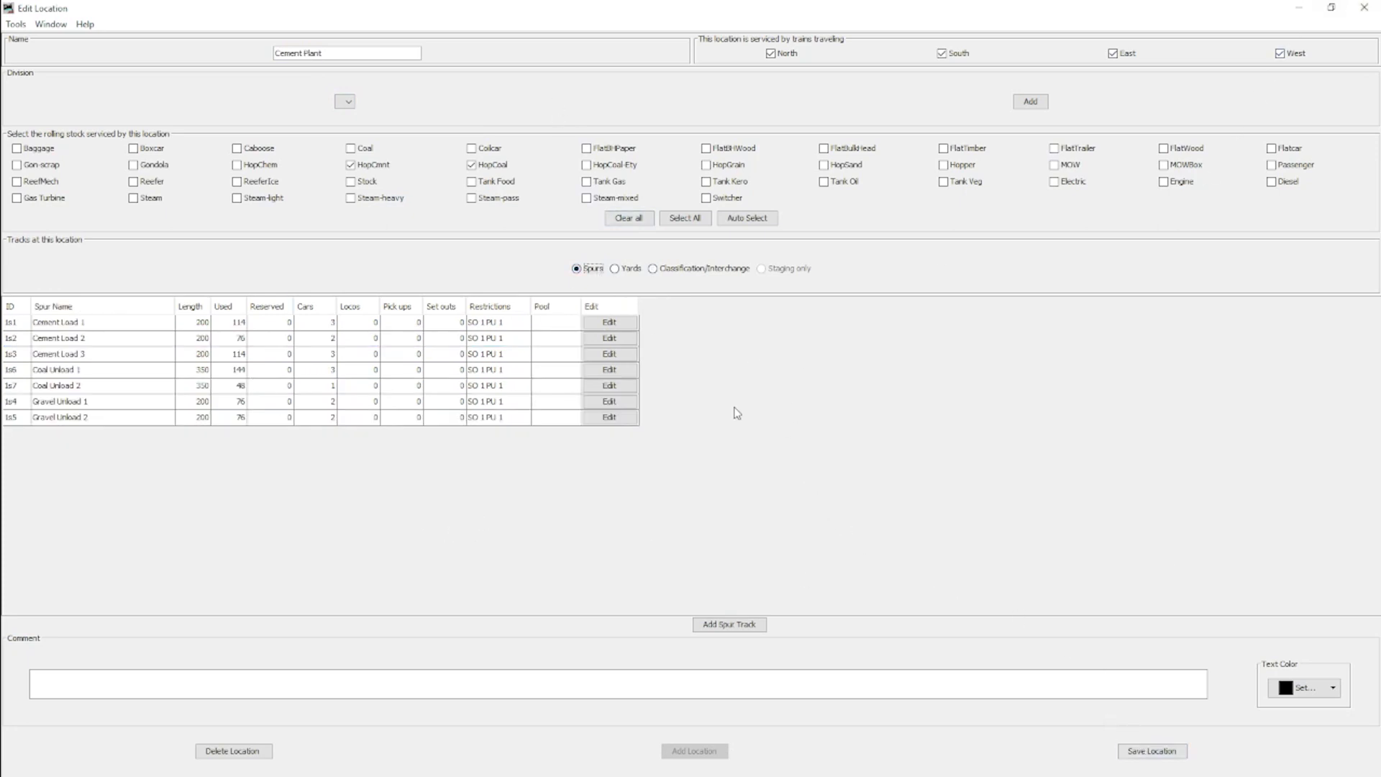
mouse_move(722, 420)
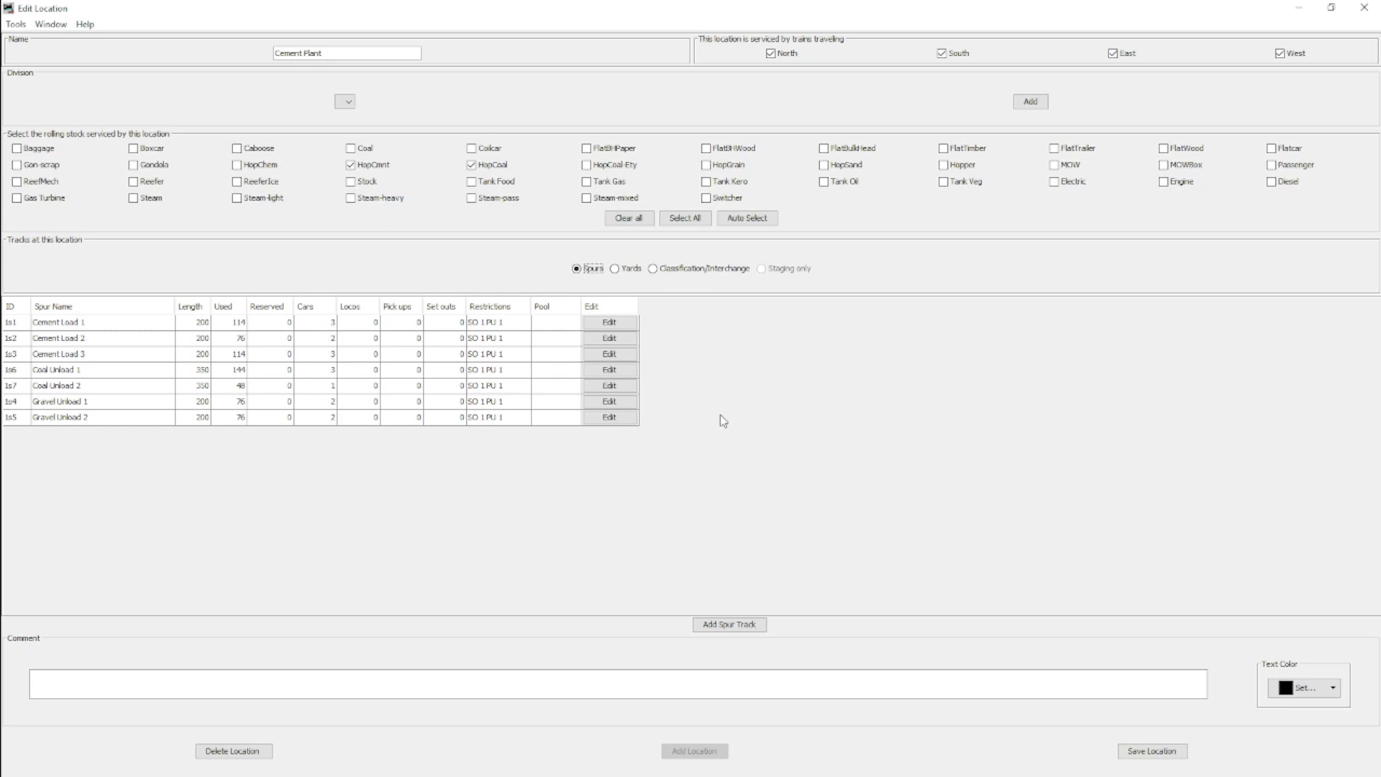
mouse_move(538, 95)
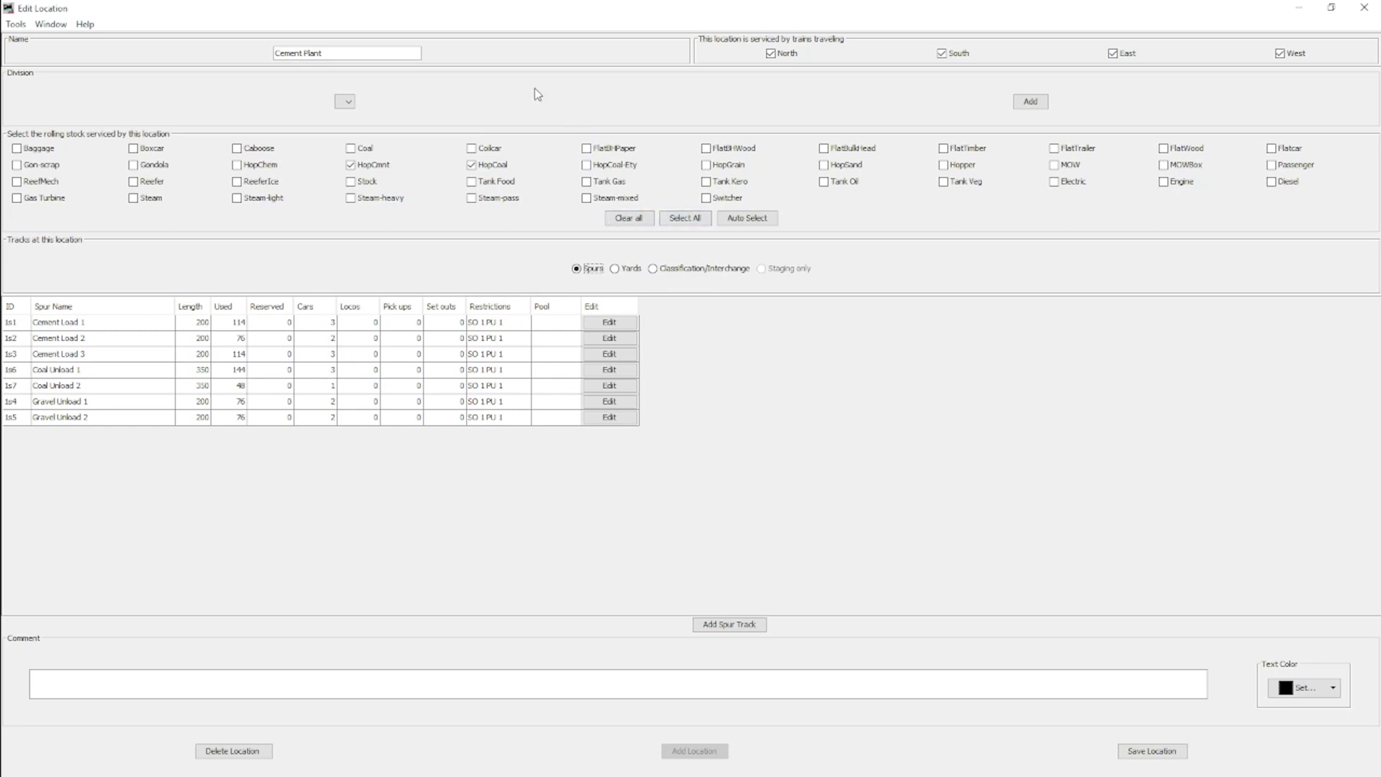
mouse_move(727, 376)
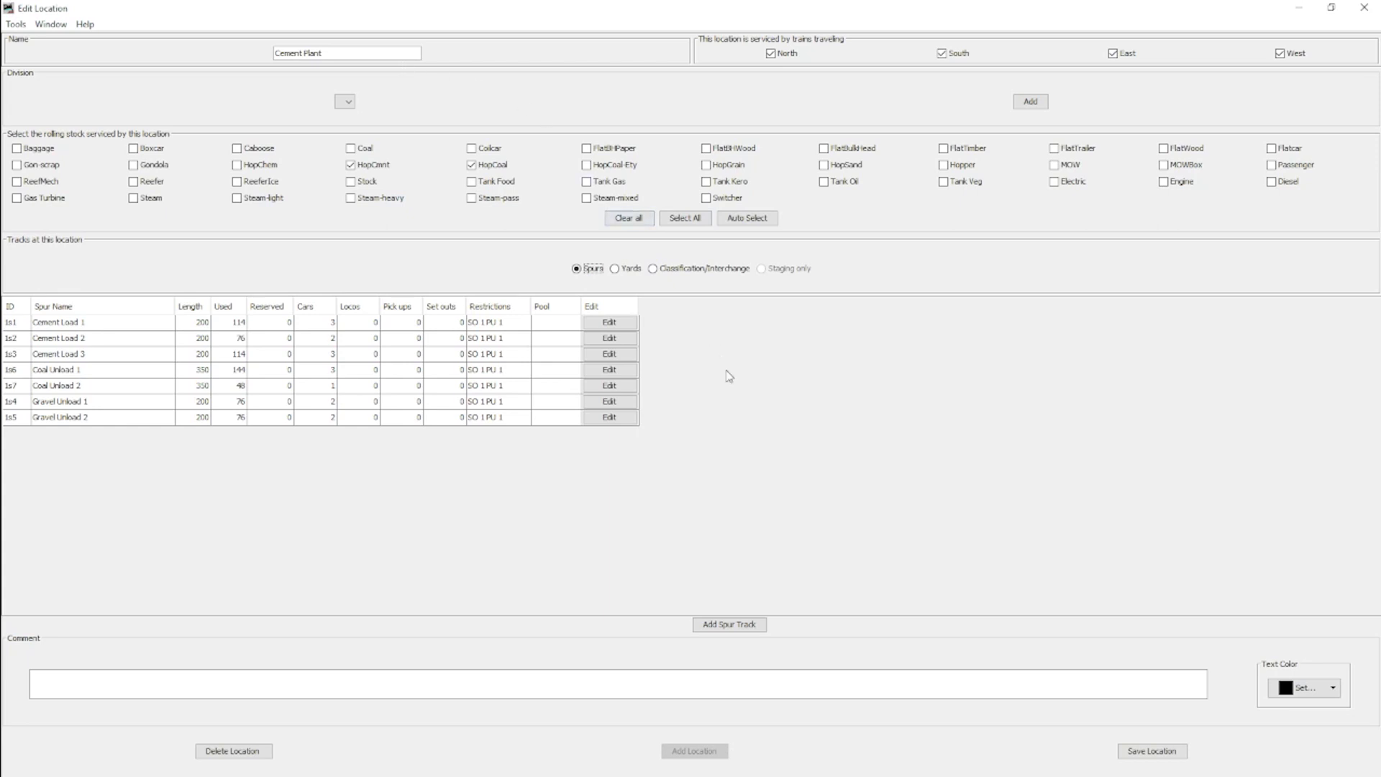
mouse_move(750, 388)
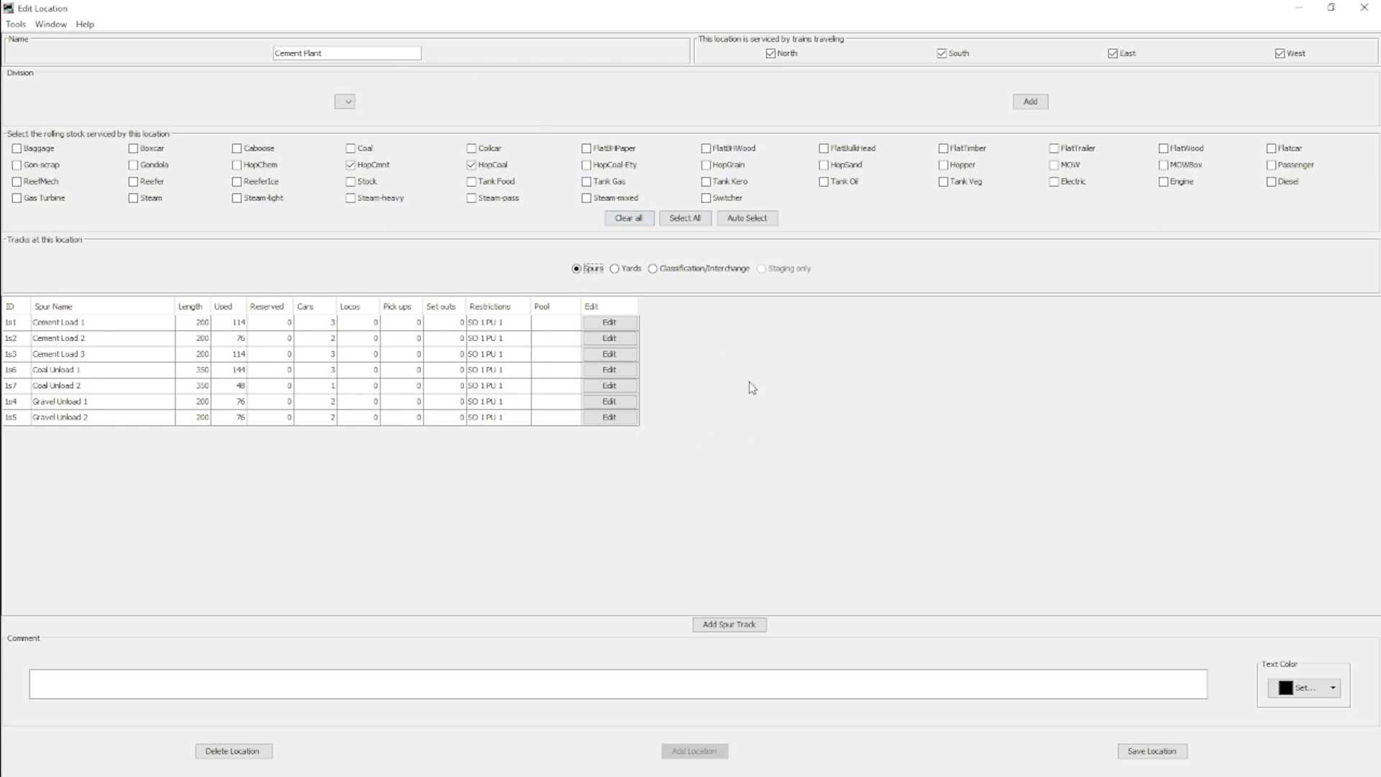
mouse_move(674, 349)
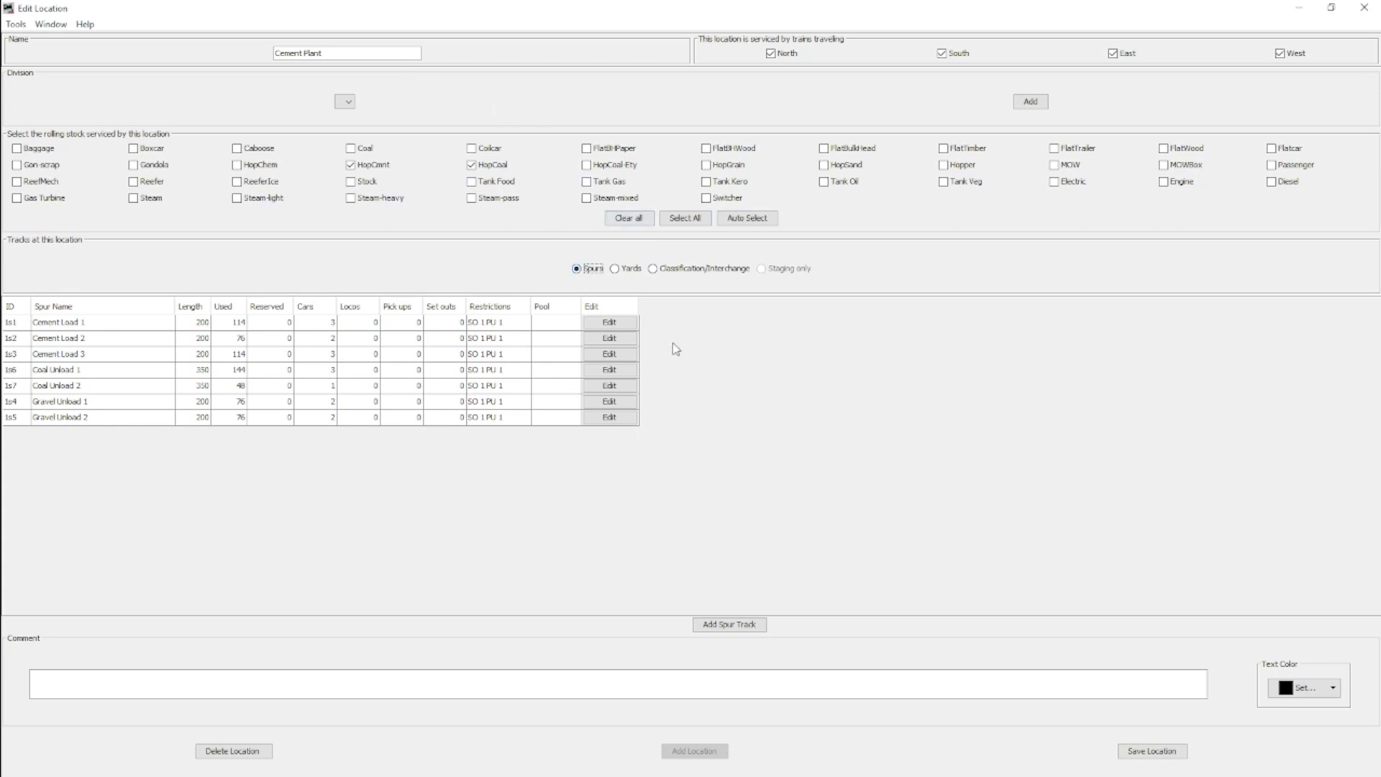
click(653, 269)
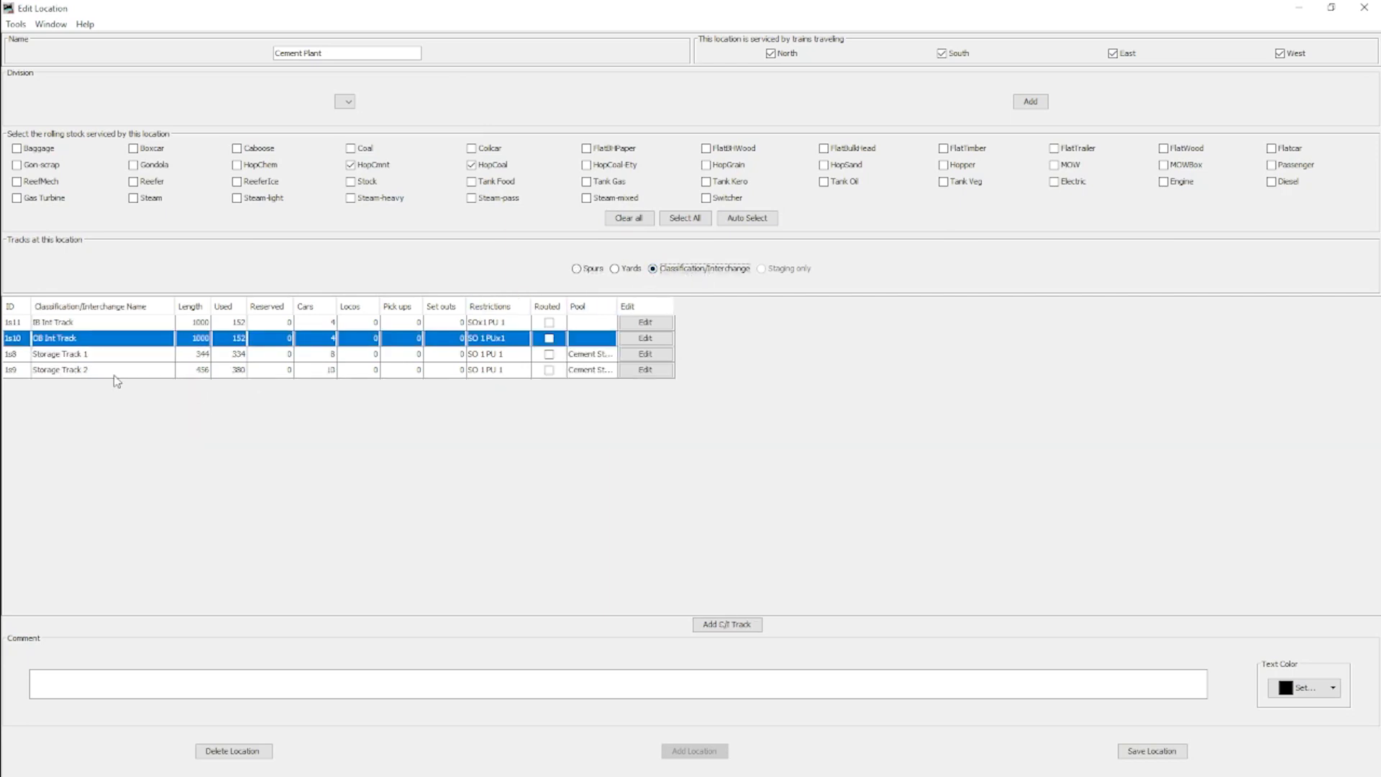
click(576, 268)
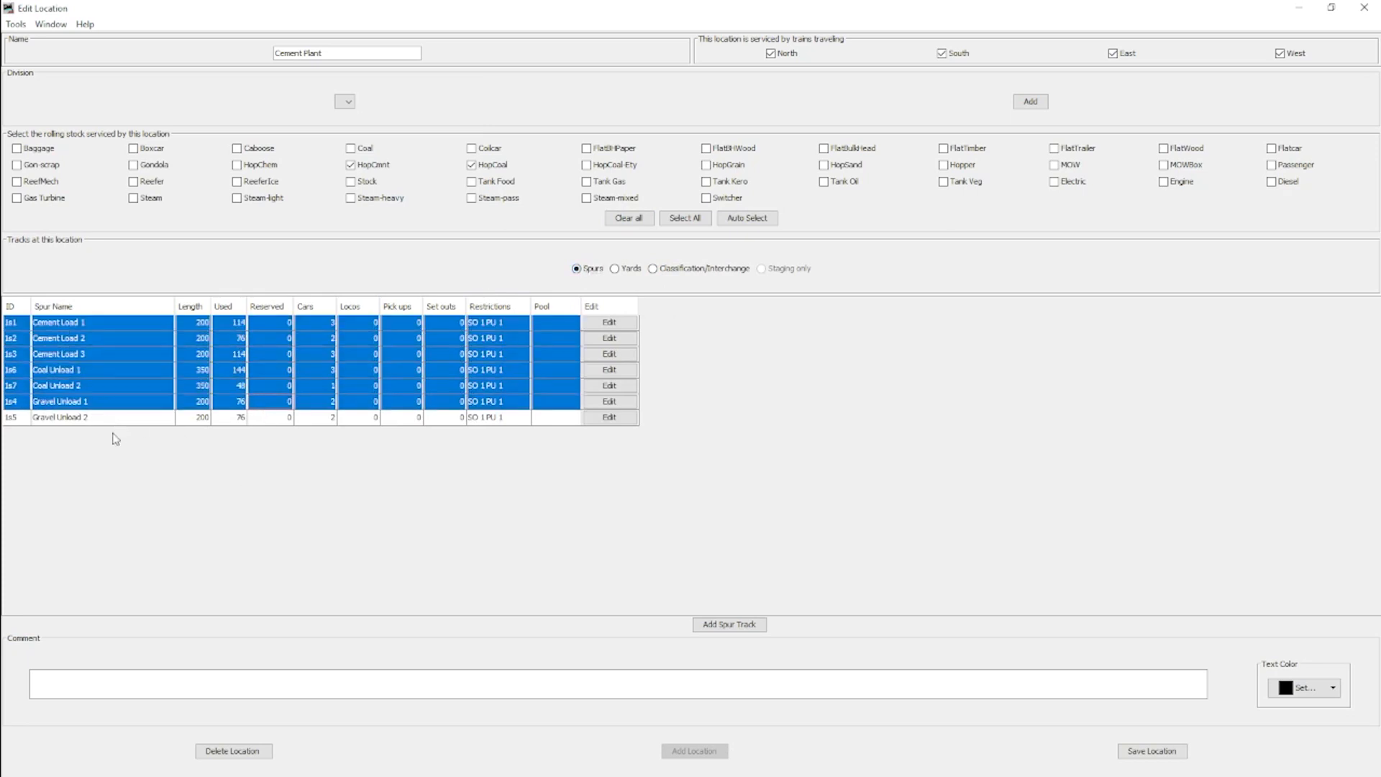
mouse_move(653, 290)
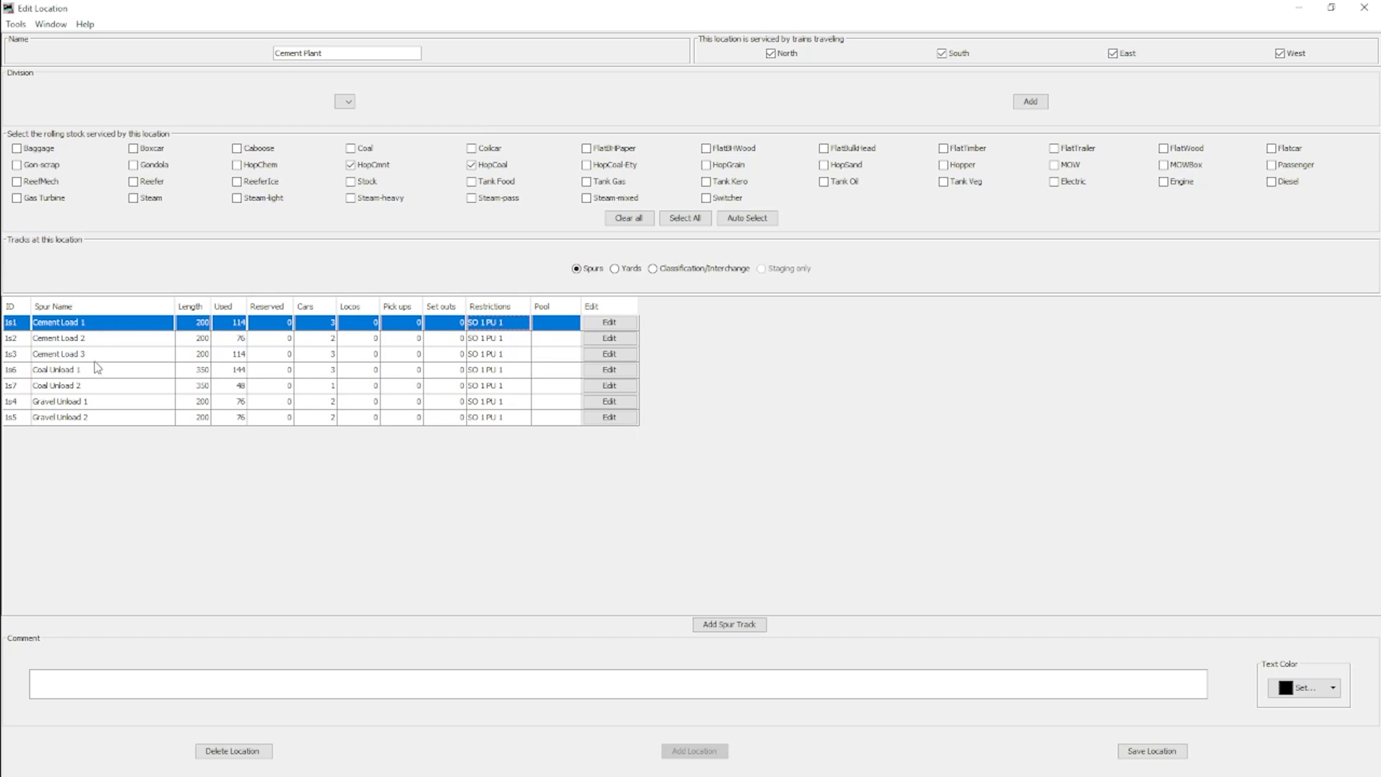
click(60, 400)
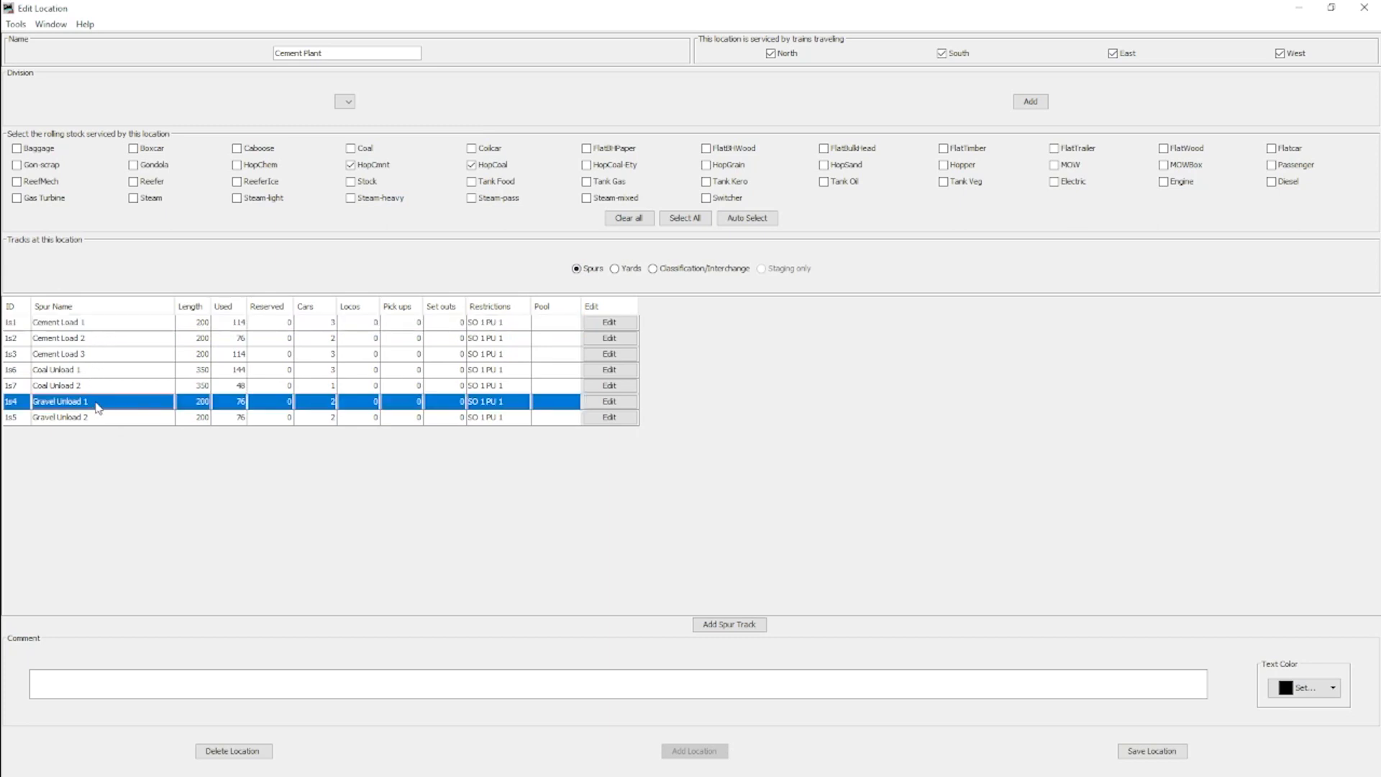
click(88, 321)
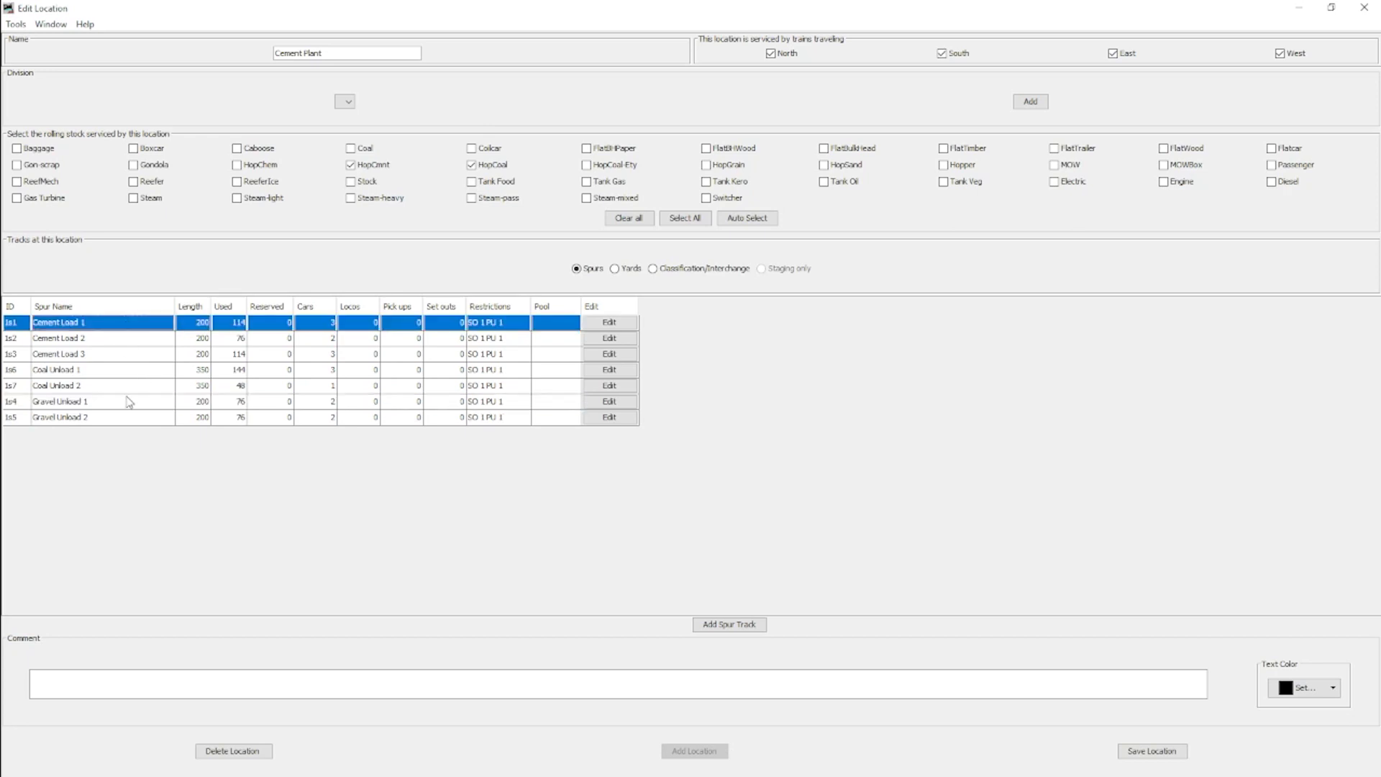
mouse_move(153, 264)
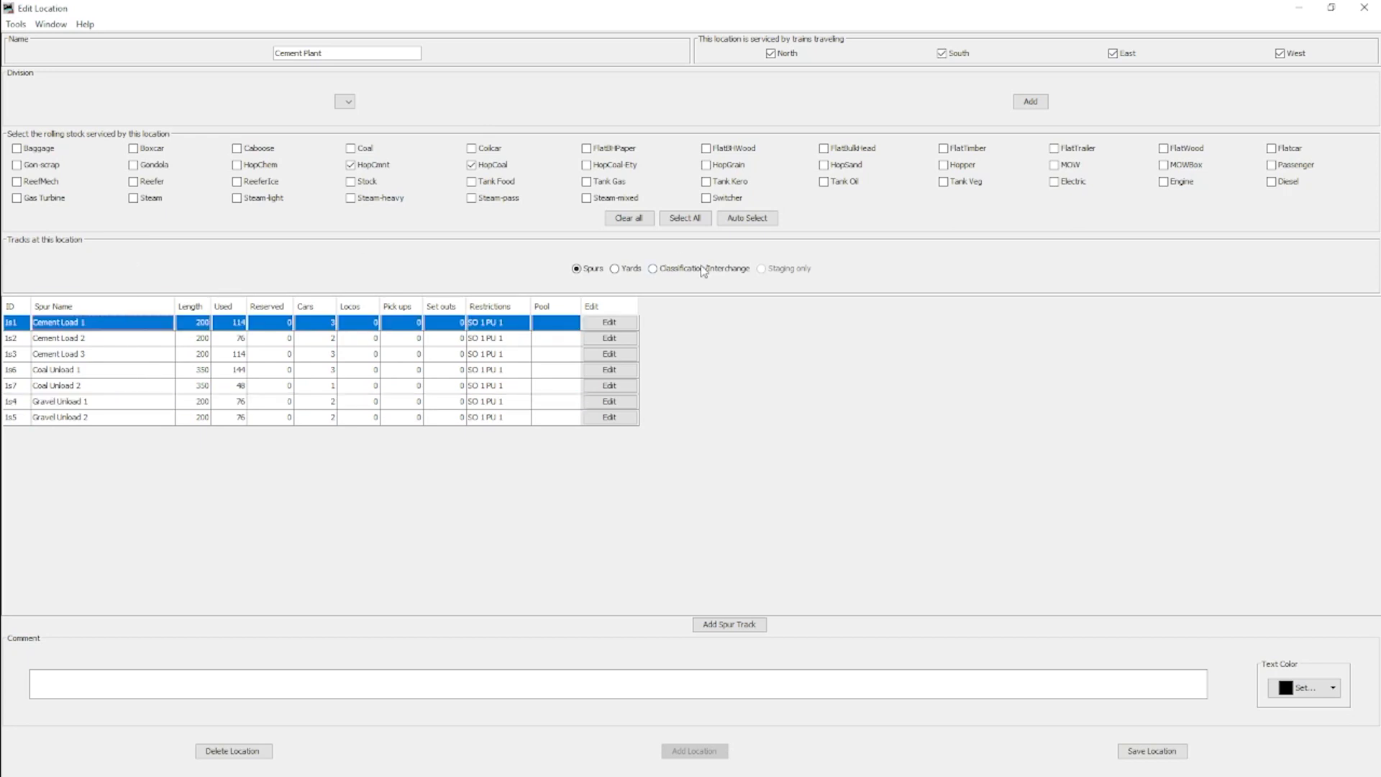
mouse_move(111, 403)
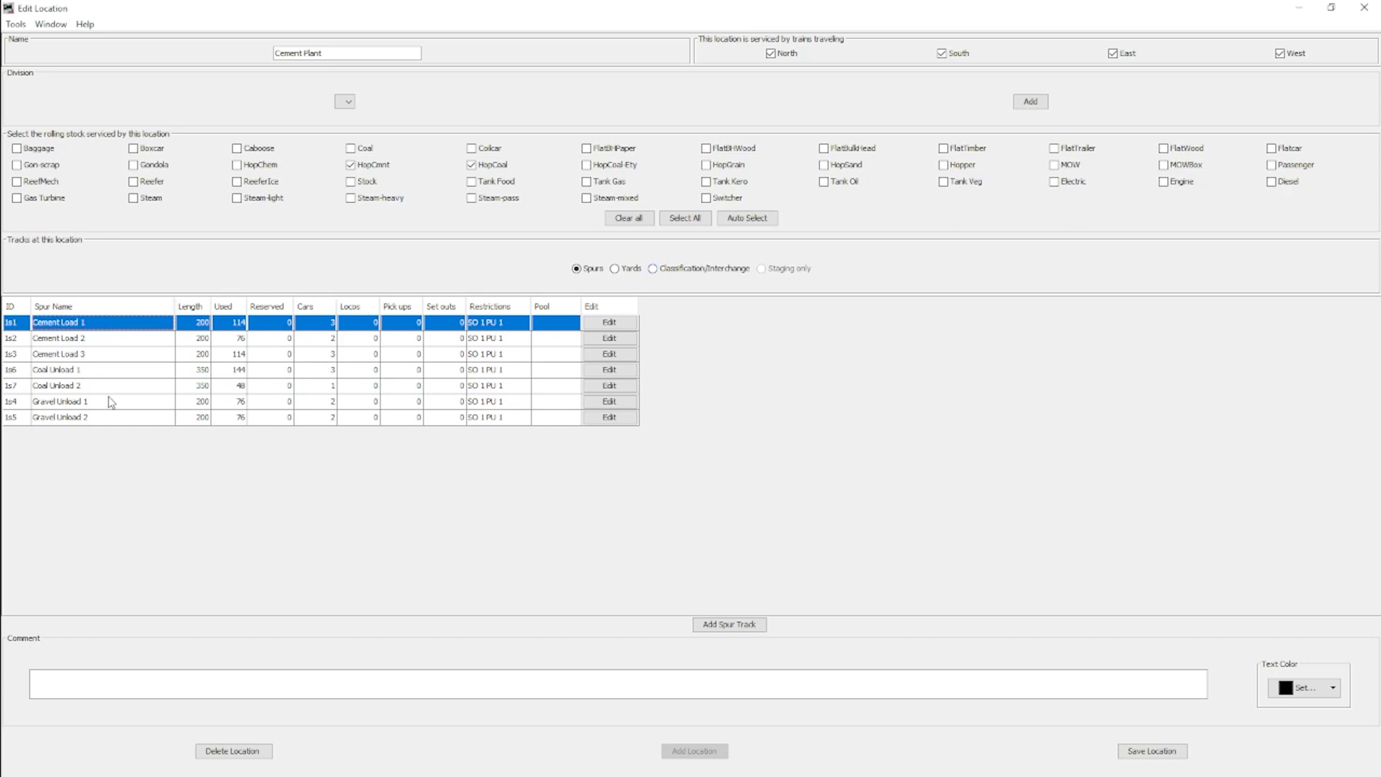
mouse_move(156, 274)
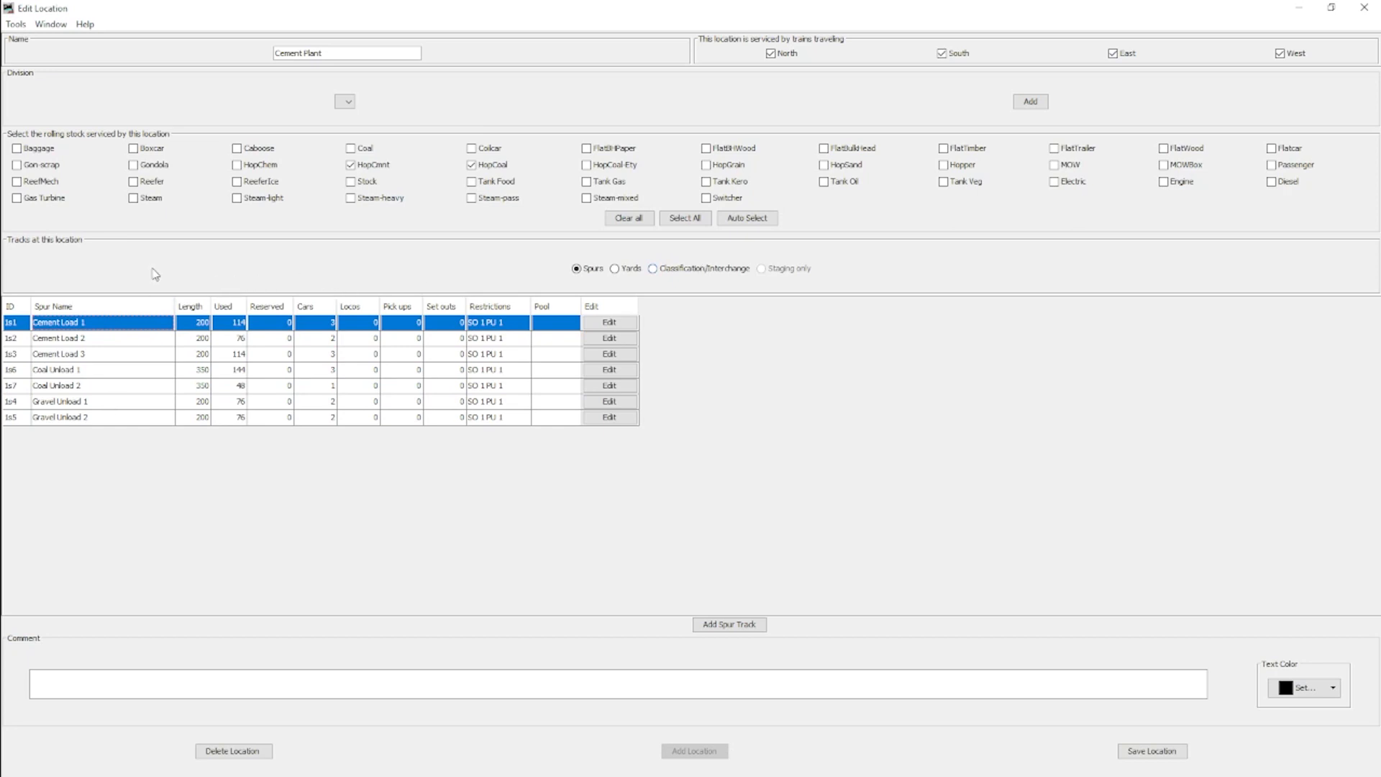
click(102, 401)
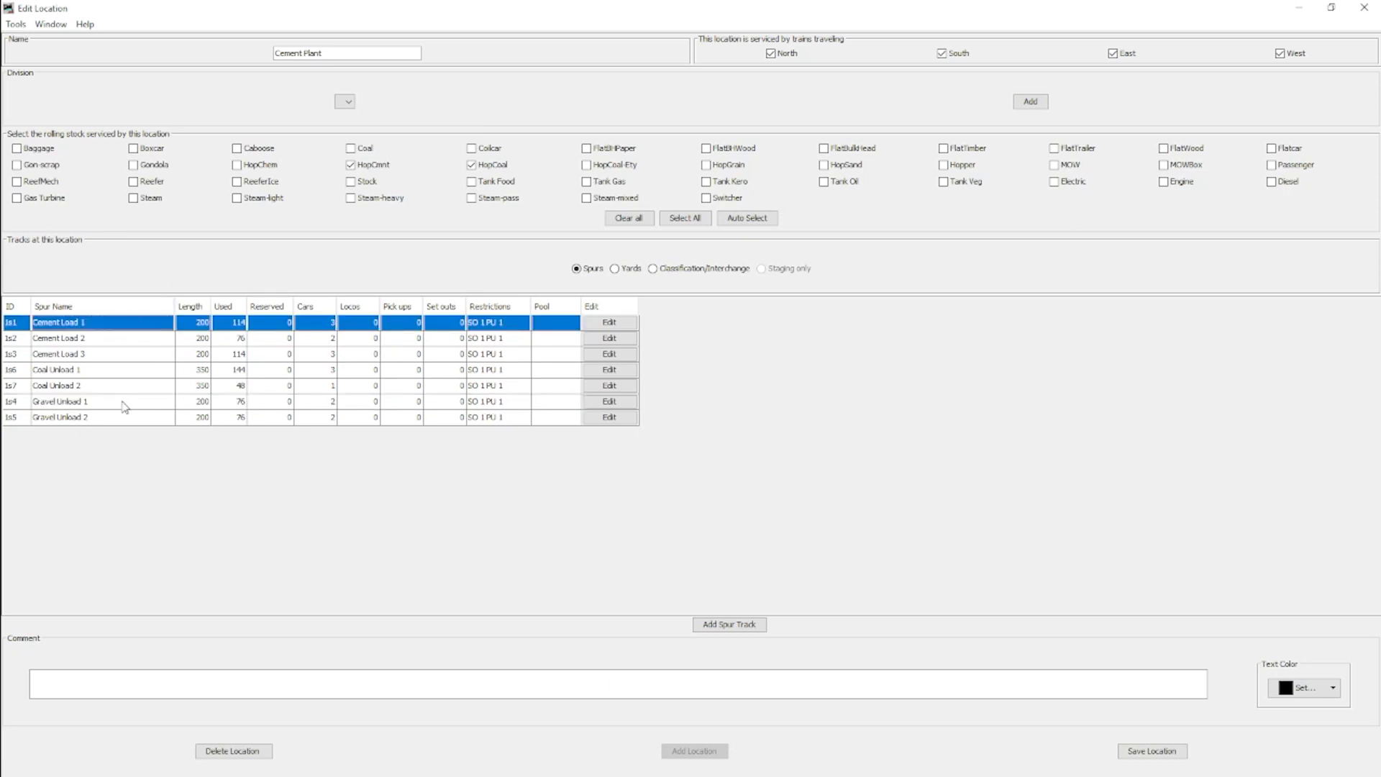
mouse_move(267, 251)
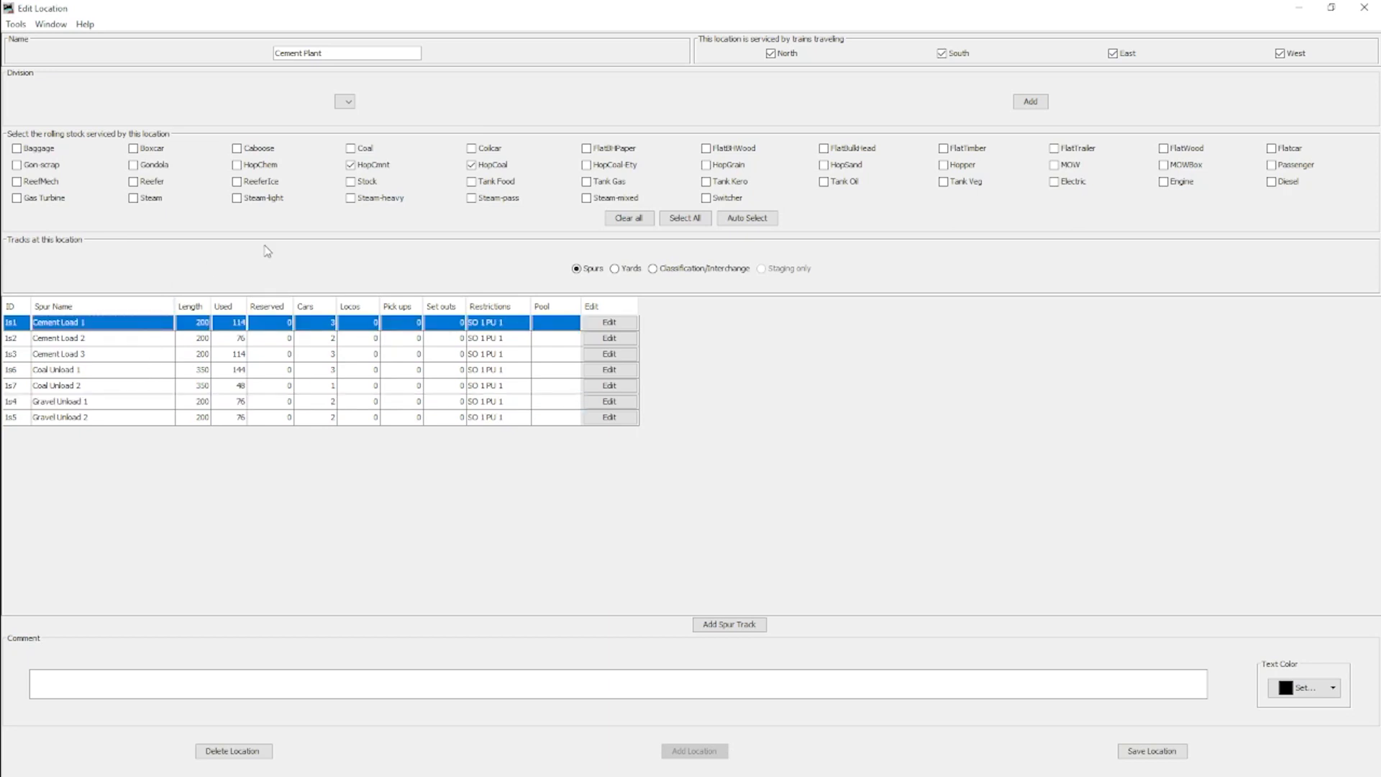
mouse_move(283, 264)
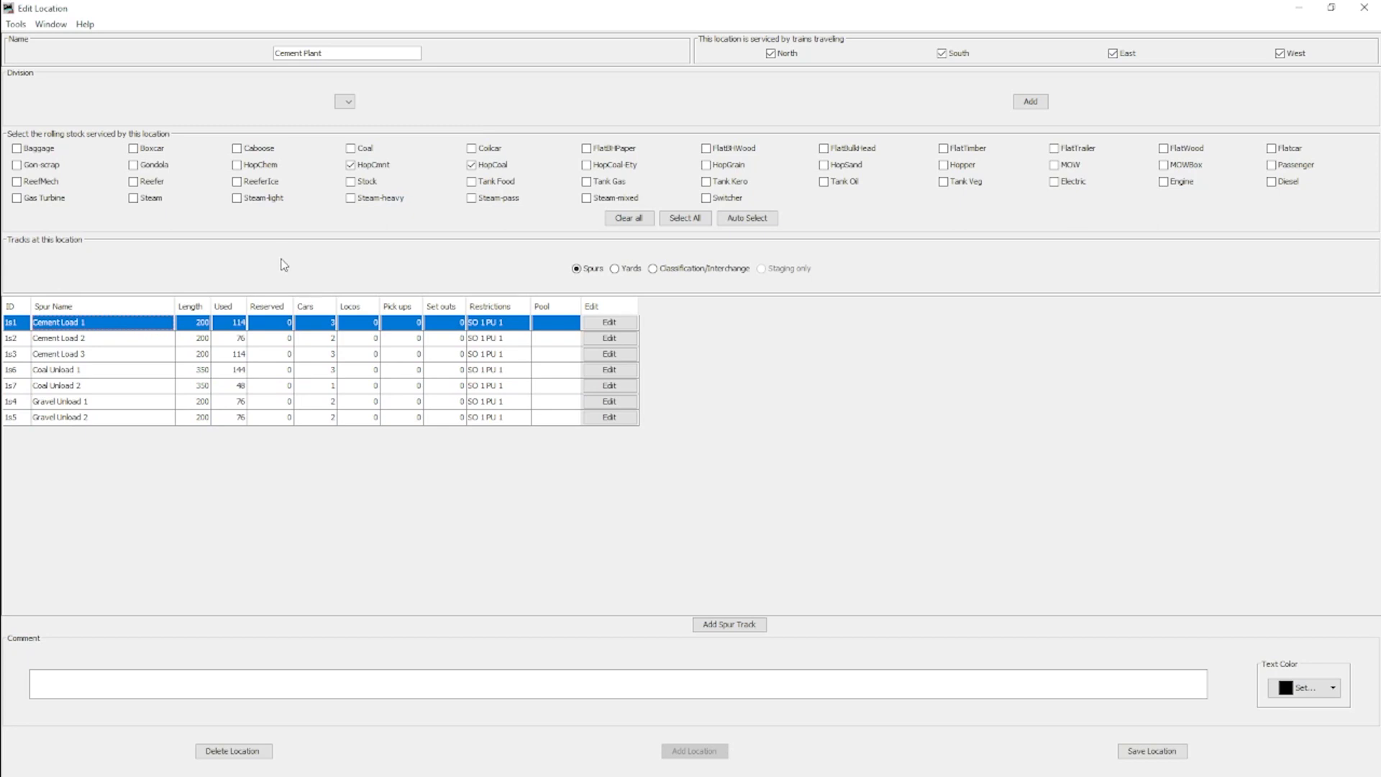
click(16, 24)
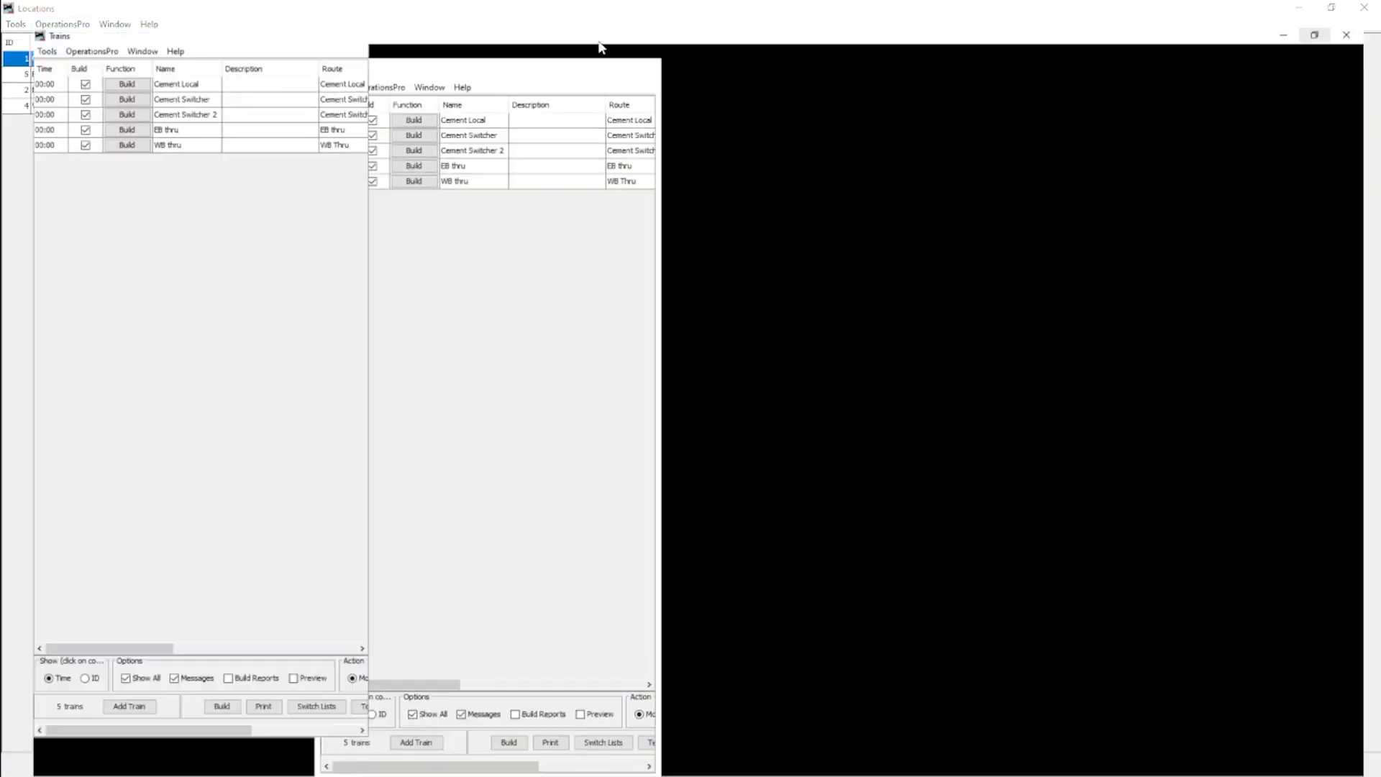
Step: Close Cement Plant's Edit Location window
click(1313, 35)
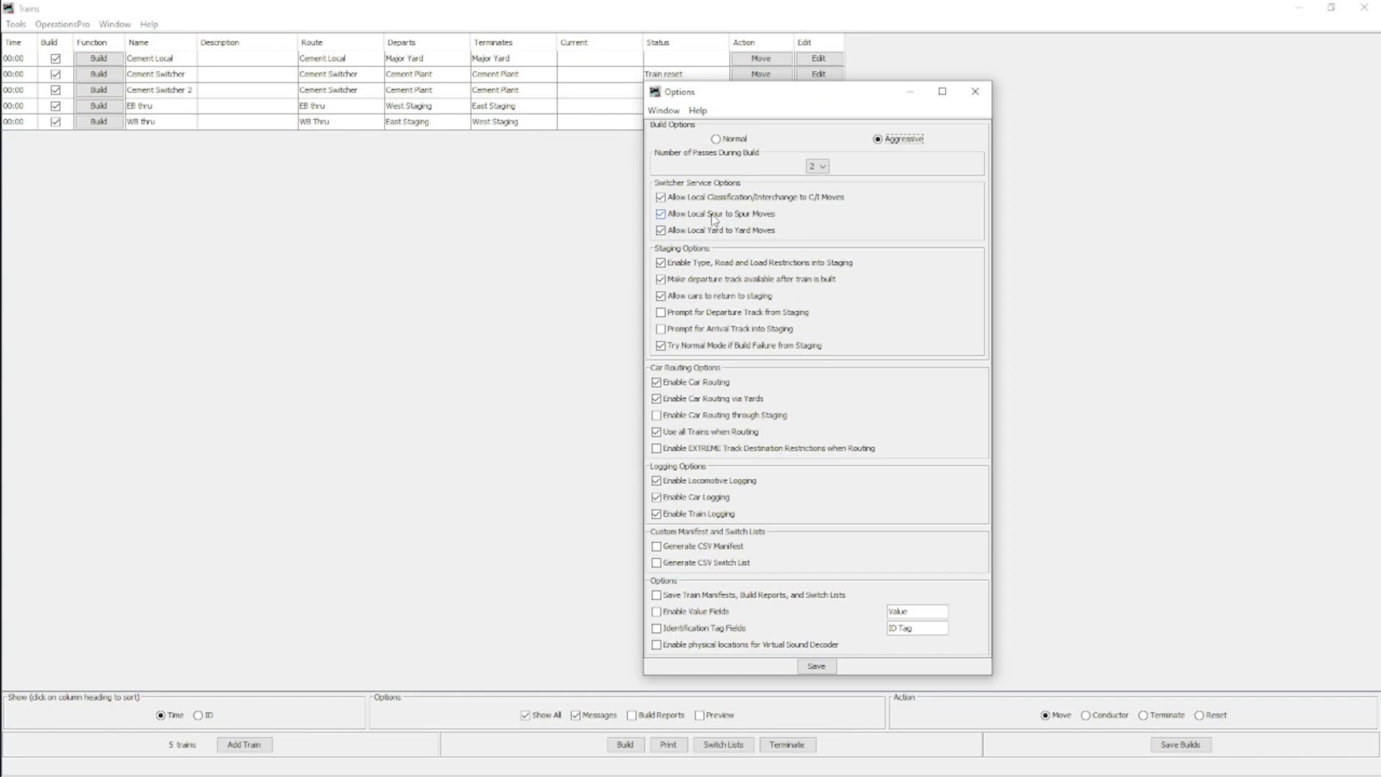
mouse_move(737, 227)
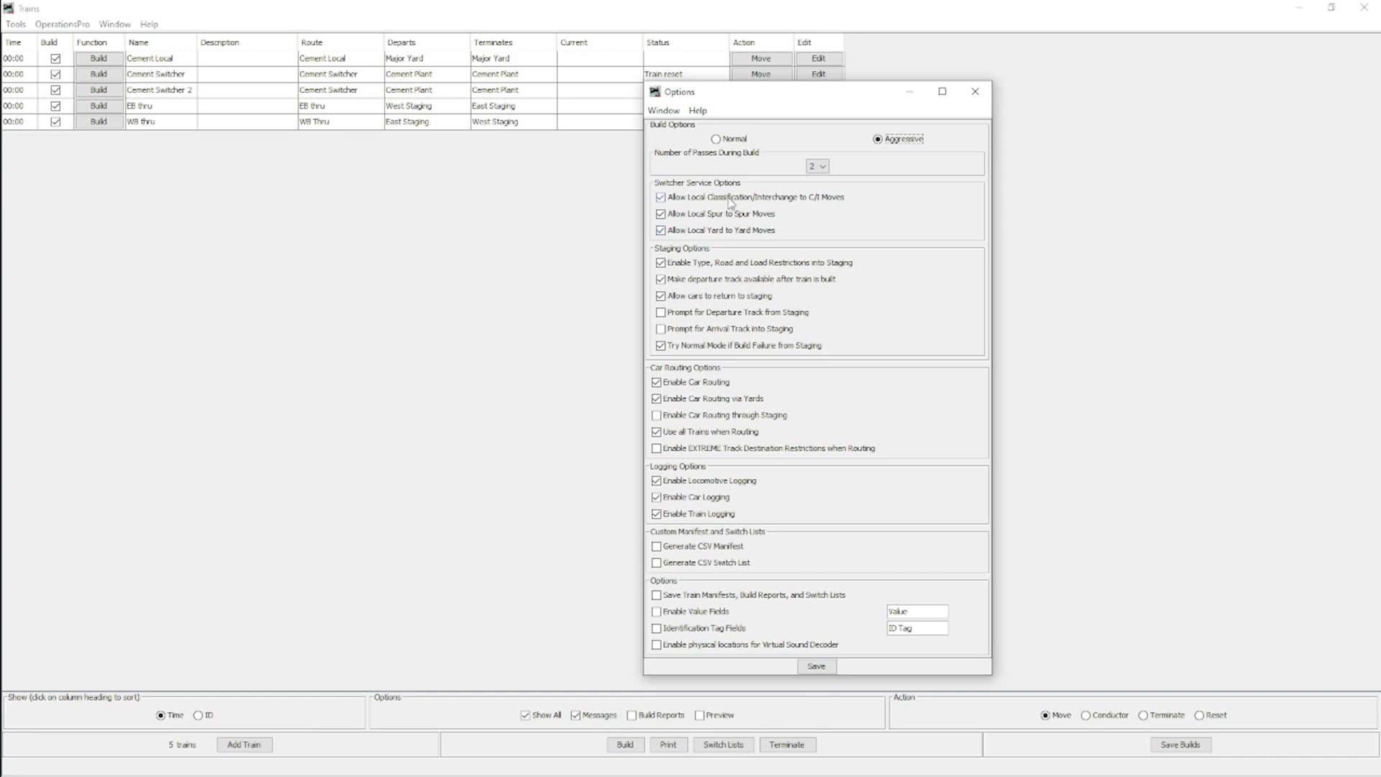
mouse_move(938, 126)
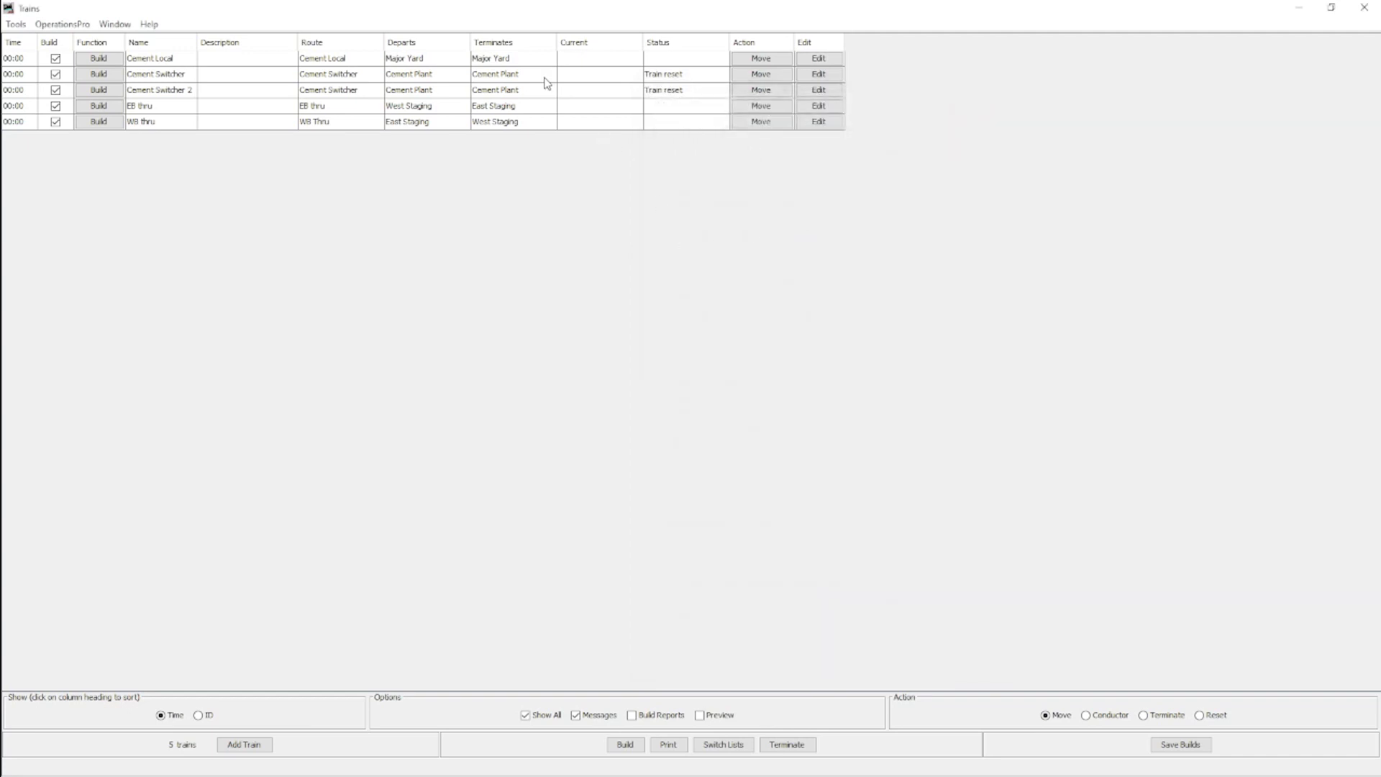
mouse_move(528, 91)
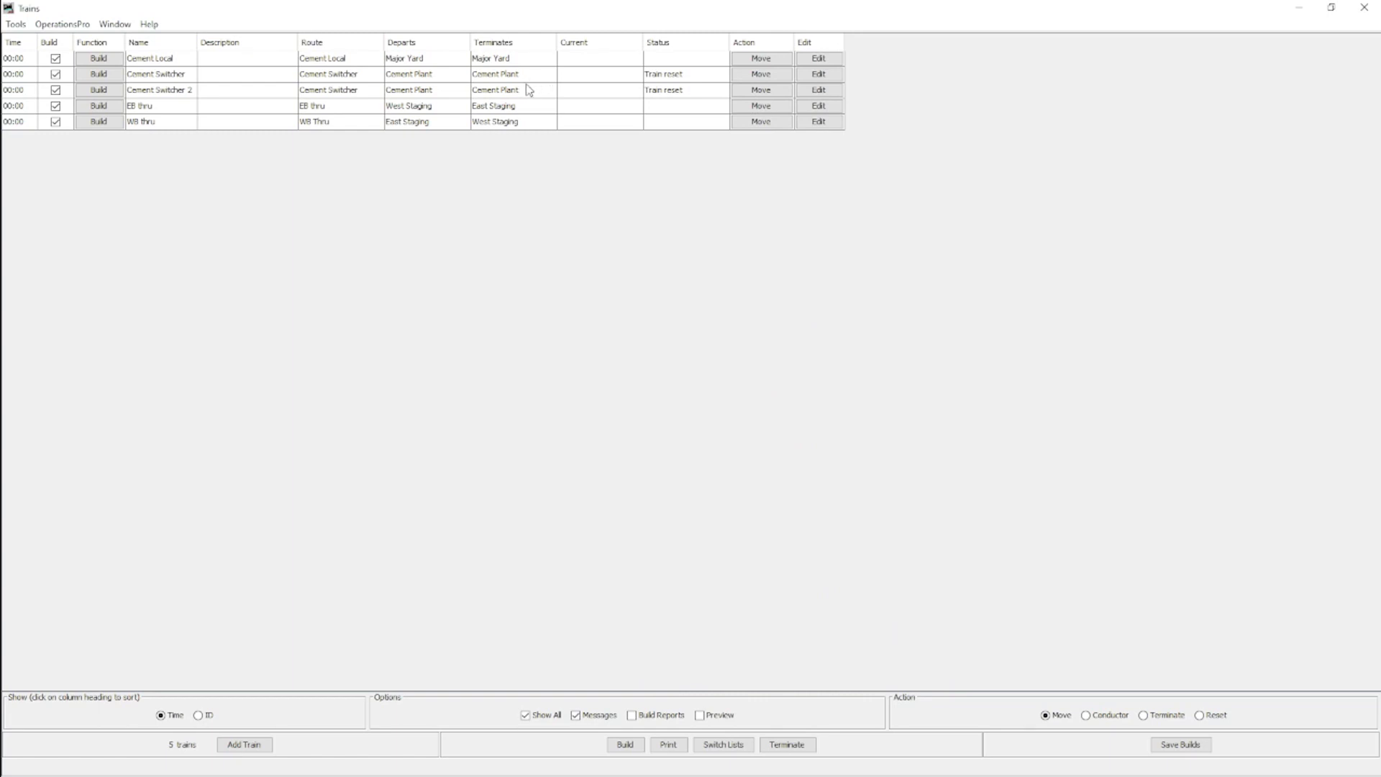
mouse_move(425, 181)
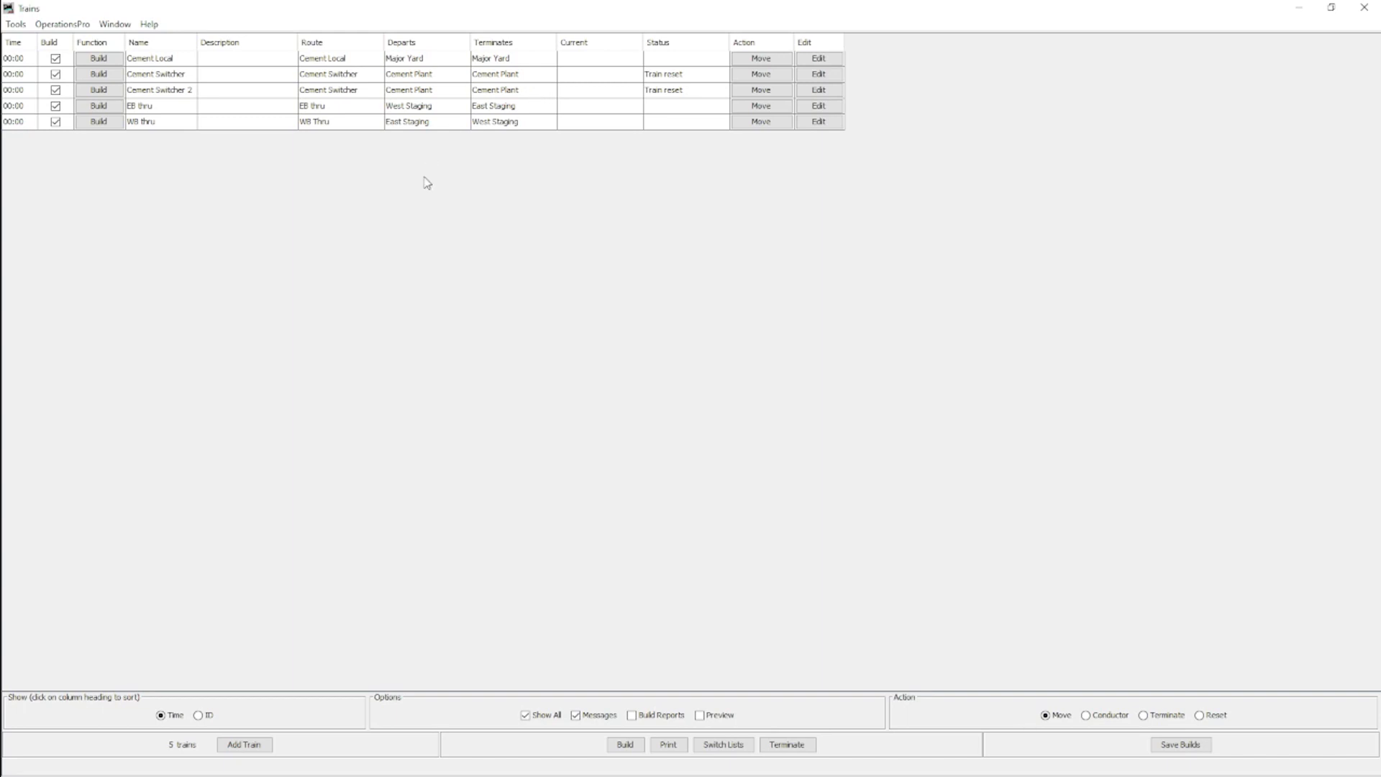
mouse_move(573, 172)
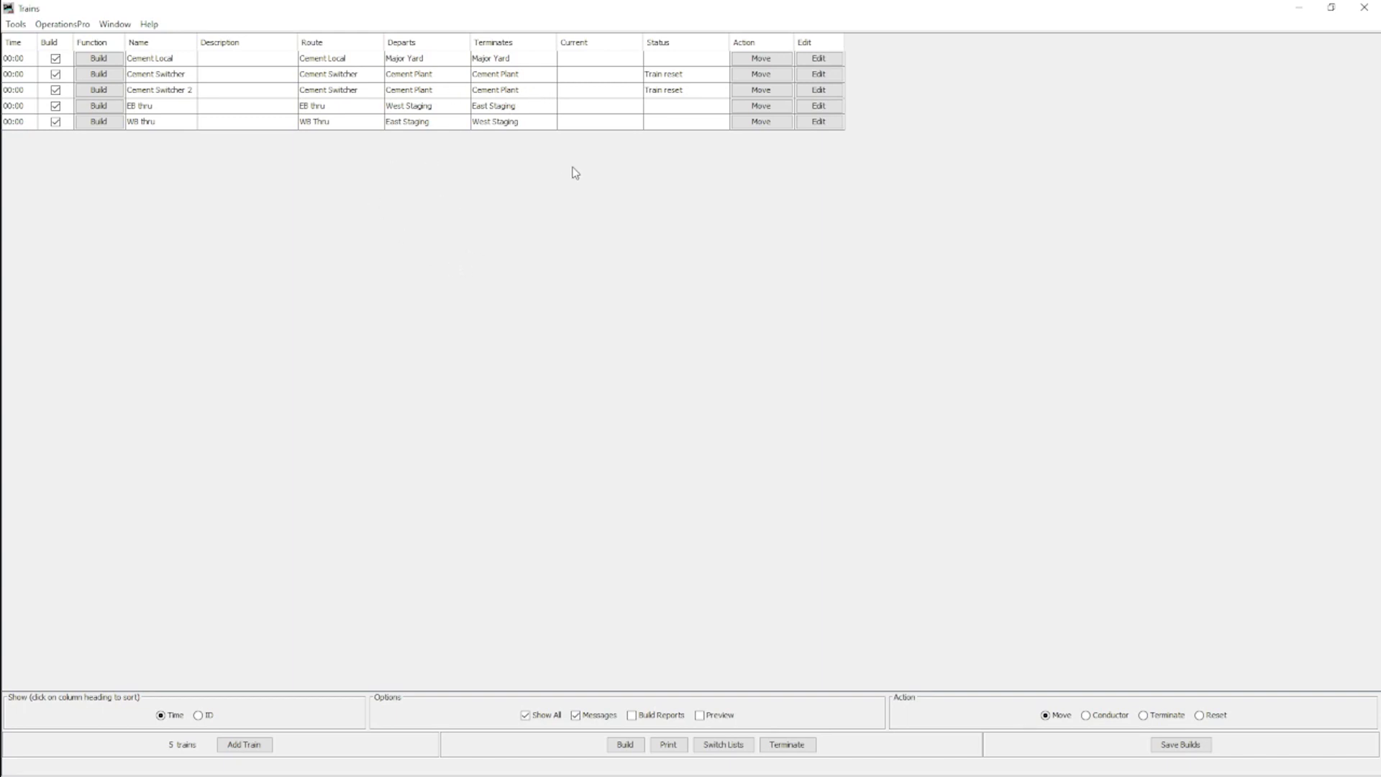
mouse_move(525, 185)
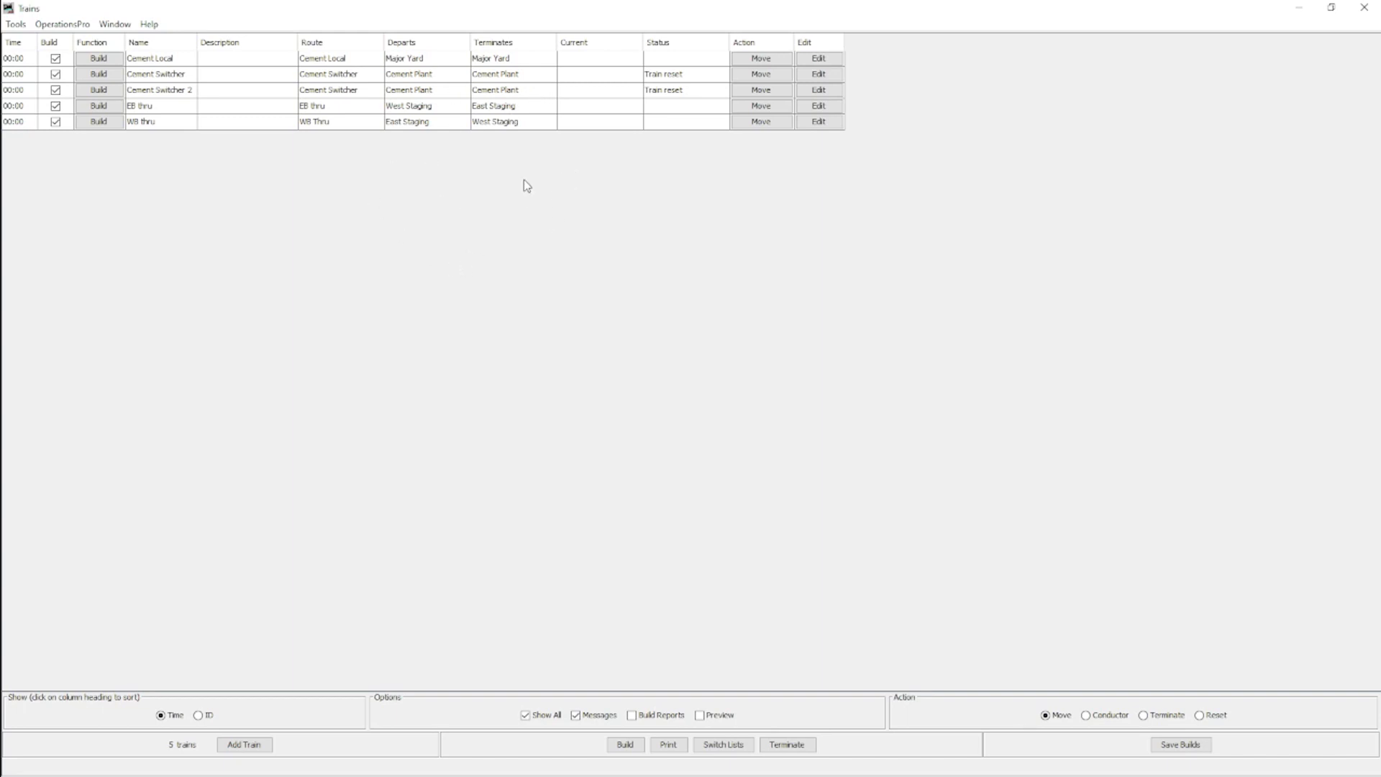
mouse_move(474, 220)
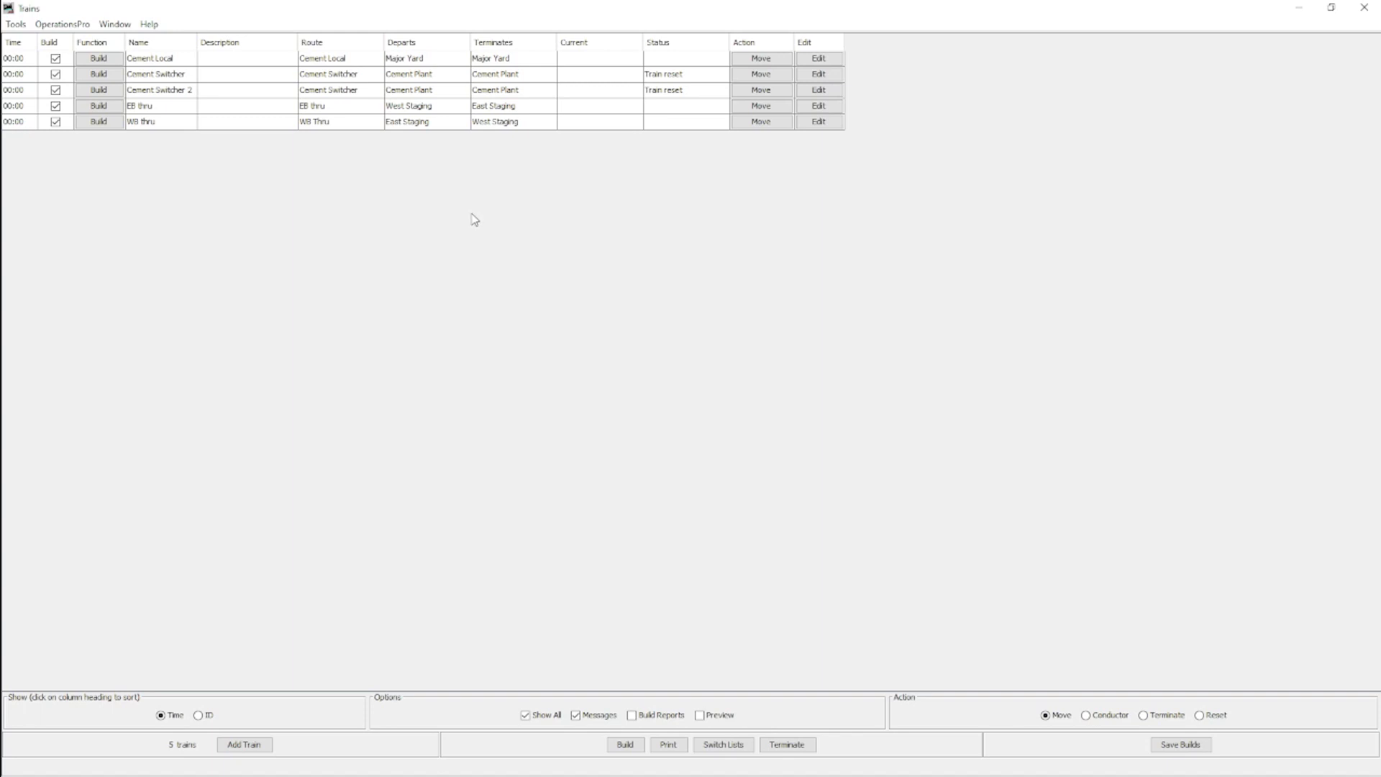
mouse_move(515, 261)
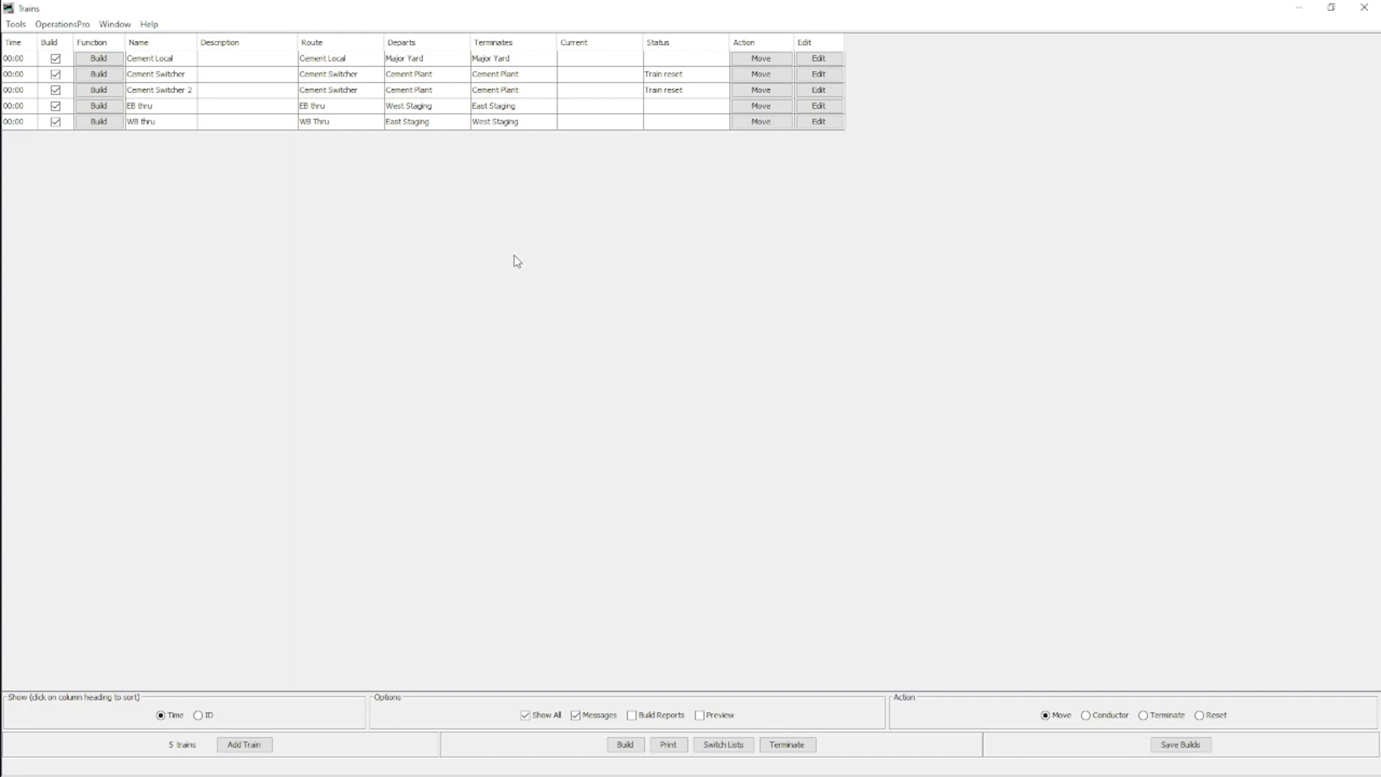
mouse_move(464, 251)
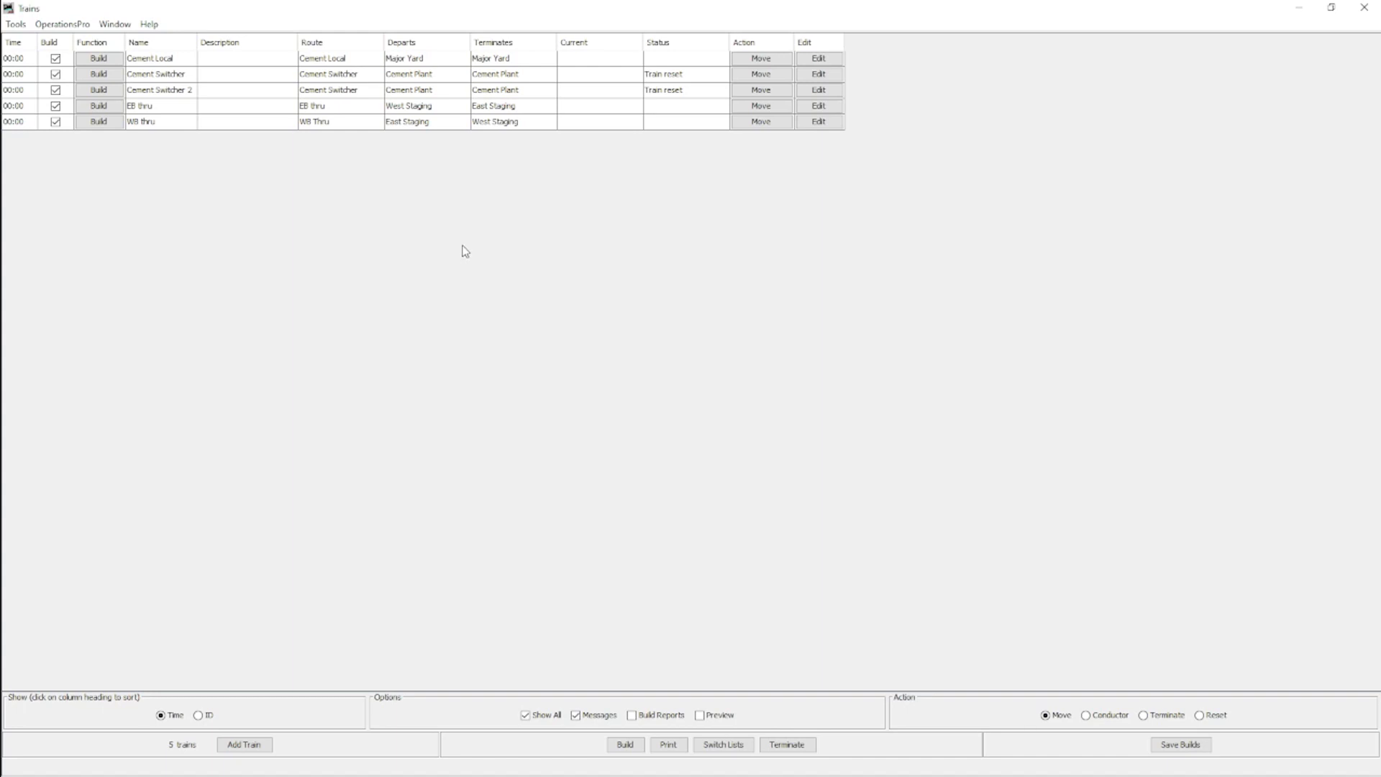
mouse_move(358, 268)
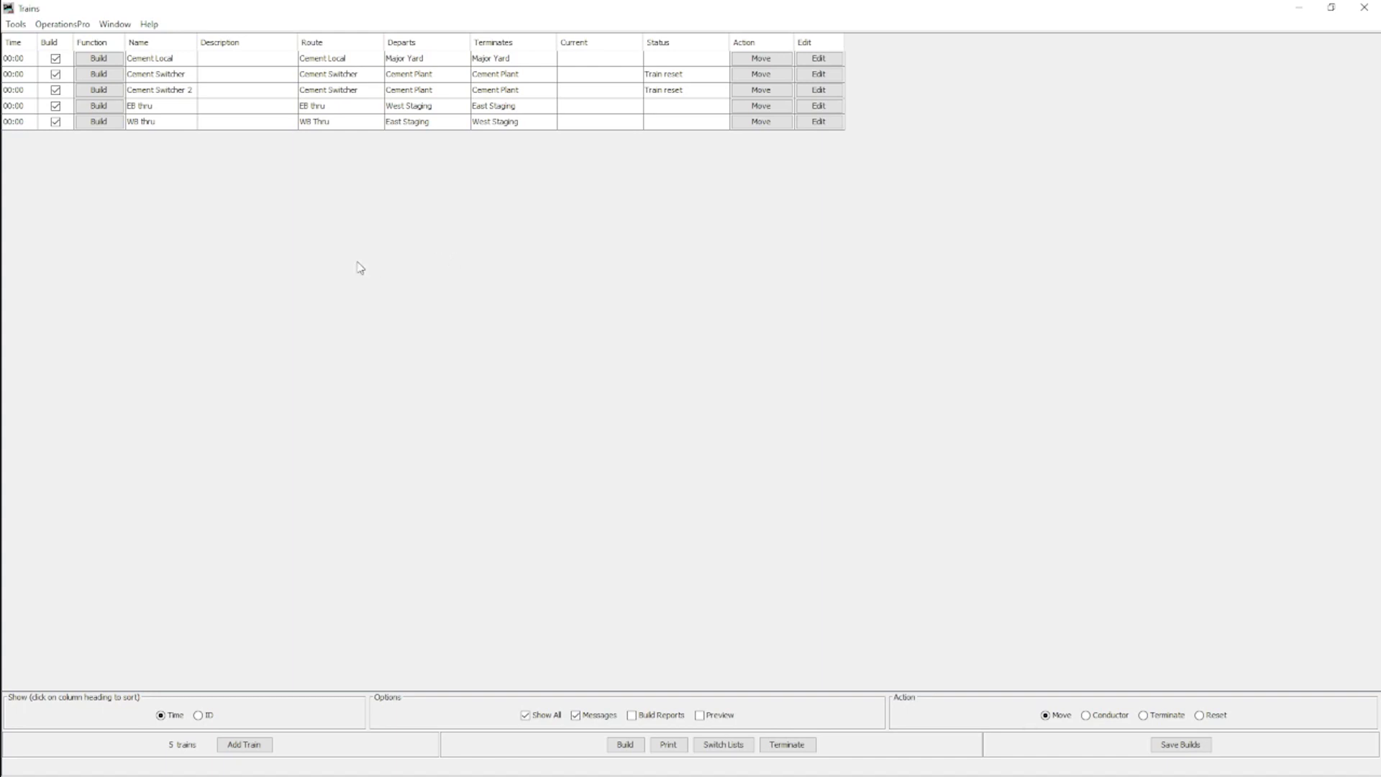
mouse_move(275, 139)
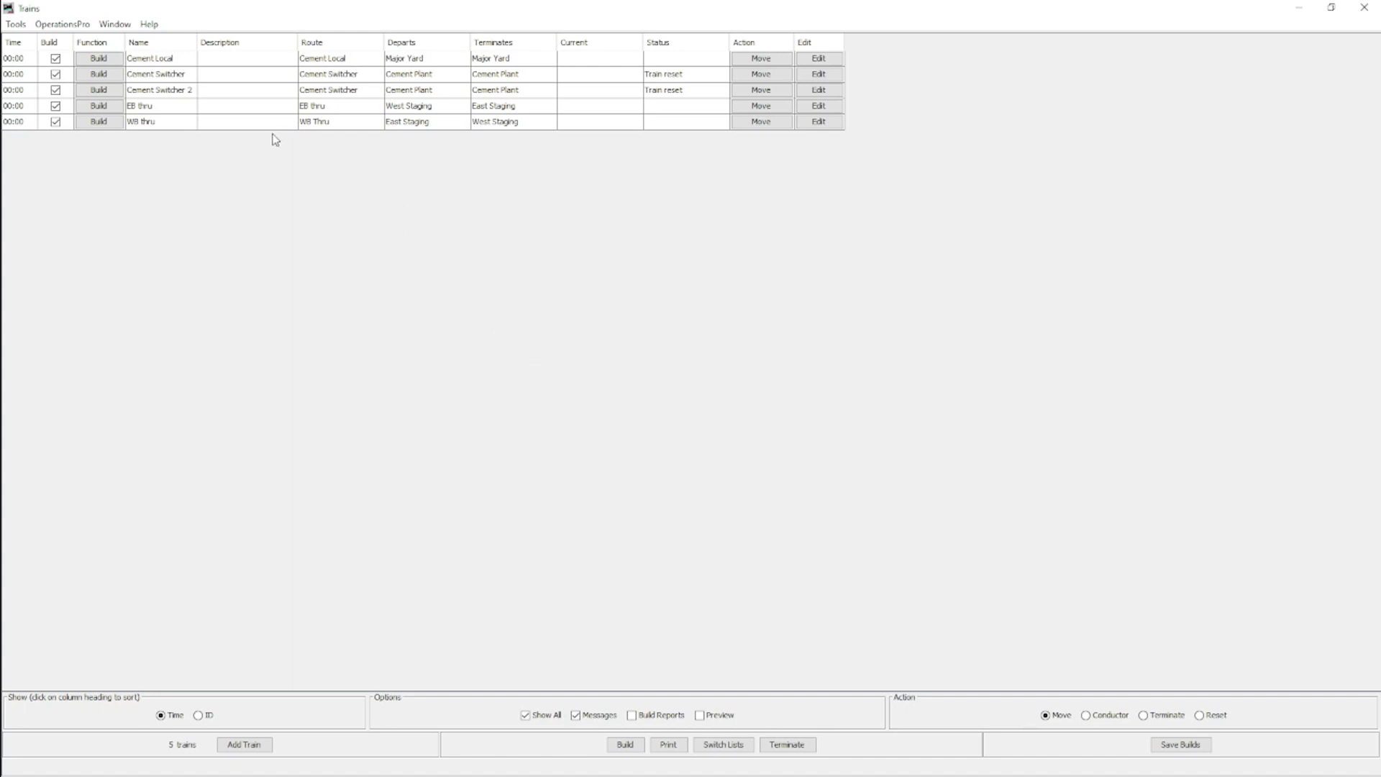
mouse_move(189, 83)
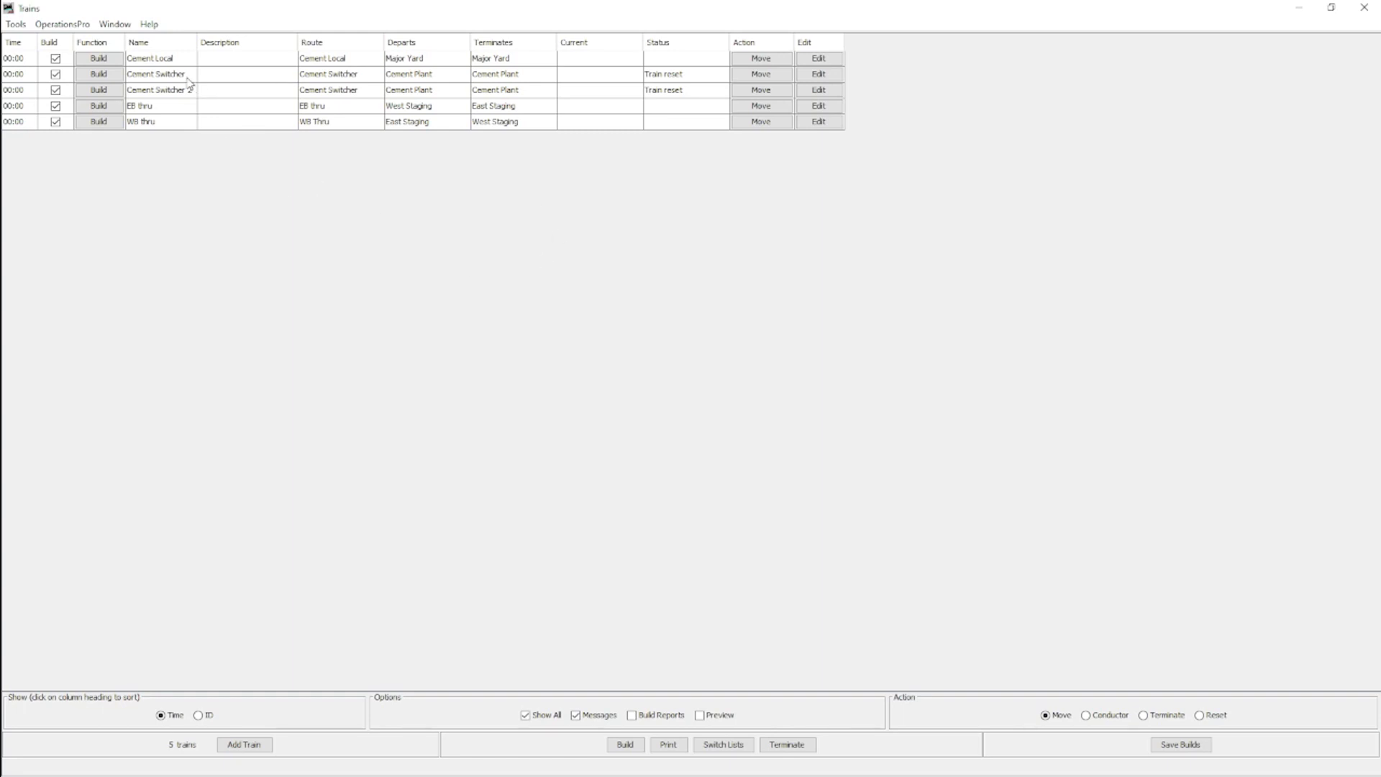
mouse_move(170, 81)
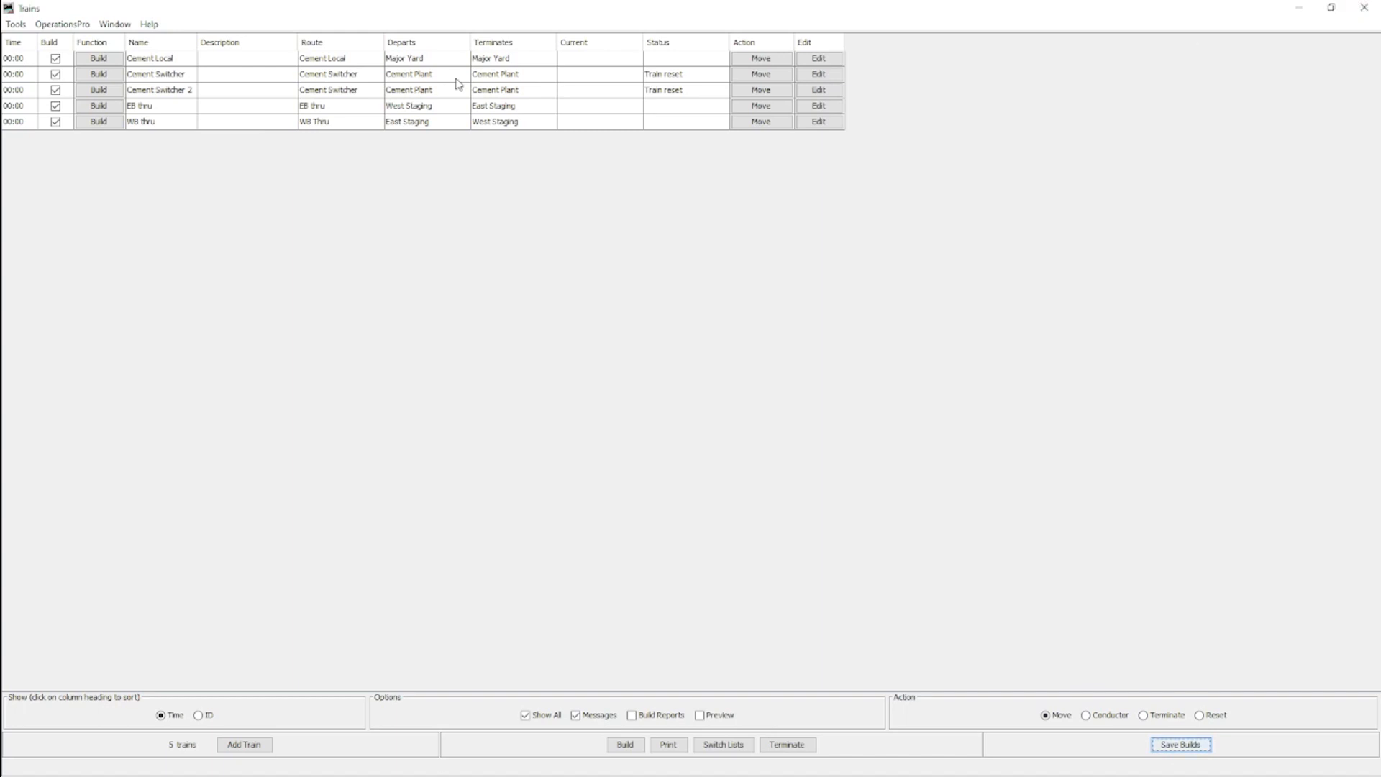
Step: Save the trains' build selections with Save Builds
click(159, 73)
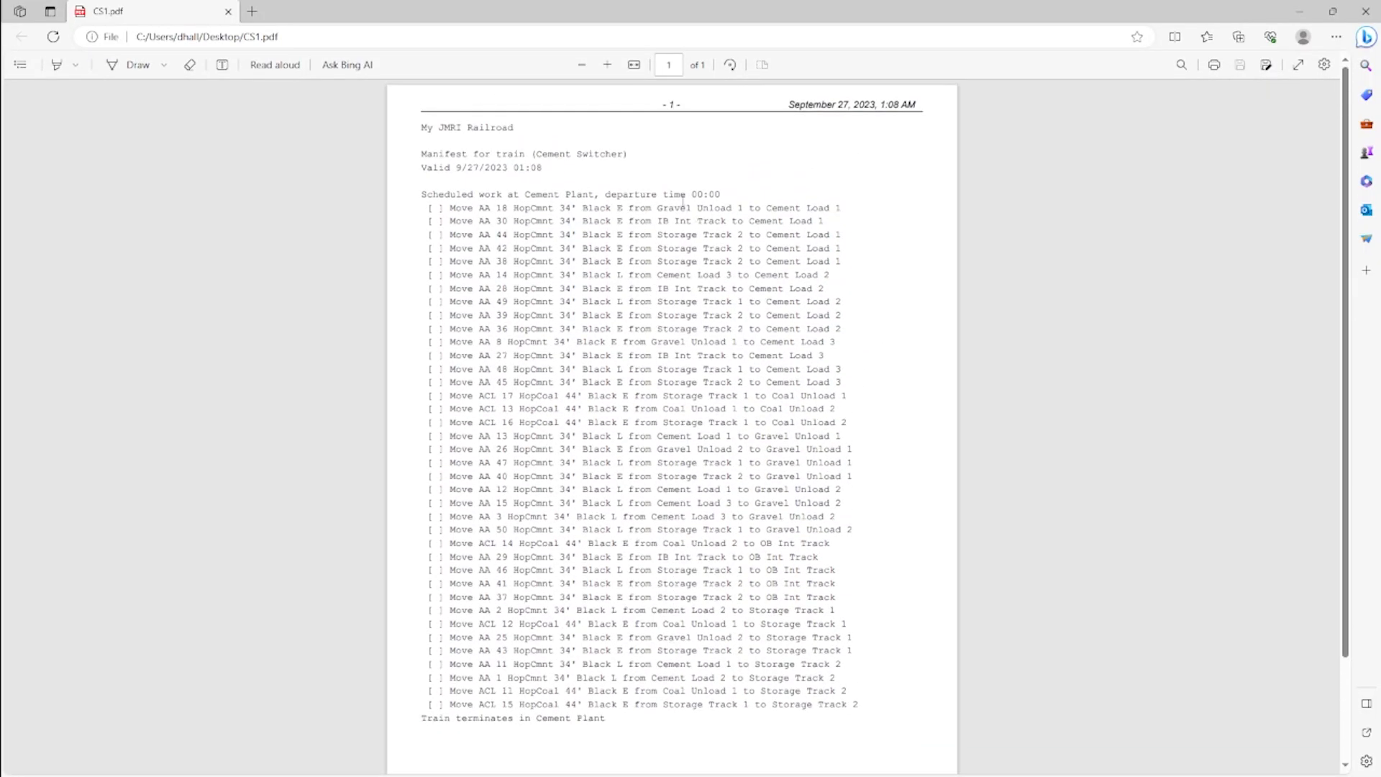
mouse_move(484, 225)
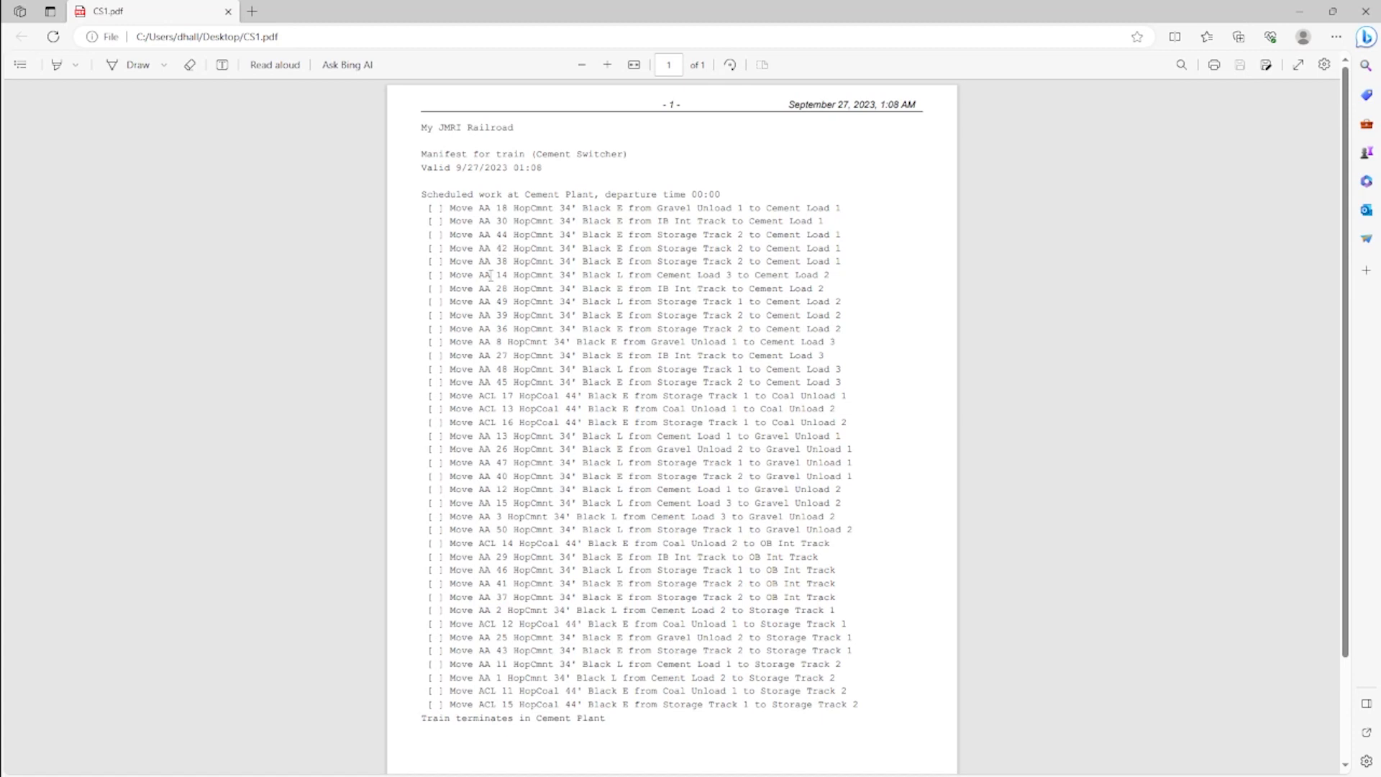
drag(515, 208, 559, 288)
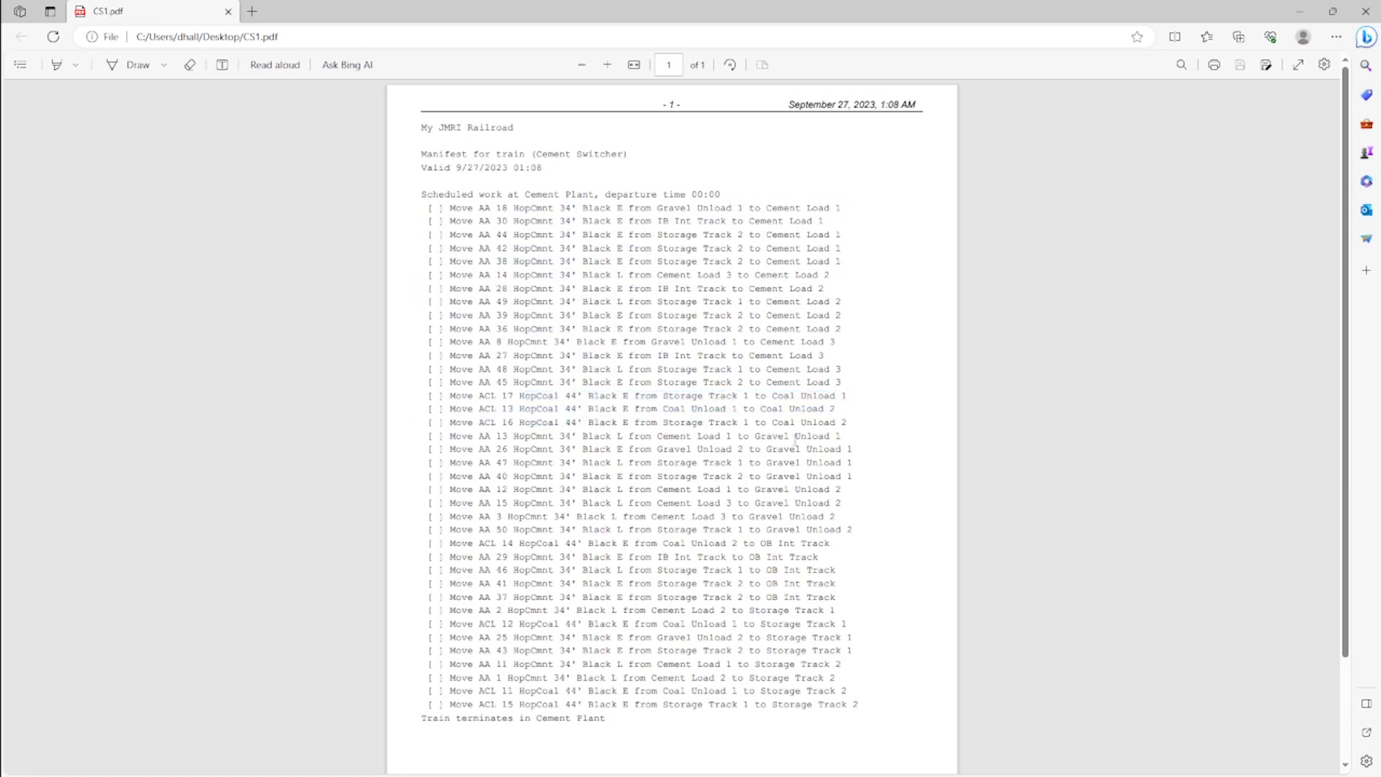
mouse_move(612, 223)
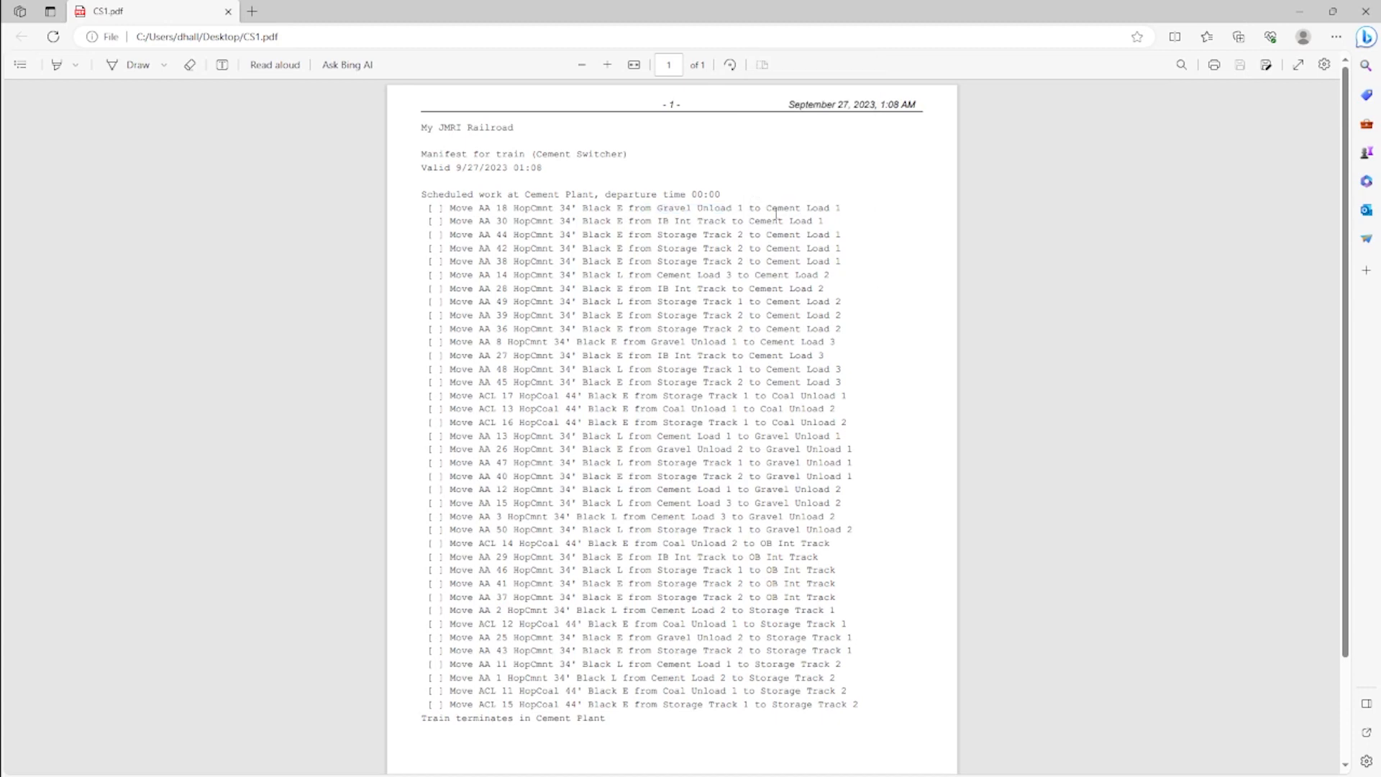
double_click(792, 208)
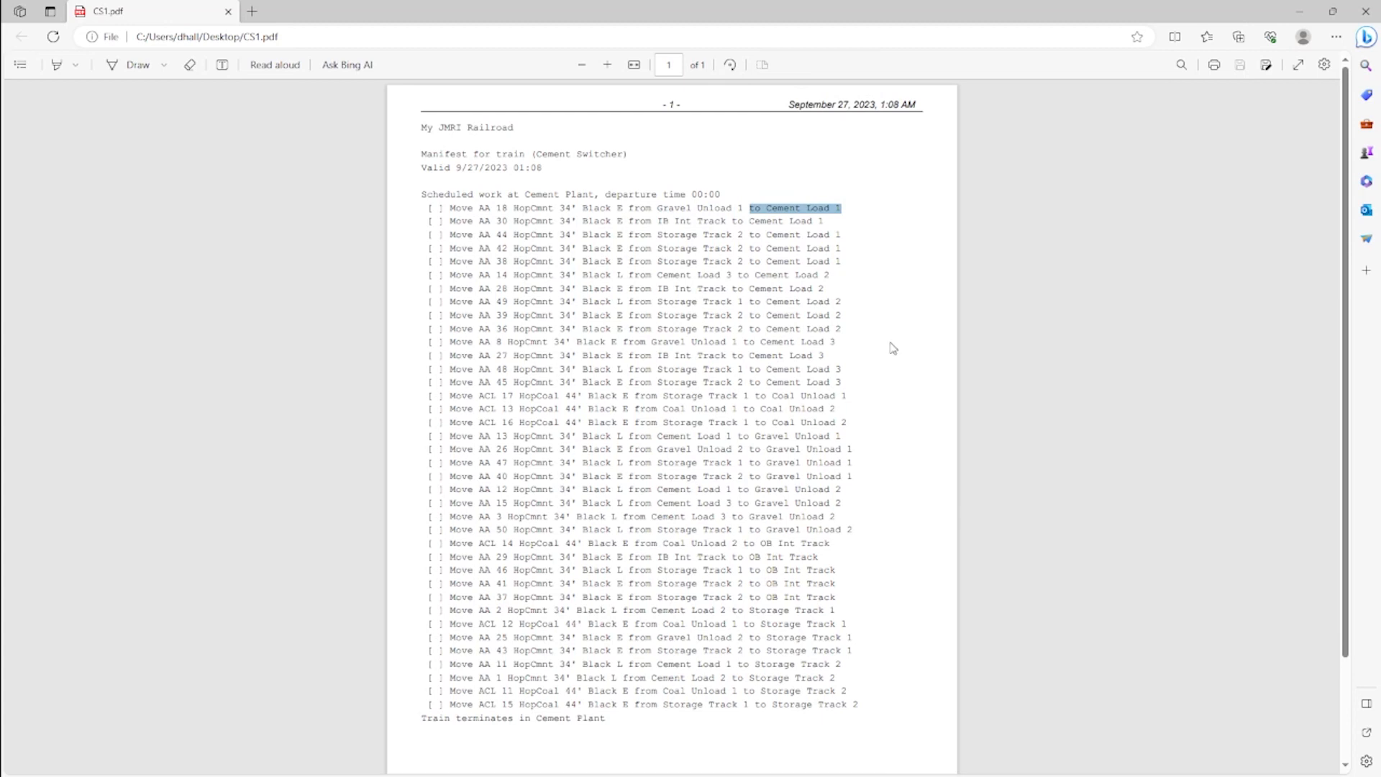
click(687, 238)
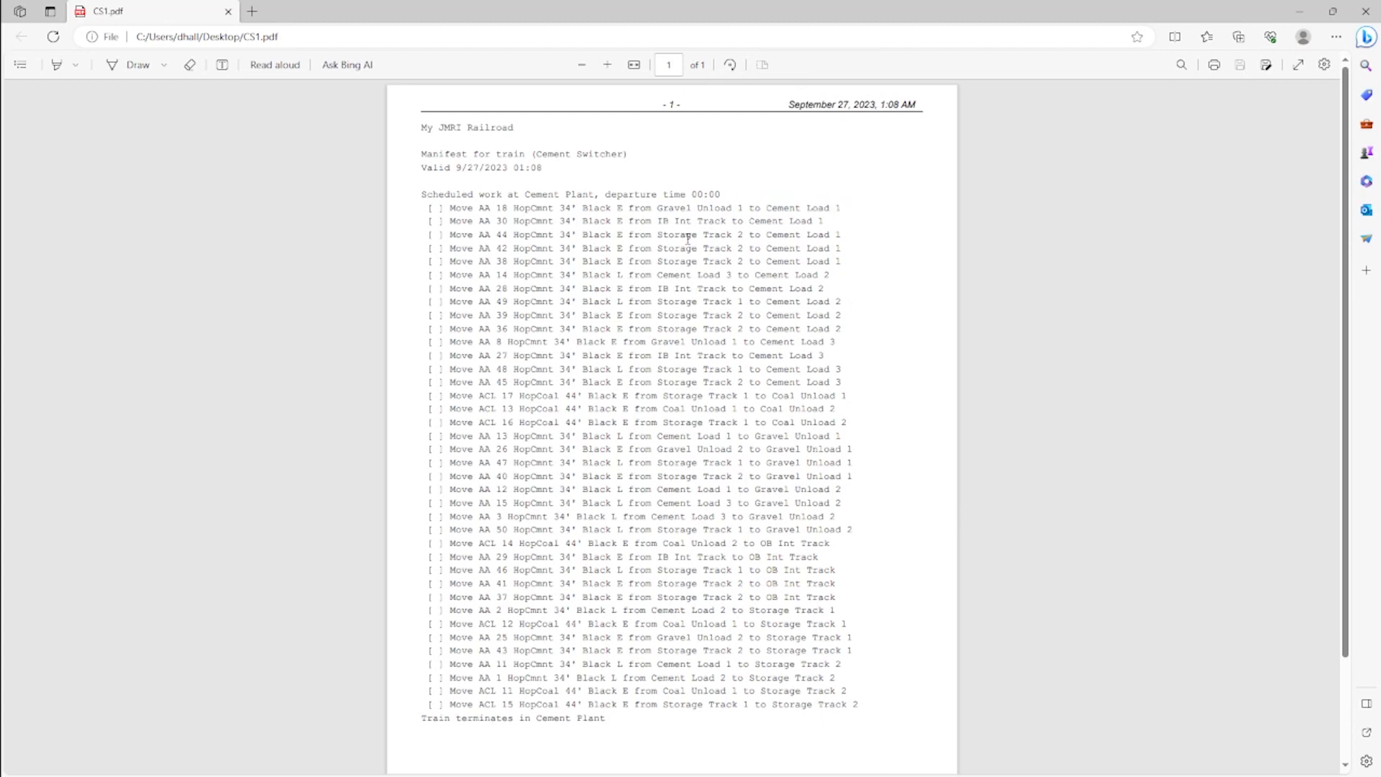
double_click(691, 221)
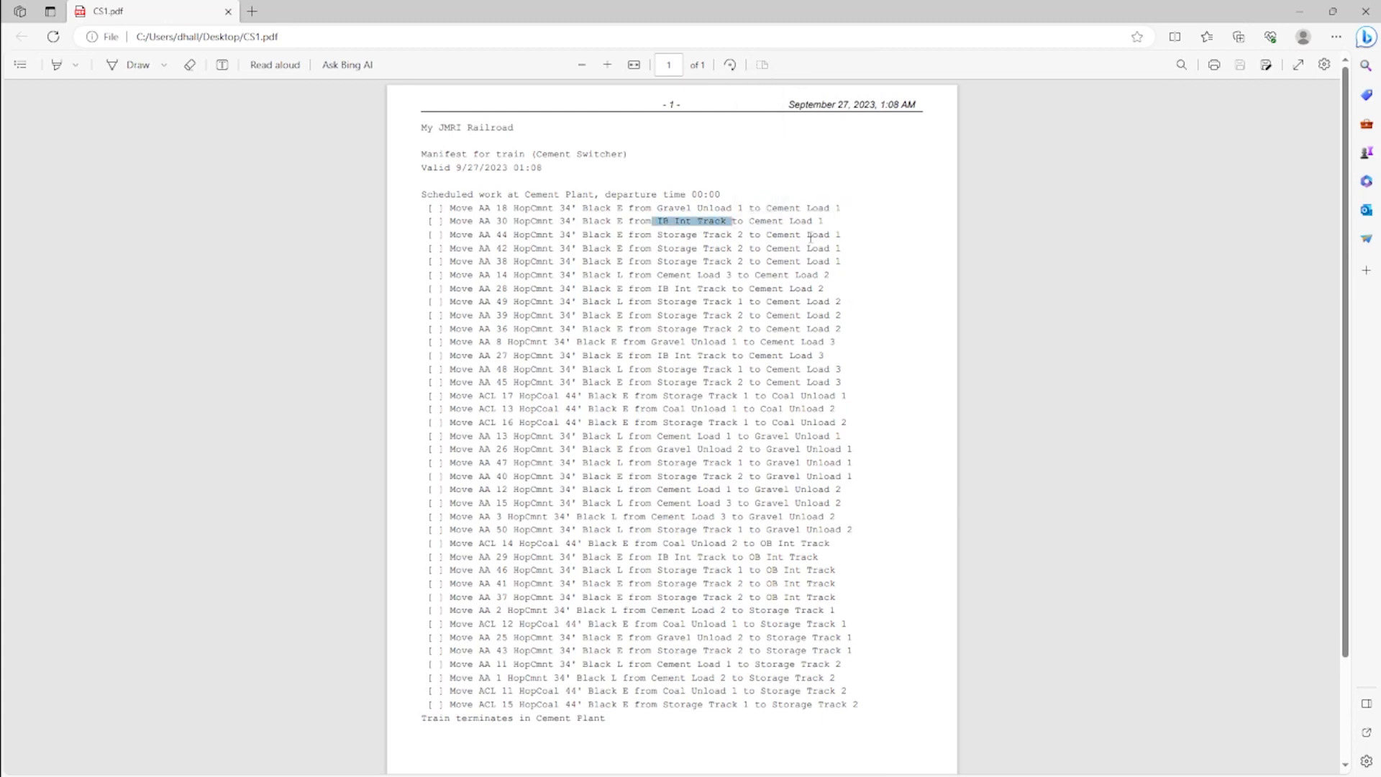
double_click(786, 220)
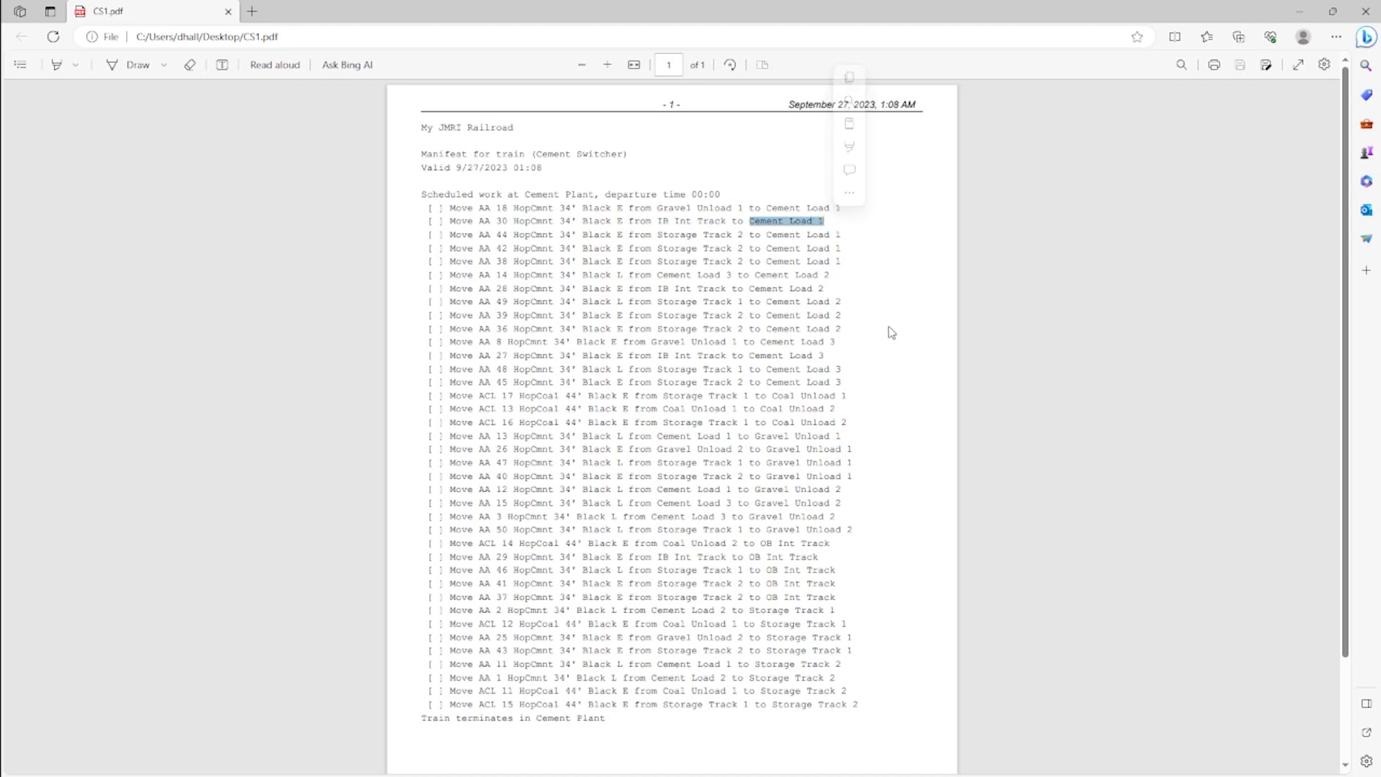
click(768, 271)
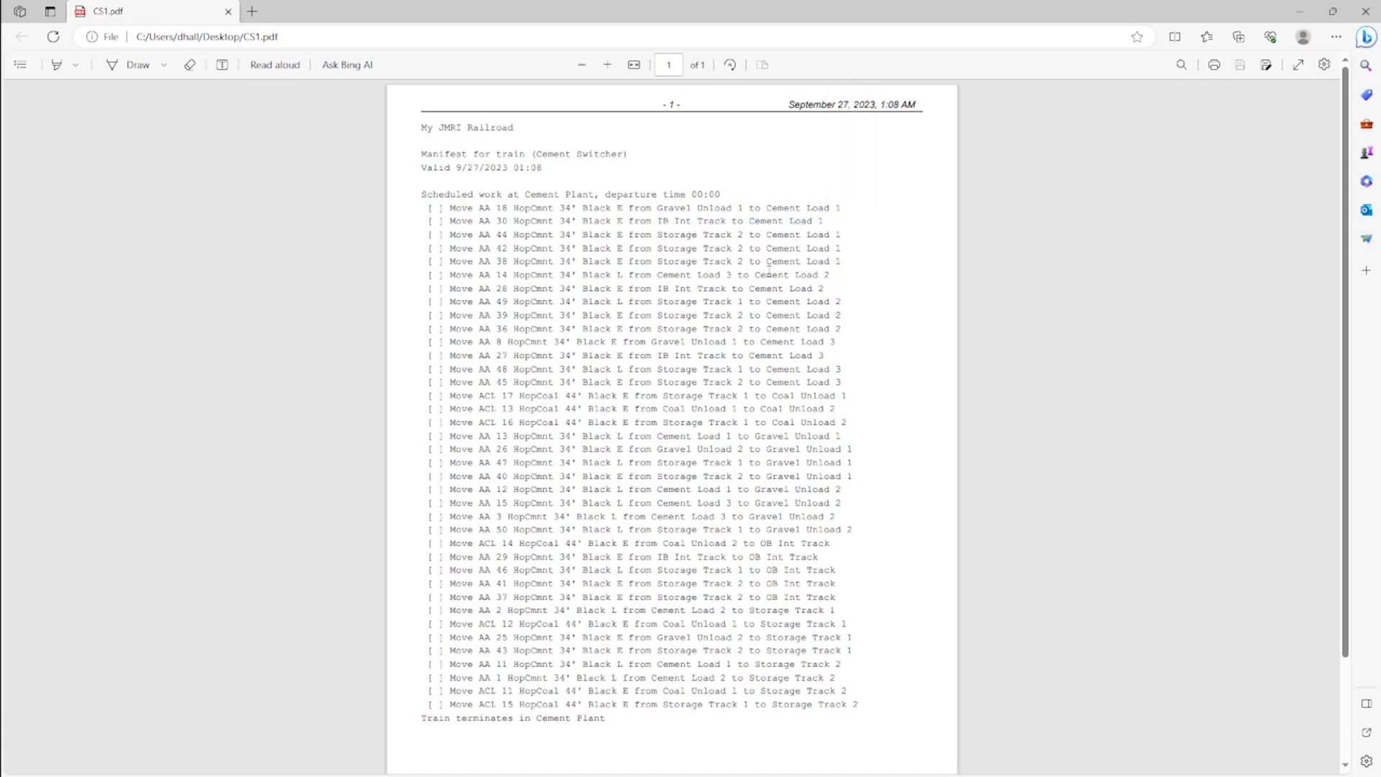
double_click(694, 235)
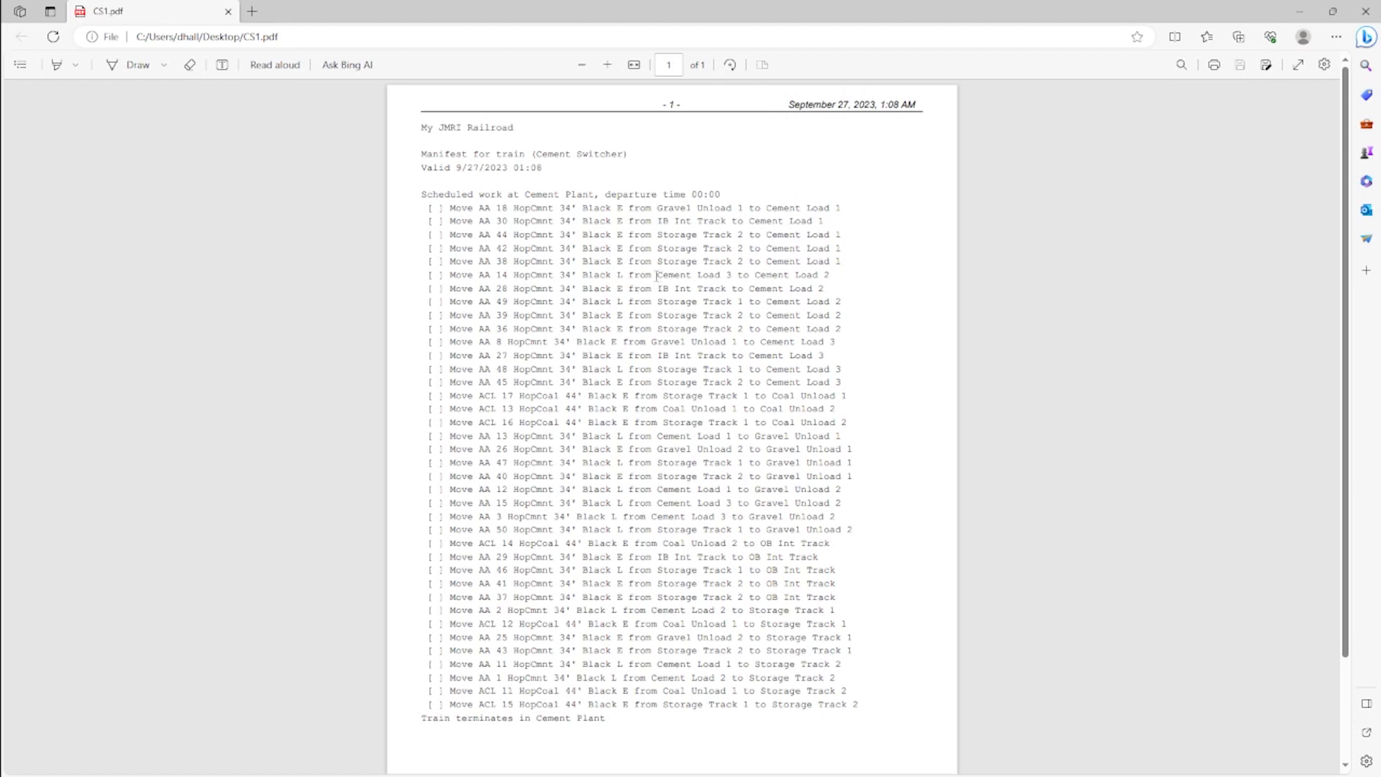
double_click(792, 274)
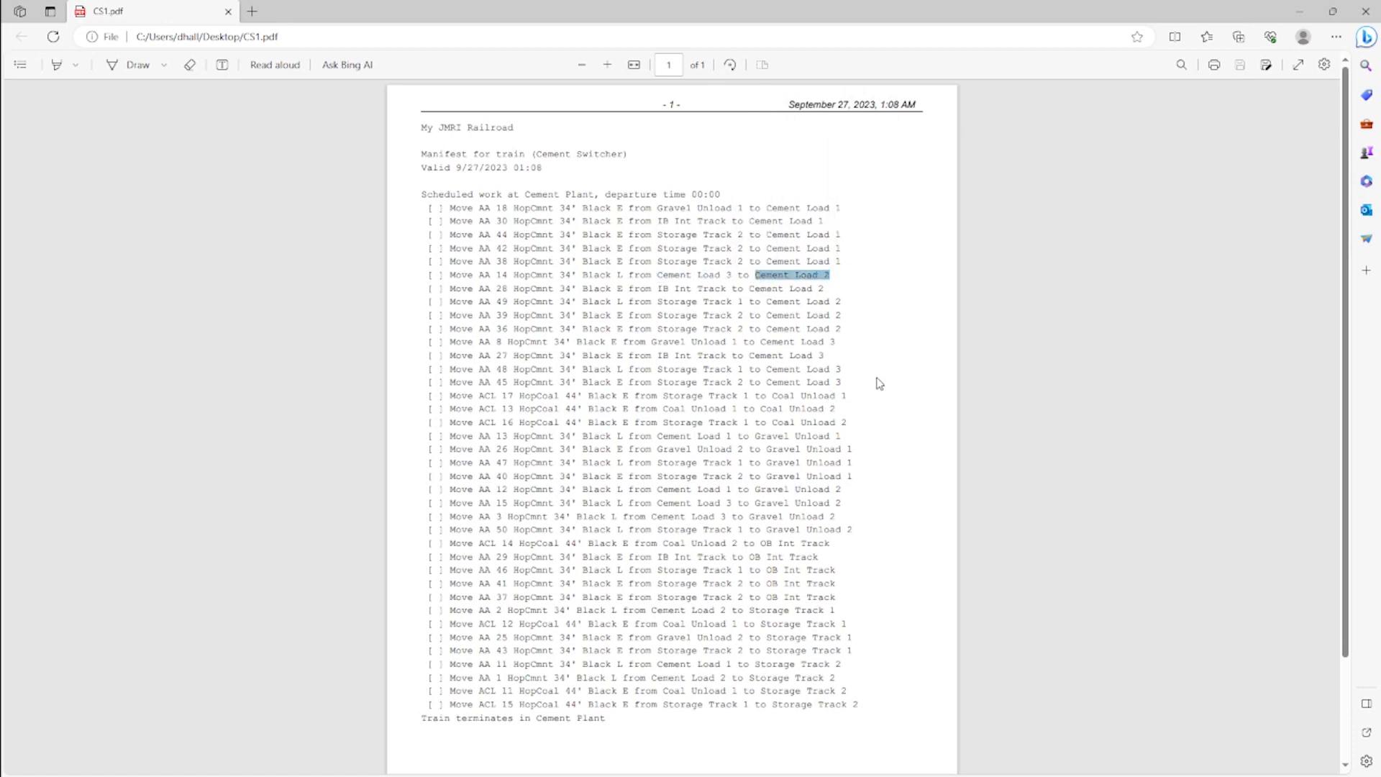
mouse_move(711, 286)
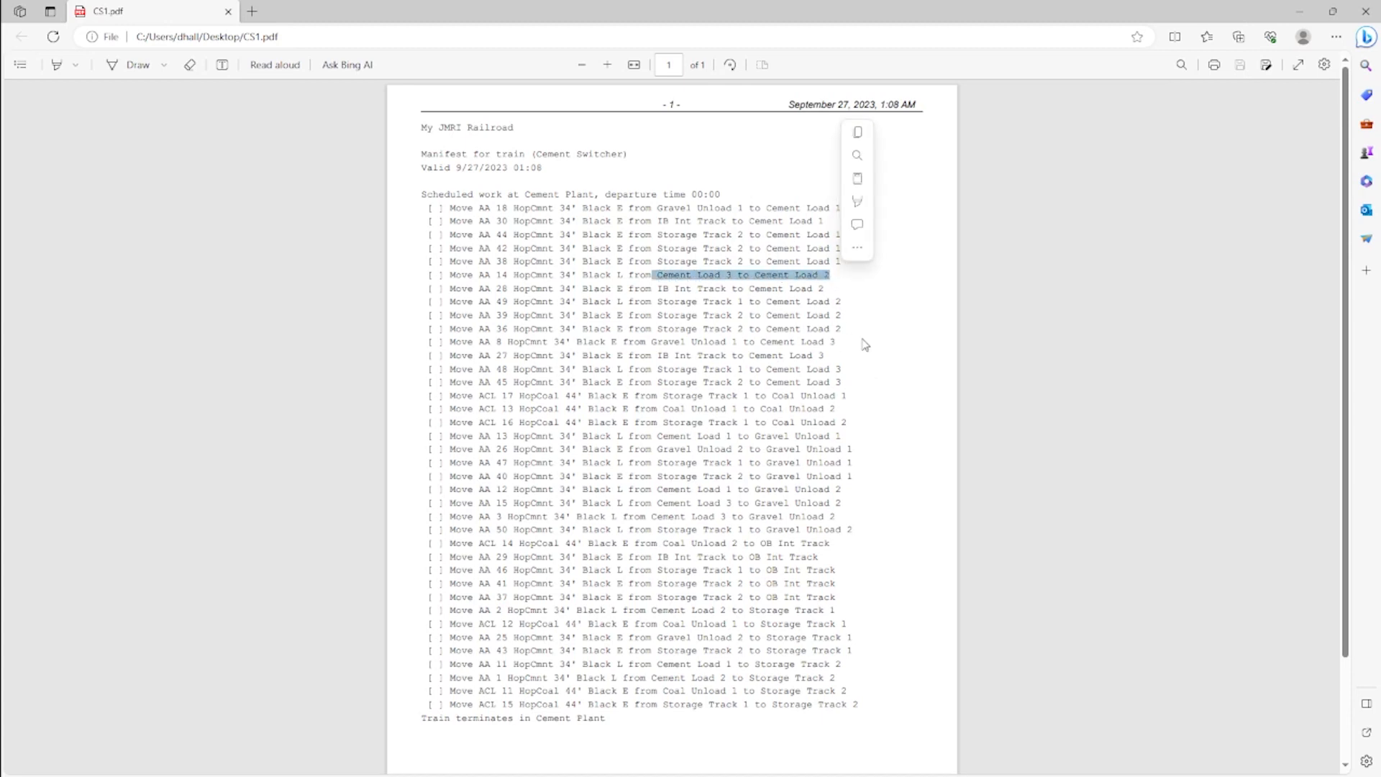
click(678, 286)
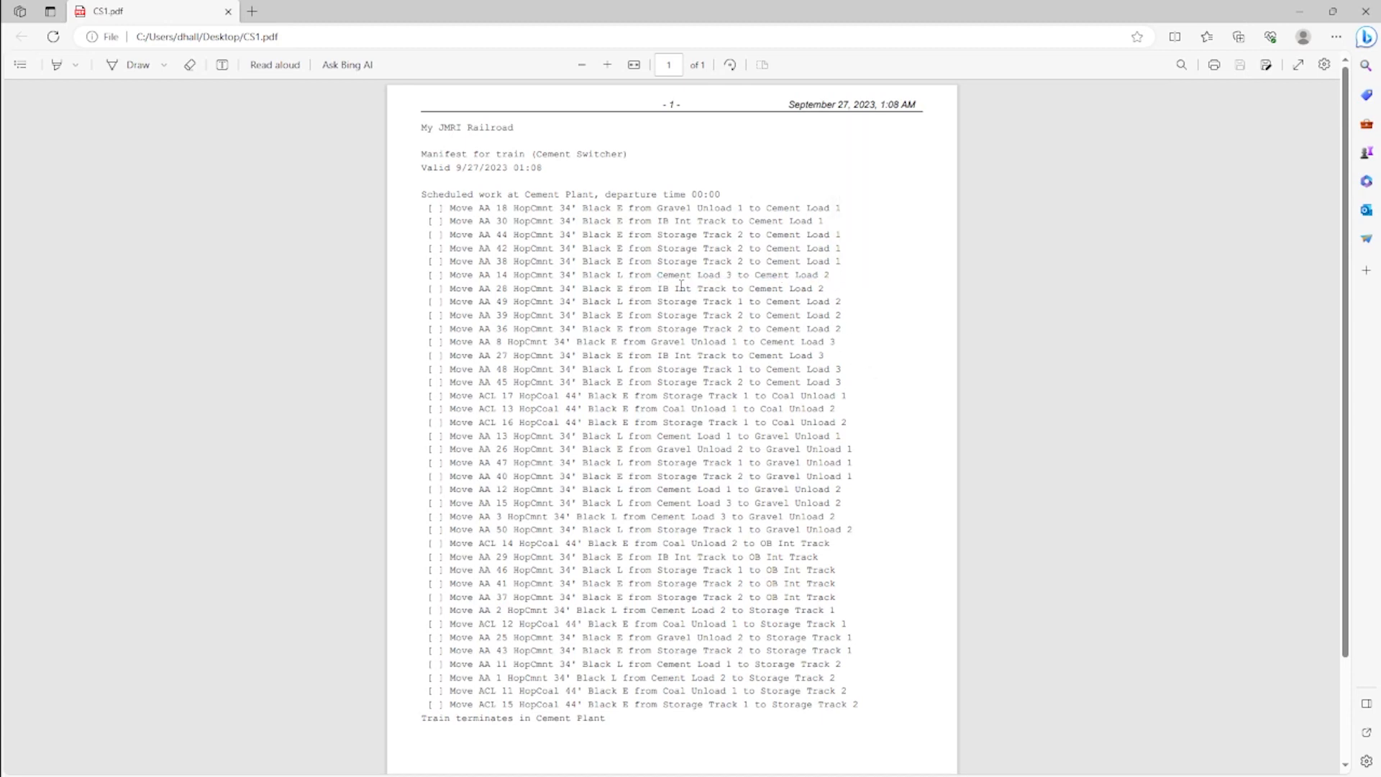
double_click(792, 274)
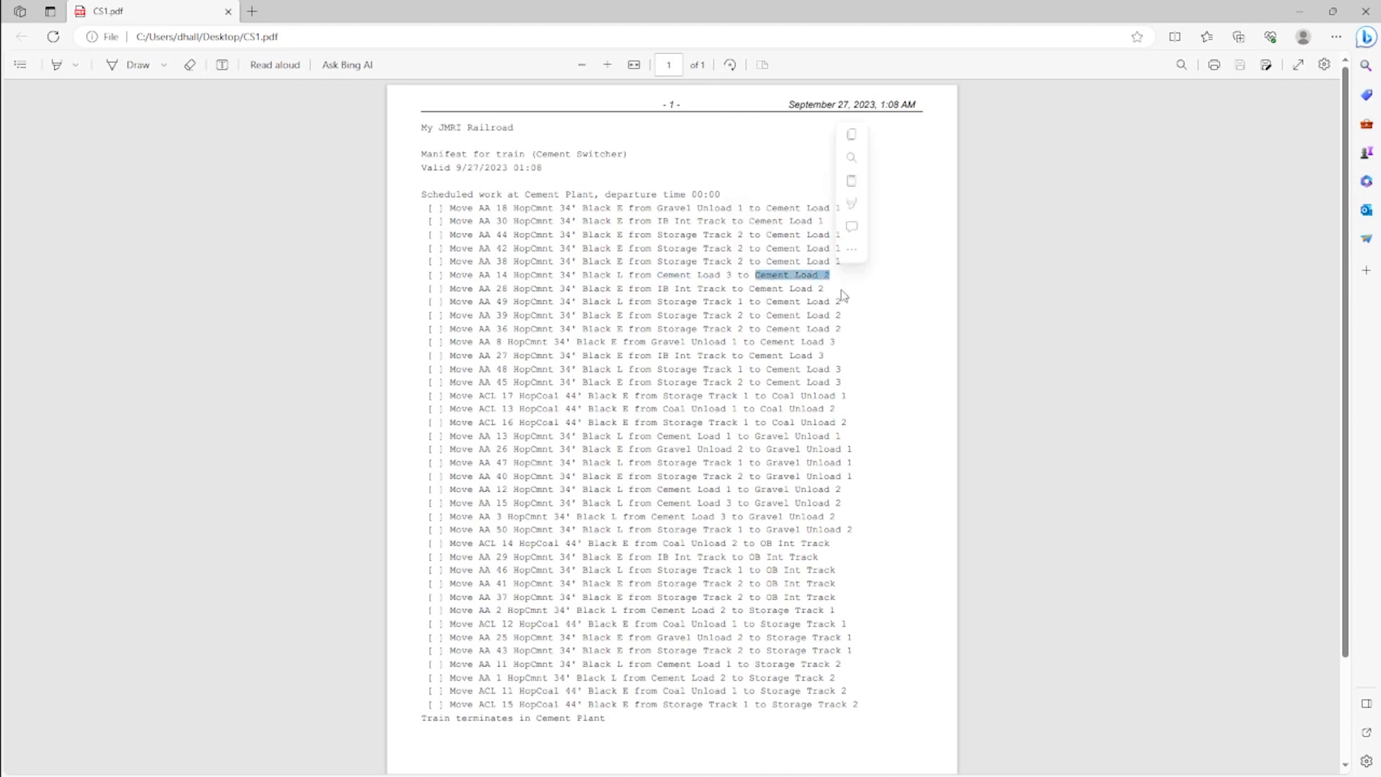
mouse_move(870, 376)
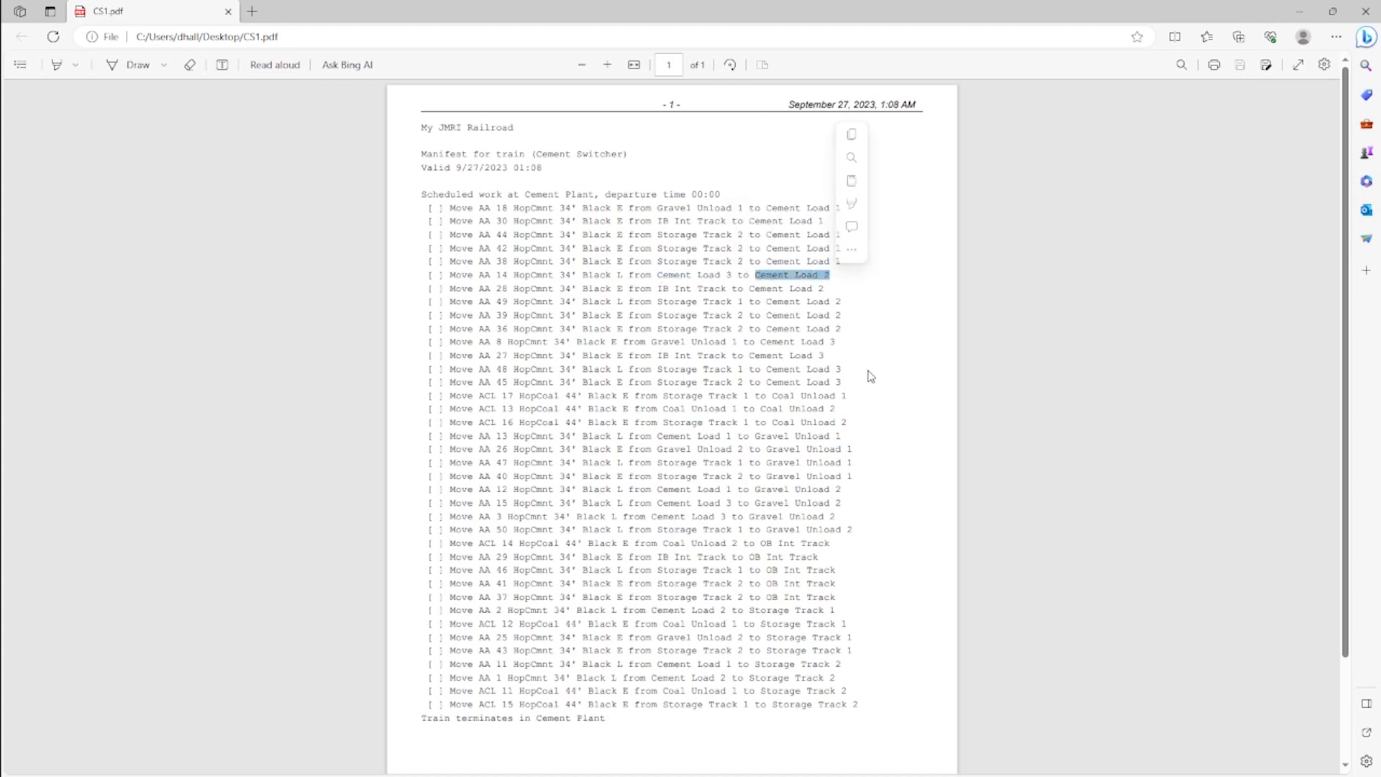
mouse_move(863, 385)
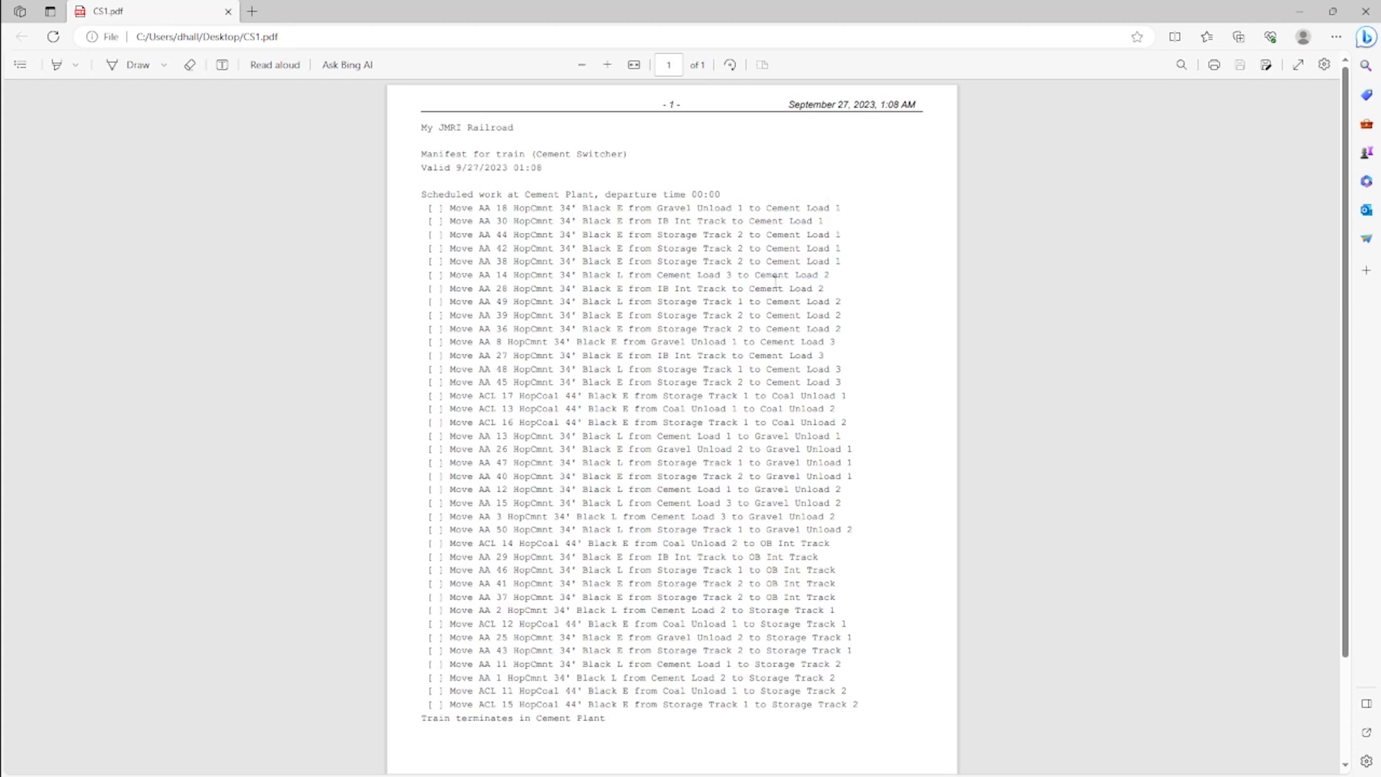
double_click(789, 274)
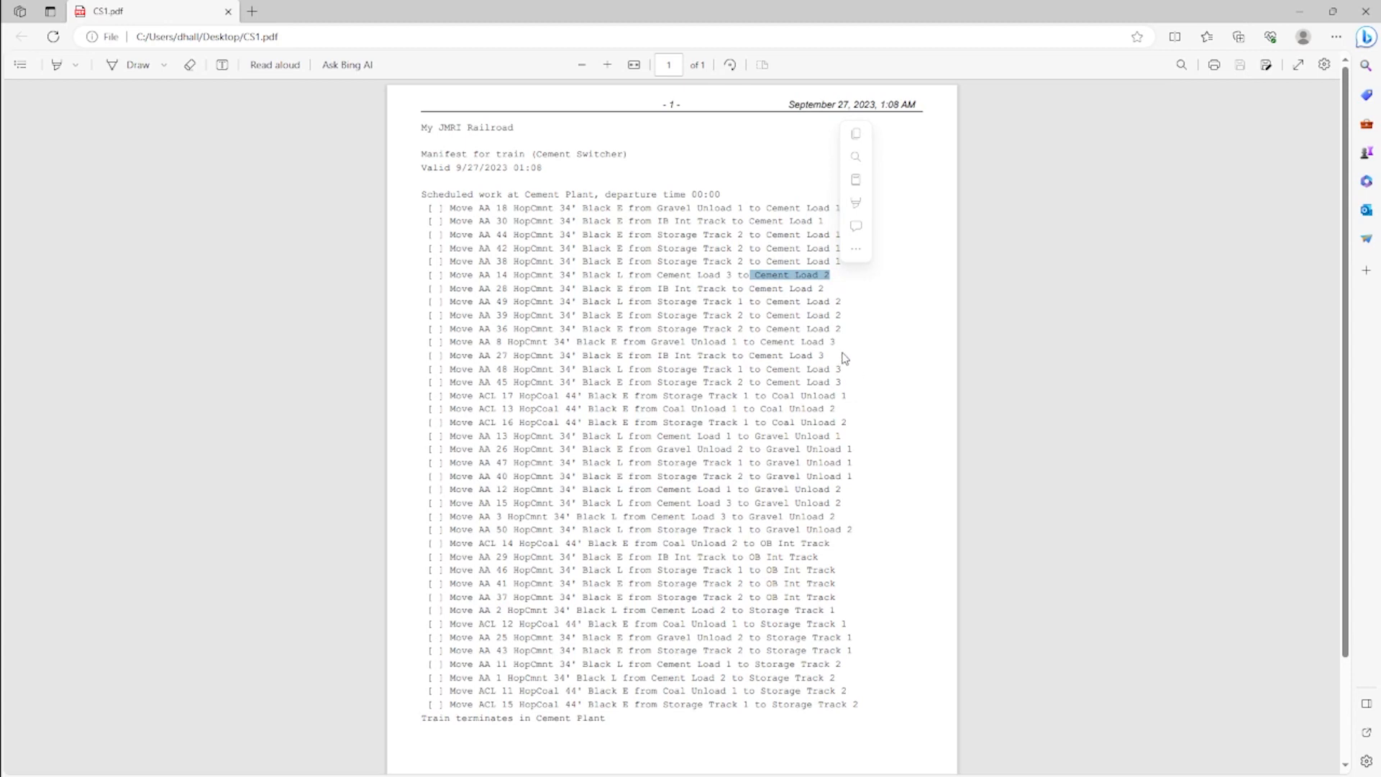
mouse_move(848, 344)
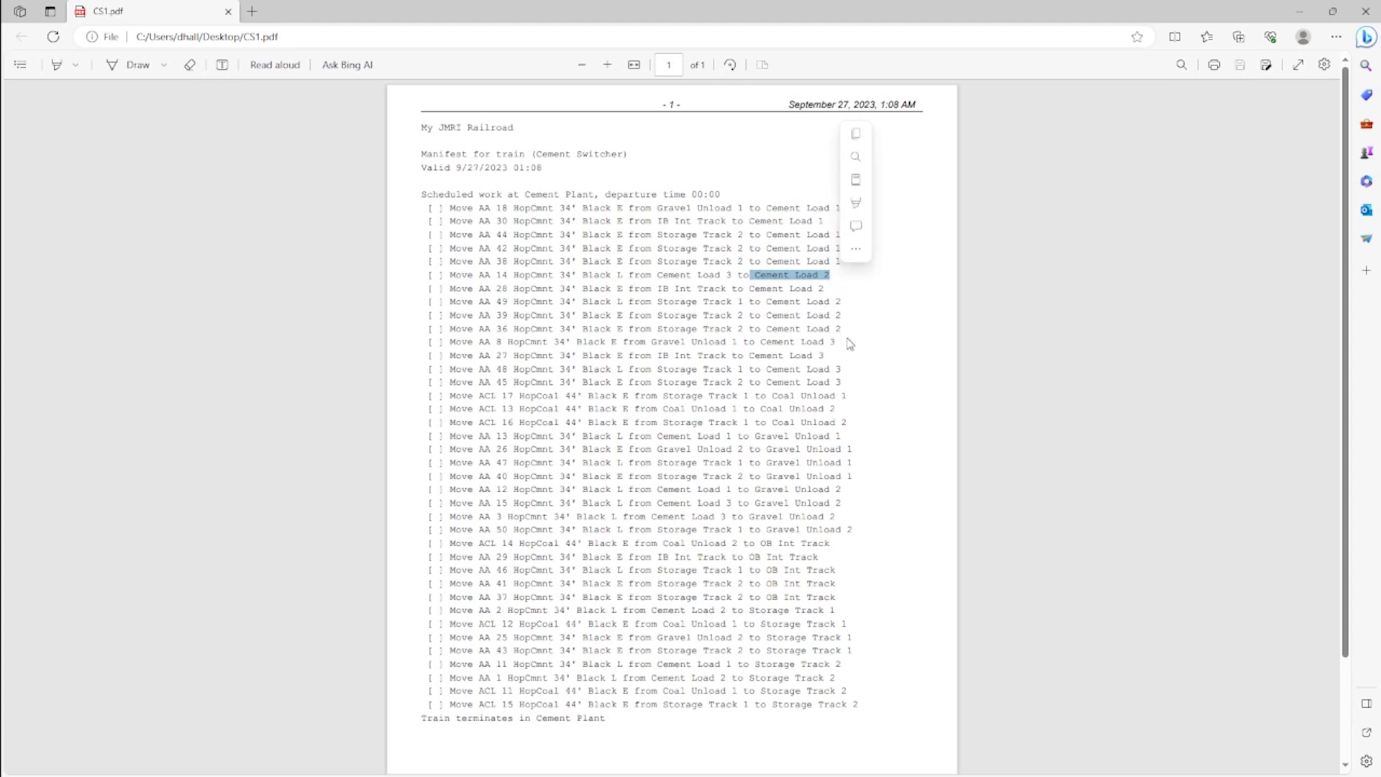
click(709, 323)
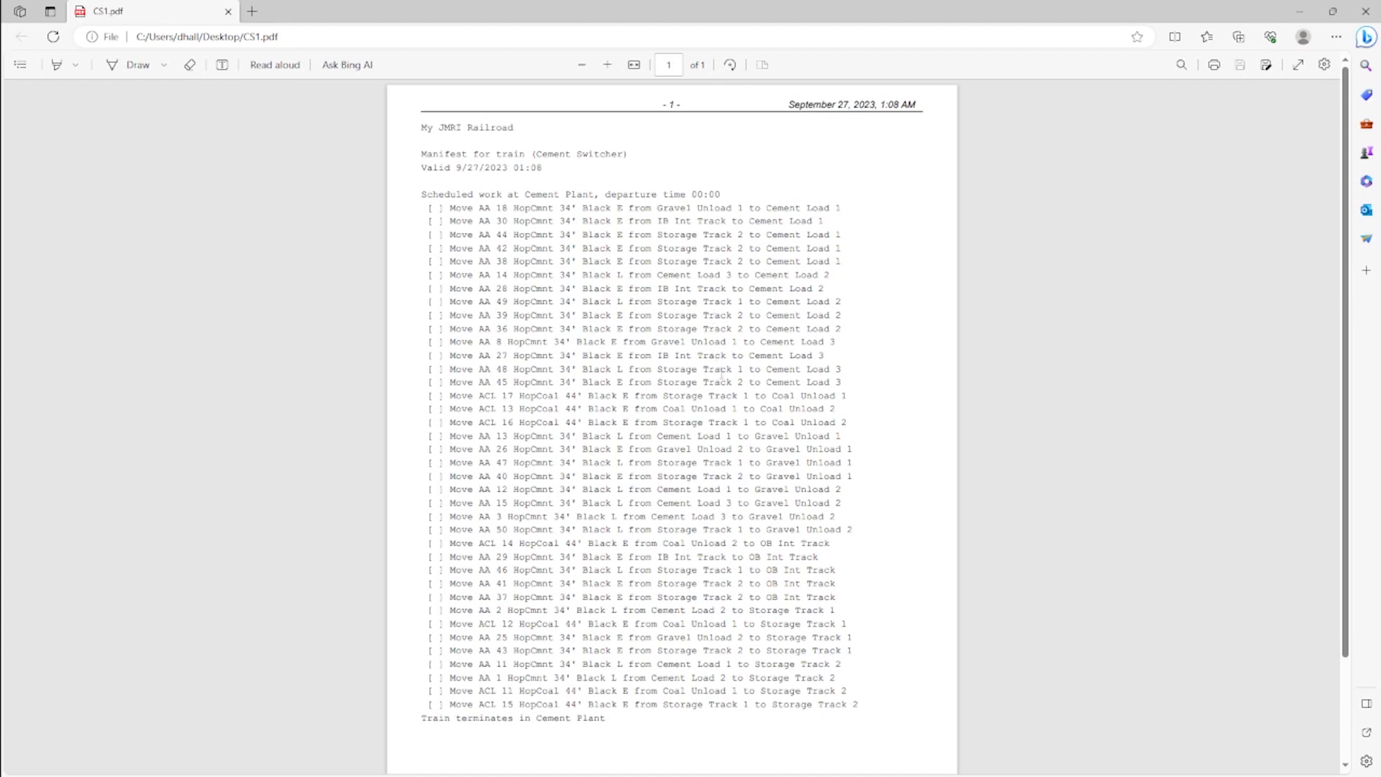
mouse_move(742, 439)
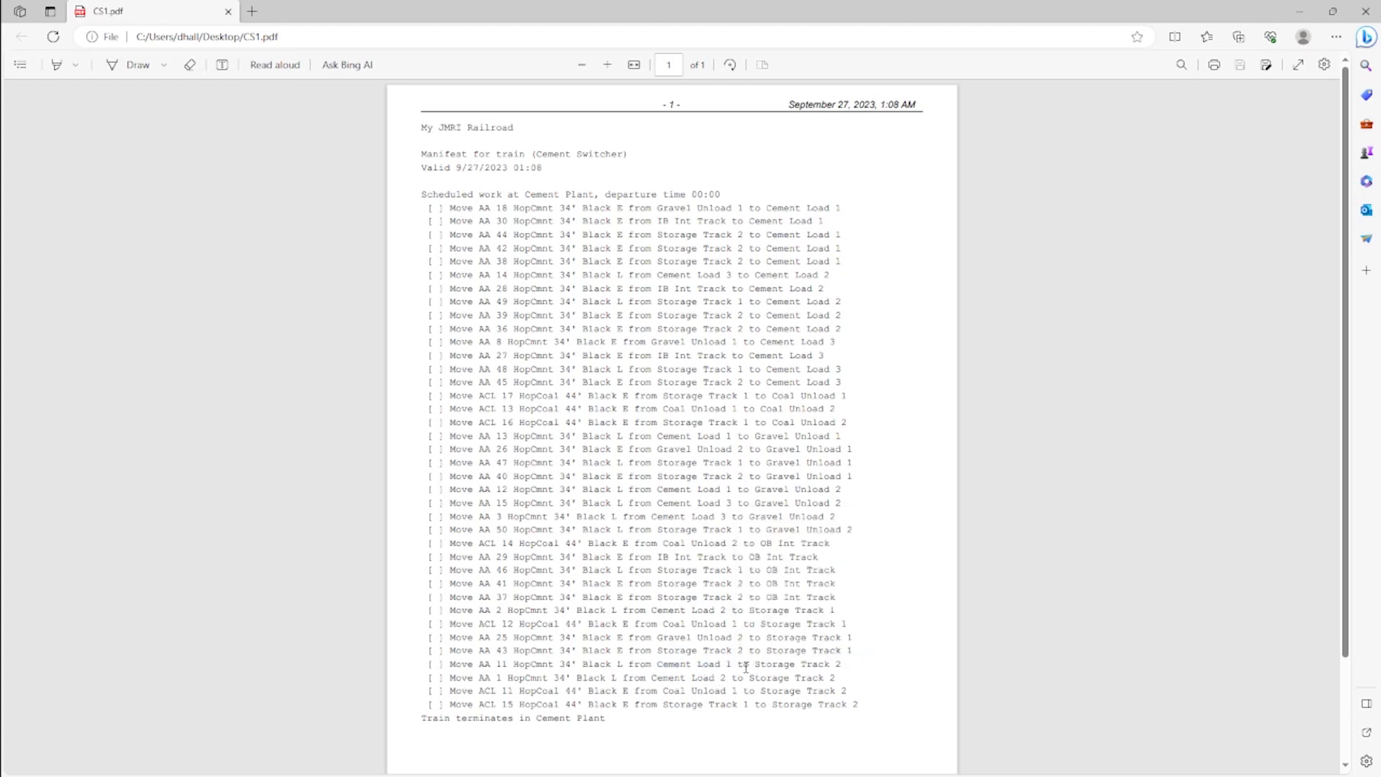
double_click(790, 663)
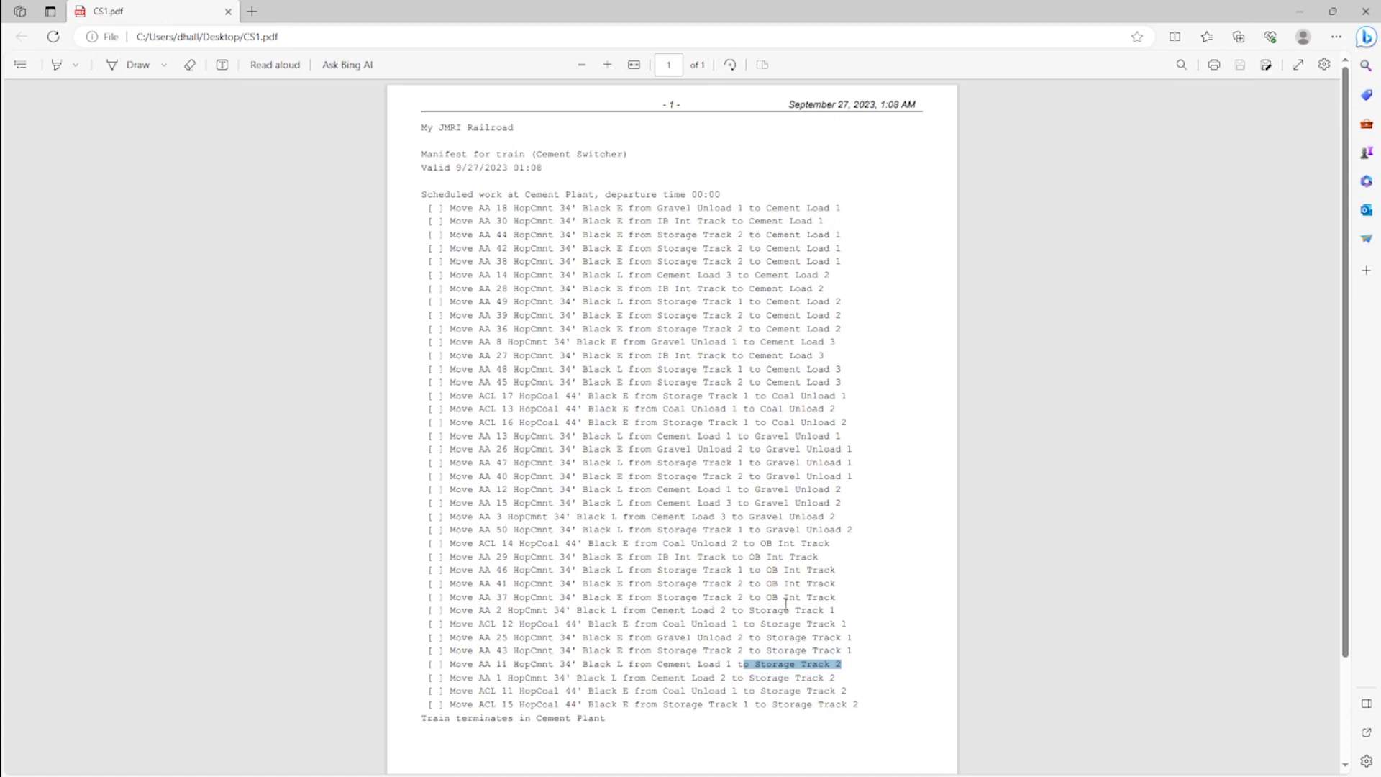
mouse_move(855, 670)
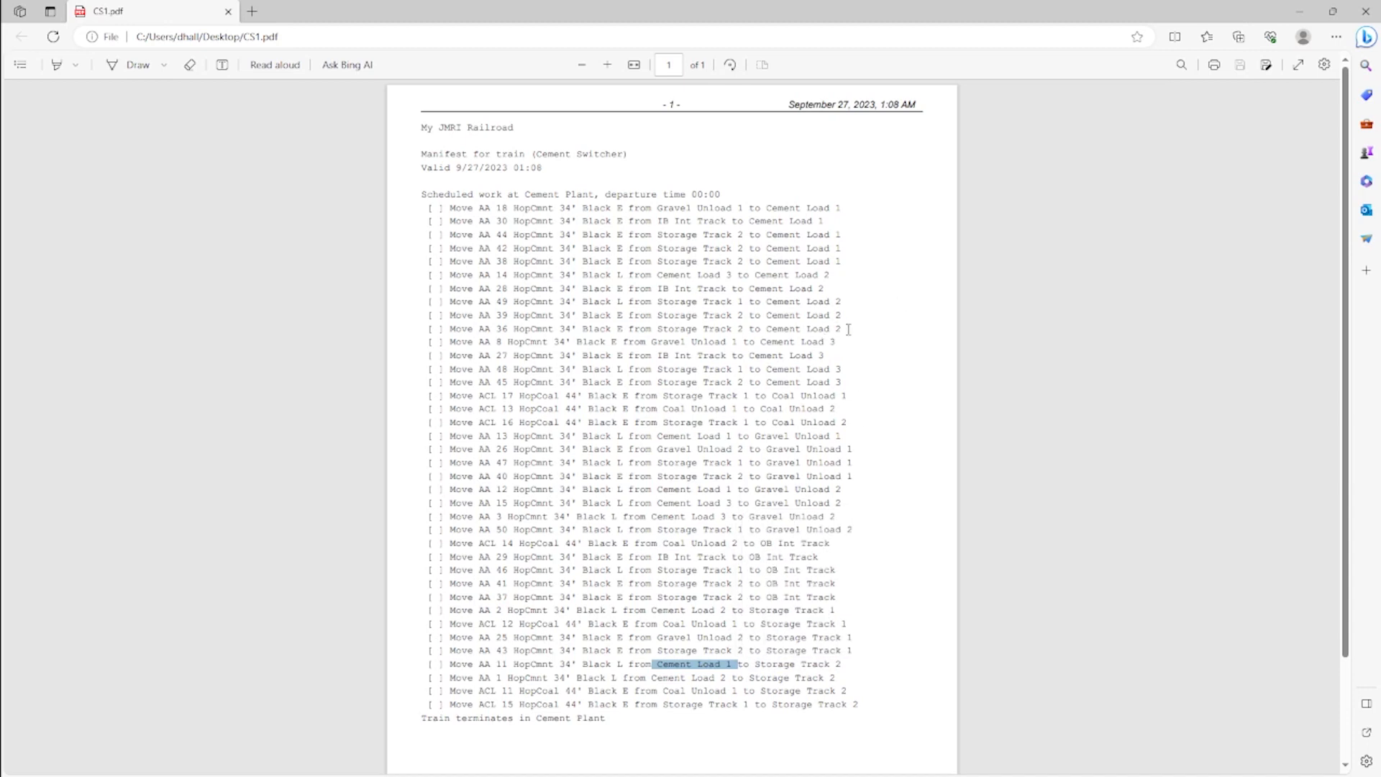
mouse_move(864, 356)
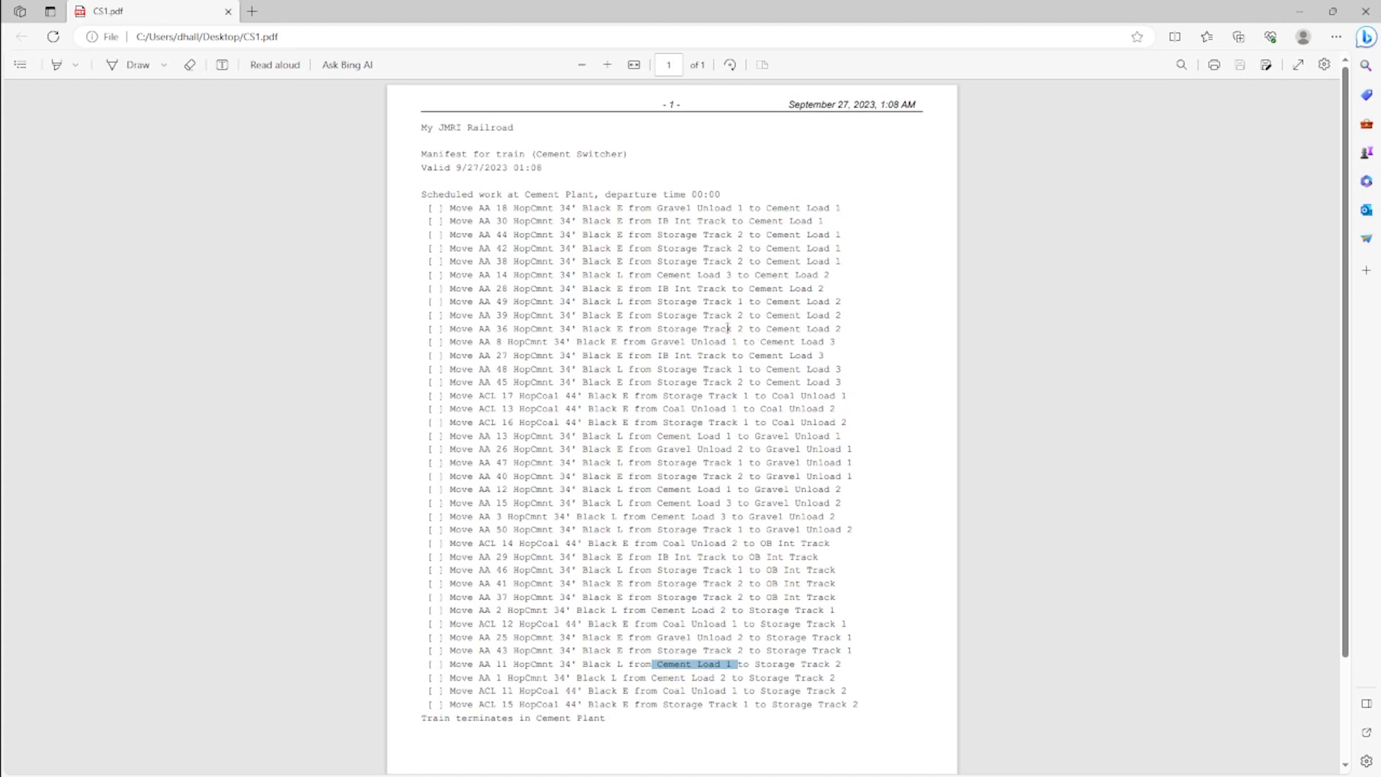
mouse_move(807, 201)
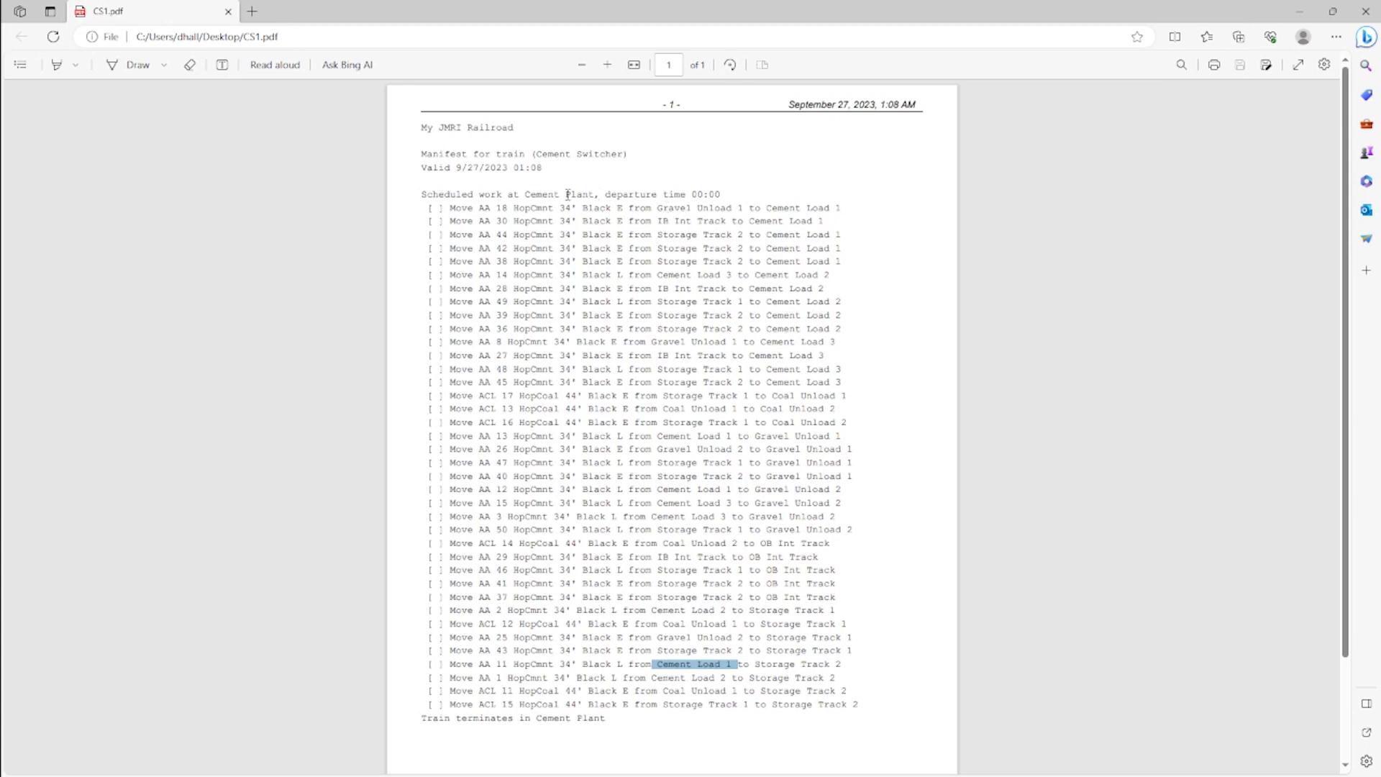
mouse_move(753, 182)
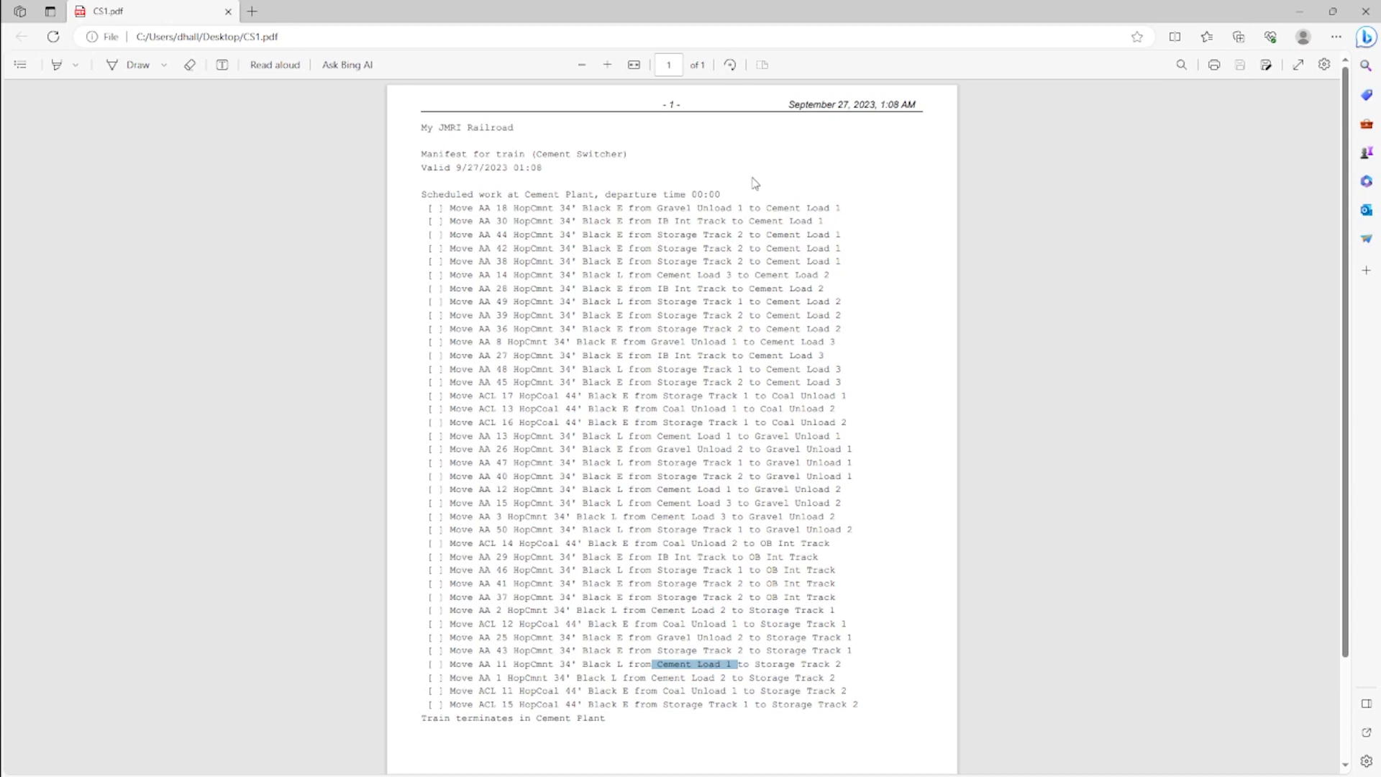
mouse_move(745, 199)
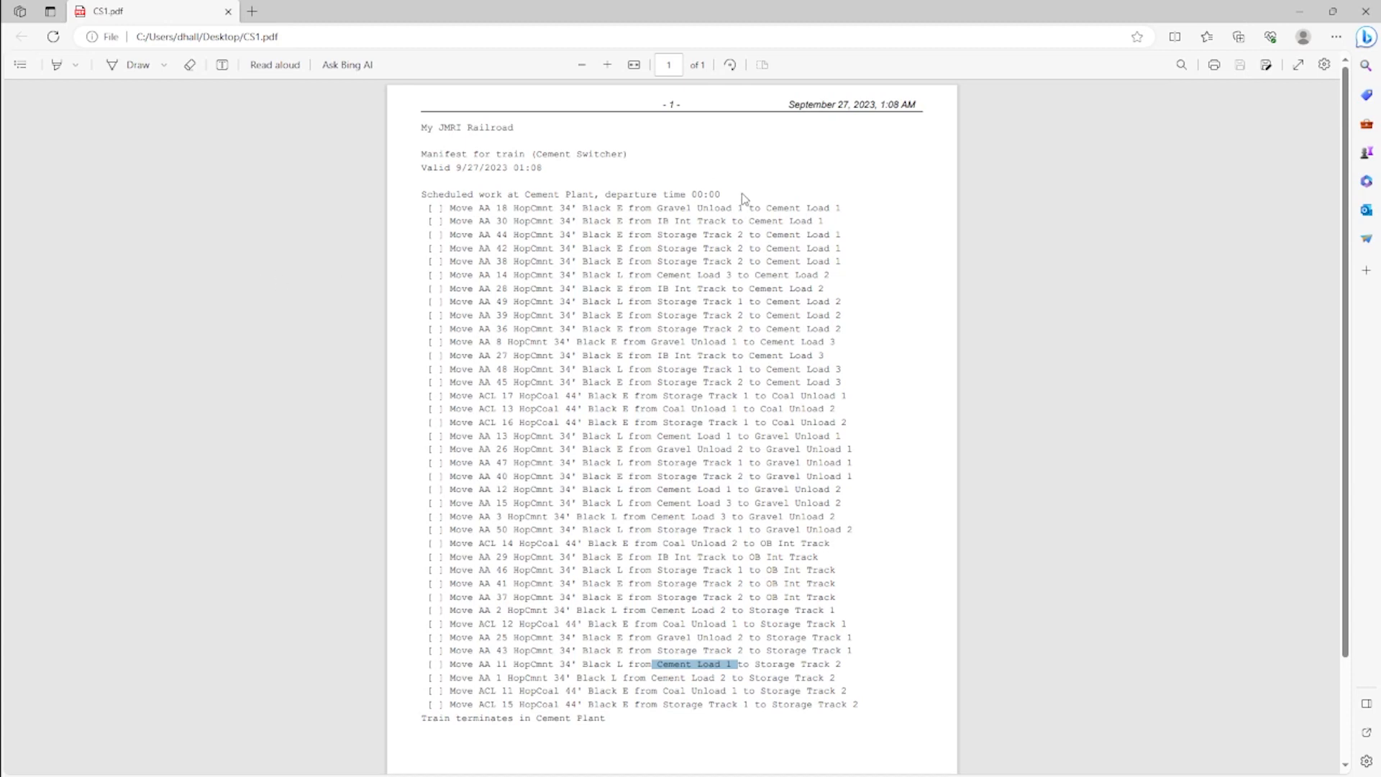
mouse_move(756, 191)
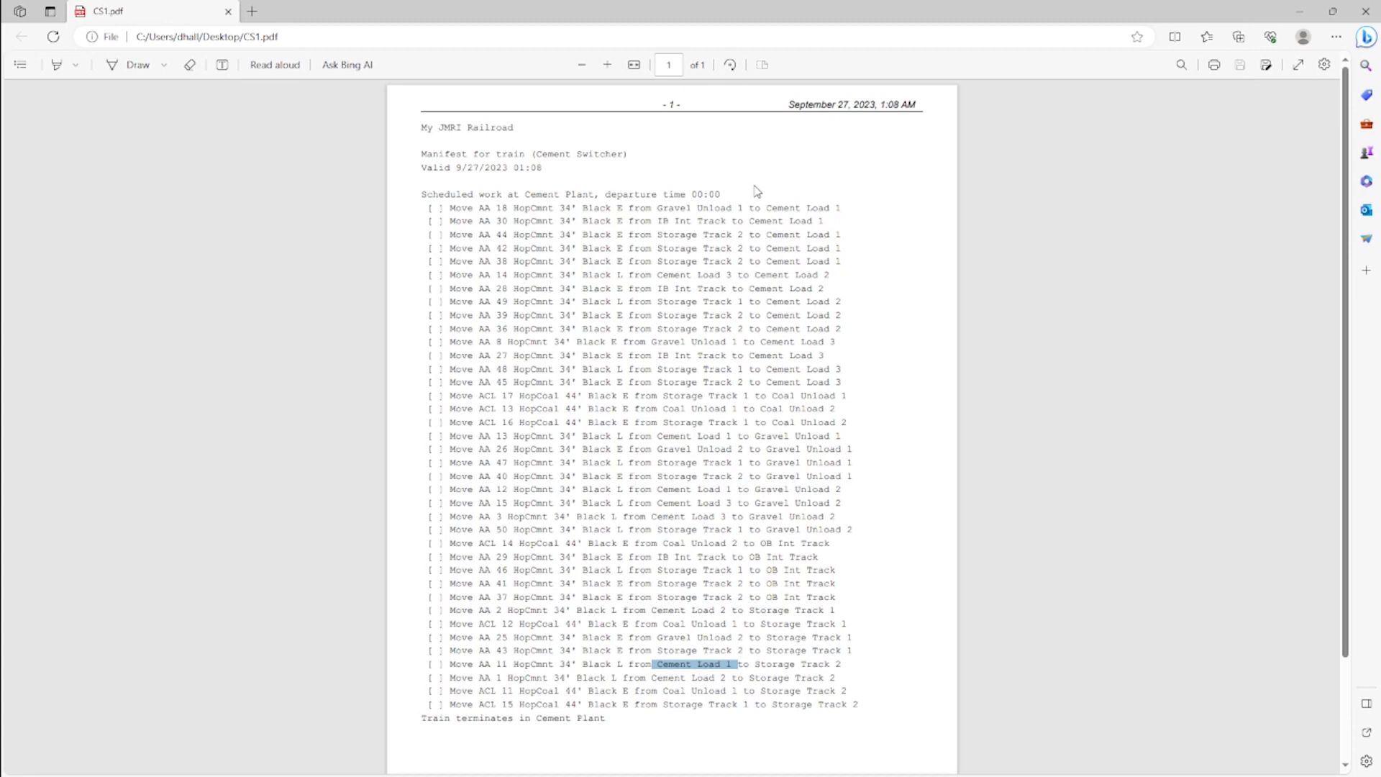
mouse_move(740, 204)
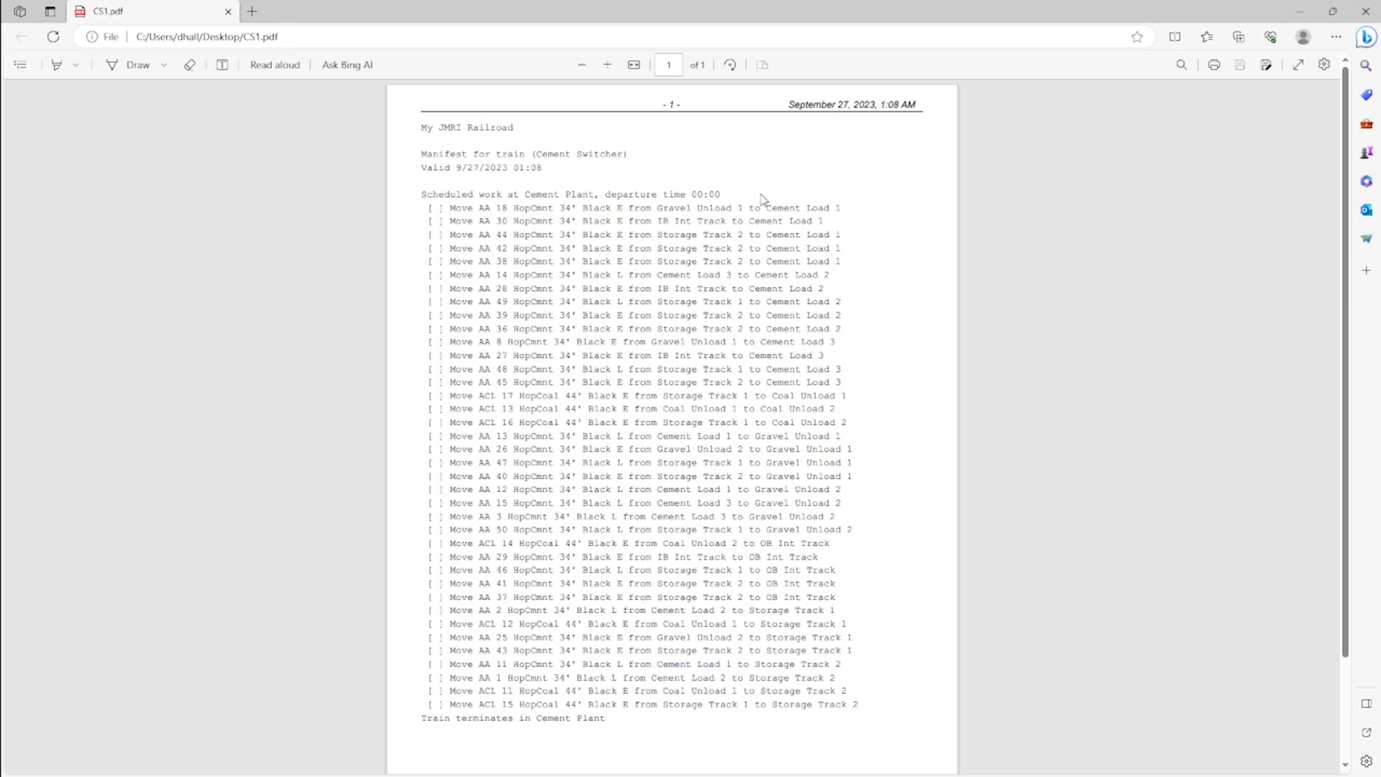
mouse_move(679, 315)
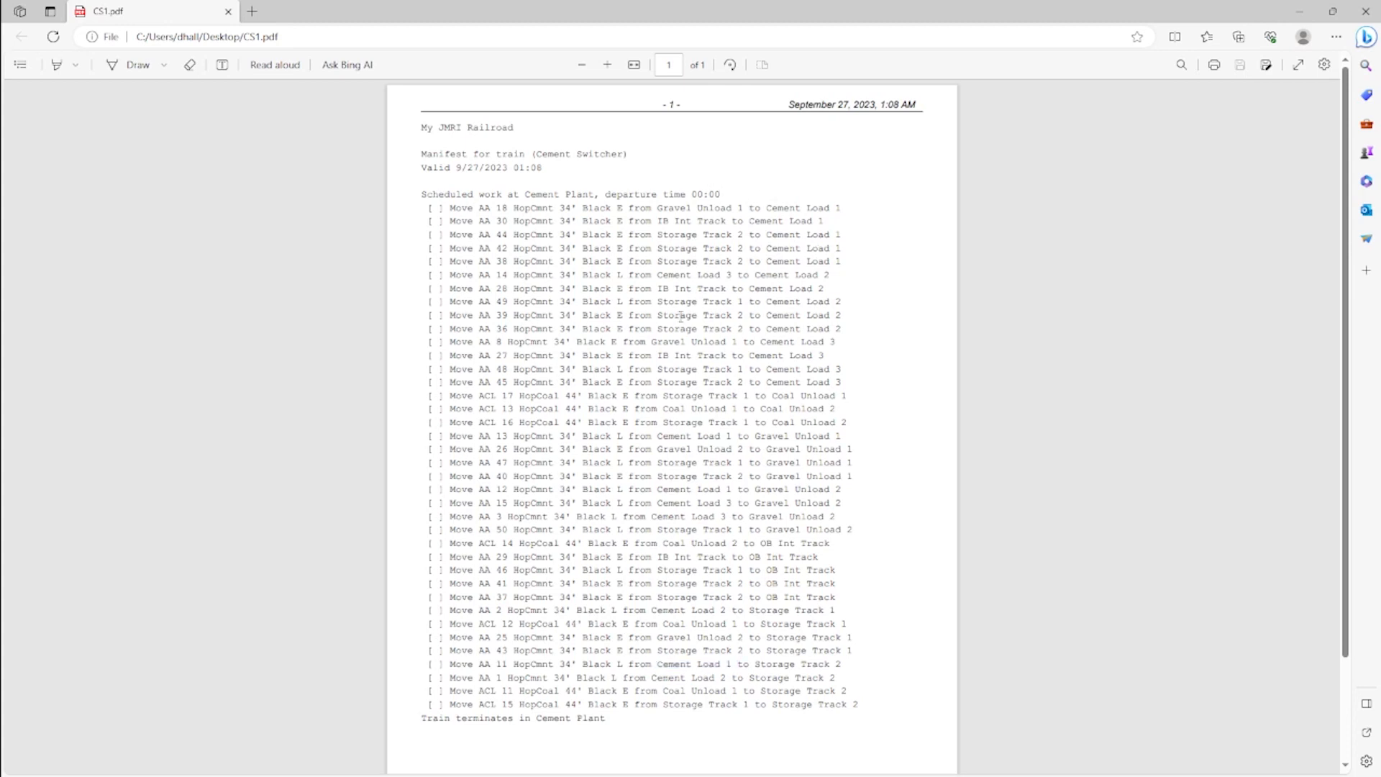
double_click(444, 195)
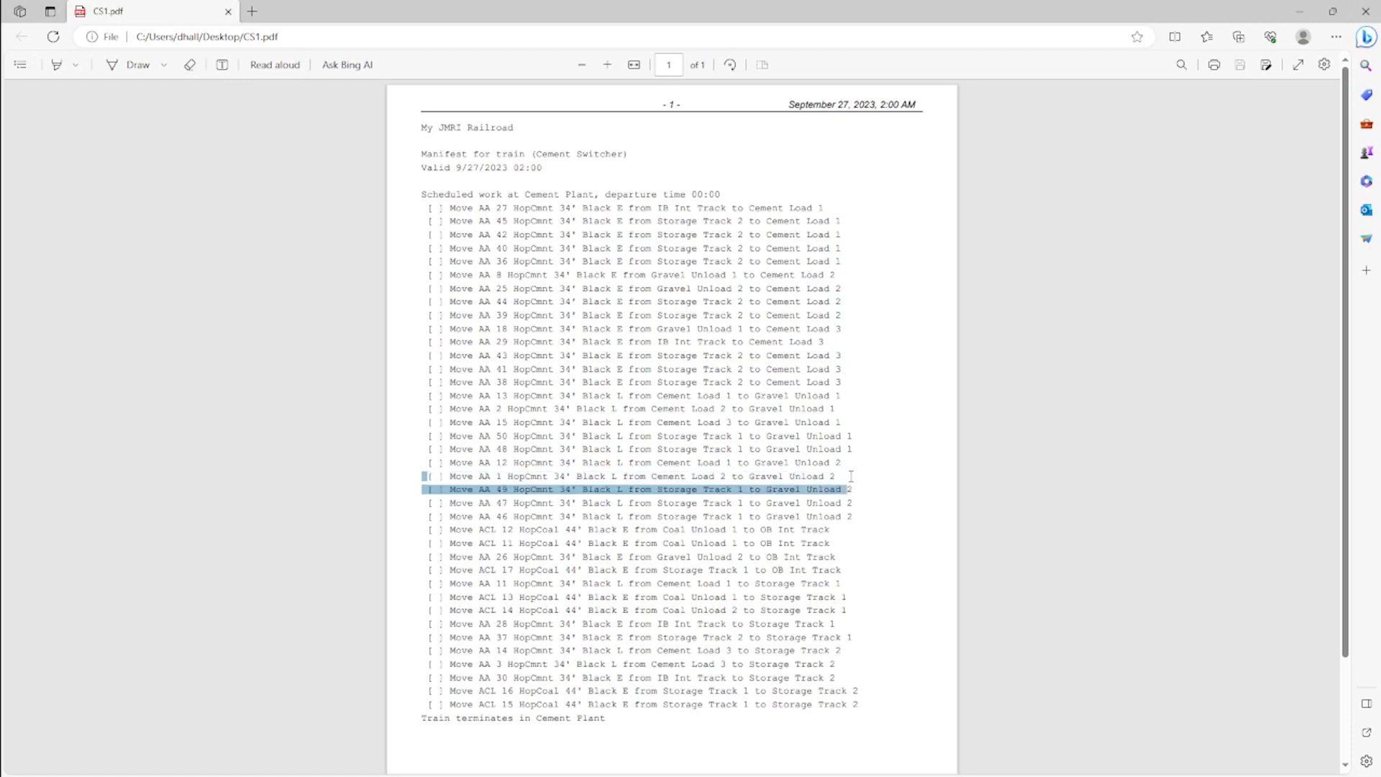
right_click(625, 475)
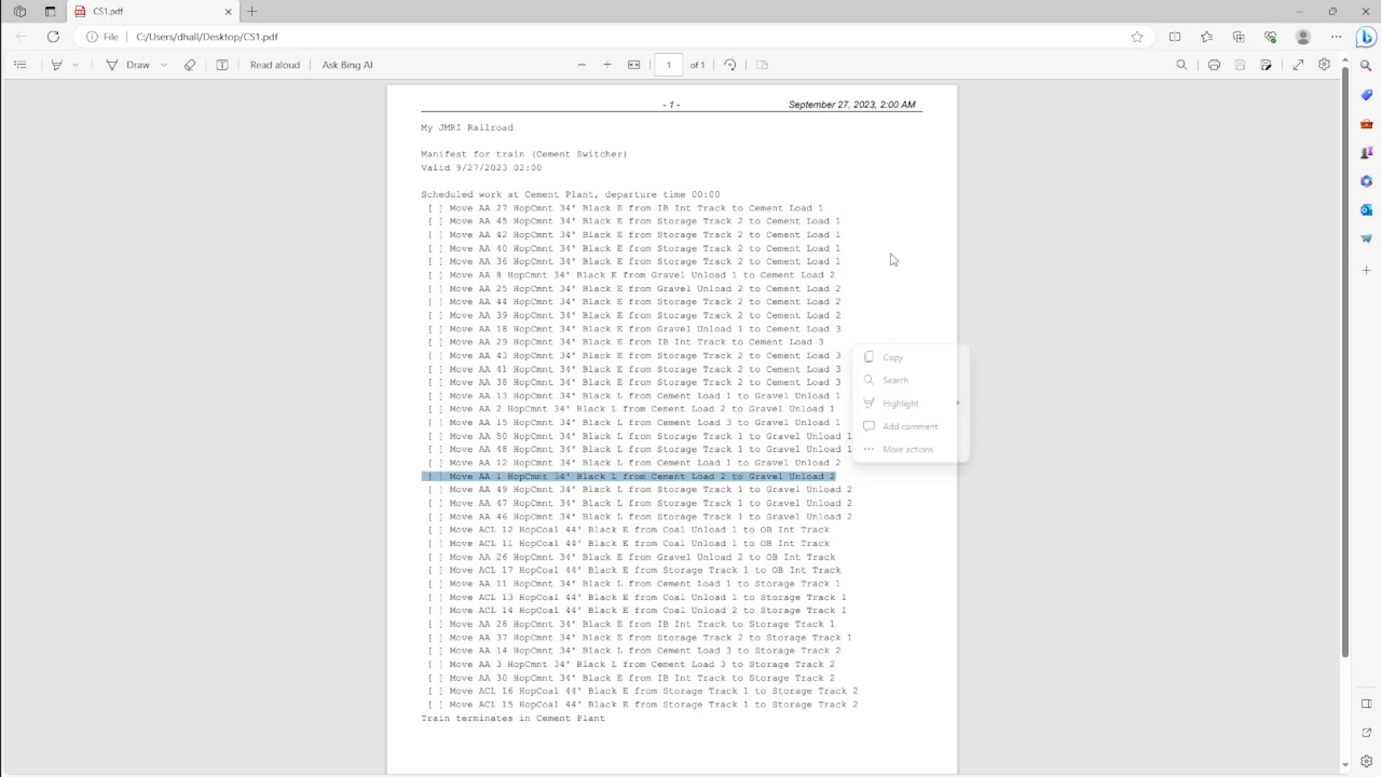
mouse_move(887, 268)
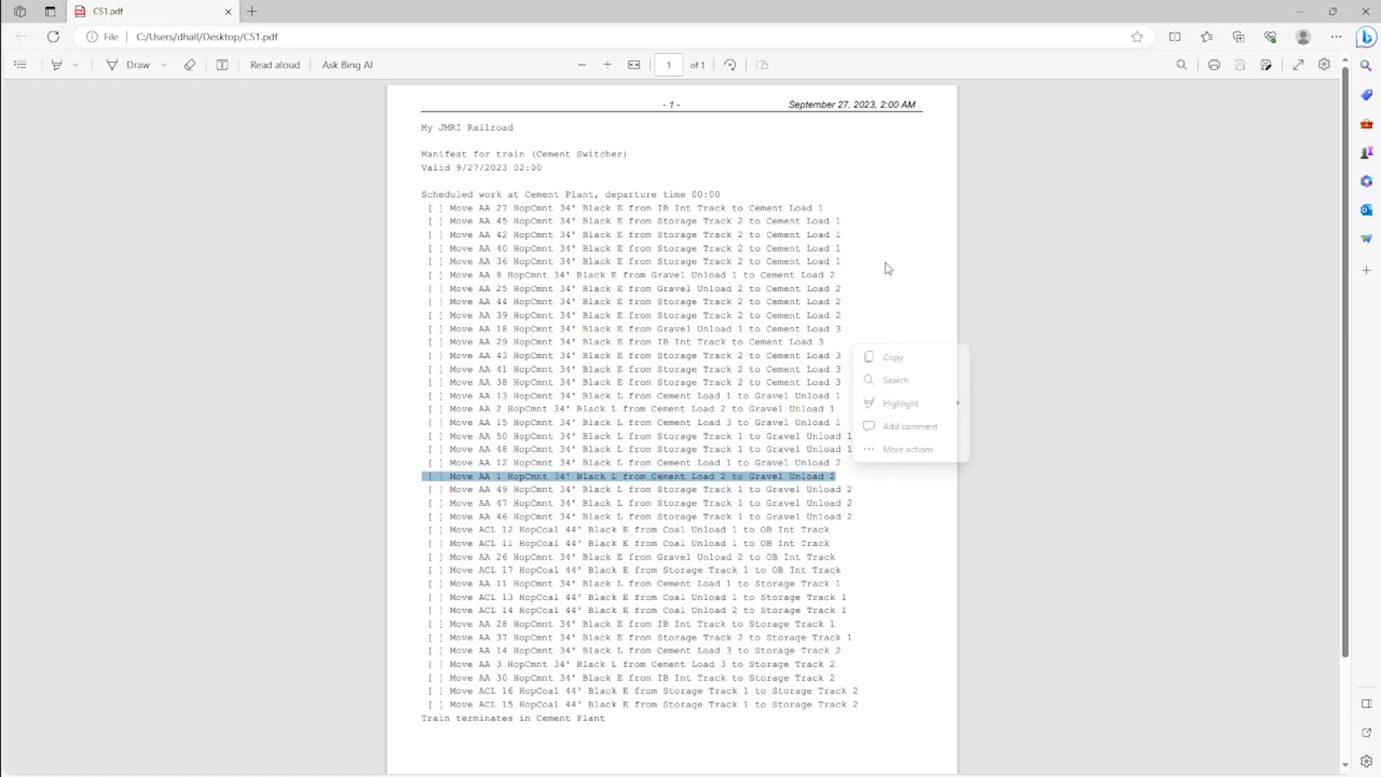
mouse_move(889, 256)
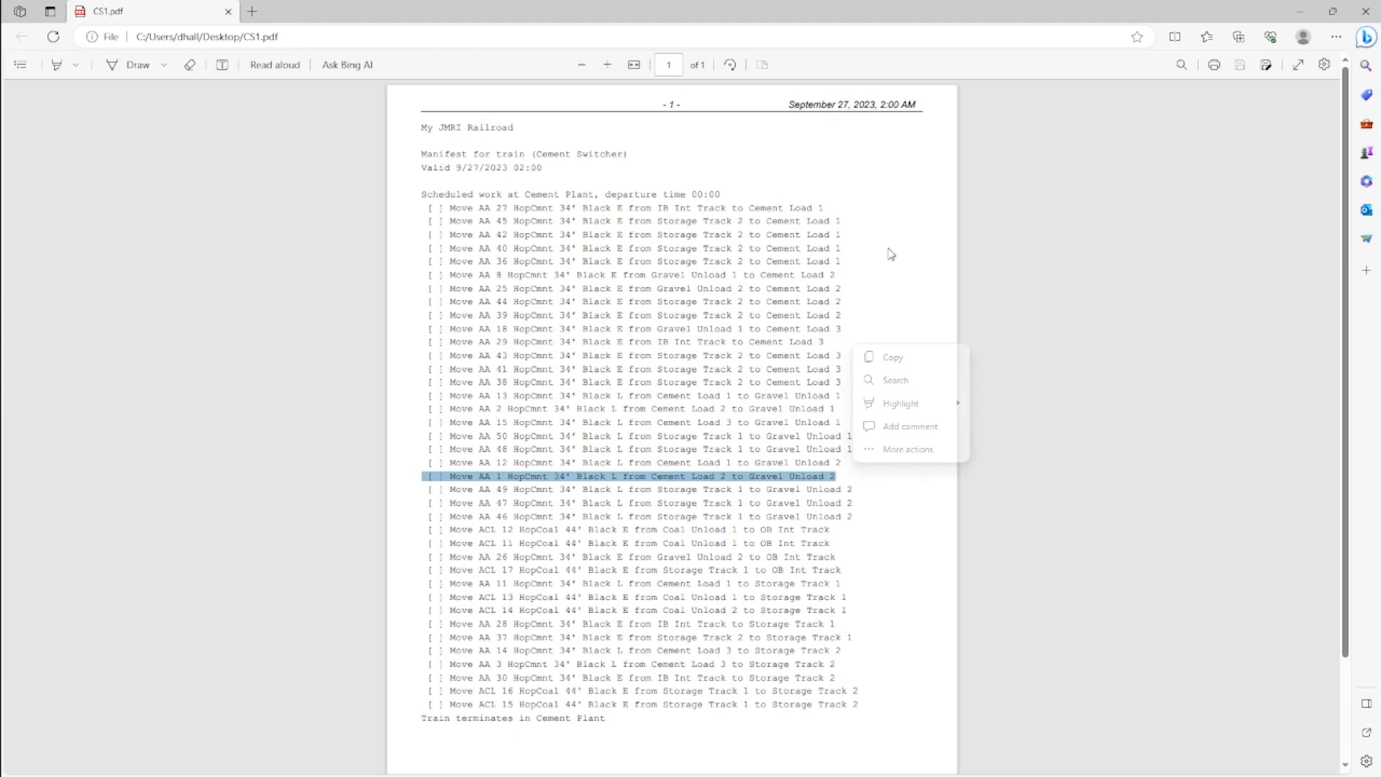
mouse_move(656, 452)
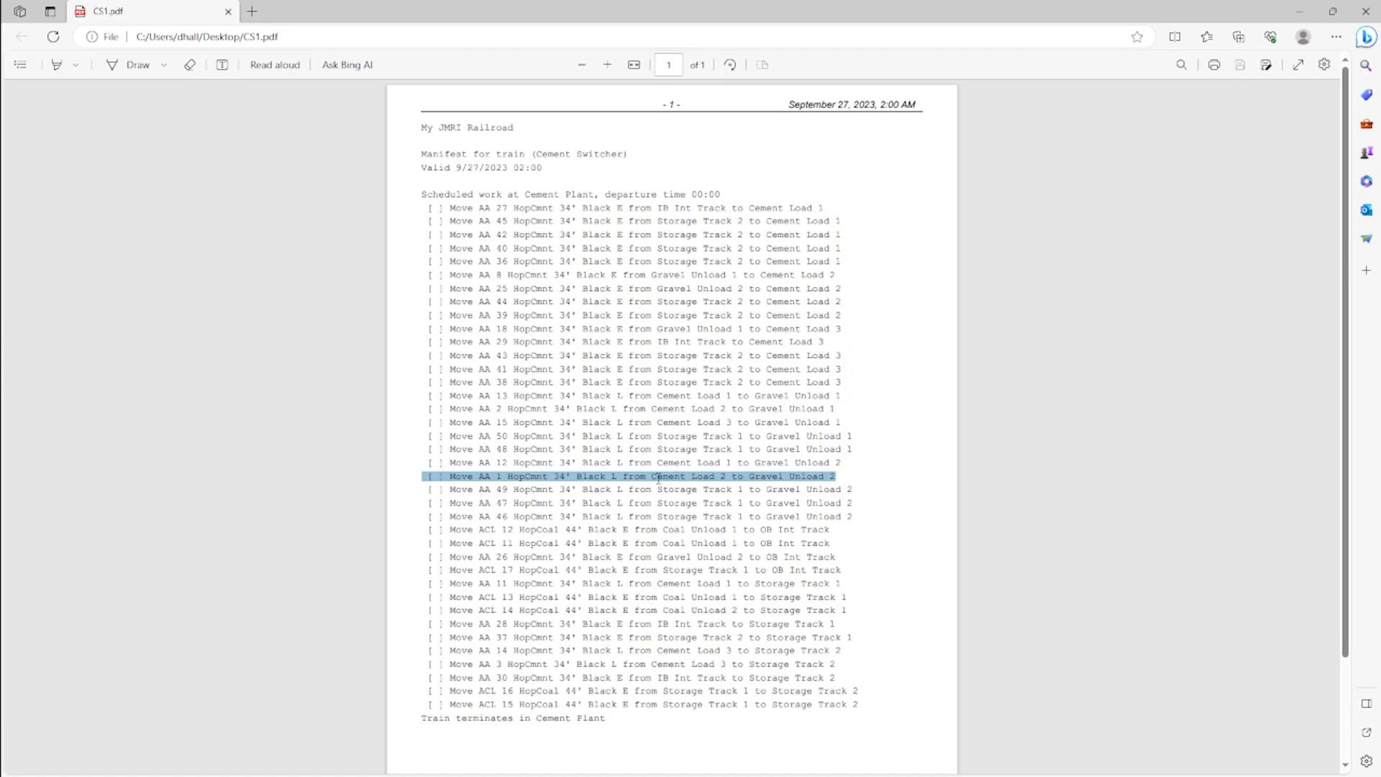
mouse_move(802, 476)
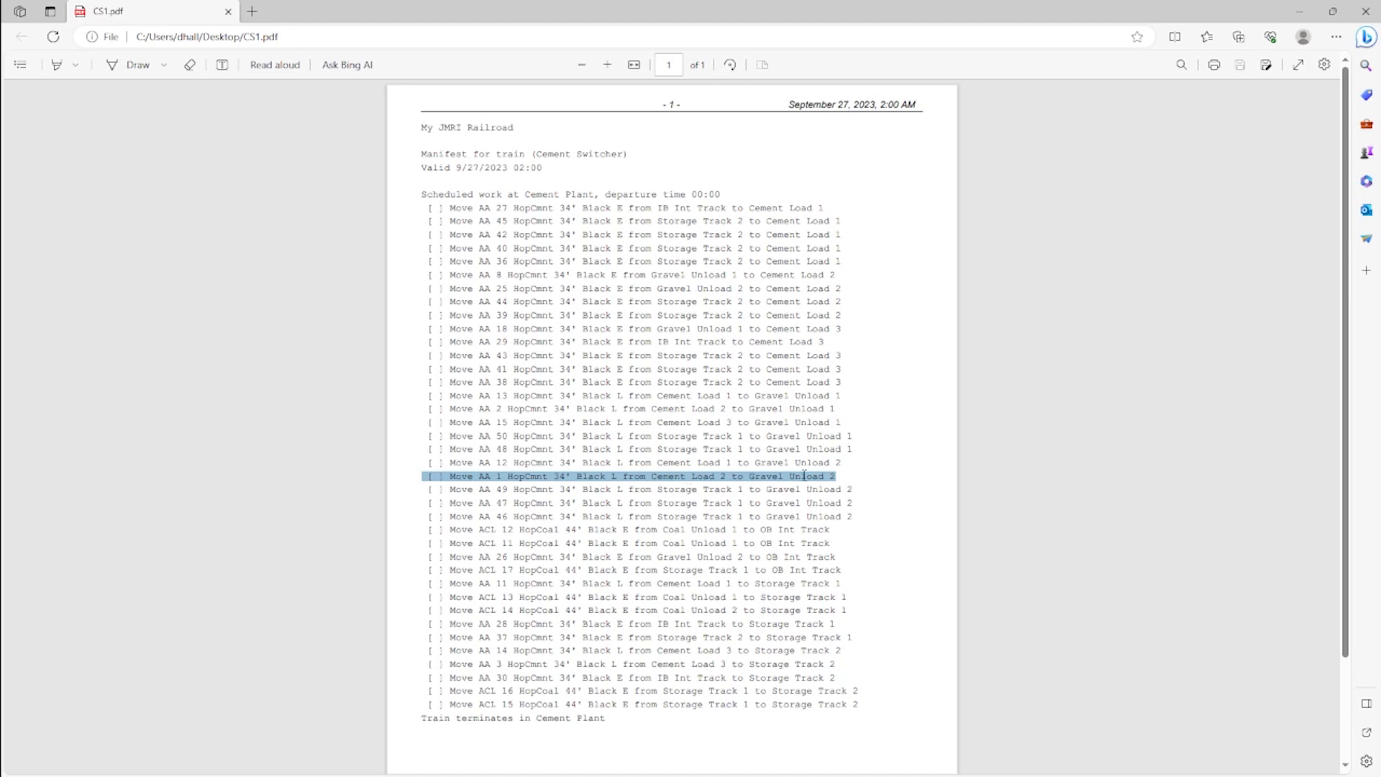
mouse_move(726, 171)
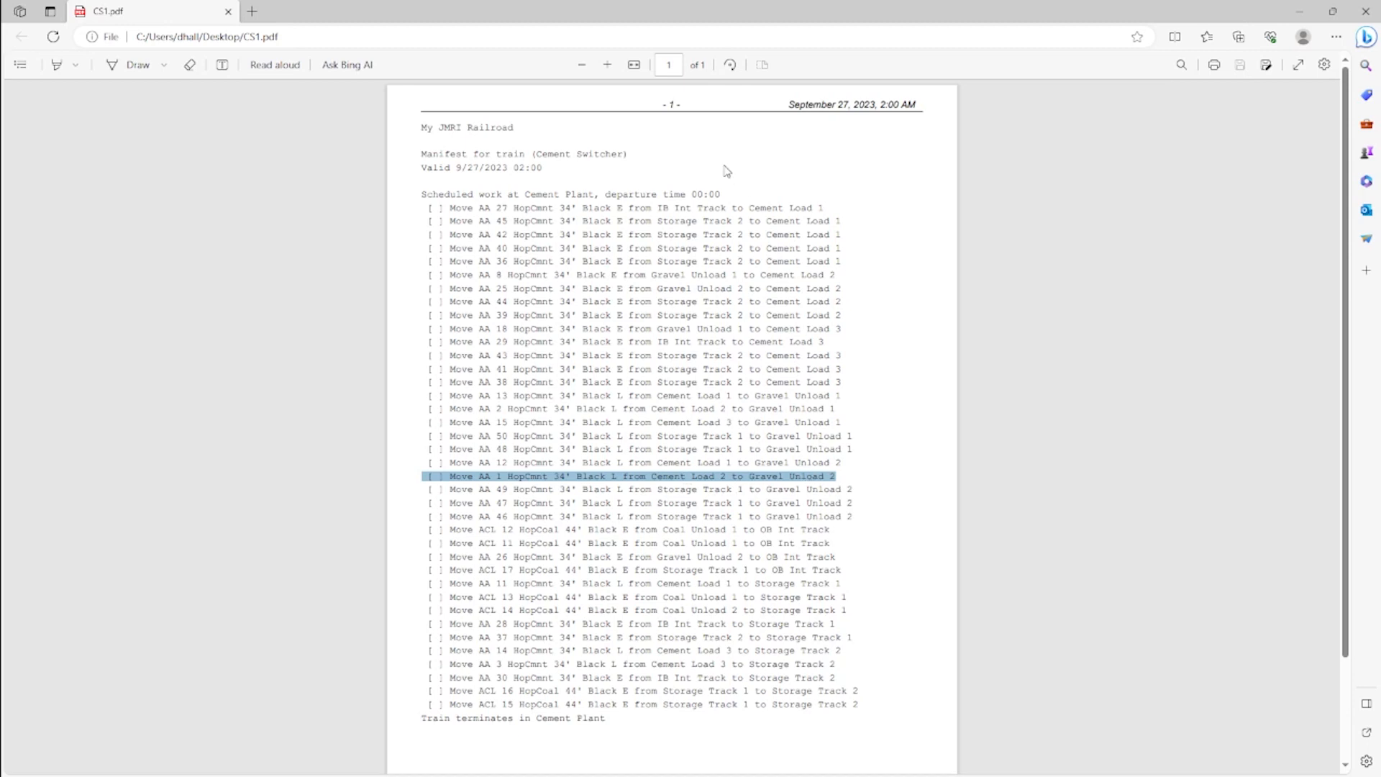
mouse_move(703, 180)
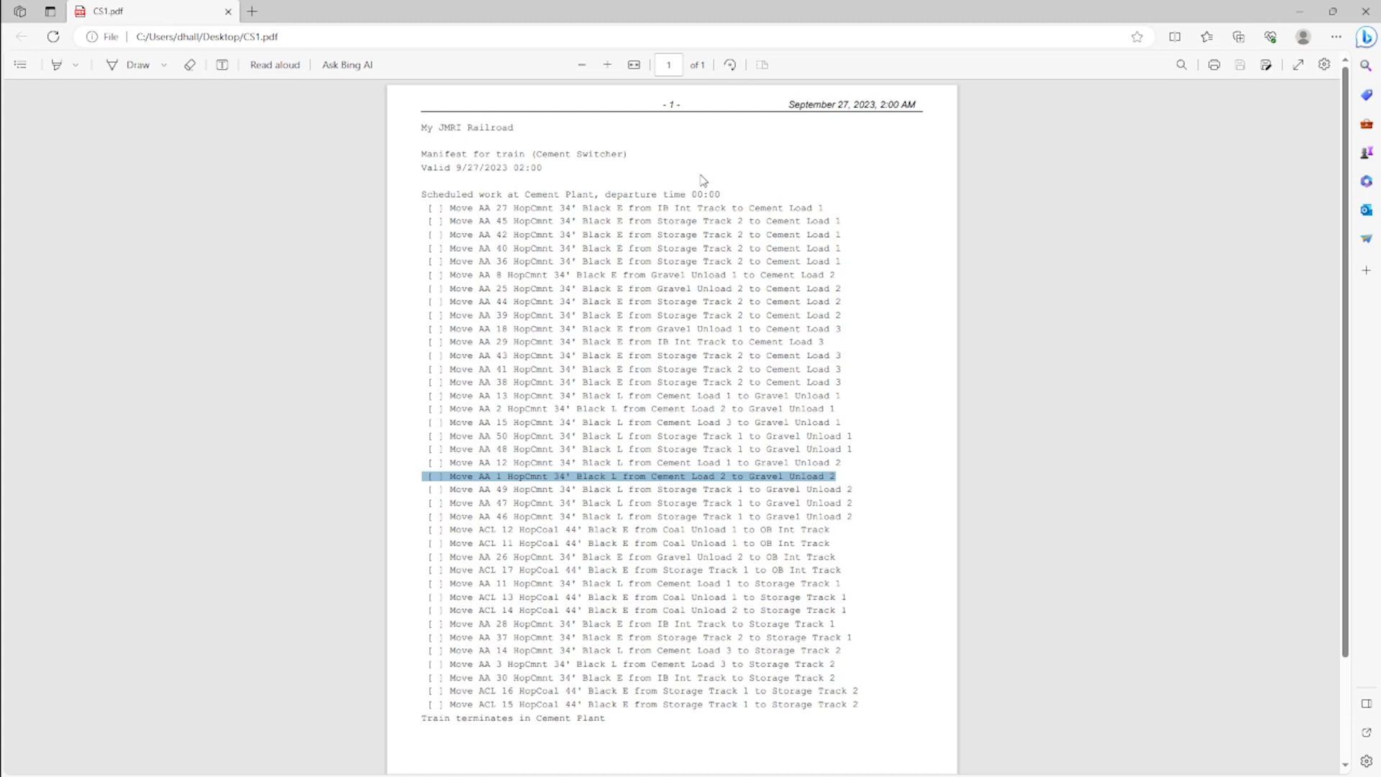
mouse_move(691, 182)
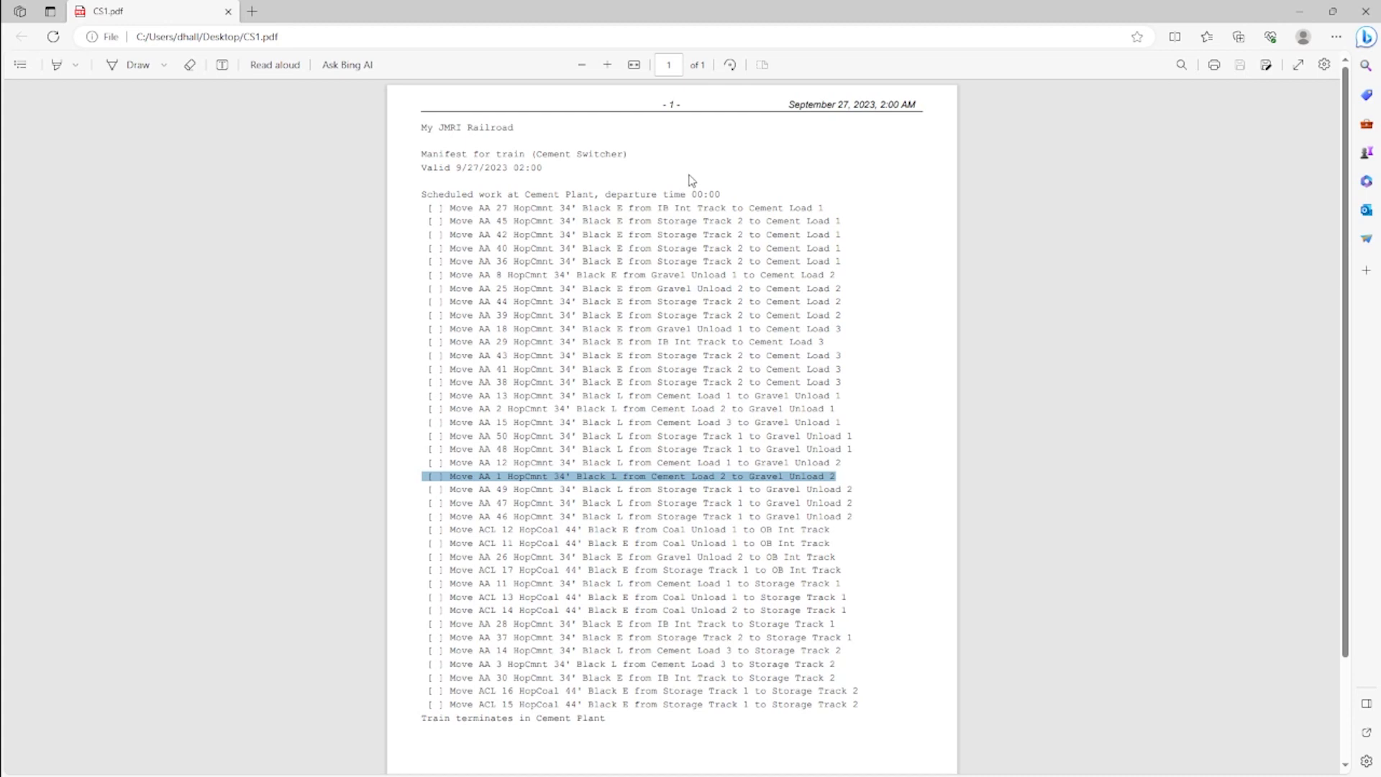
mouse_move(701, 184)
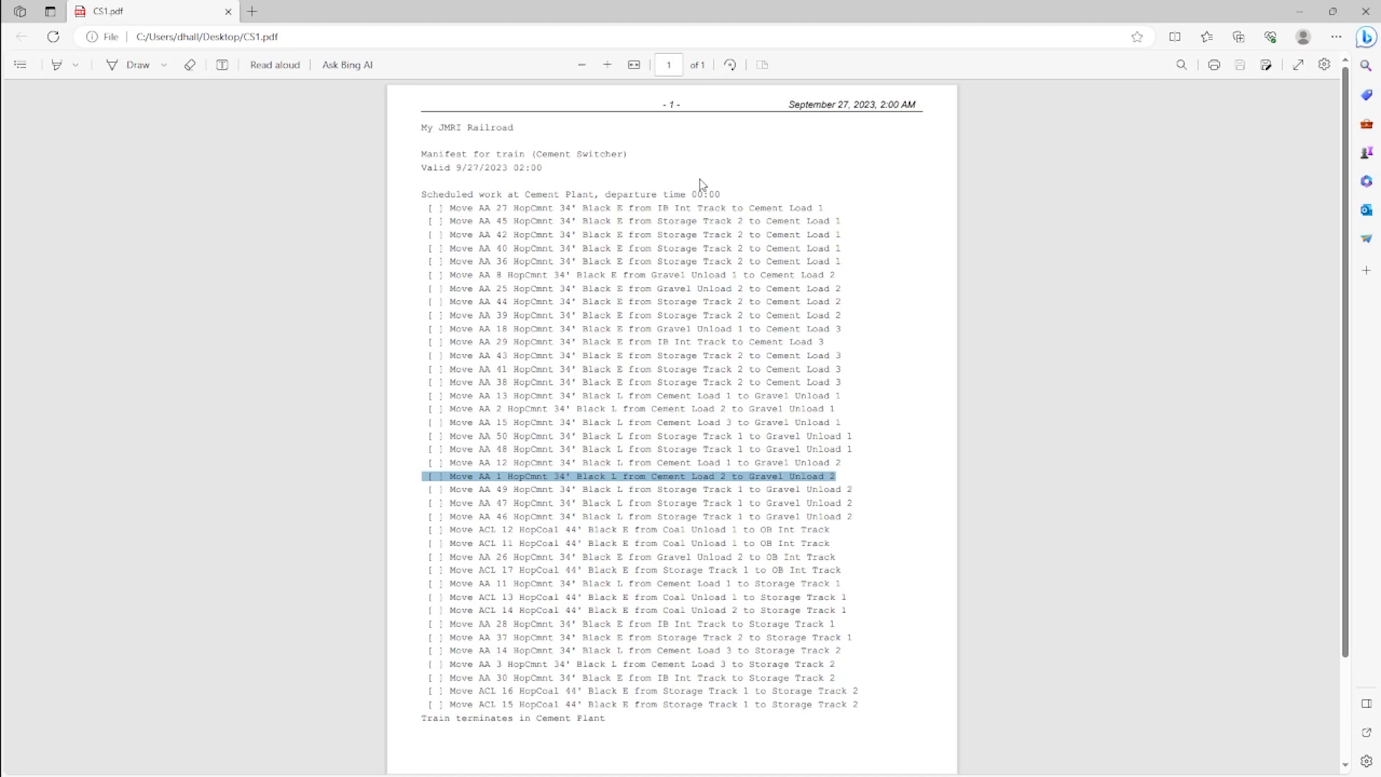
mouse_move(705, 185)
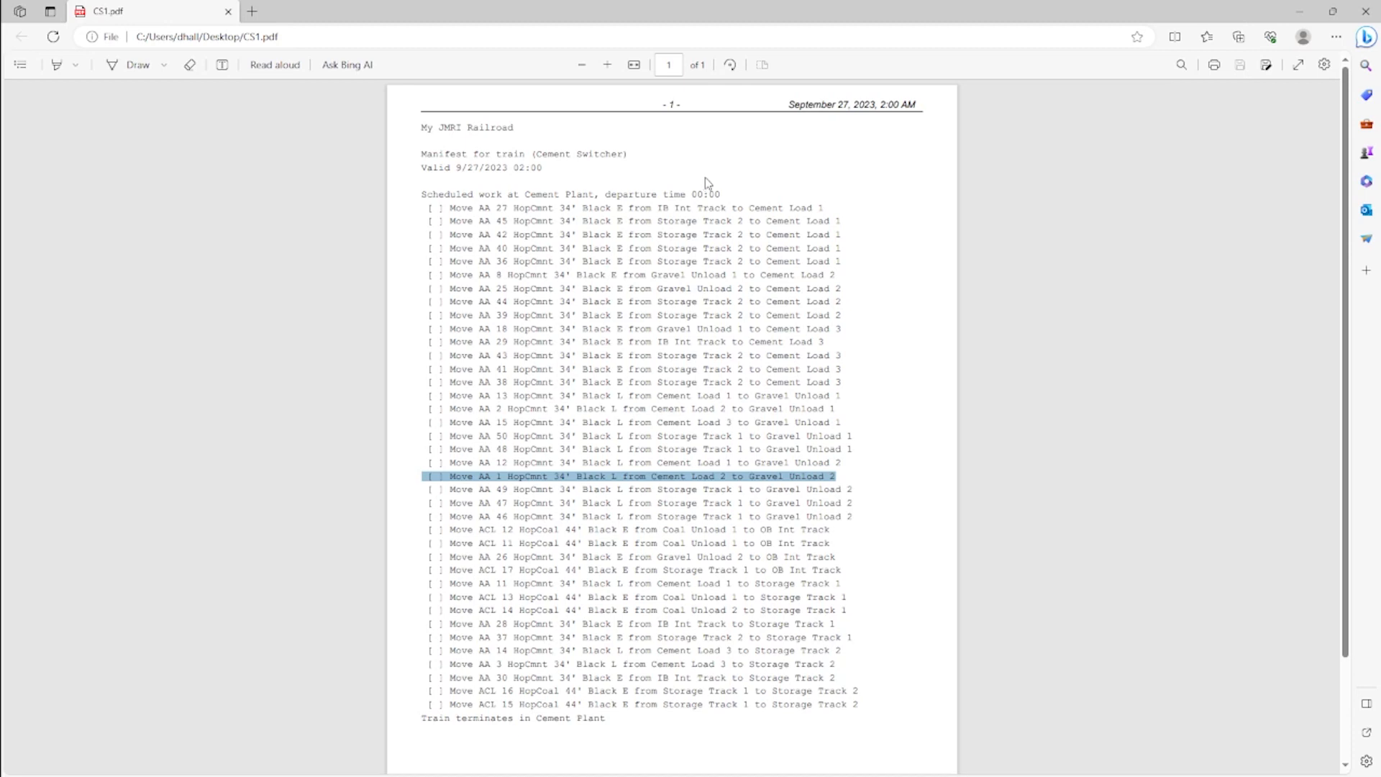
mouse_move(691, 179)
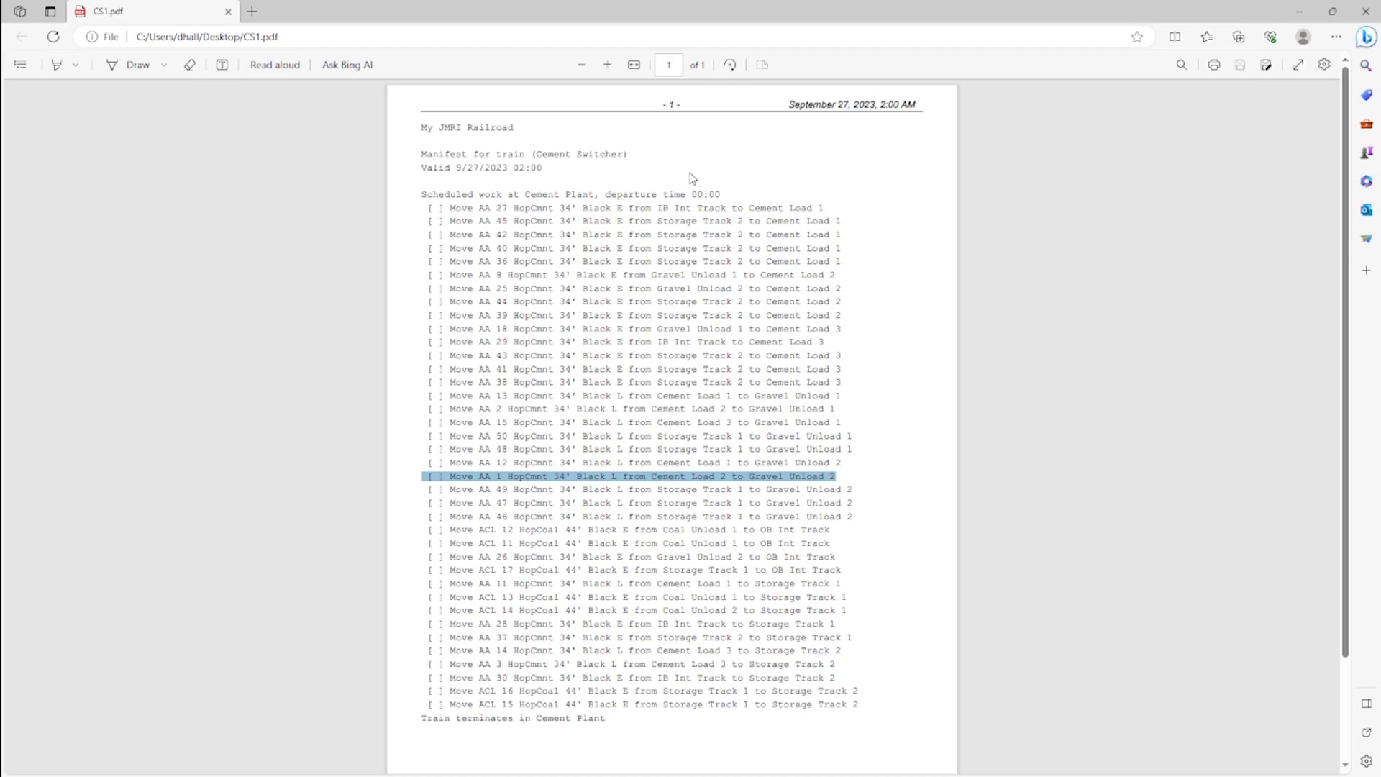
mouse_move(694, 180)
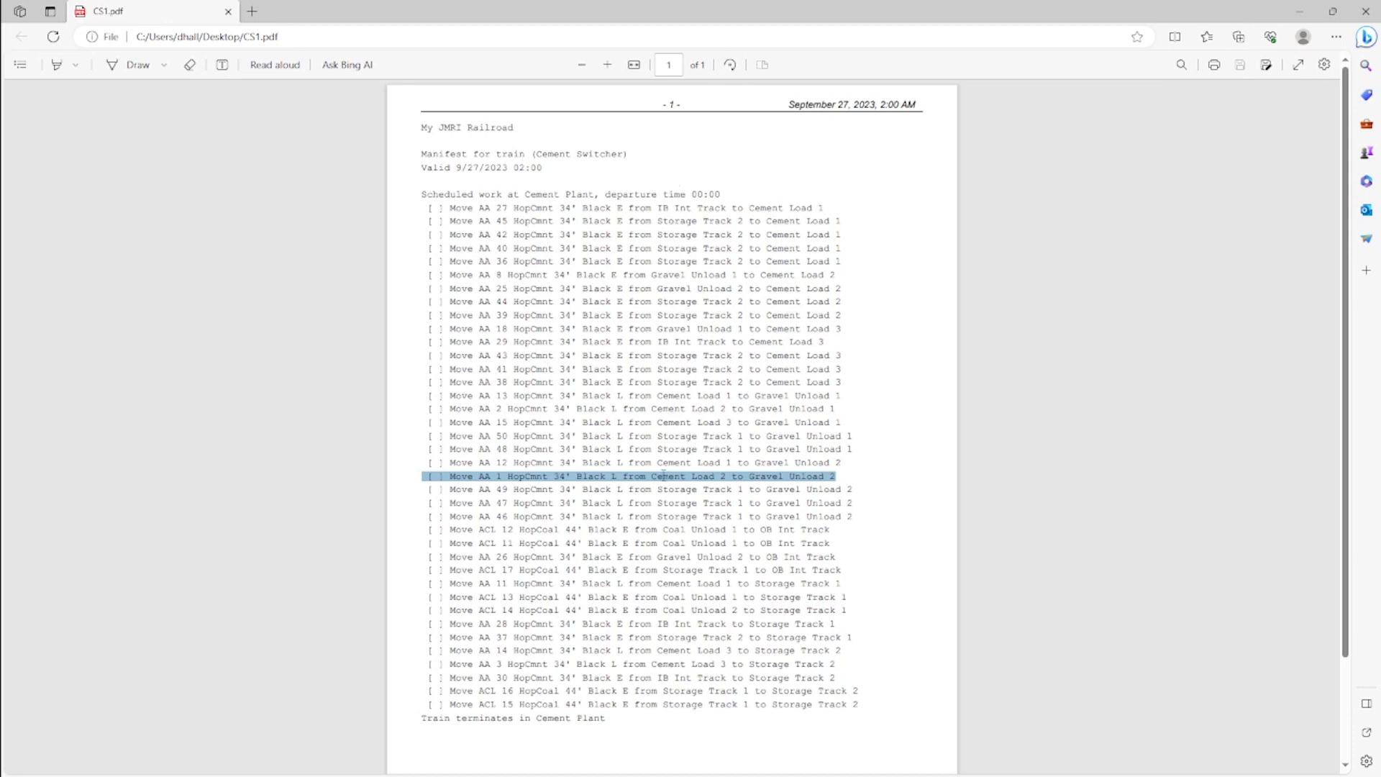
mouse_move(779, 475)
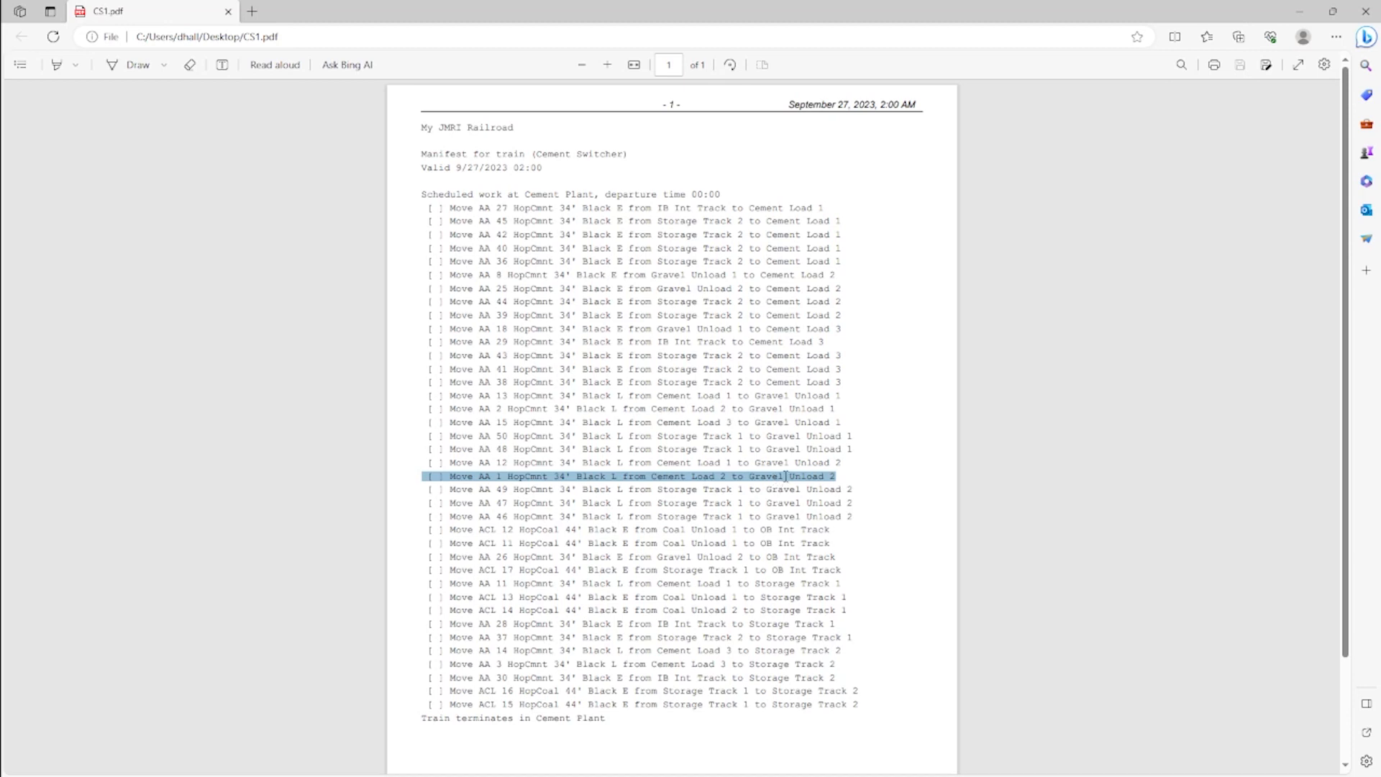
mouse_move(670, 168)
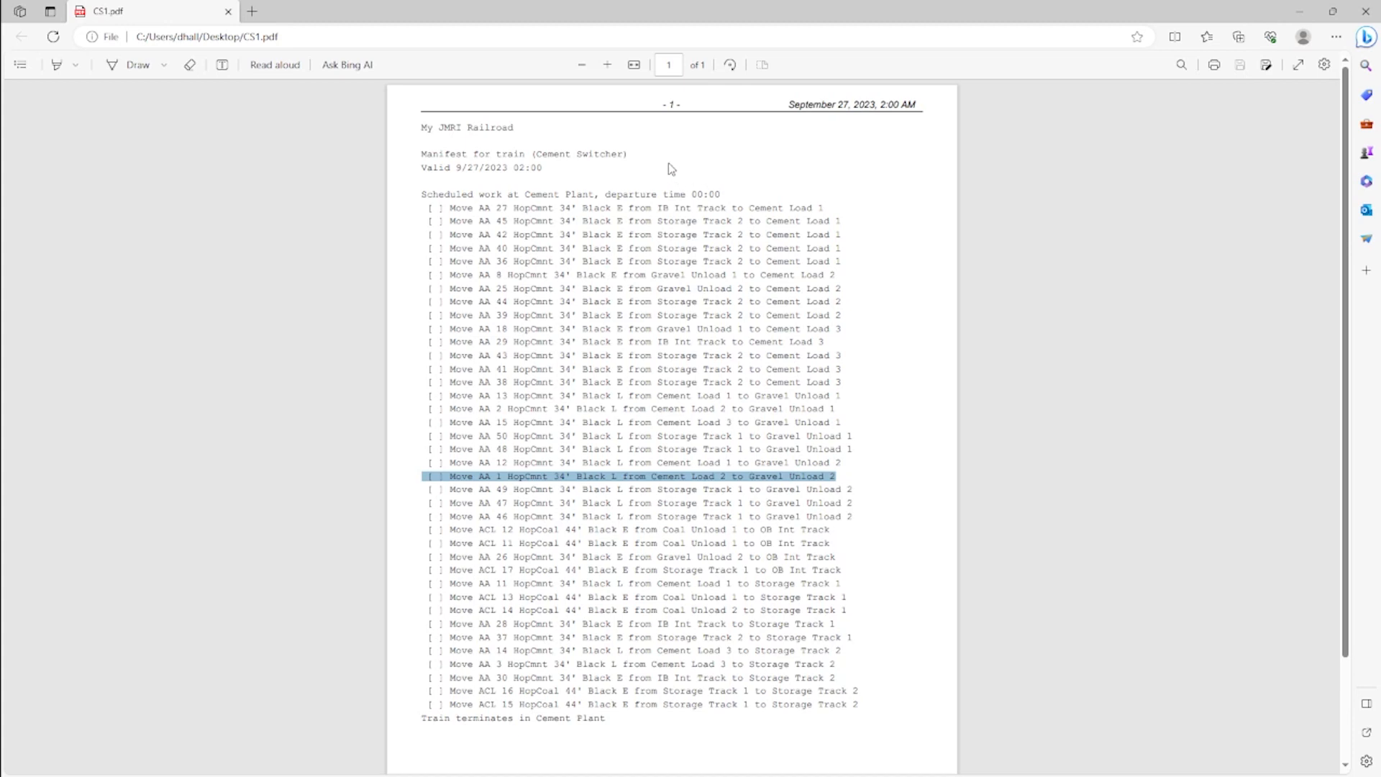
mouse_move(664, 460)
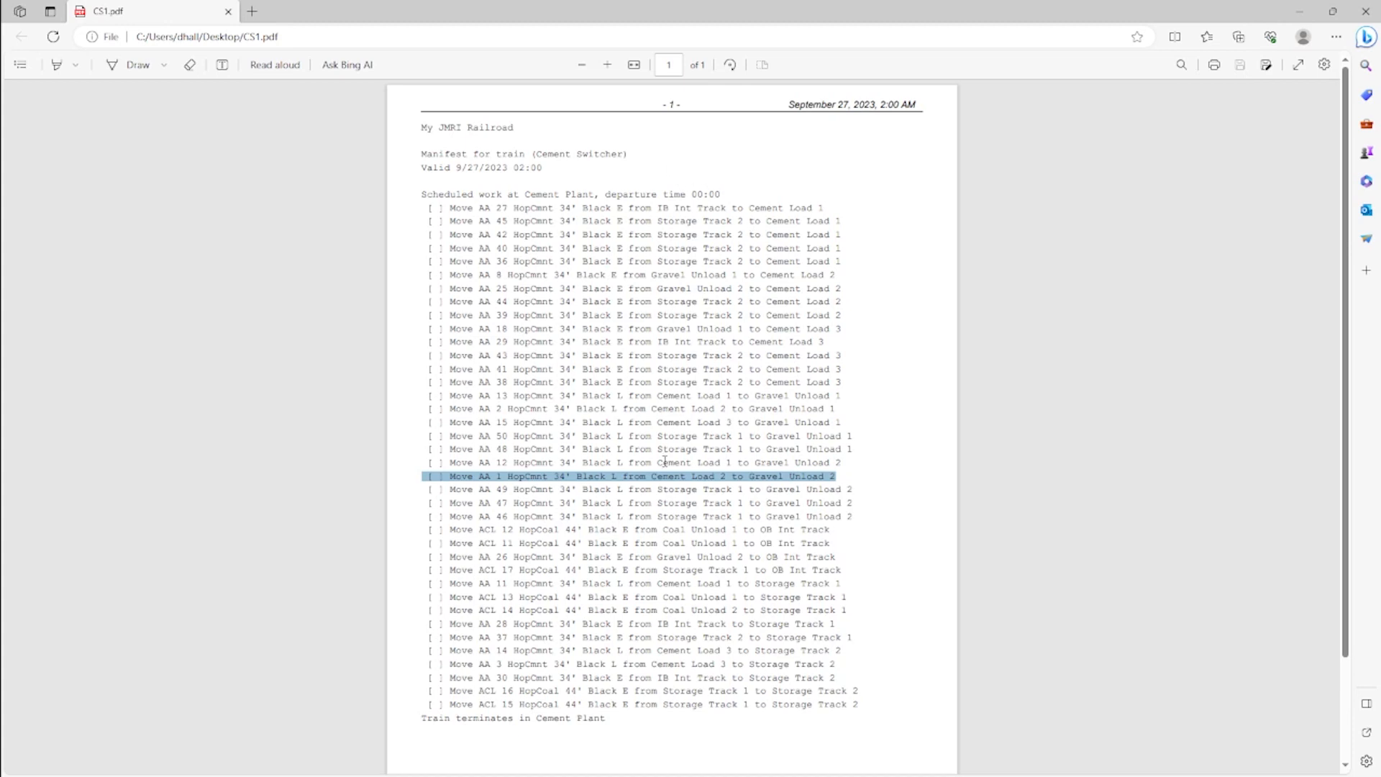
mouse_move(755, 476)
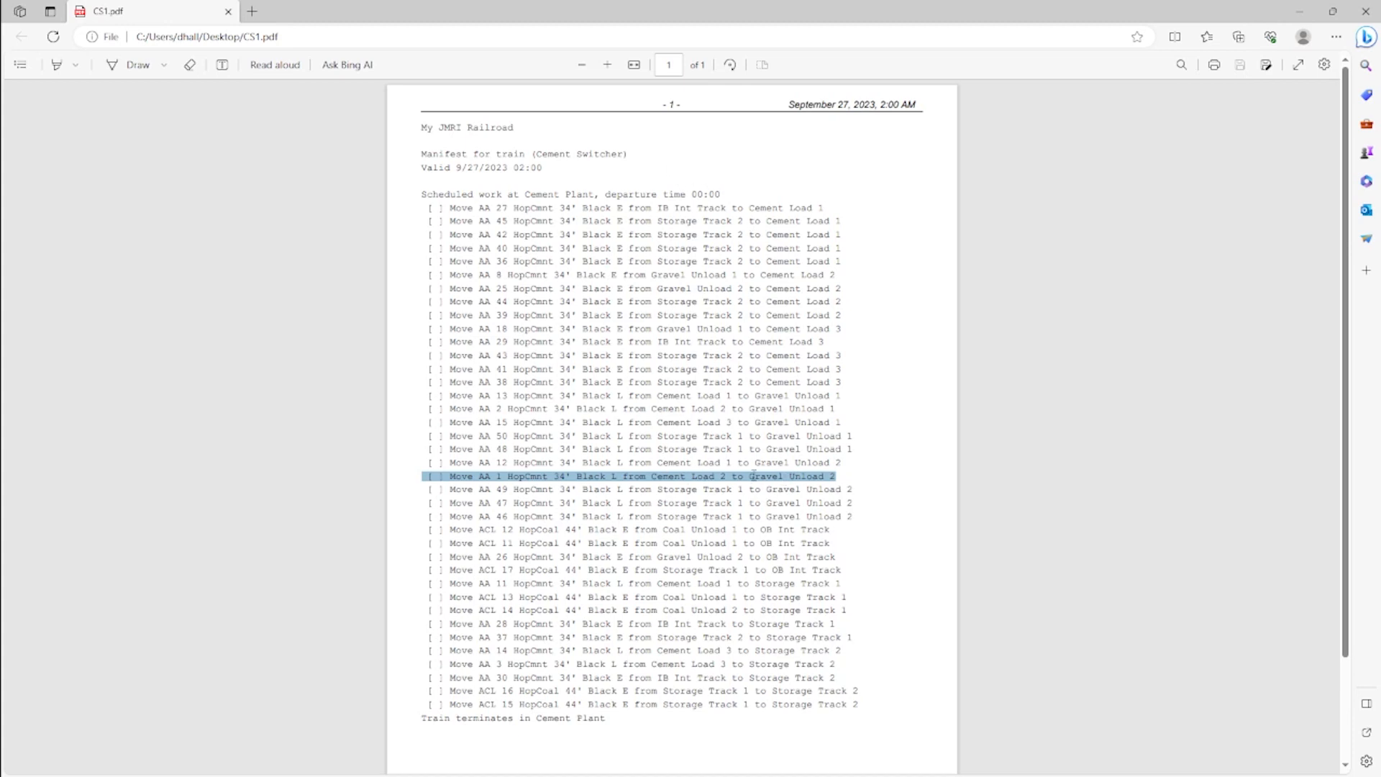
mouse_move(670, 486)
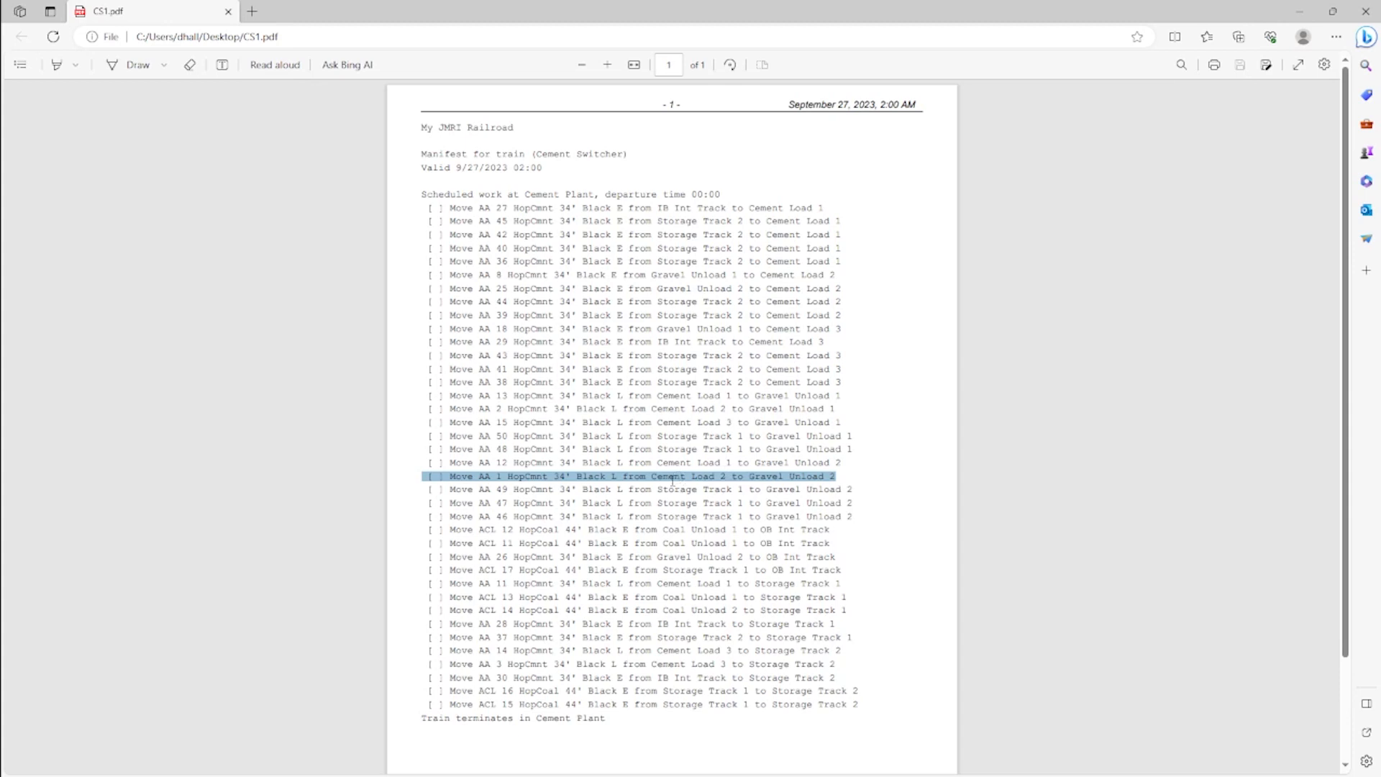
mouse_move(686, 163)
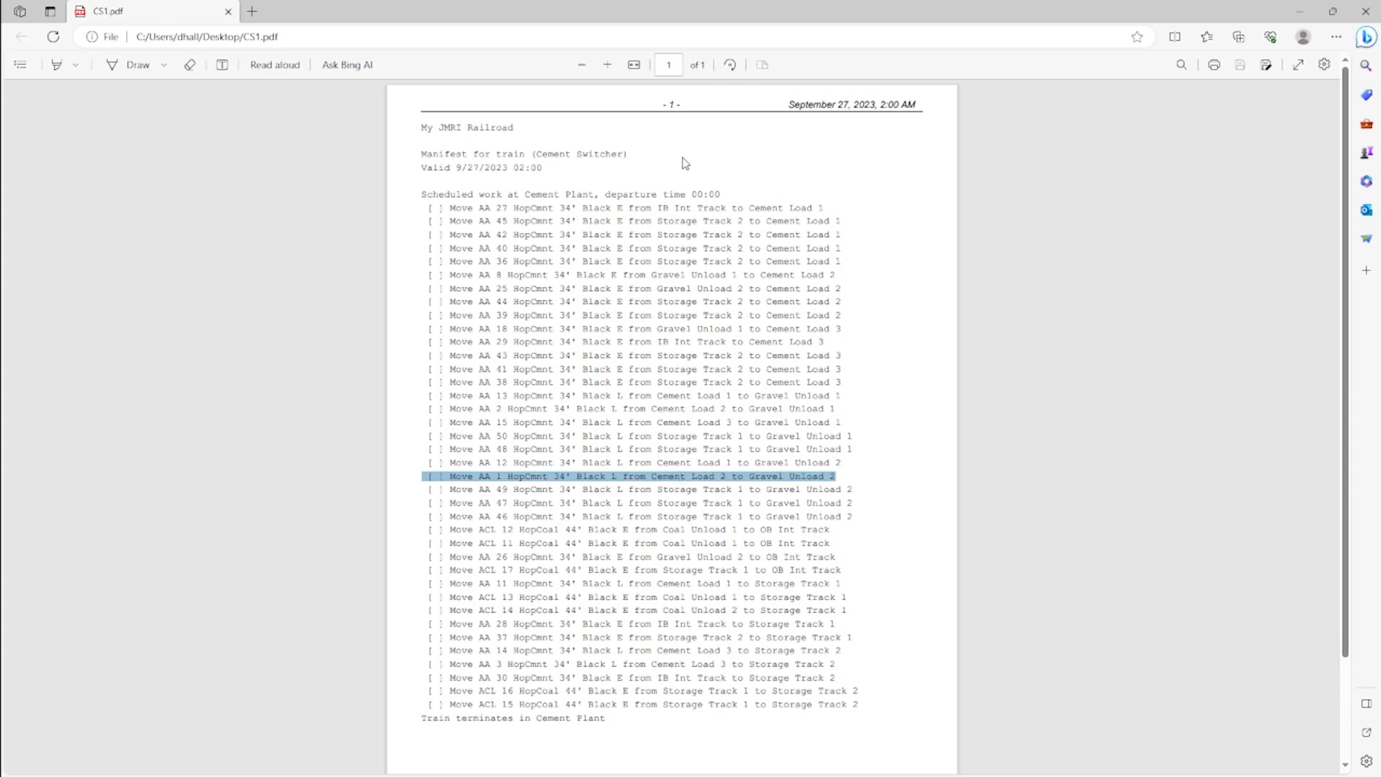
mouse_move(782, 476)
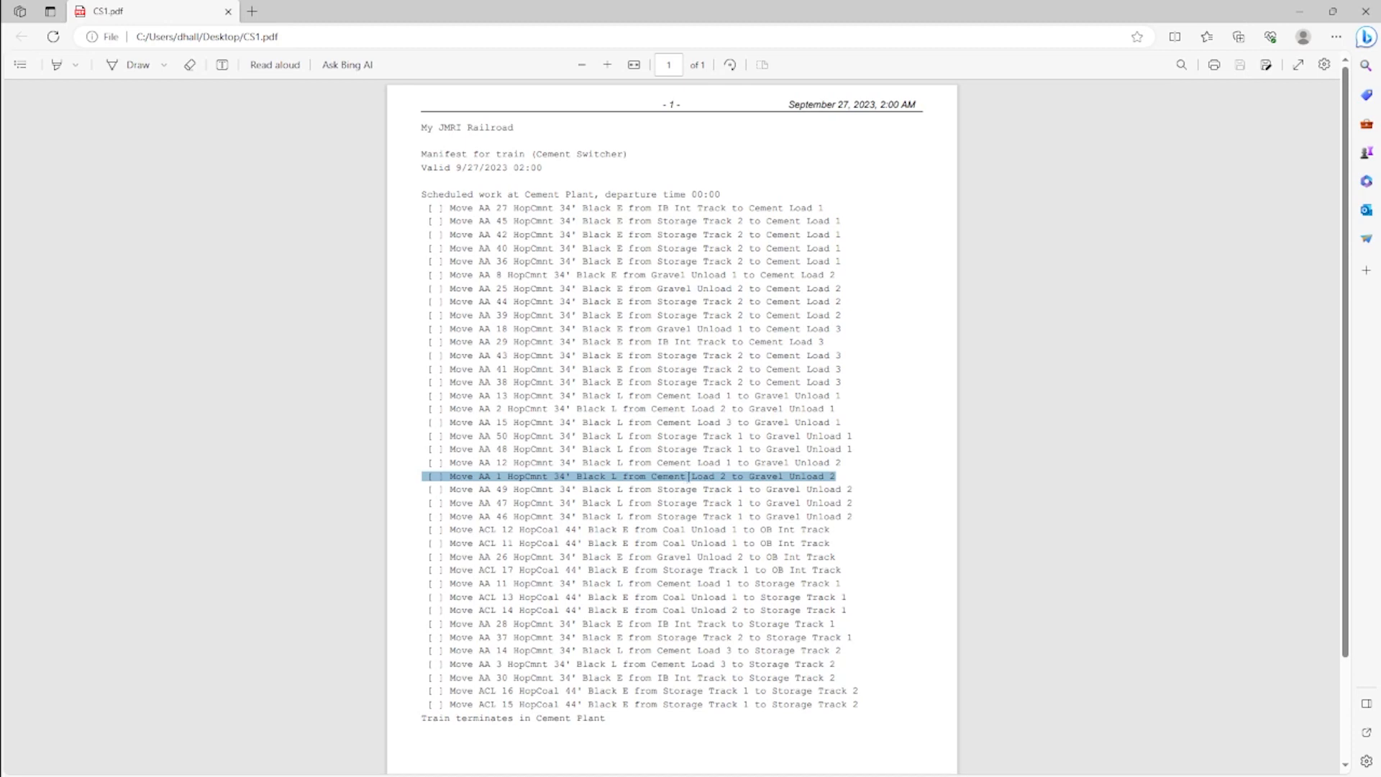
mouse_move(689, 475)
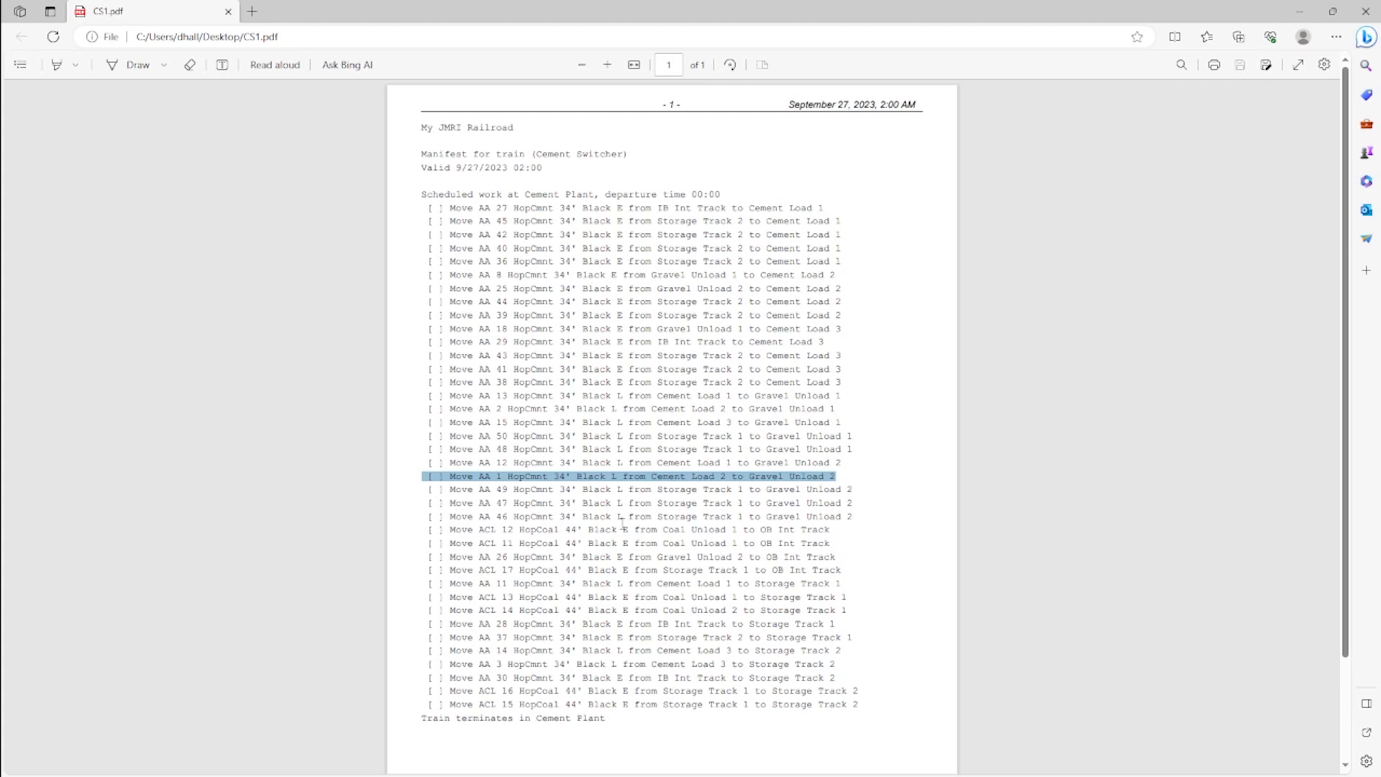
mouse_move(743, 192)
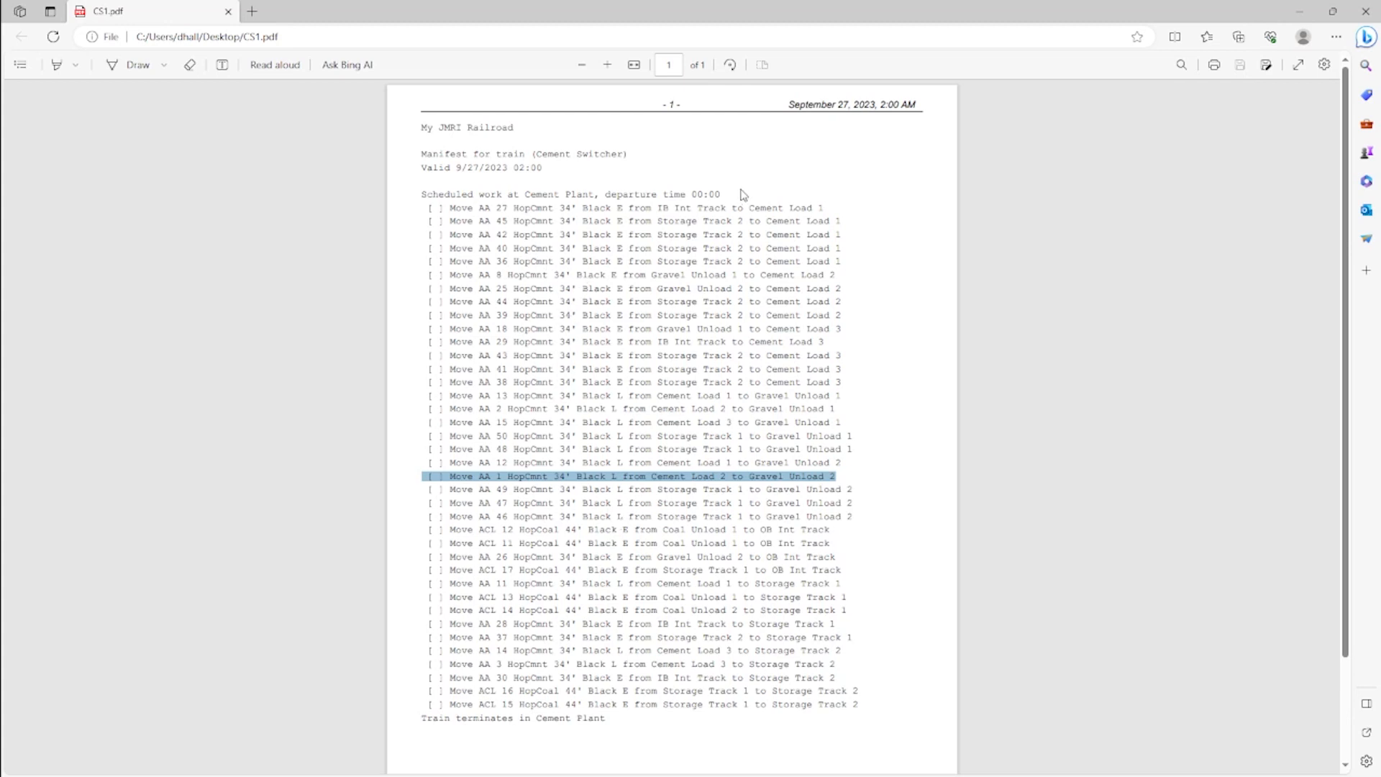
mouse_move(643, 338)
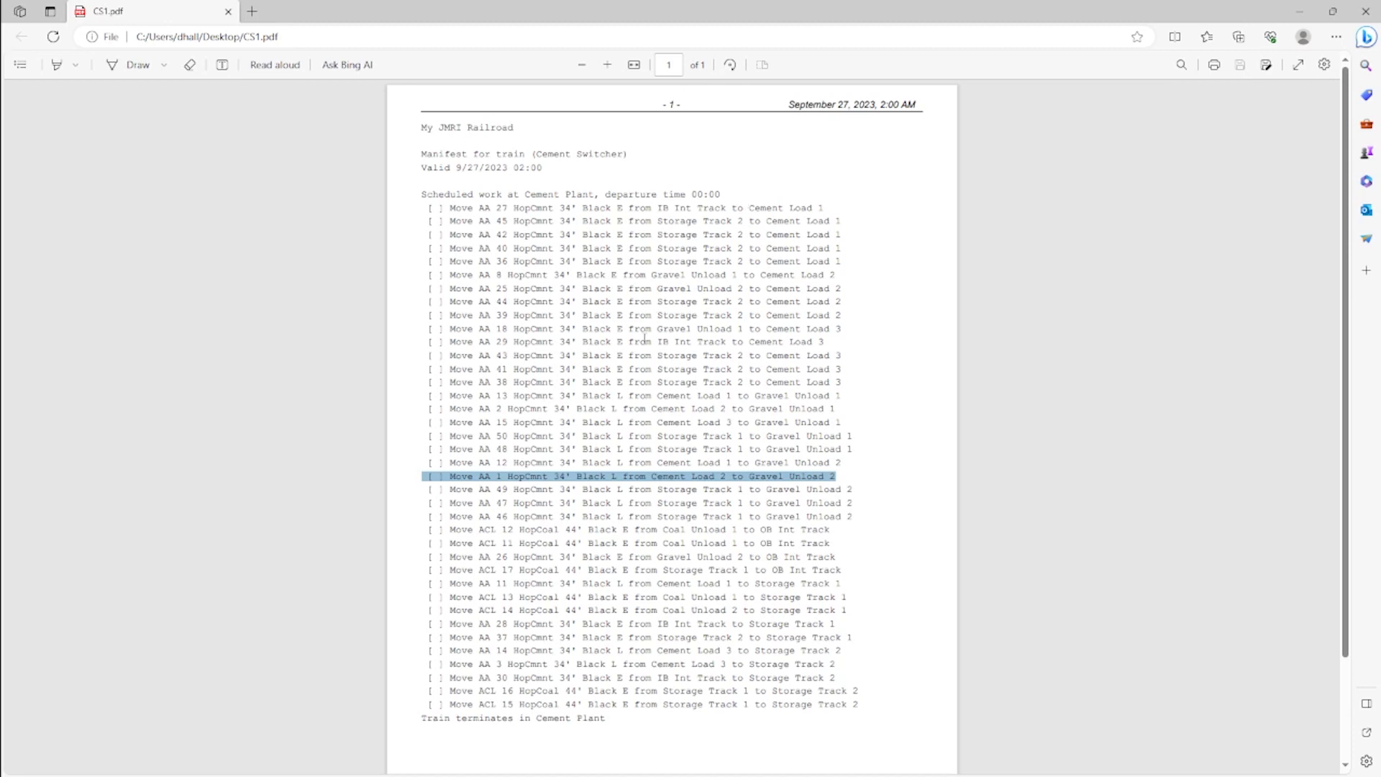
mouse_move(631, 343)
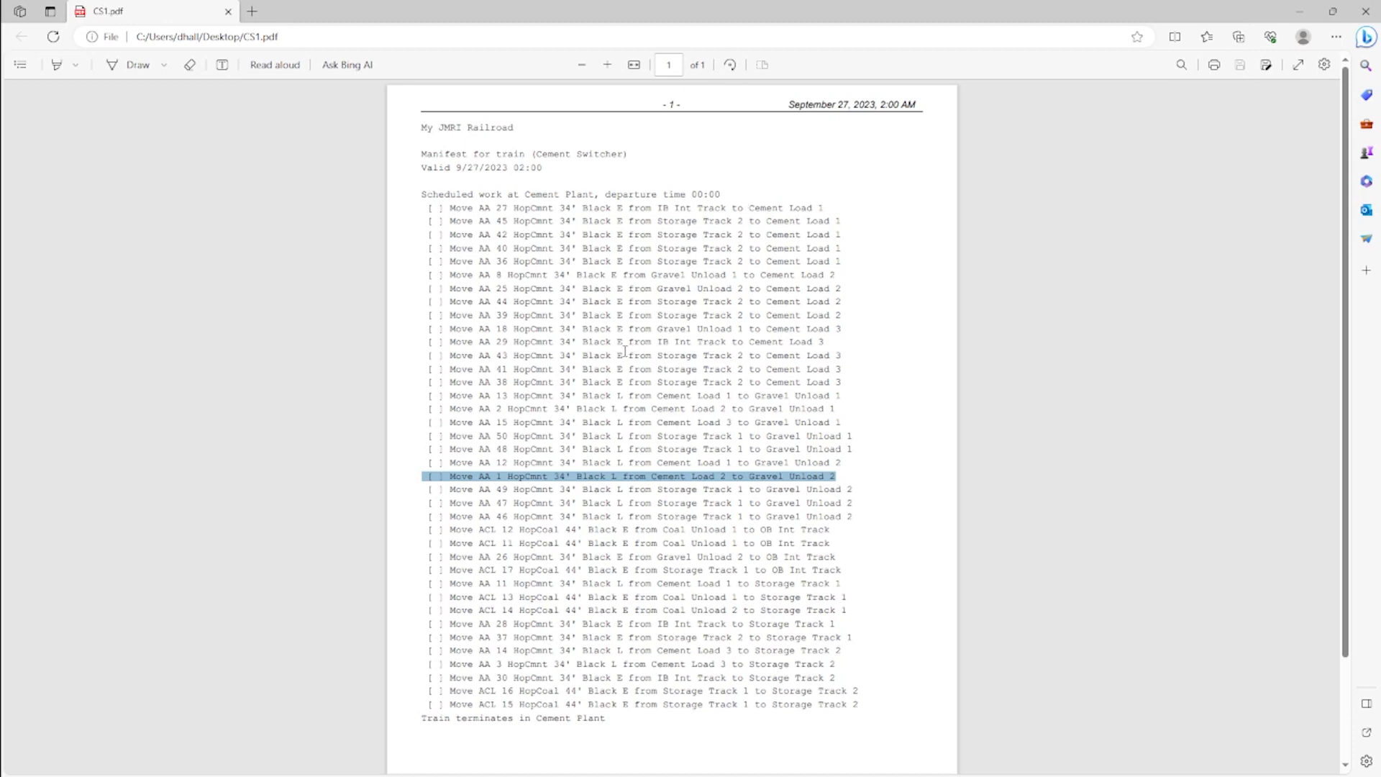
mouse_move(611, 270)
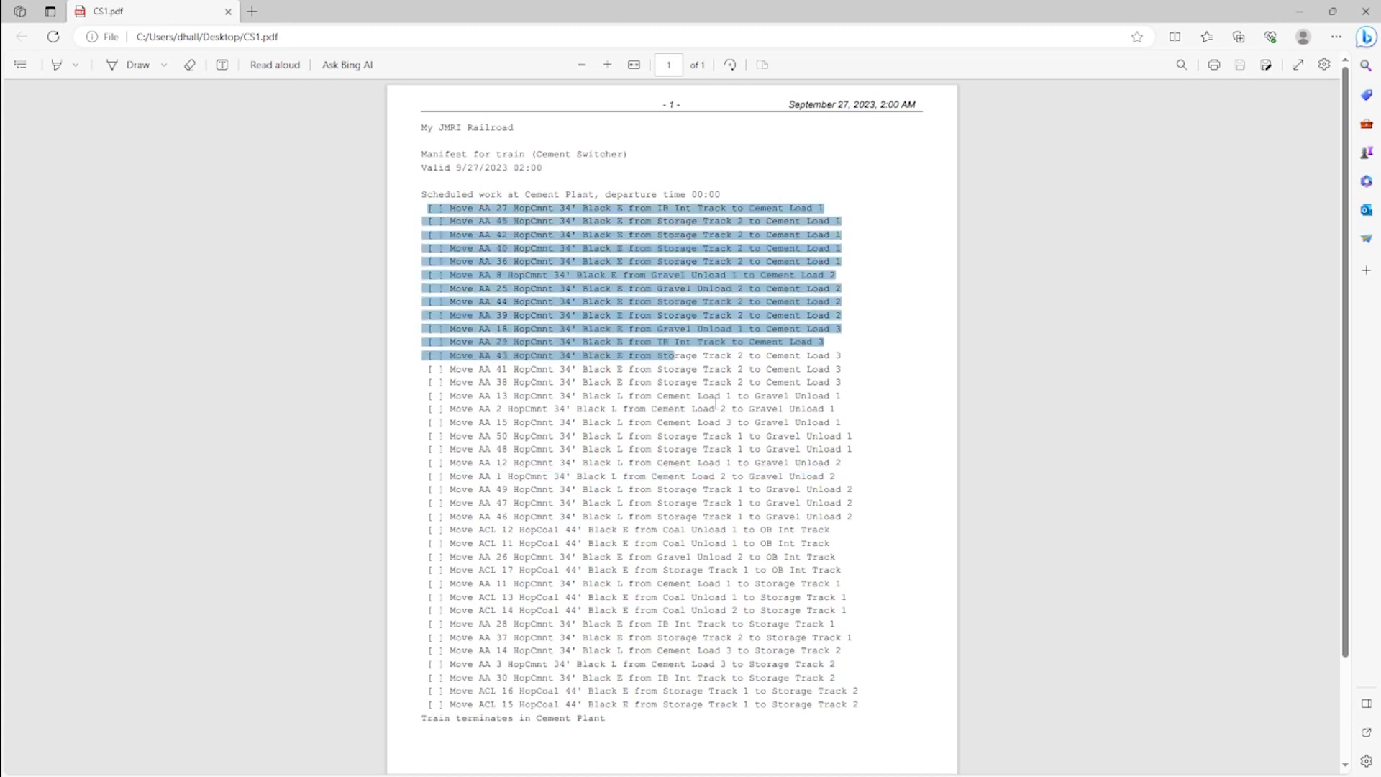
click(914, 636)
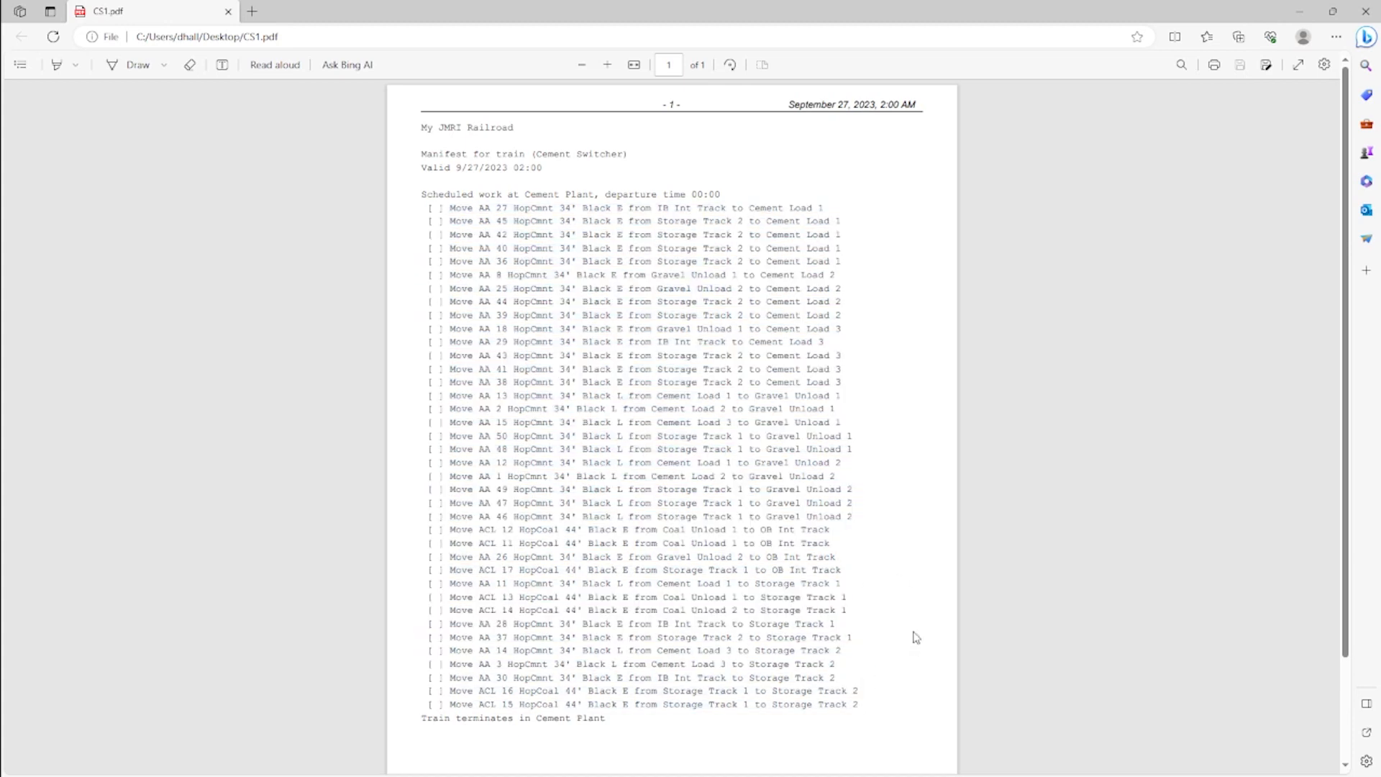
mouse_move(884, 365)
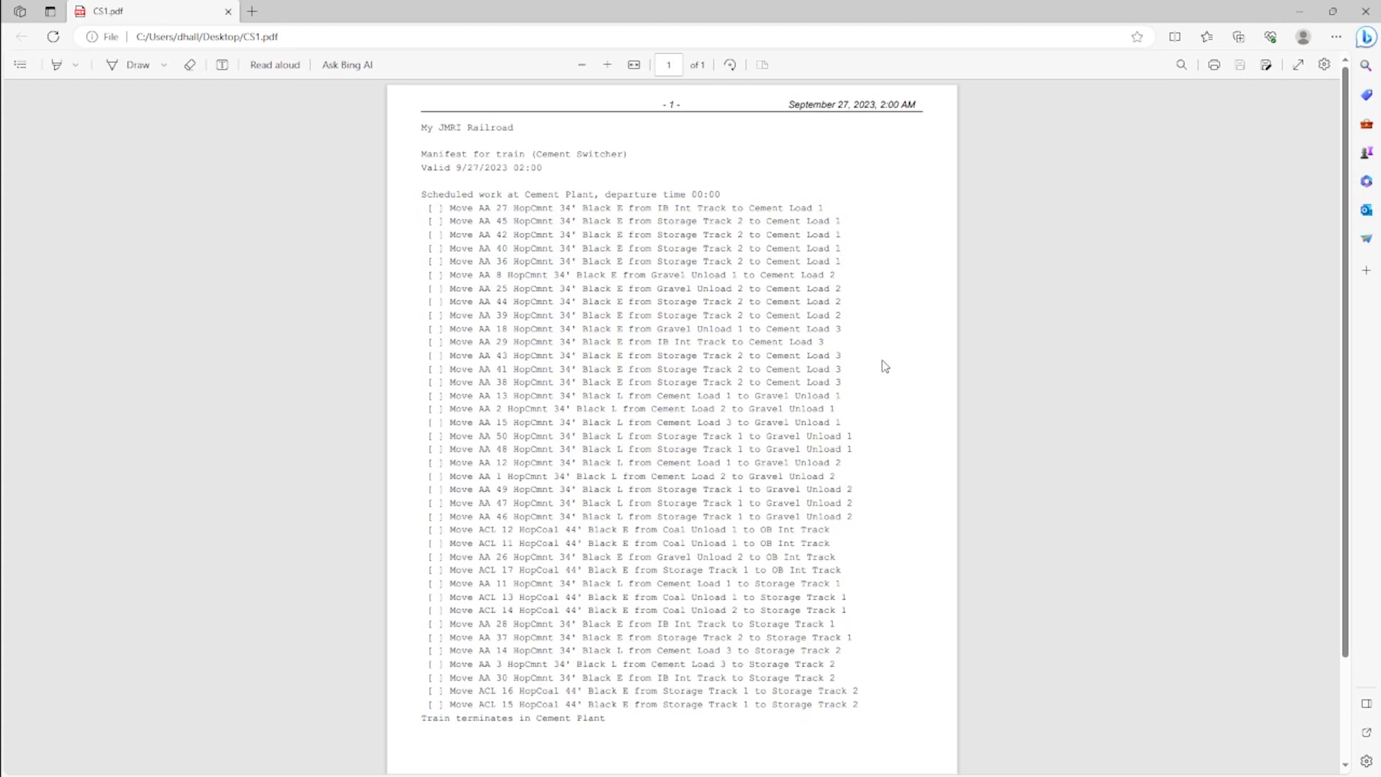
mouse_move(891, 370)
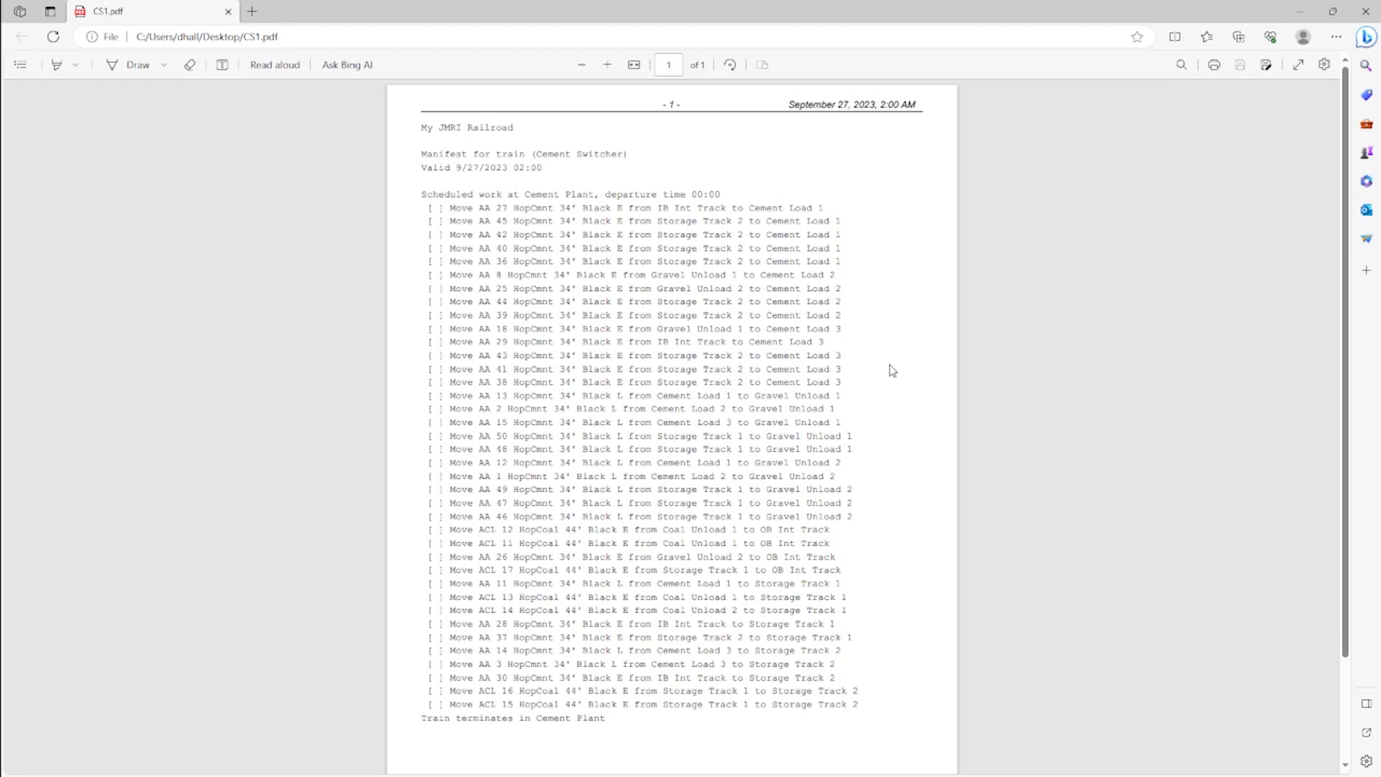
mouse_move(884, 369)
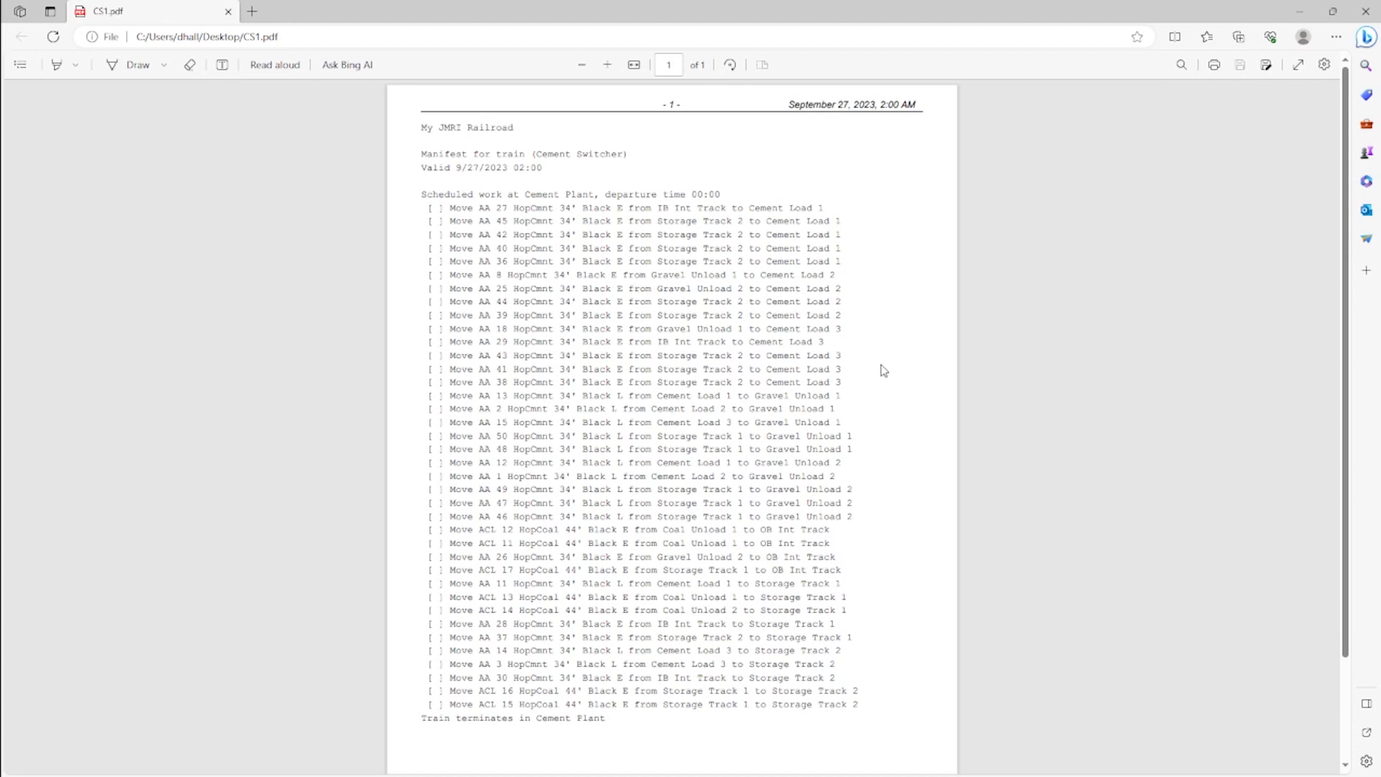